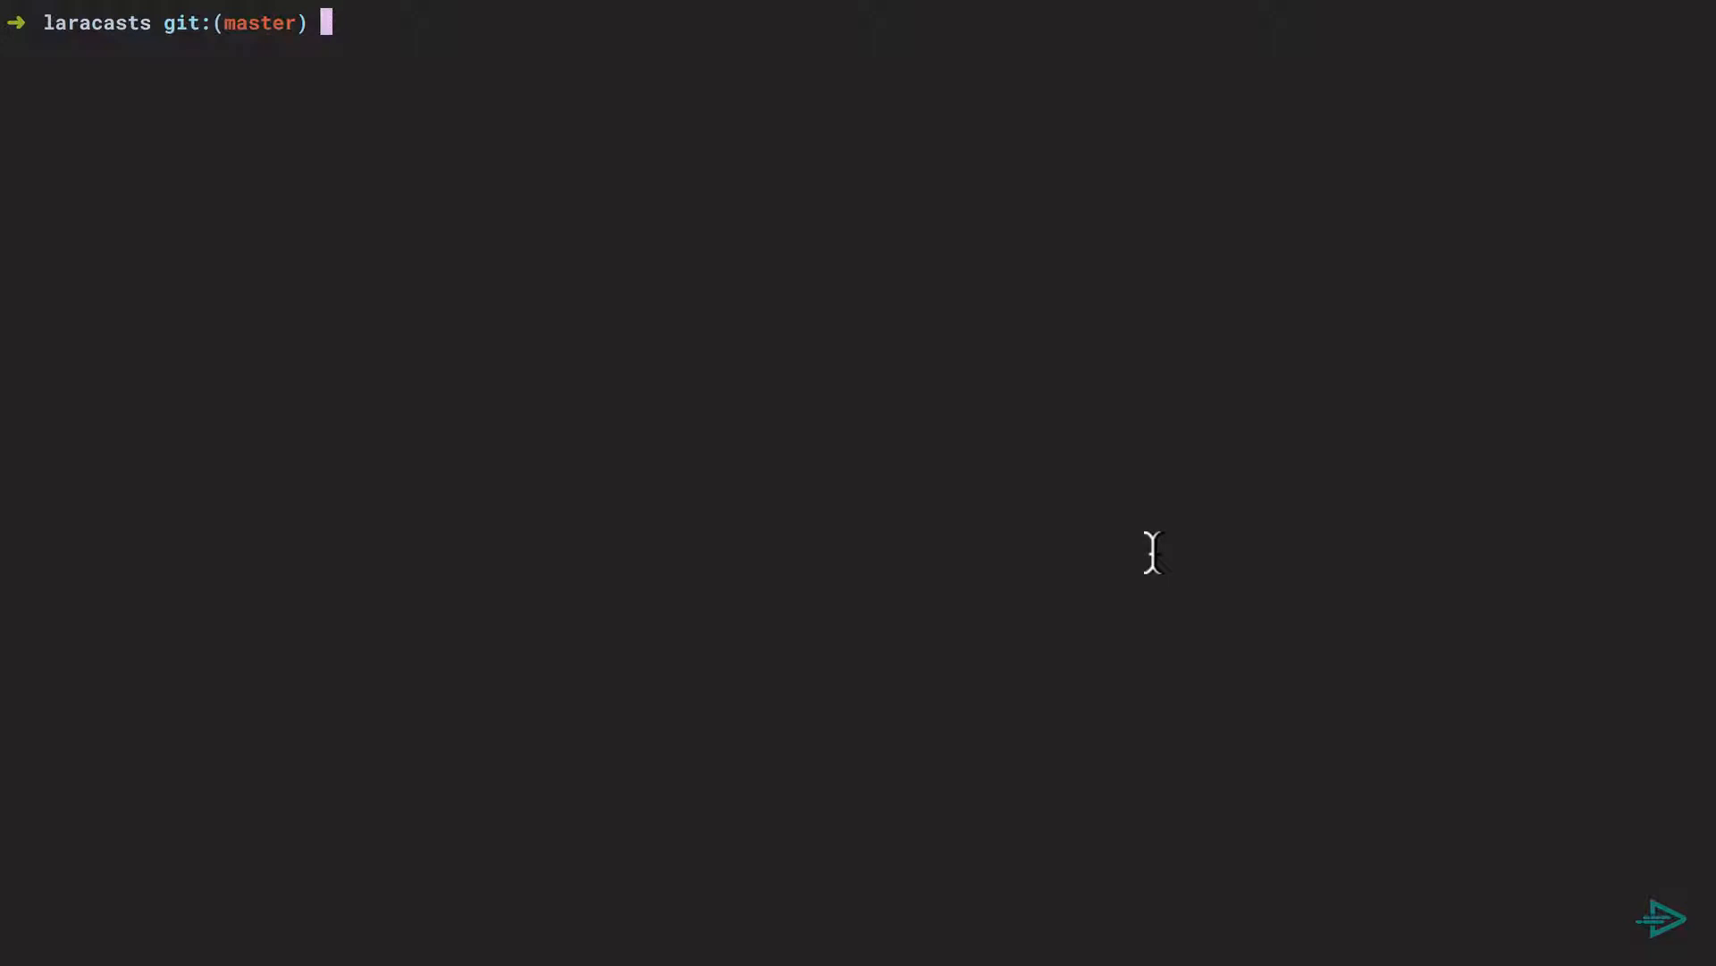
# - Confirm the project runs Laravel Framework 5.5.18, then open the project in Sublime Text
pyautogui.write('php artisan -V')
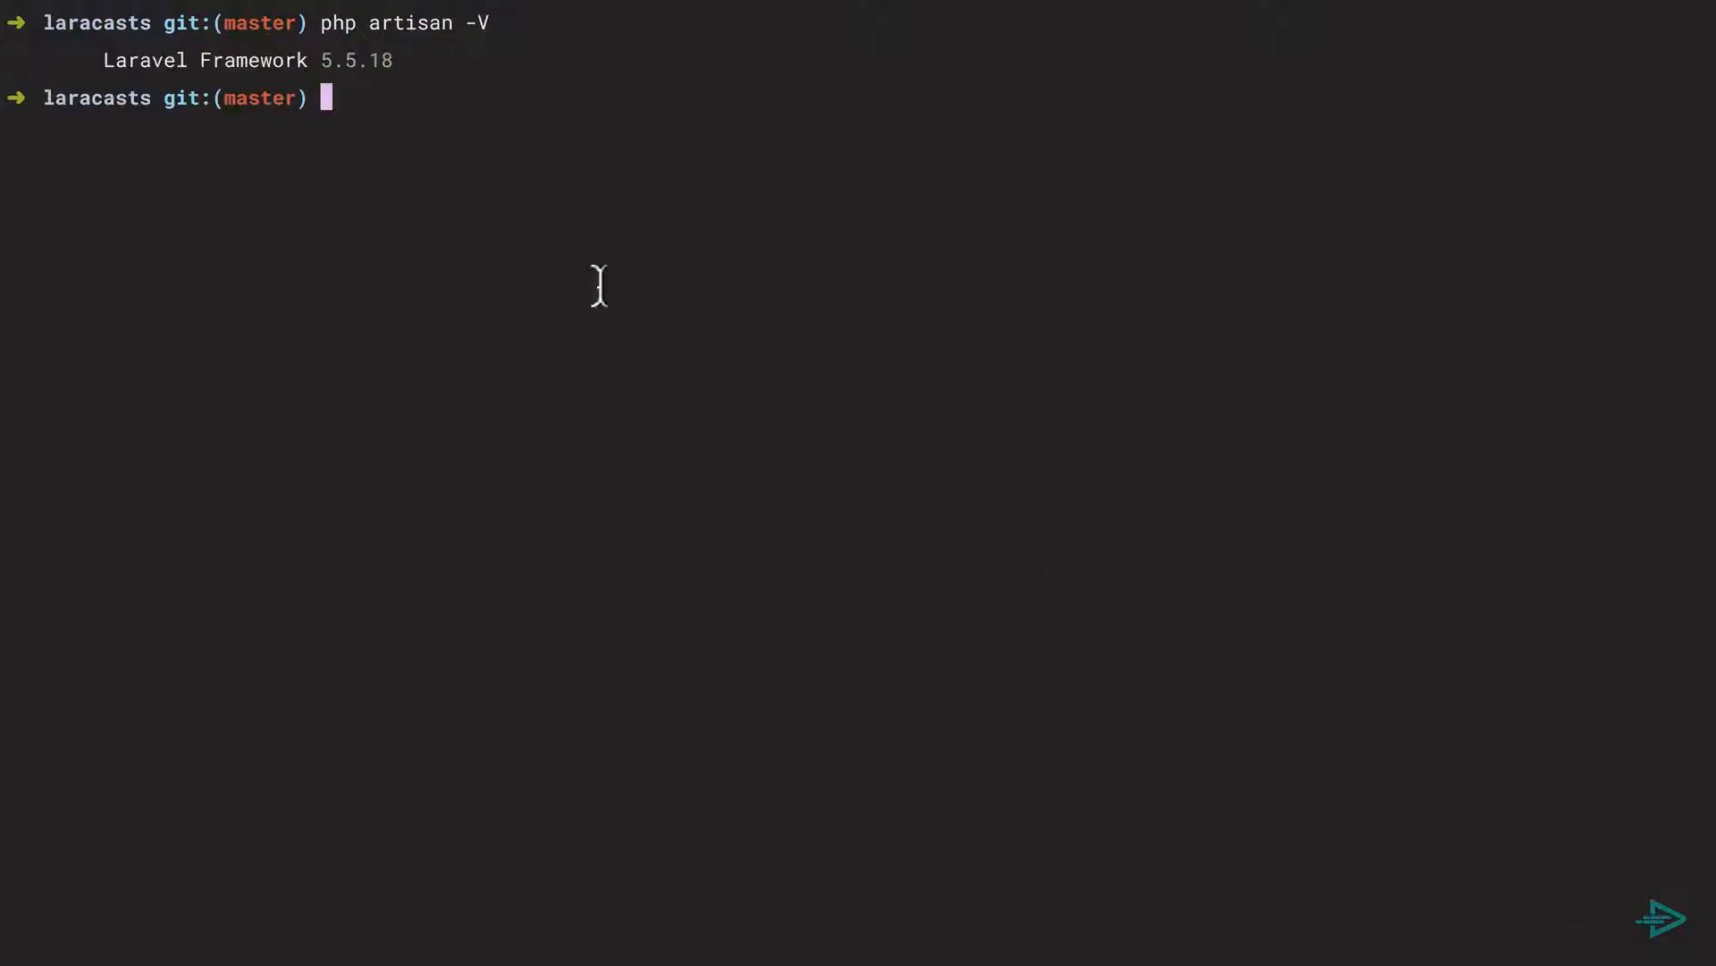
pyautogui.moveTo(1247, 518)
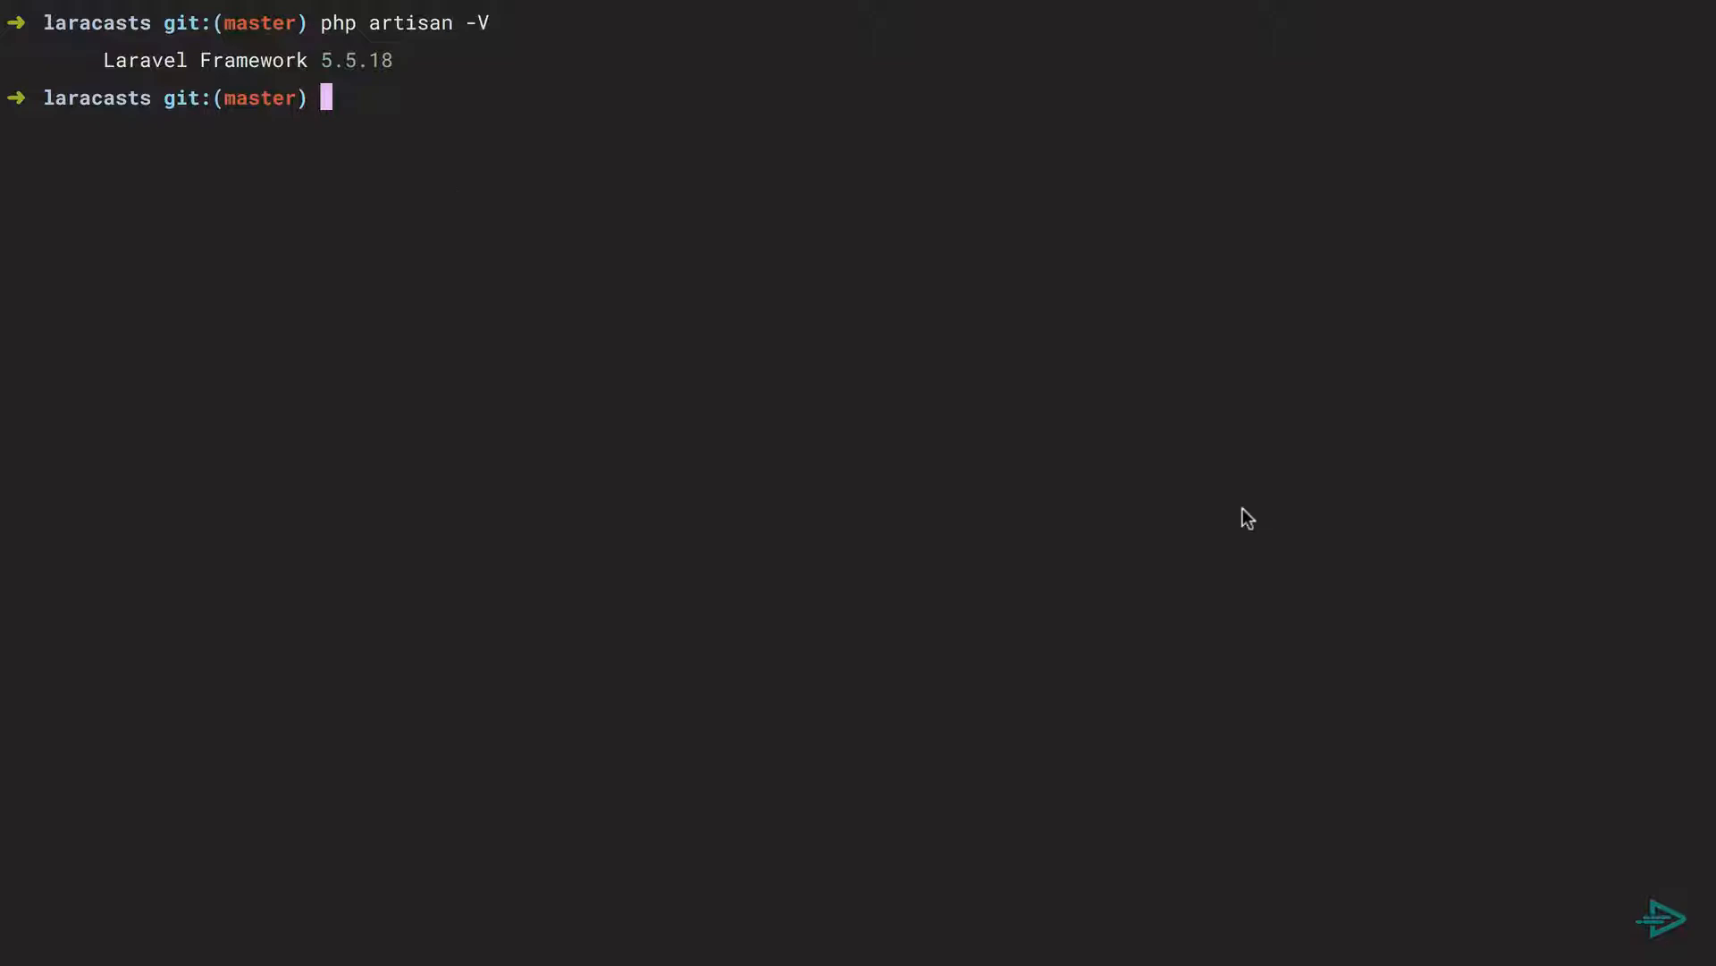
pyautogui.write('subl .')
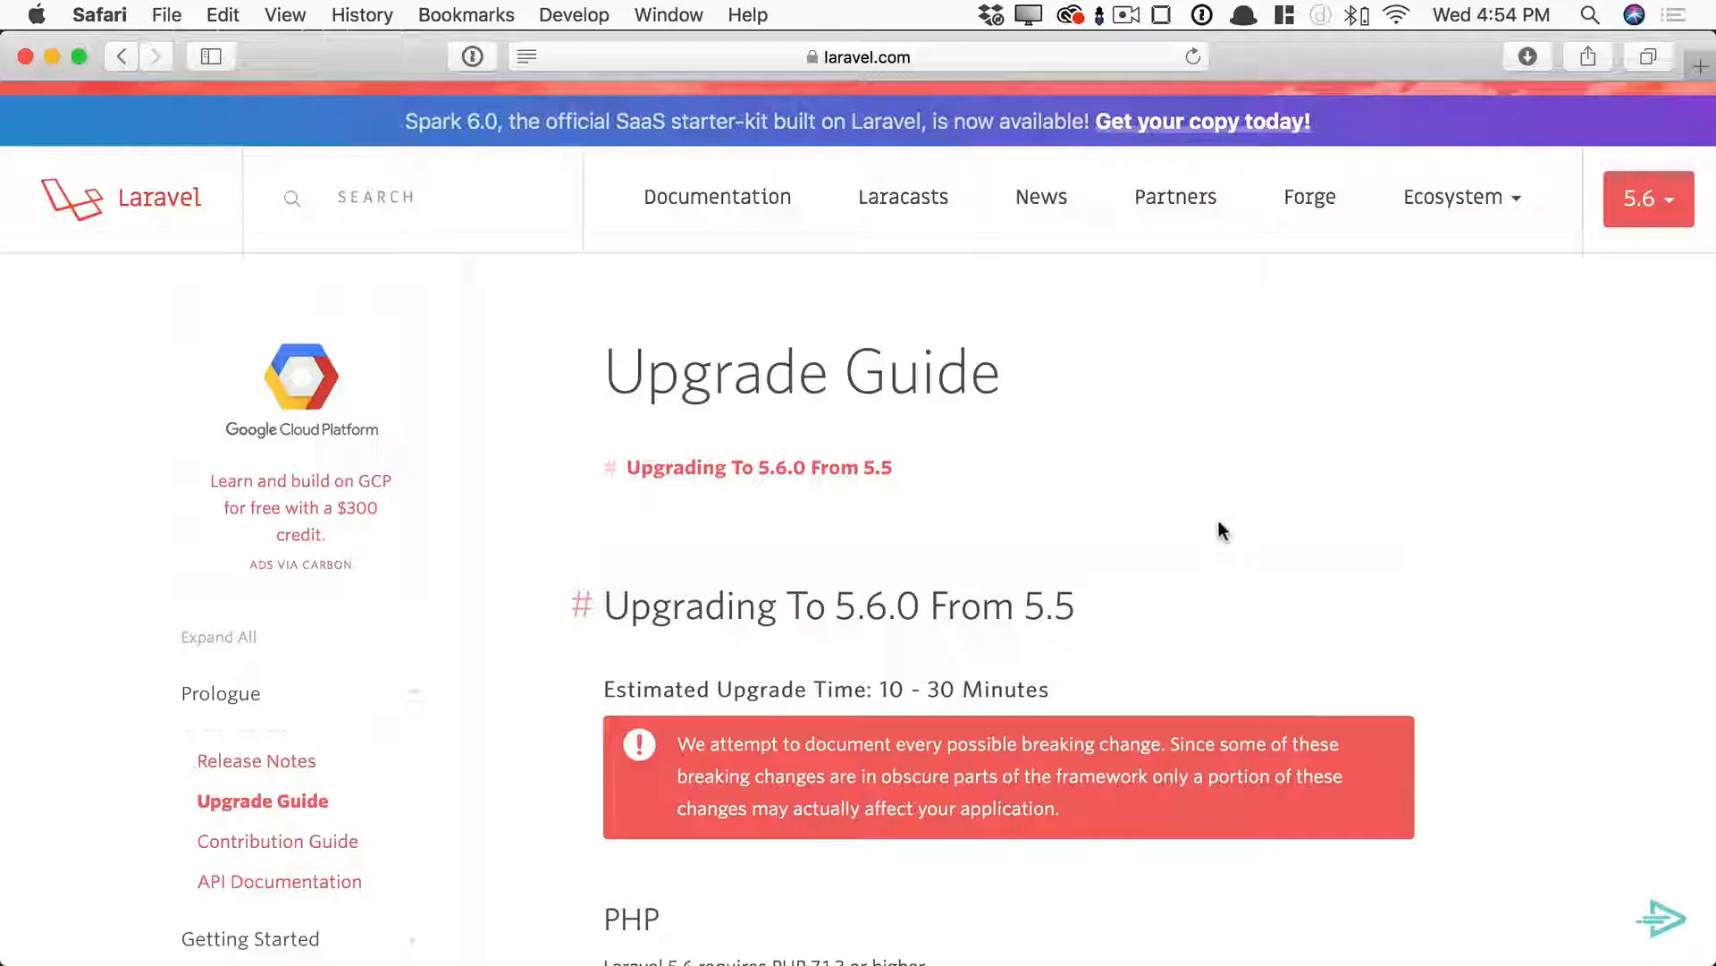
# - Read the guide's Updating Dependencies and select the fideloper, Dusk, Passport and Scout versions
pyautogui.scroll(-3)
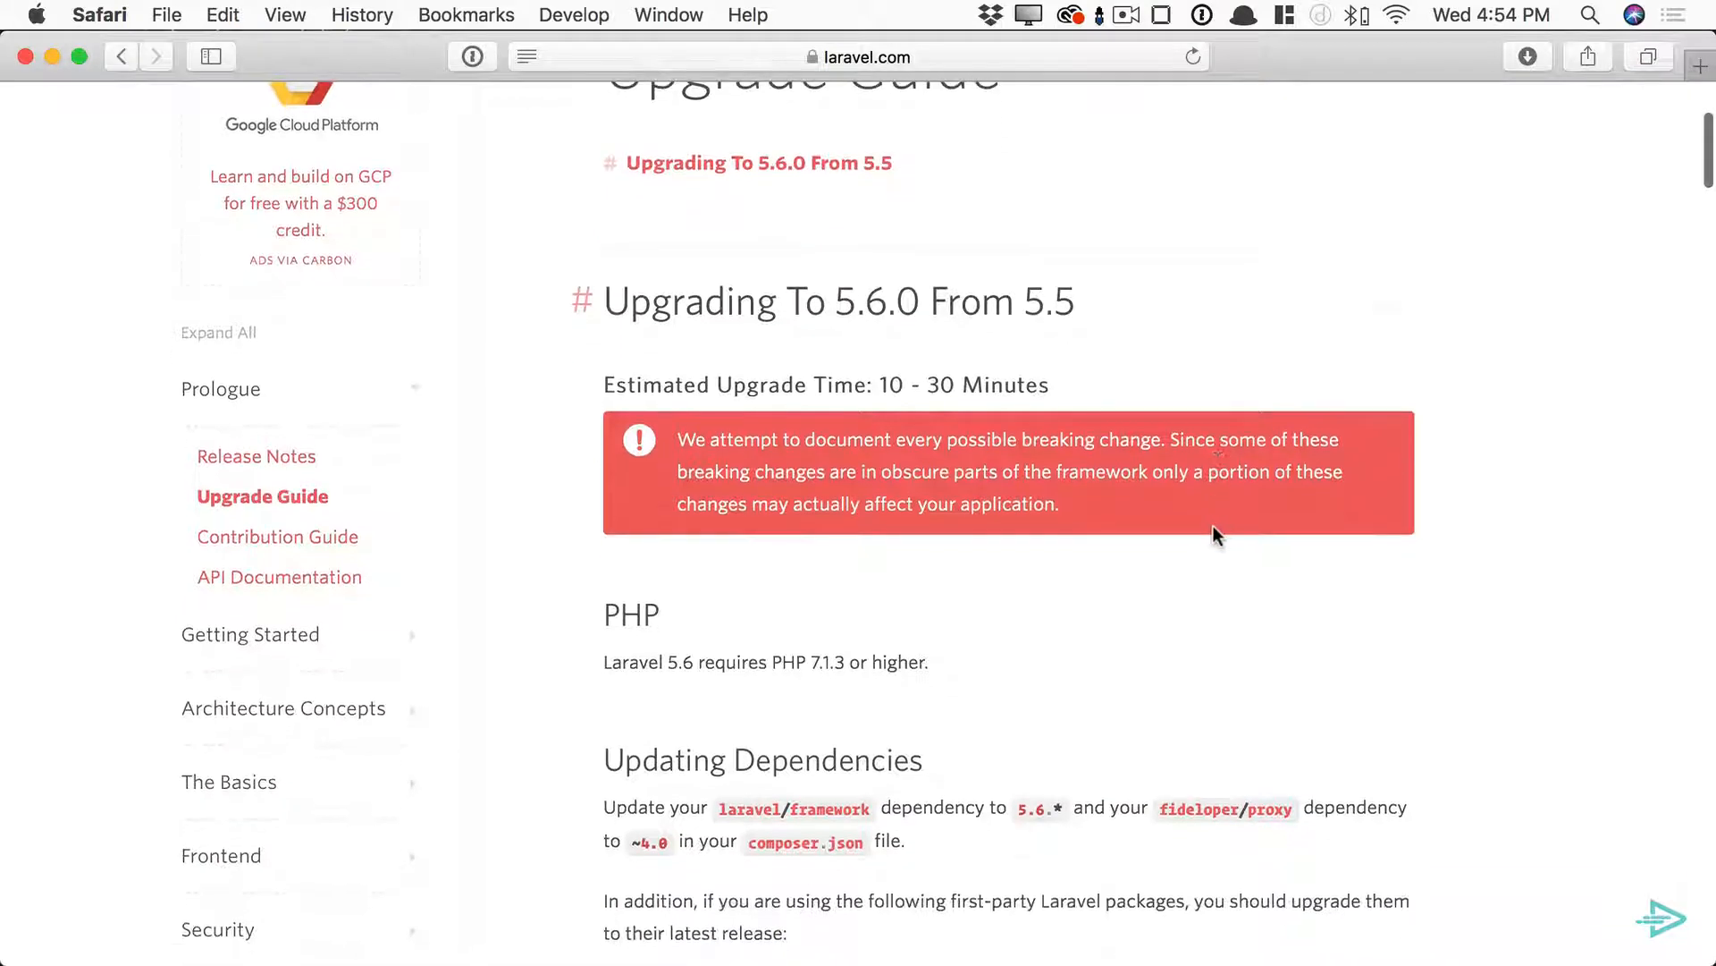
pyautogui.scroll(-3)
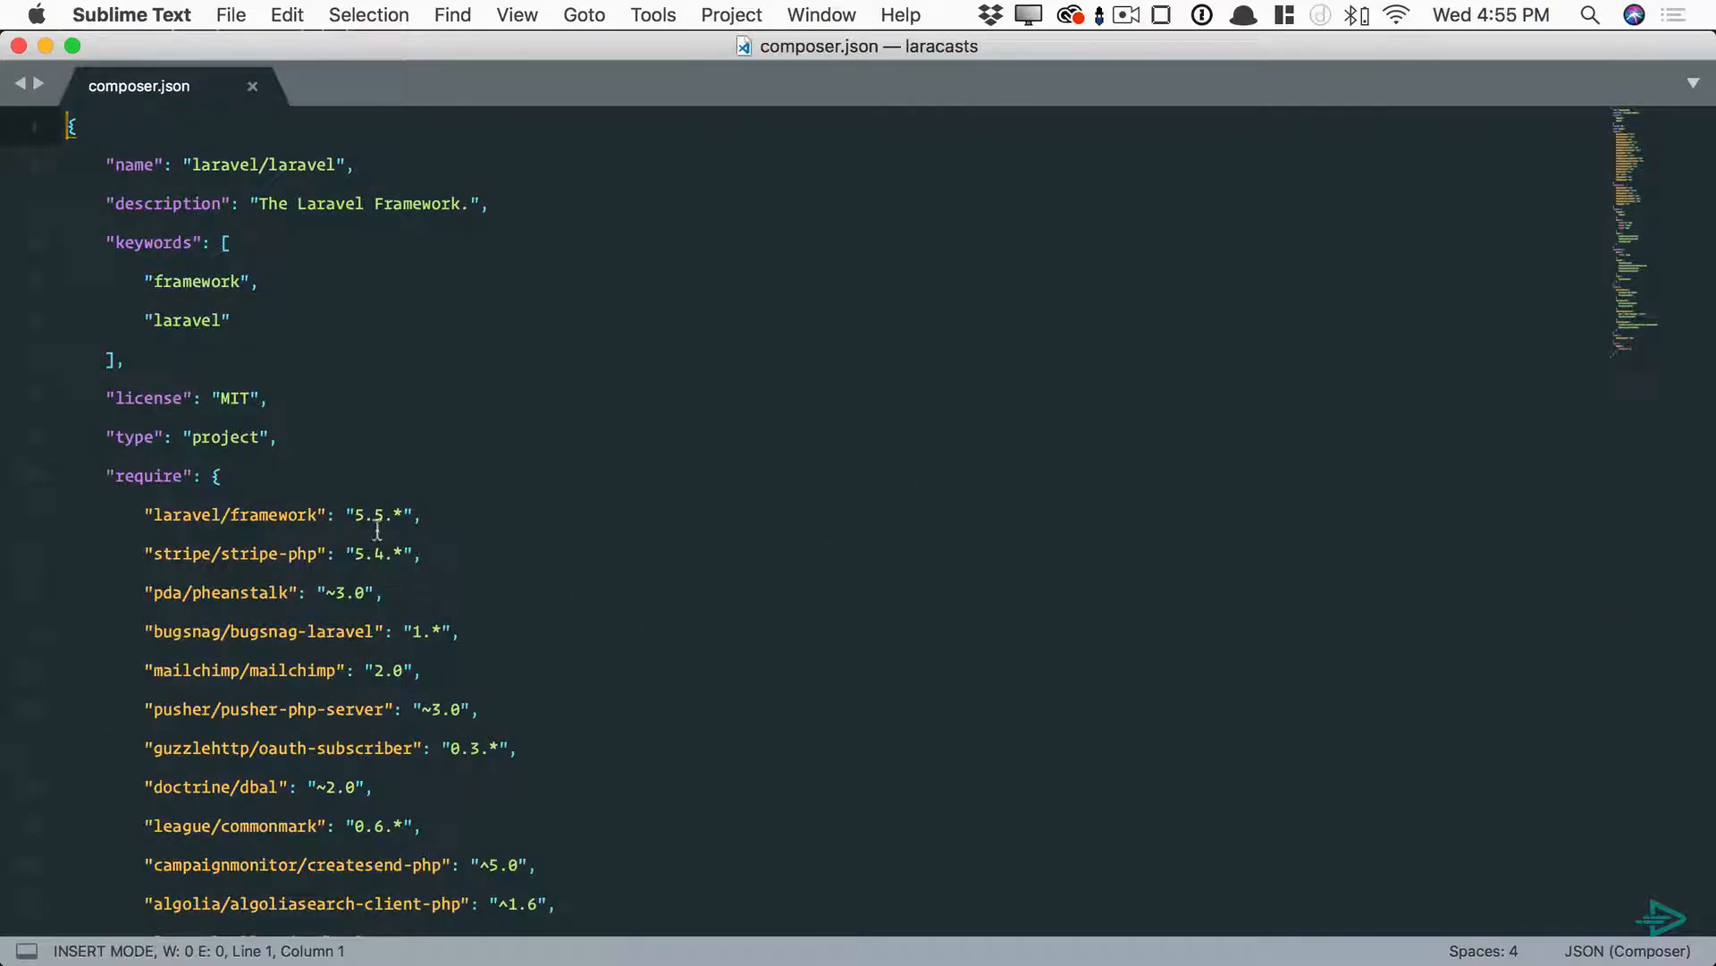
pyautogui.press('cmd+tab')
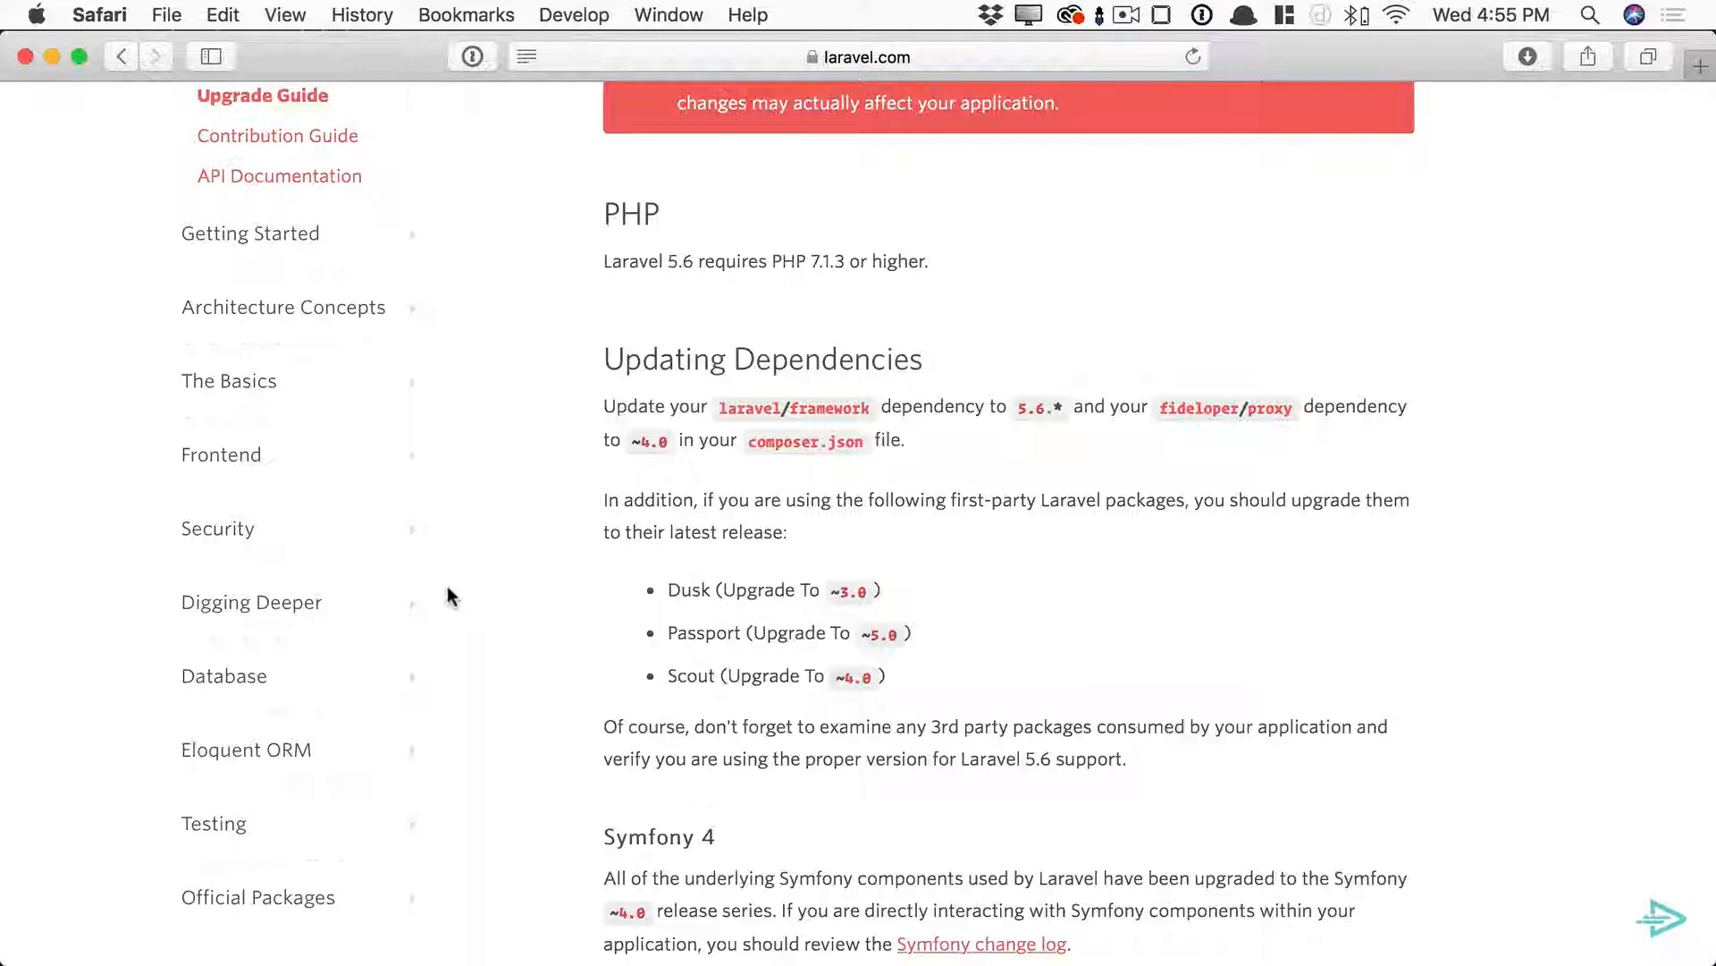
pyautogui.scroll(-3)
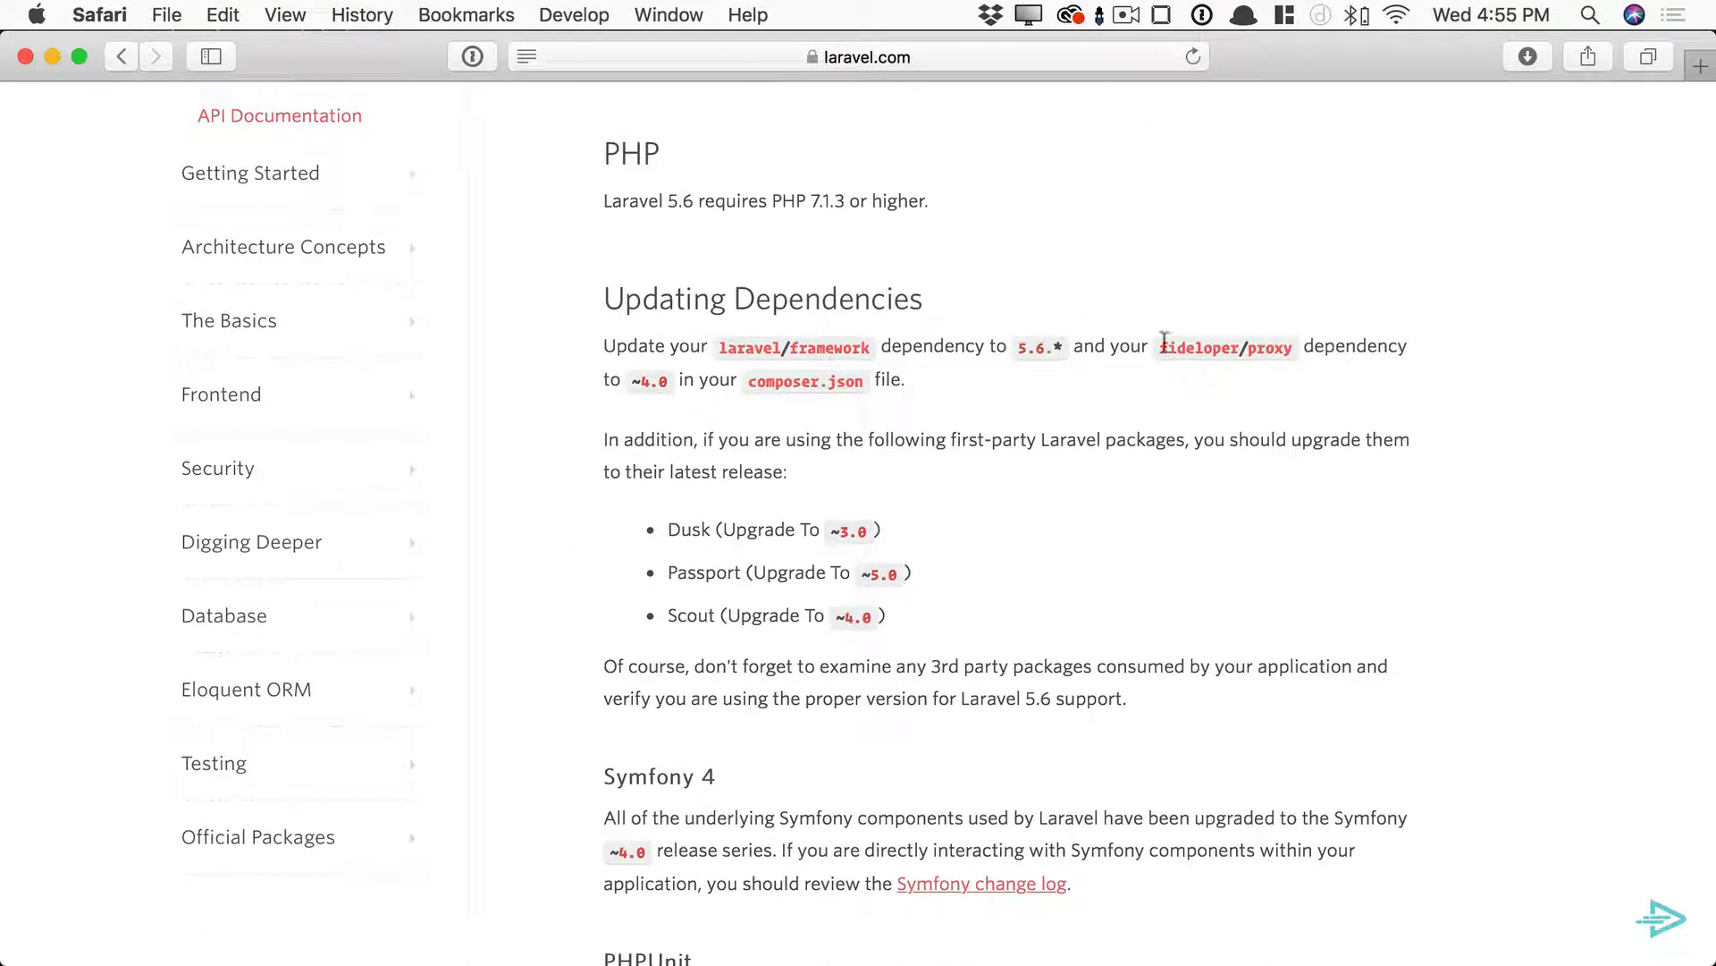
pyautogui.doubleClick(1200, 347)
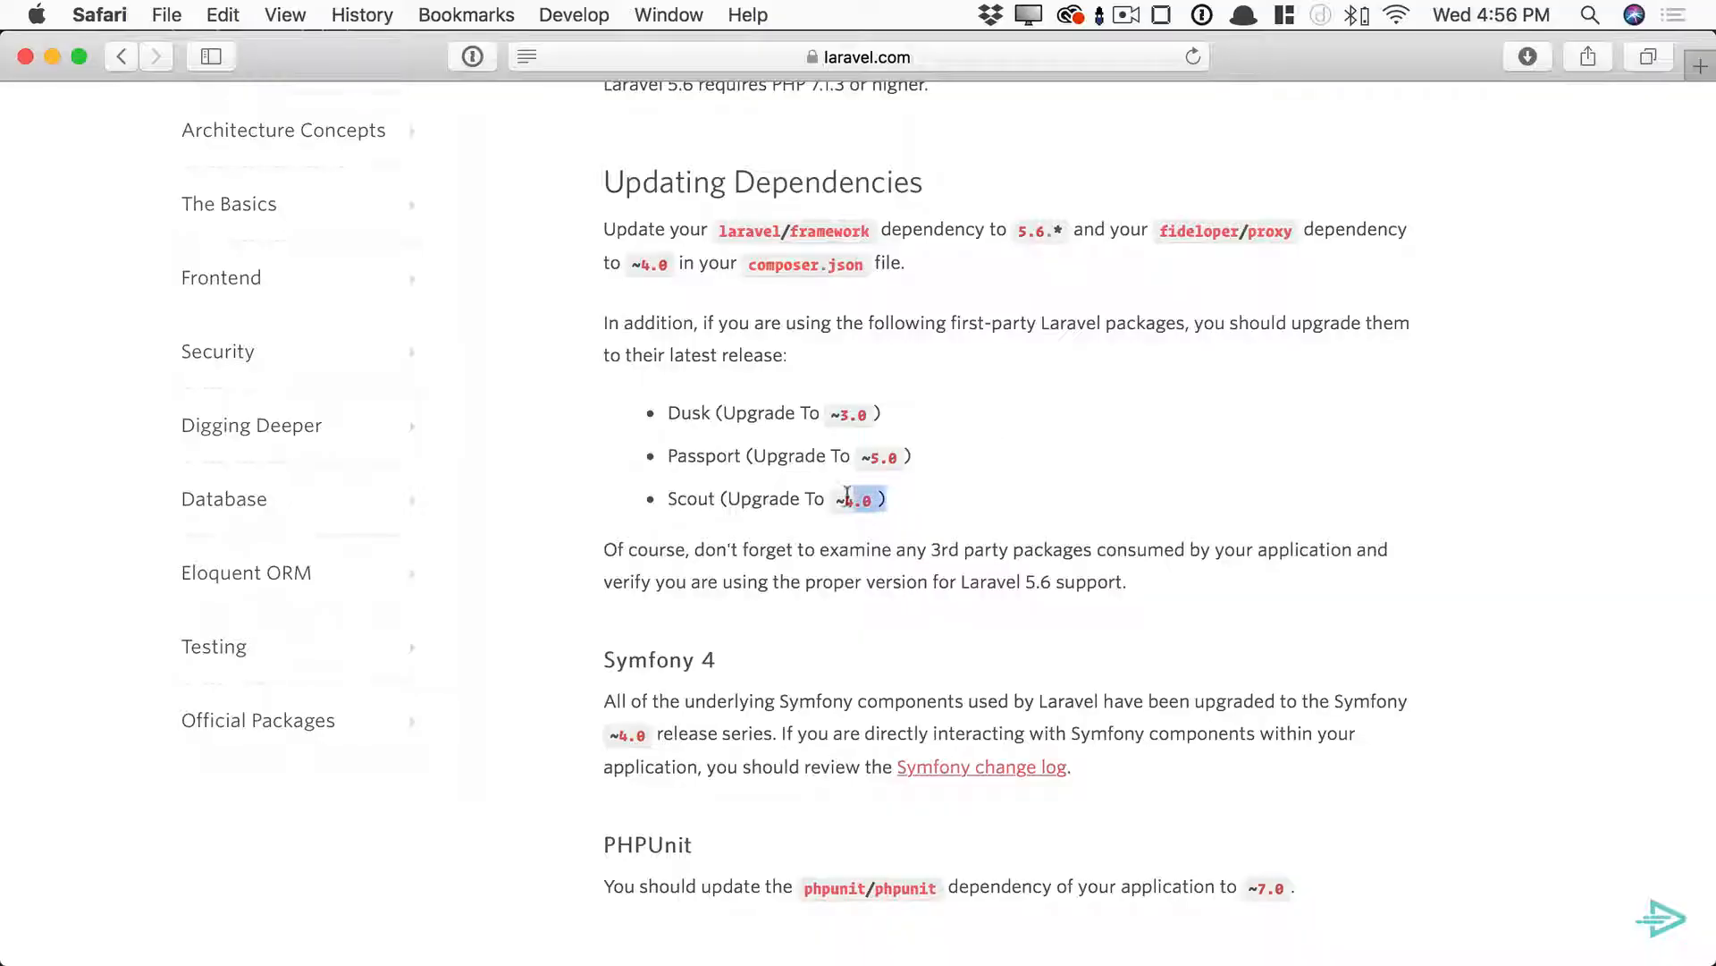
pyautogui.moveTo(863, 498); pyautogui.dragTo(672, 413)
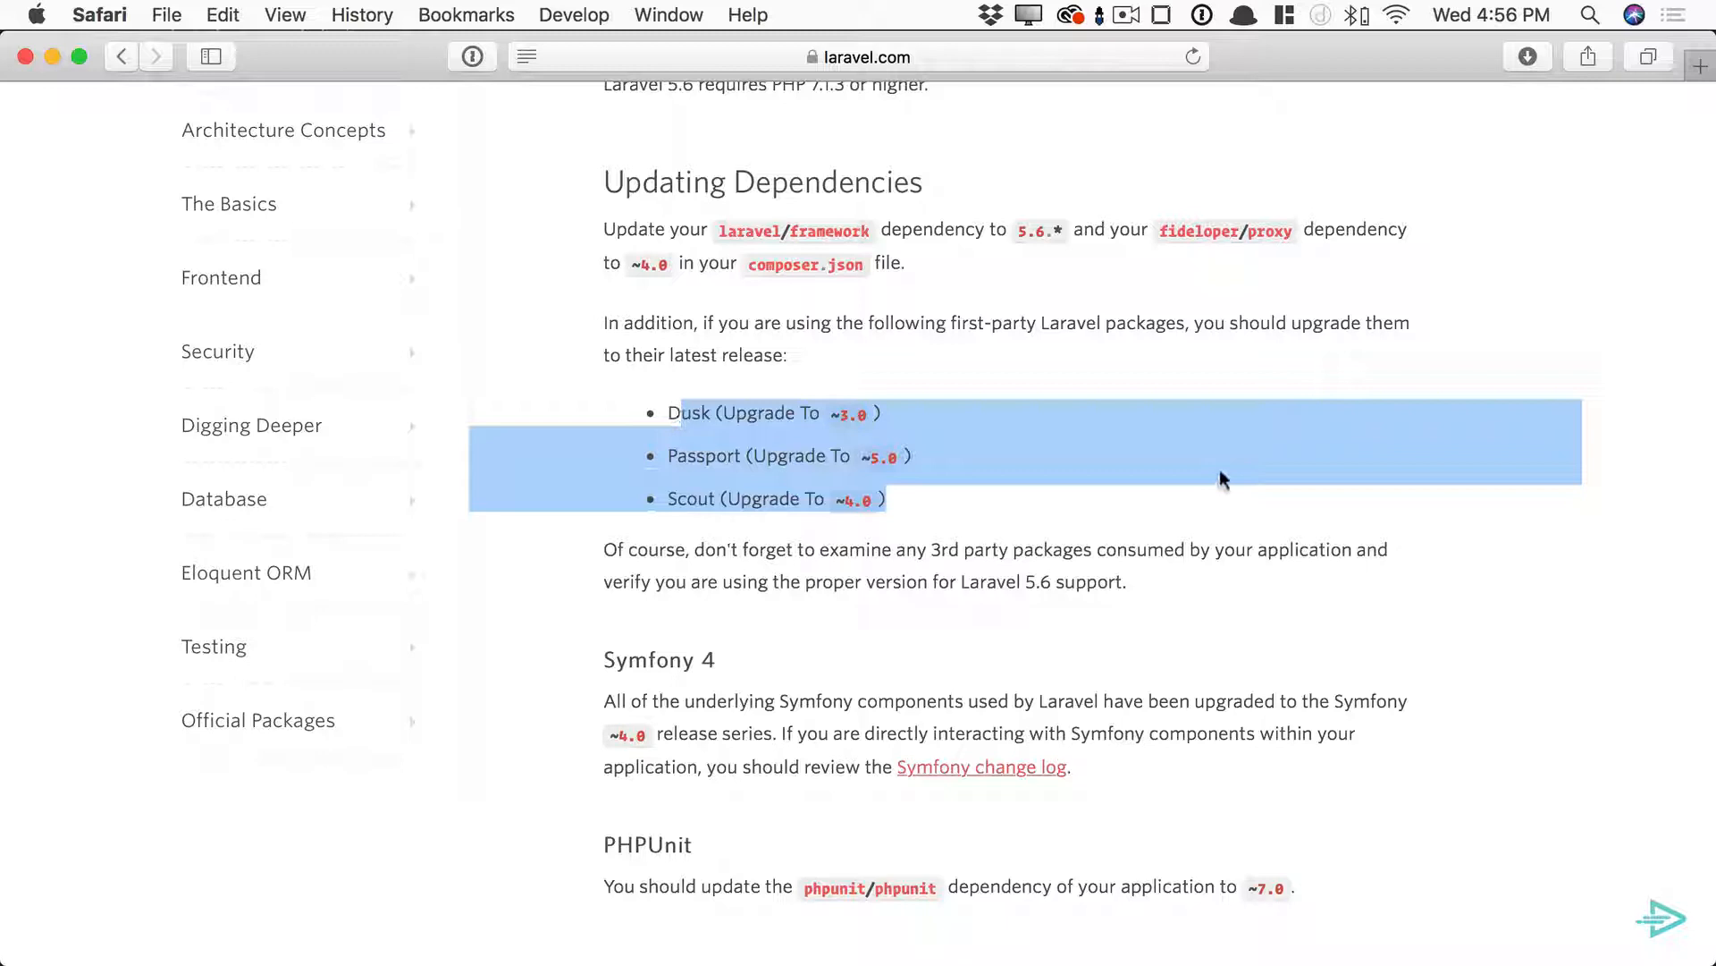
pyautogui.scroll(-3)
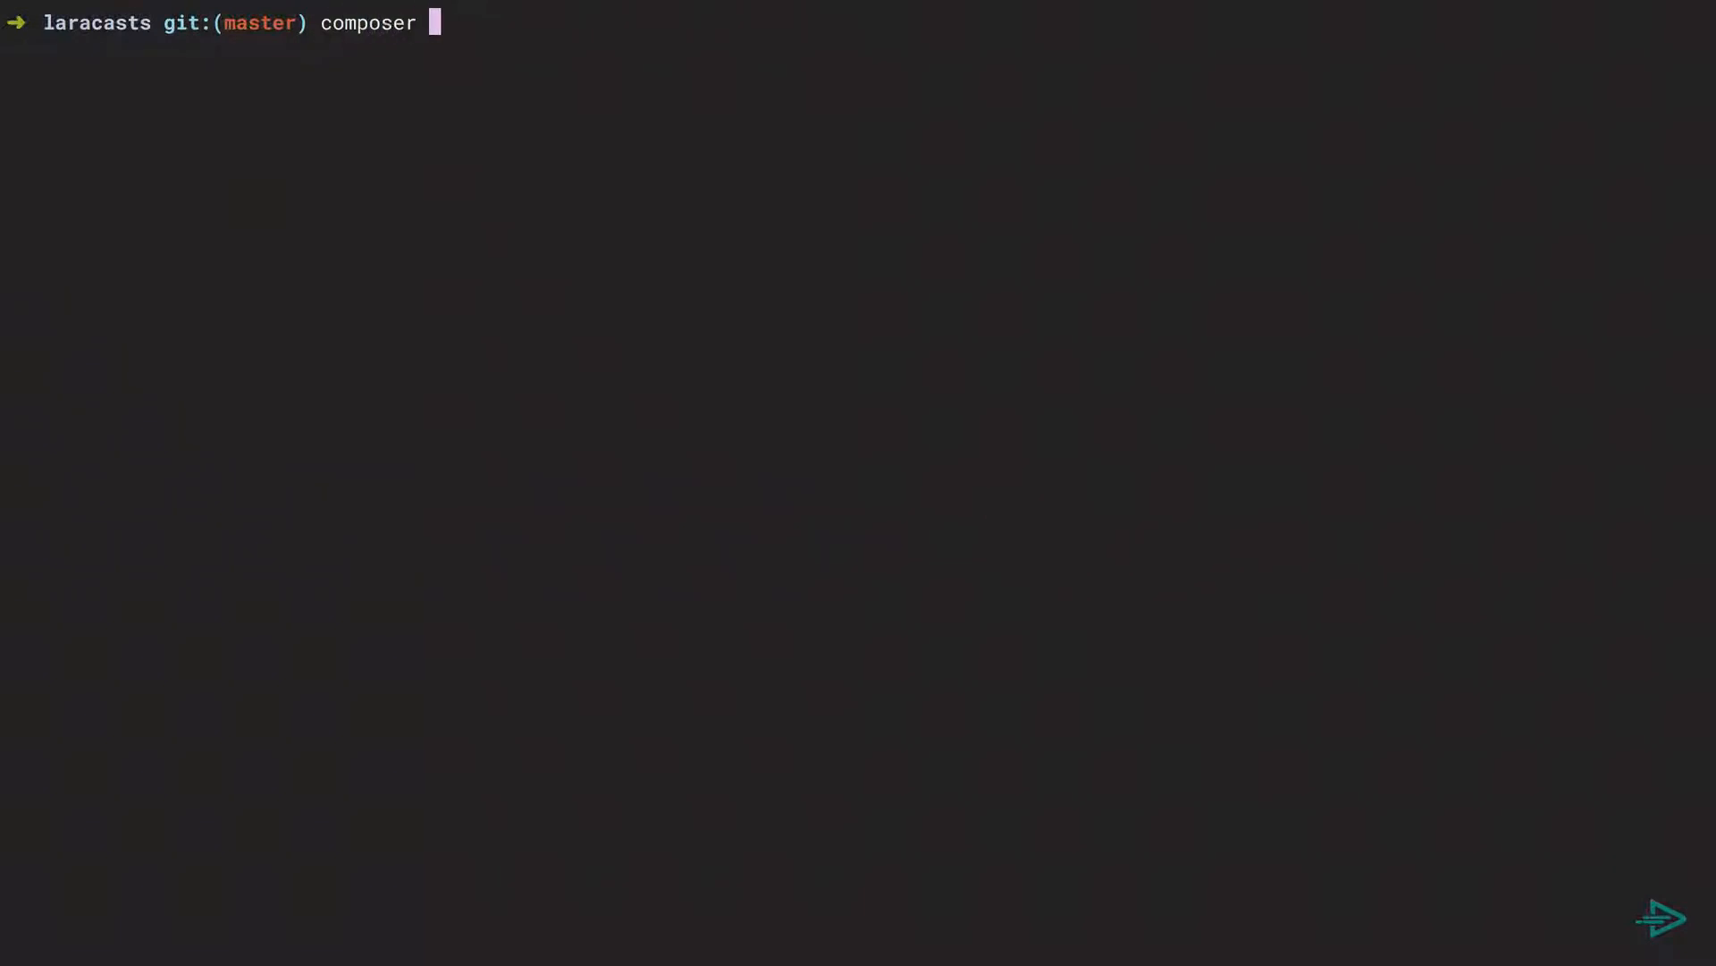
# - Run composer update and pick out the conflicting laravel-debugbar ^2.0 package in the output
pyautogui.write('update')
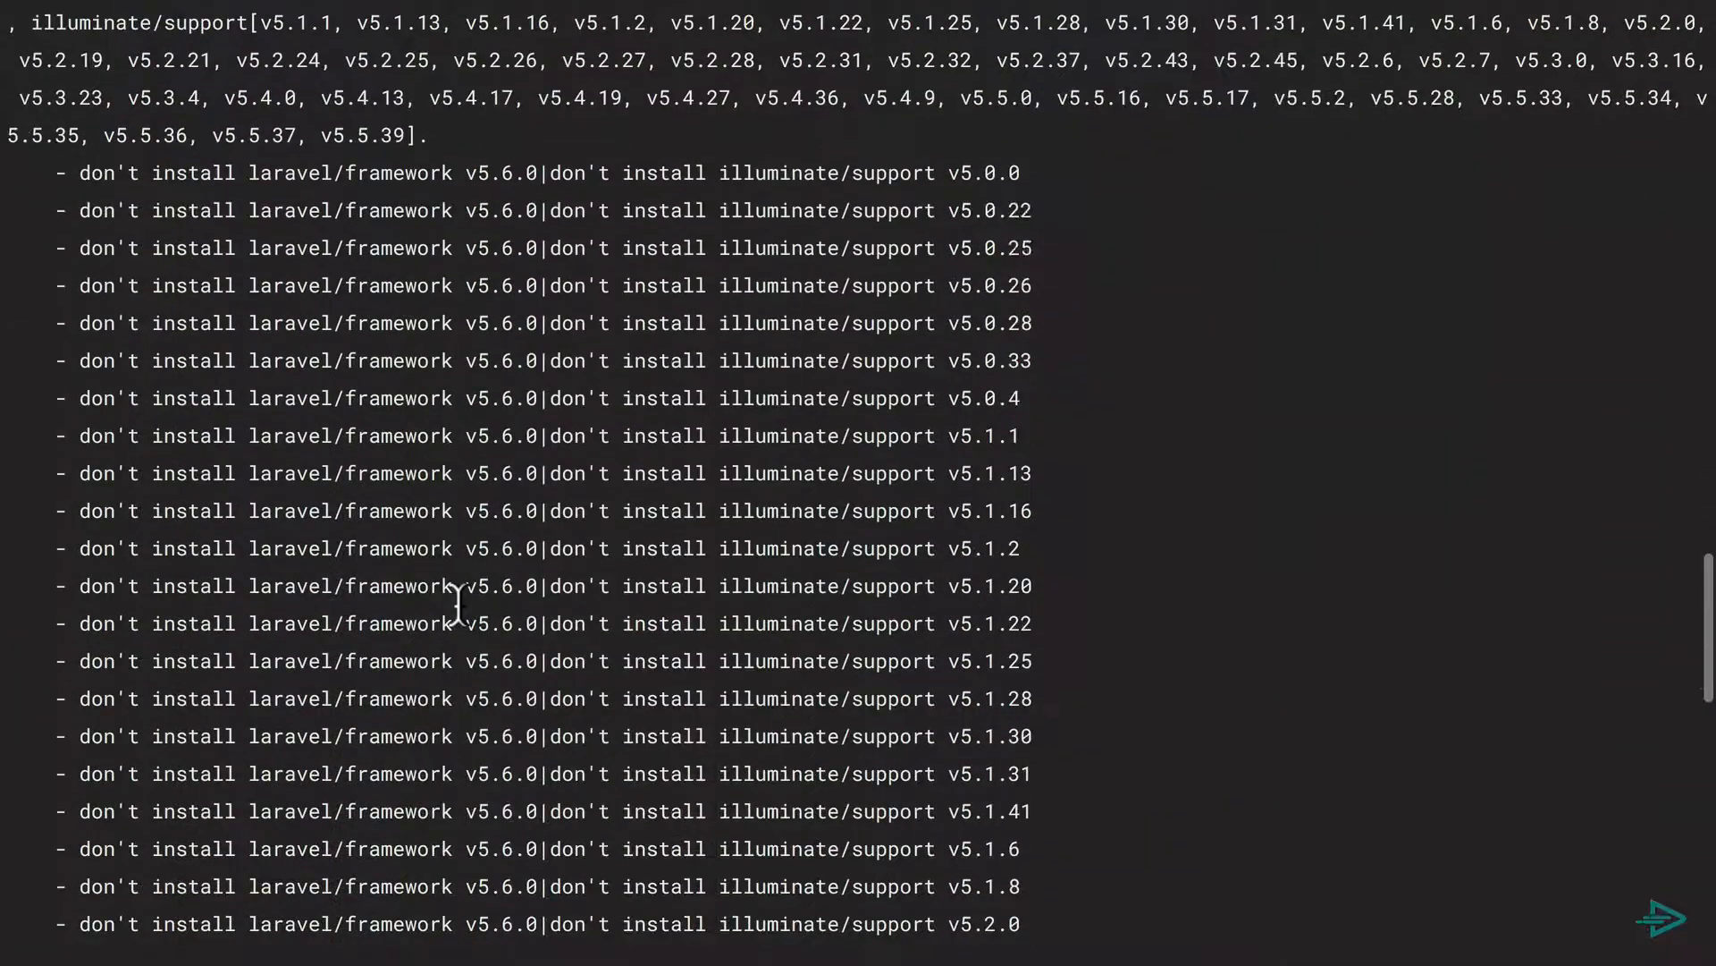
pyautogui.scroll(-3)
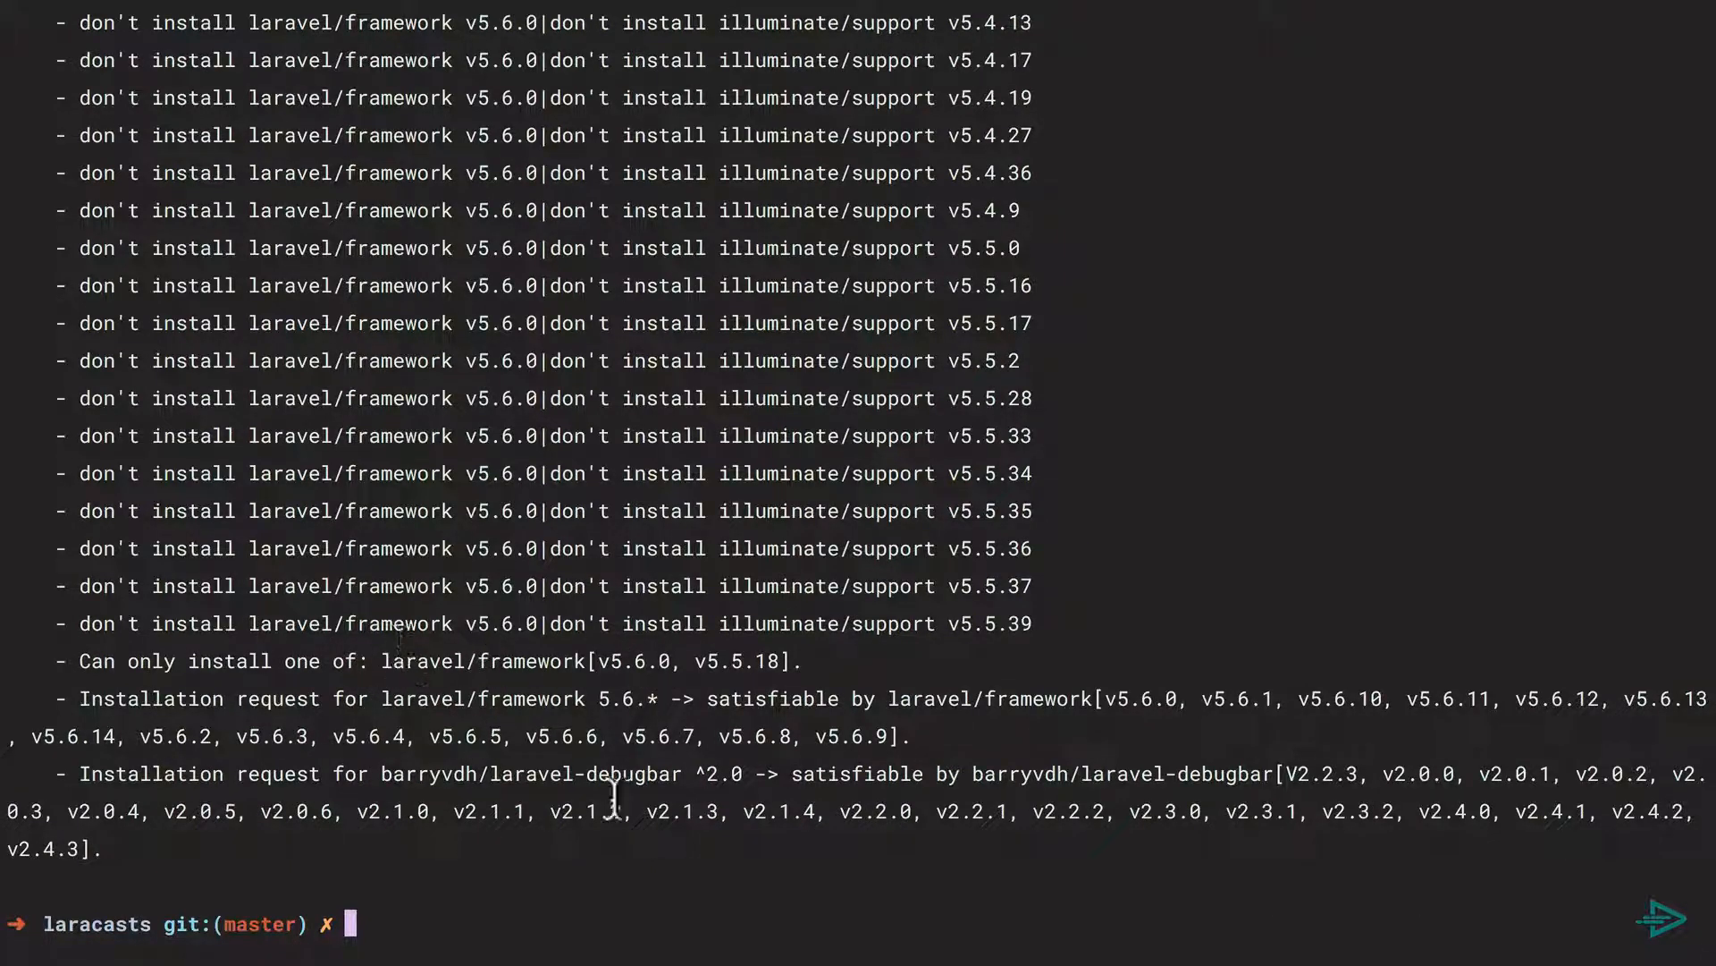
pyautogui.doubleClick(531, 774)
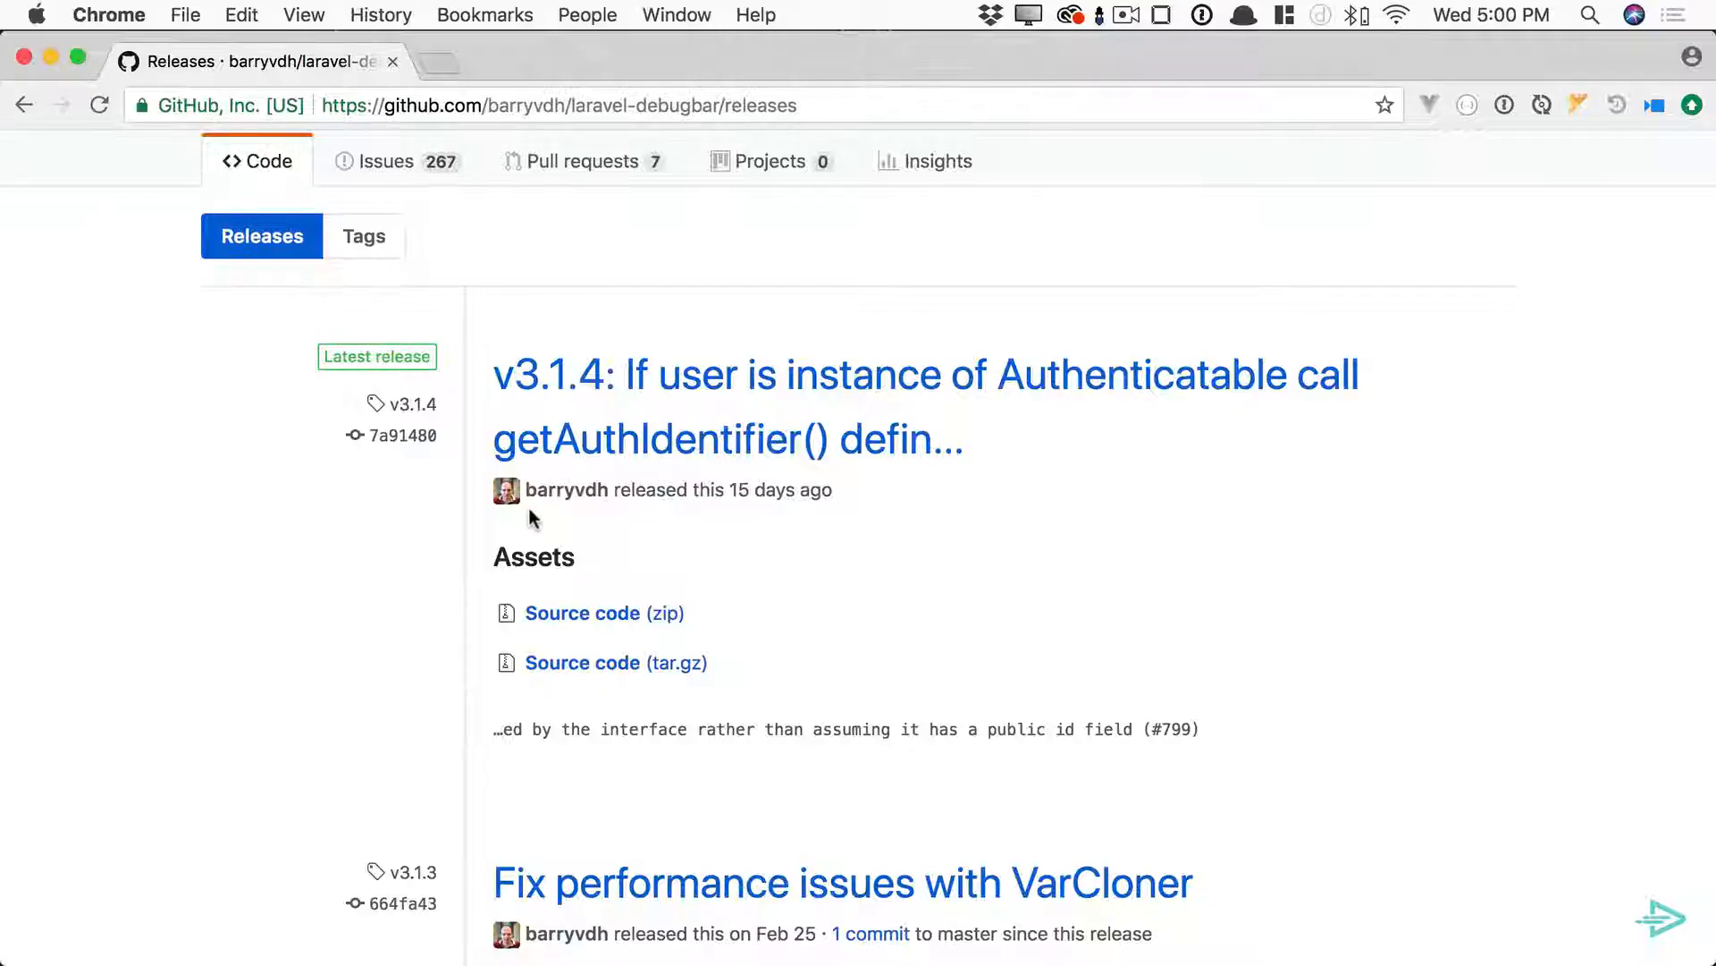
# - Find laravel-debugbar's 'Support Laravel 5.6' release, then open the laravel-ide-helper releases page
pyautogui.scroll(-3)
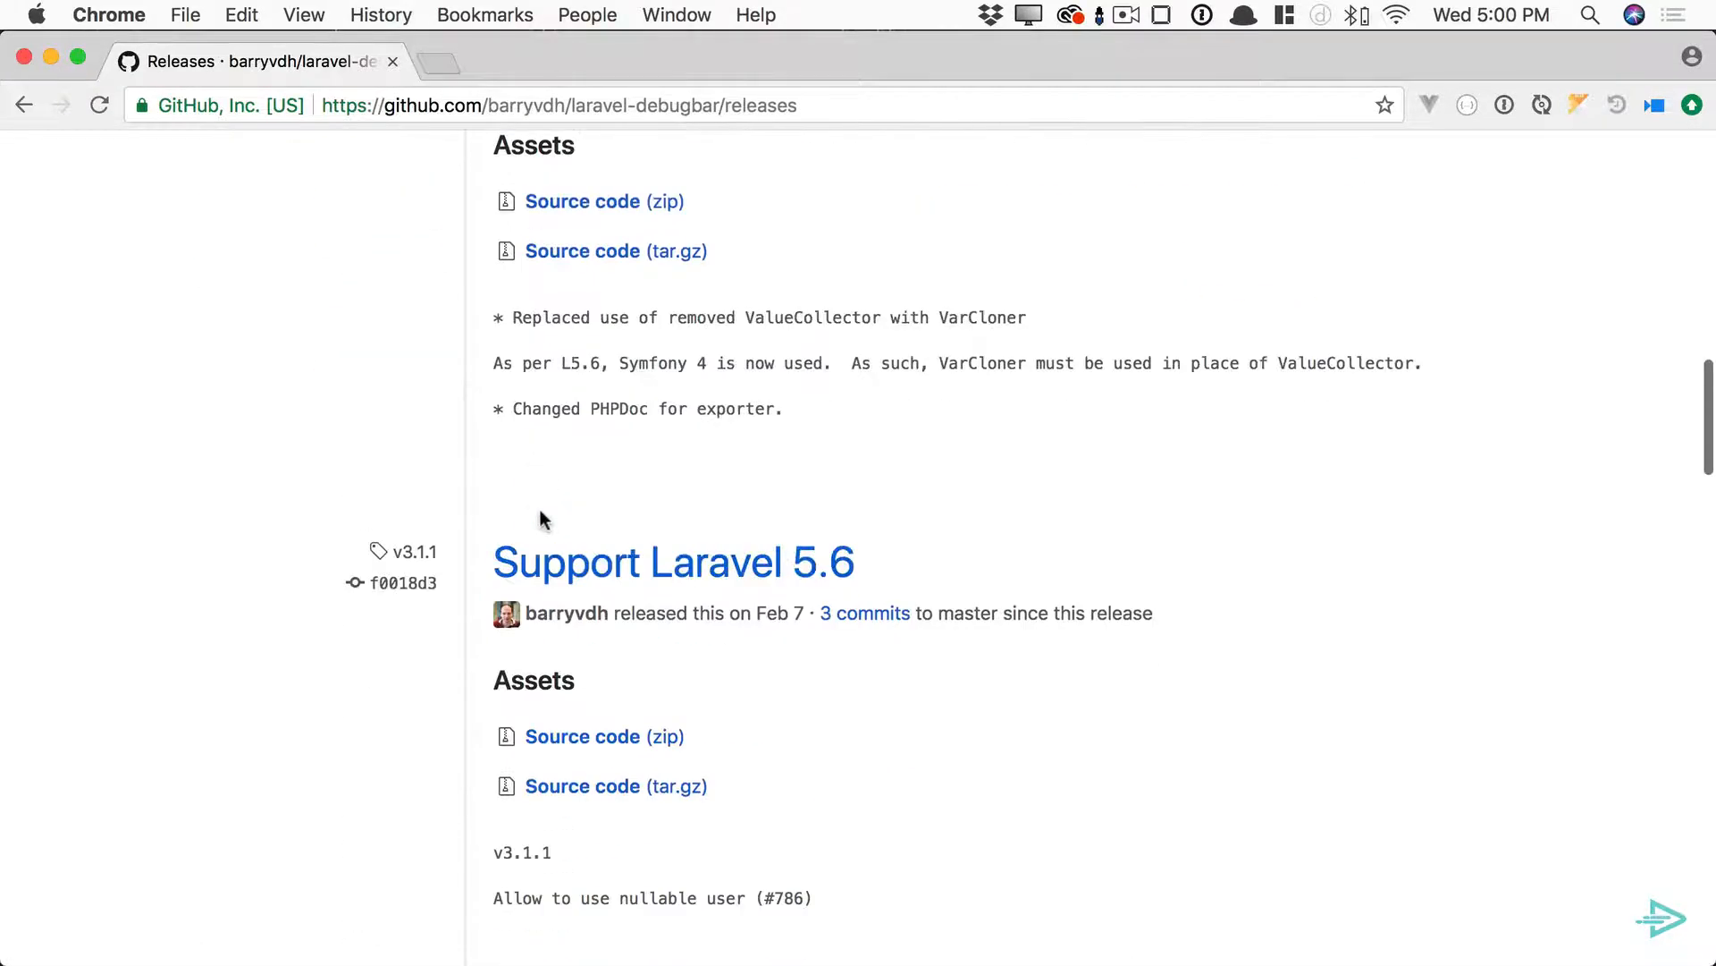
pyautogui.moveTo(414, 561)
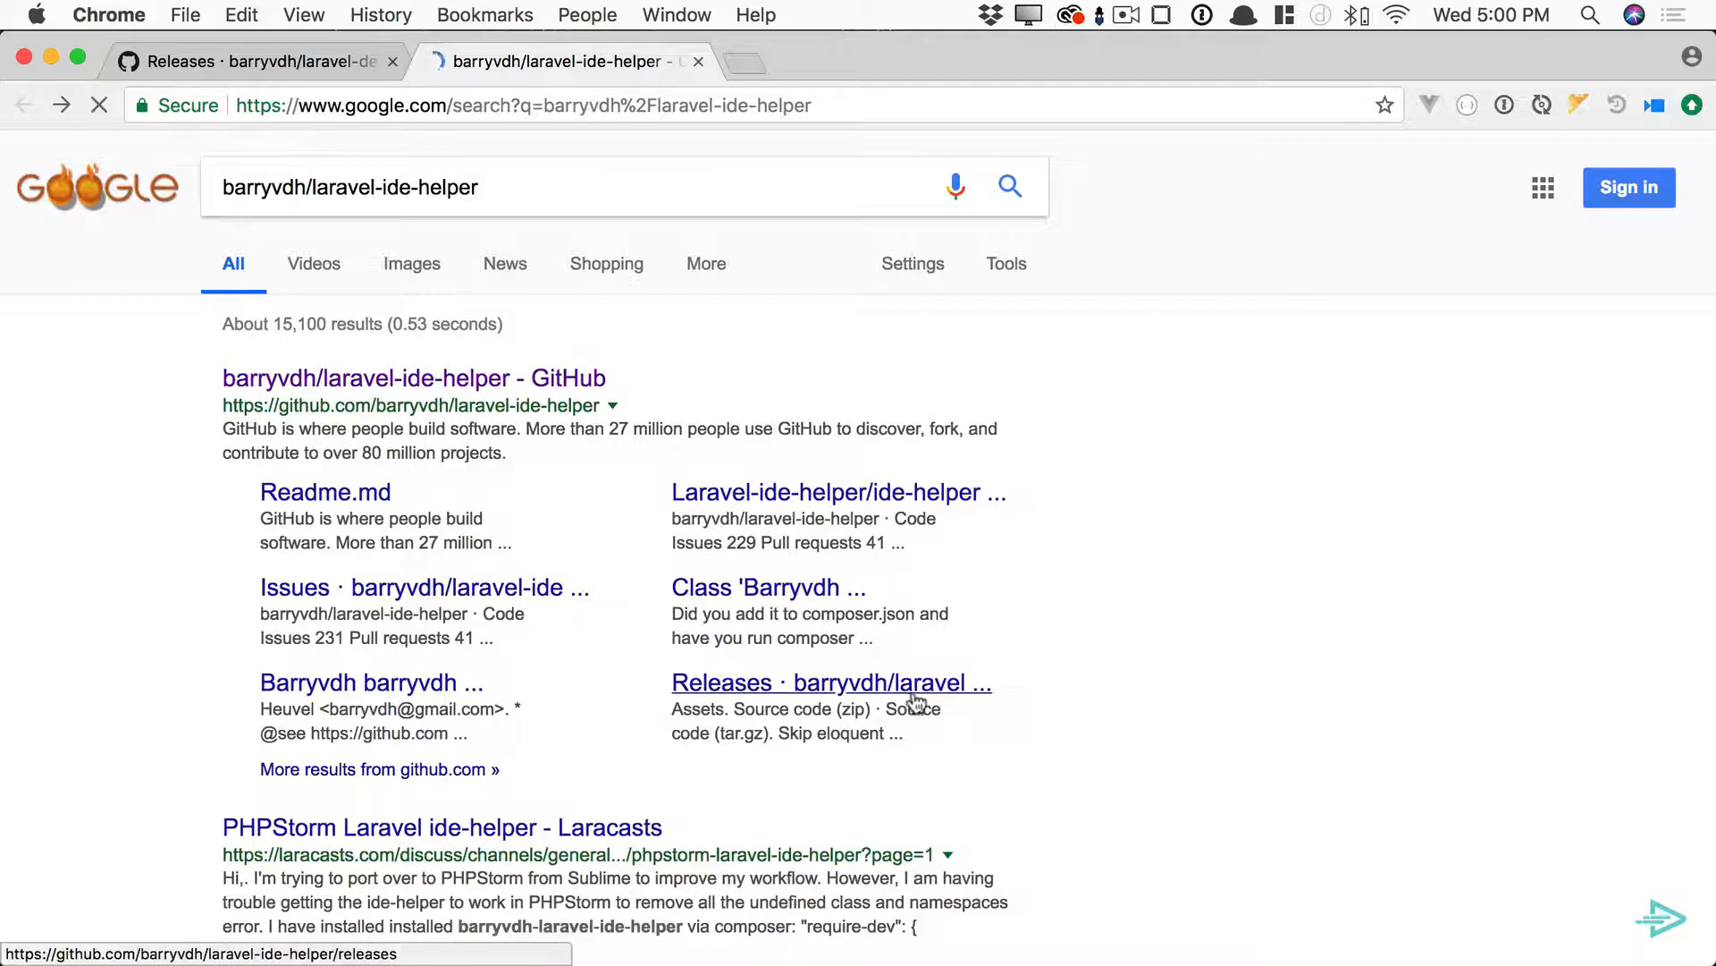
pyautogui.click(831, 682)
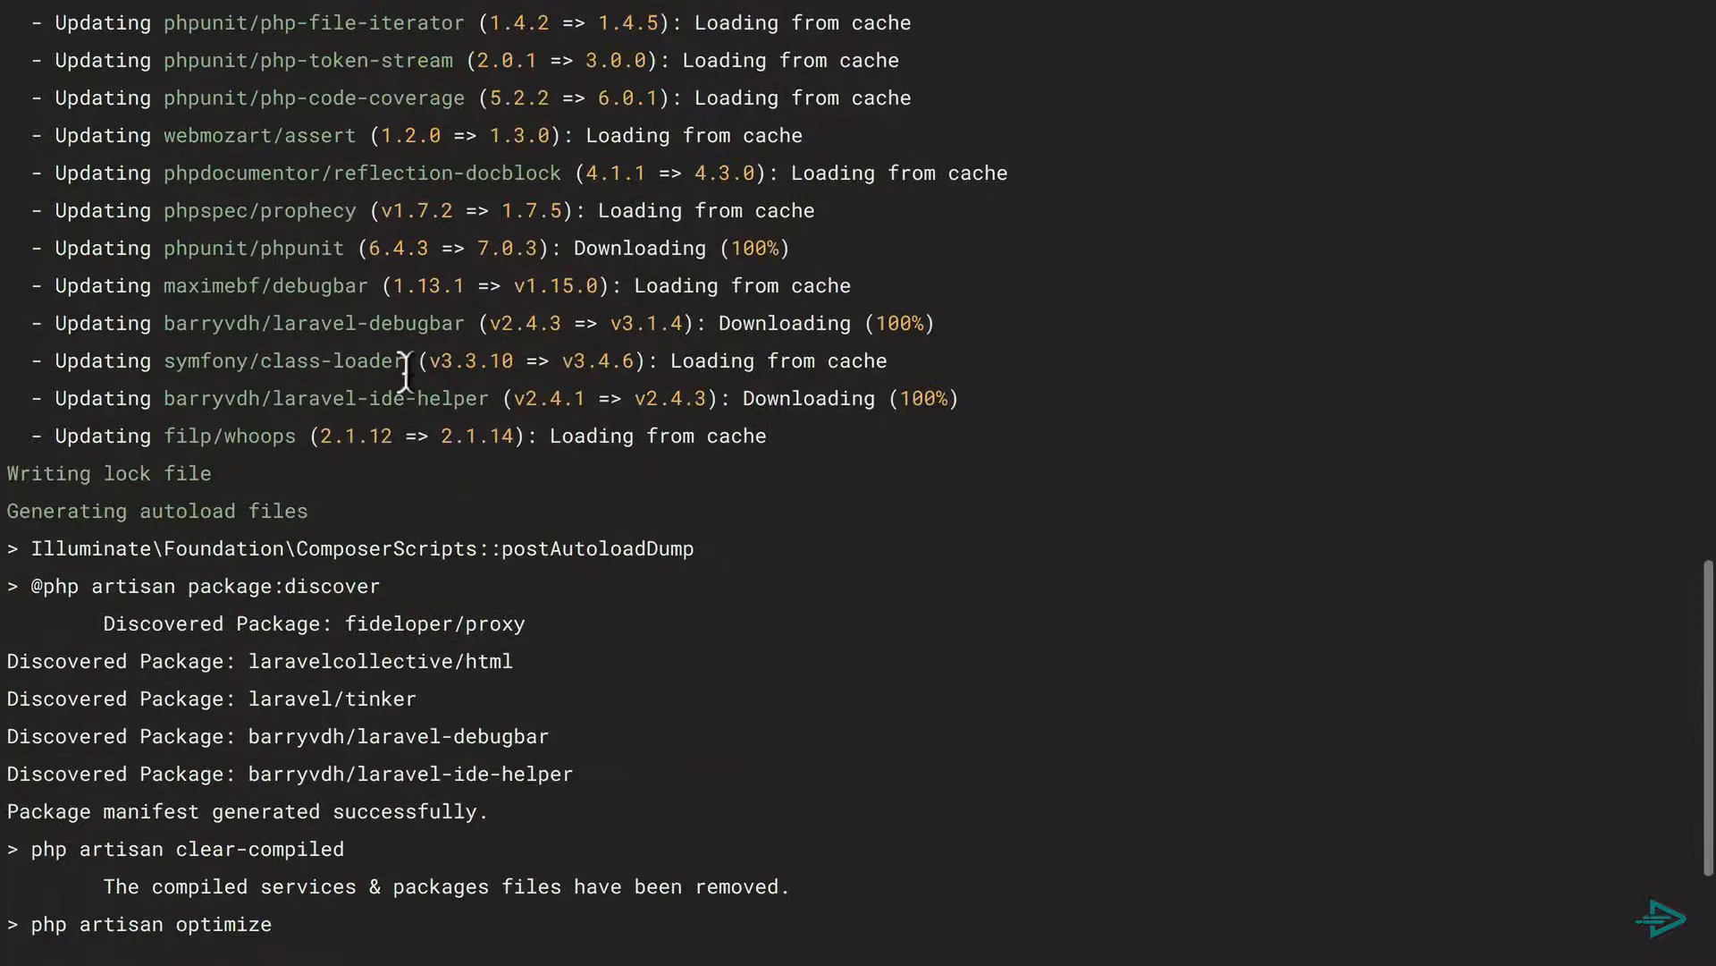
pyautogui.moveTo(44, 482)
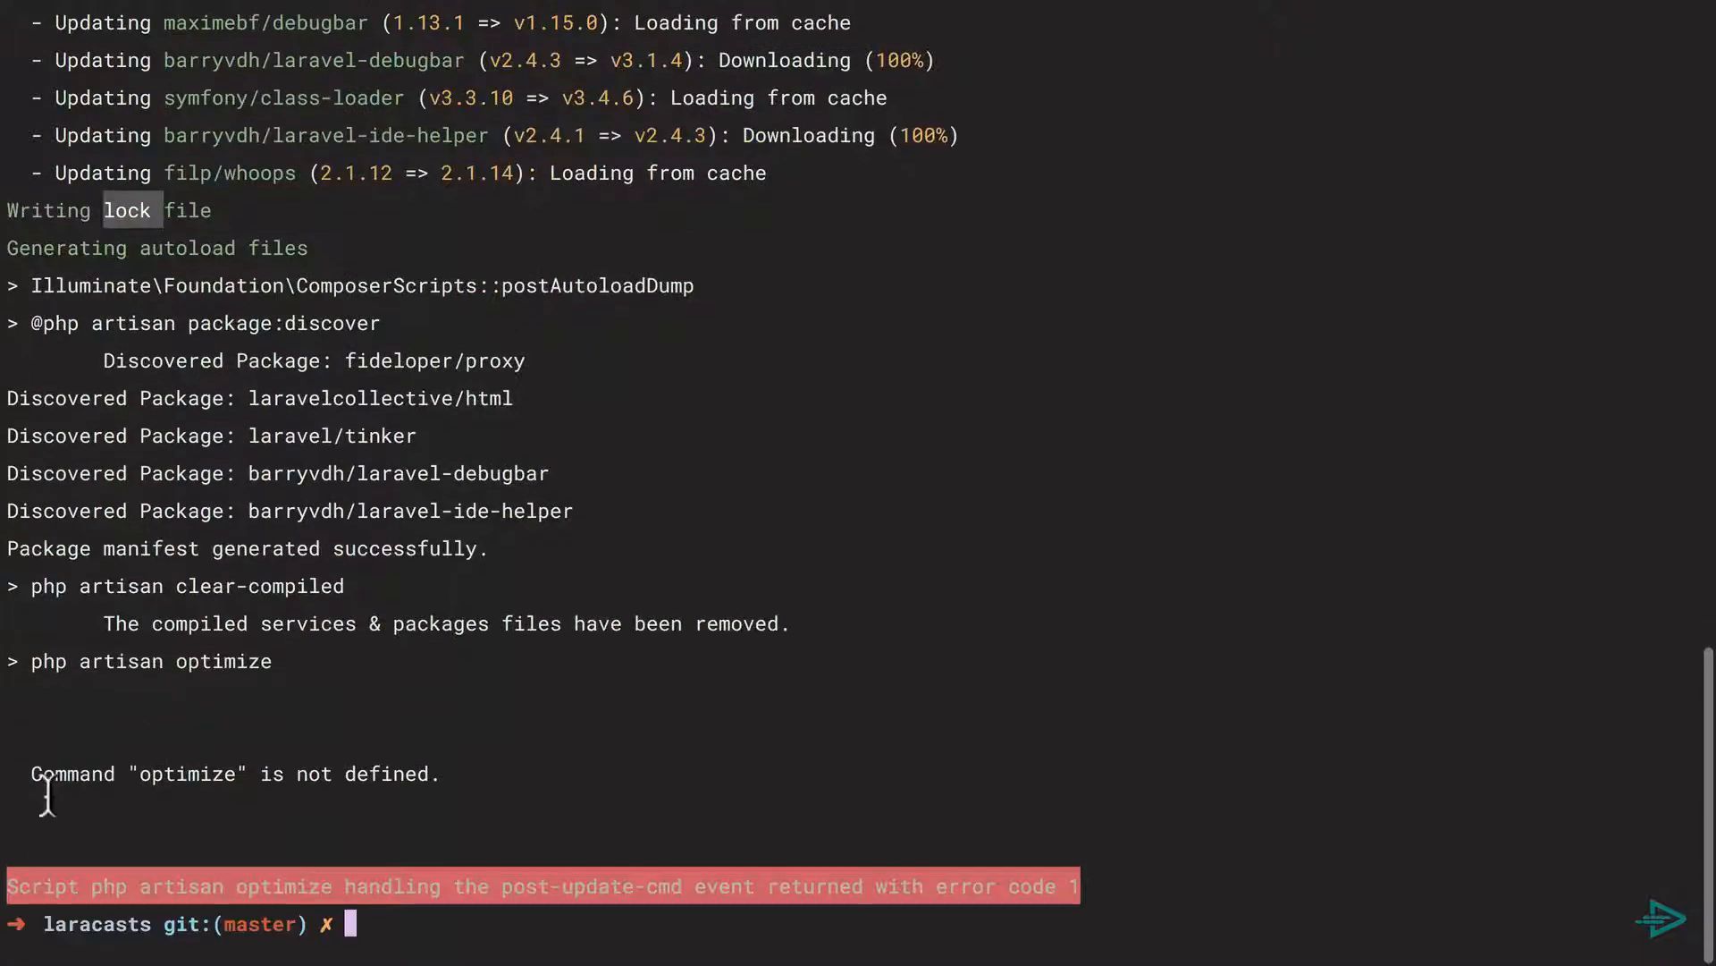
pyautogui.moveTo(180, 771)
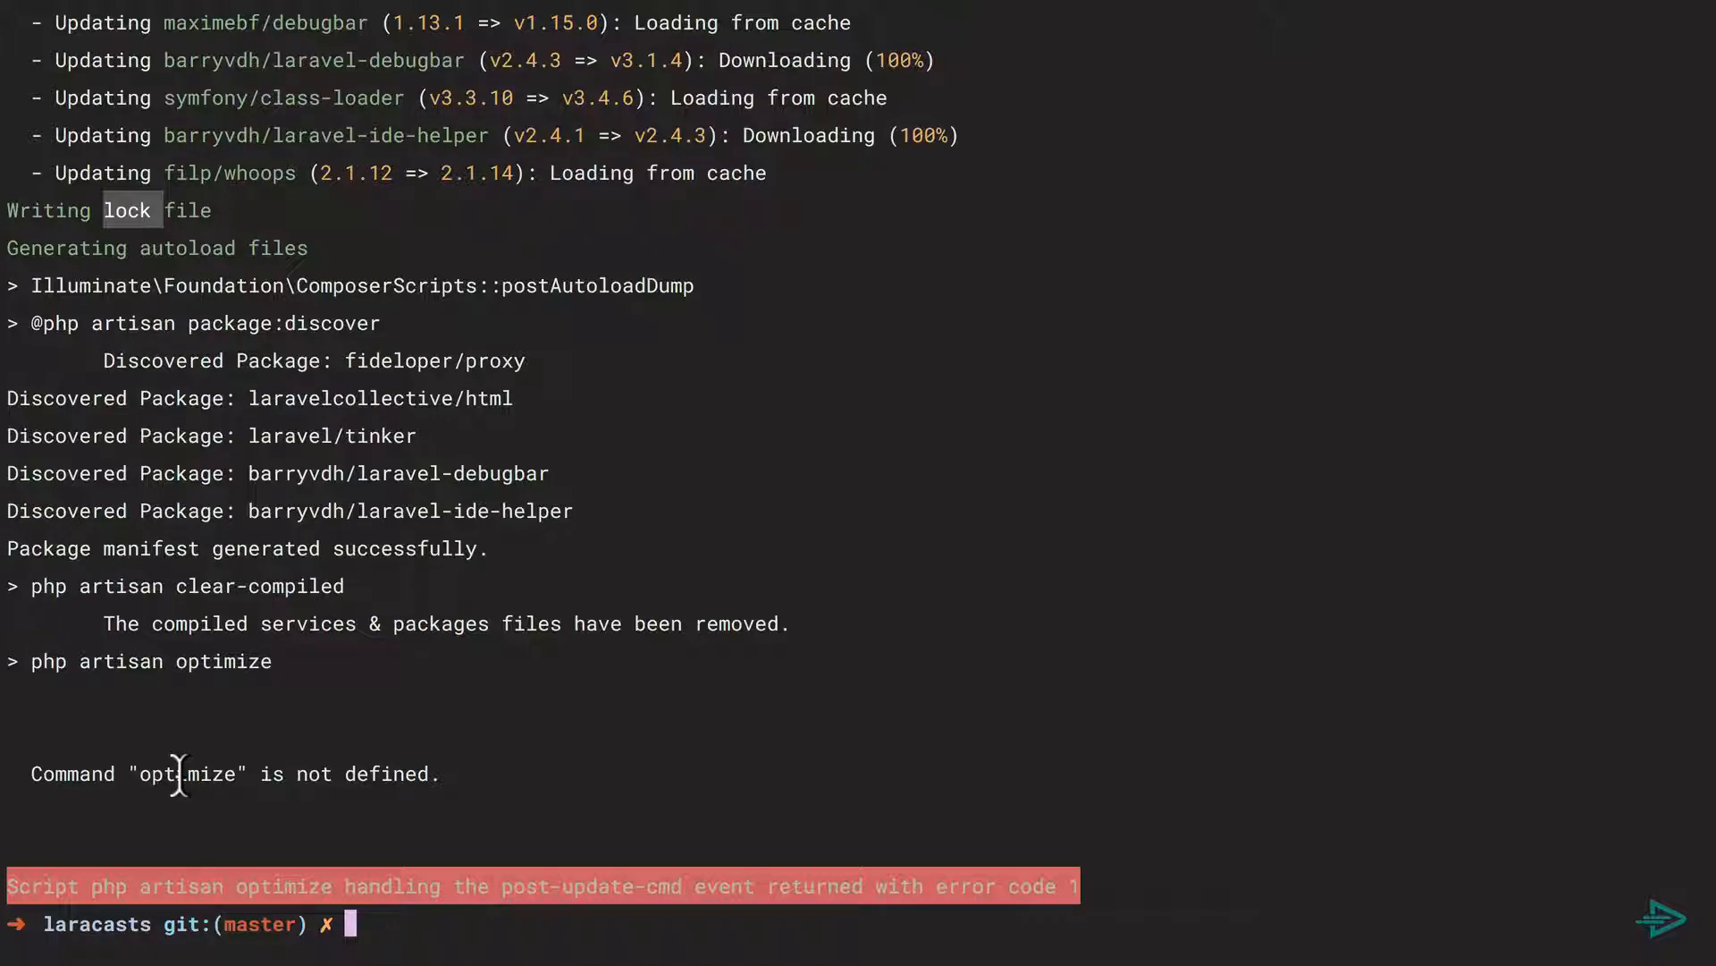
# - Rerun composer update, getting debugbar v3.1.4 and ide-helper v2.4.3 but an undefined optimize command
pyautogui.write('optimize')
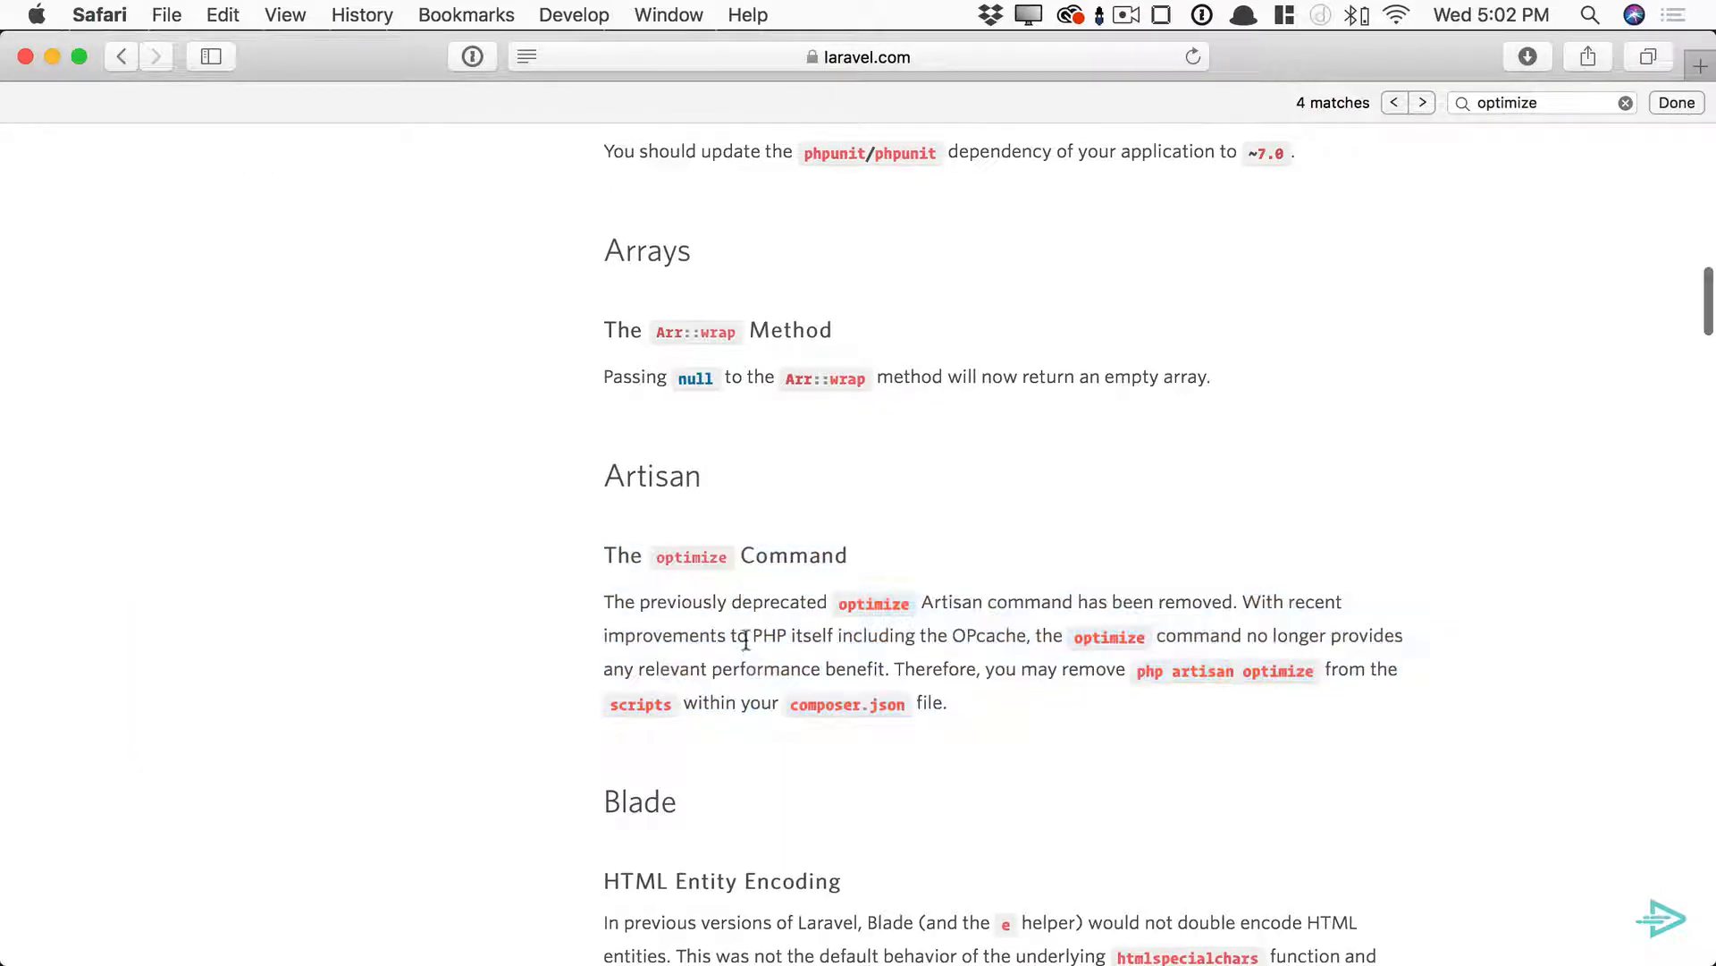
# - Highlight the guide's note that the removed optimize command should leave composer.json scripts
pyautogui.moveTo(747, 634); pyautogui.dragTo(1014, 635)
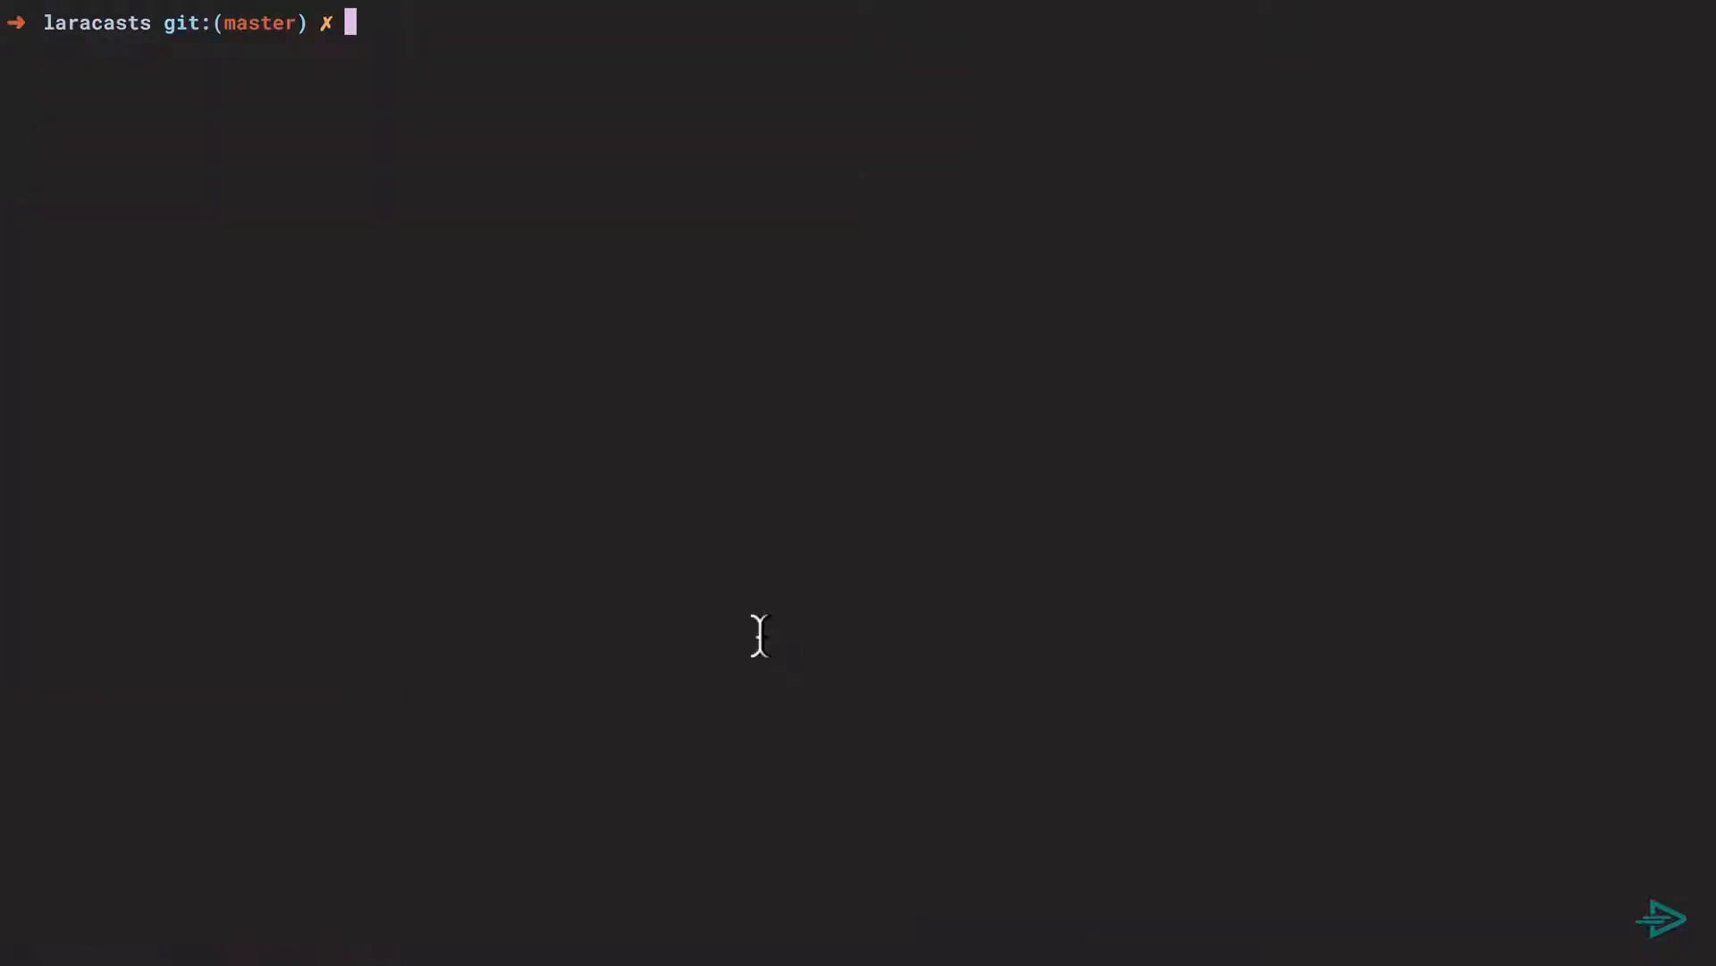
# - Run php artisan -V again to confirm the framework version after the update
pyautogui.write('php artisan -V')
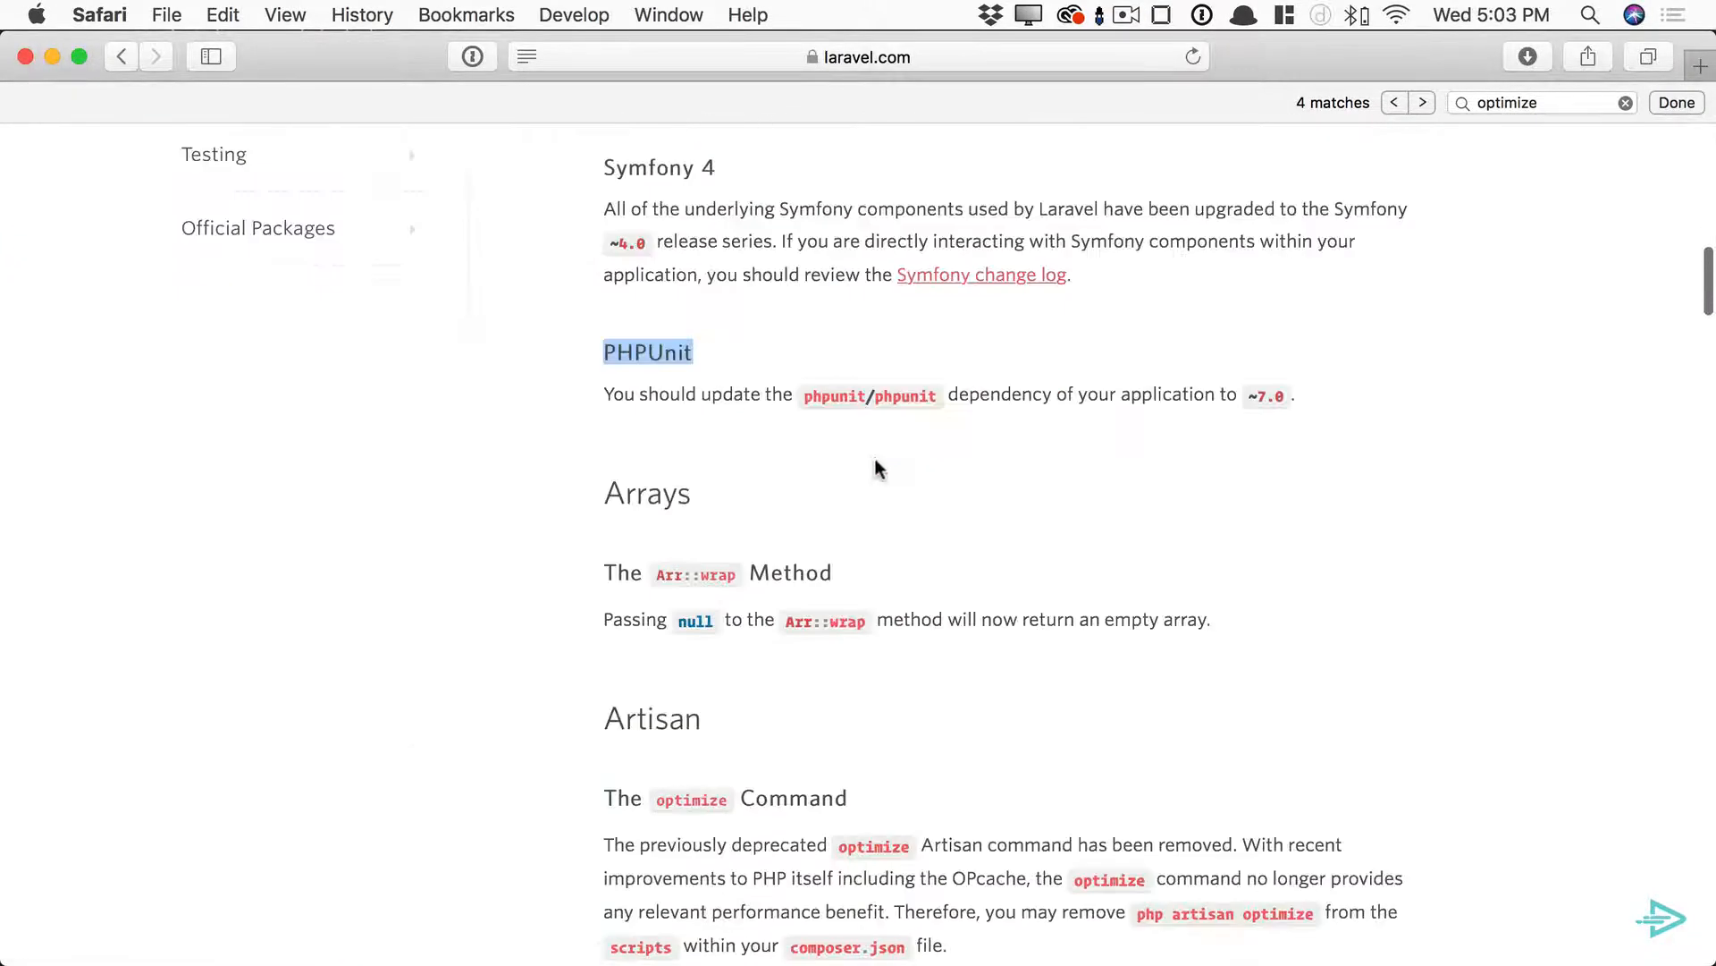
# - Scroll past the Blade double-encoding notes and highlight the Database morphs index-order warning
pyautogui.scroll(-3)
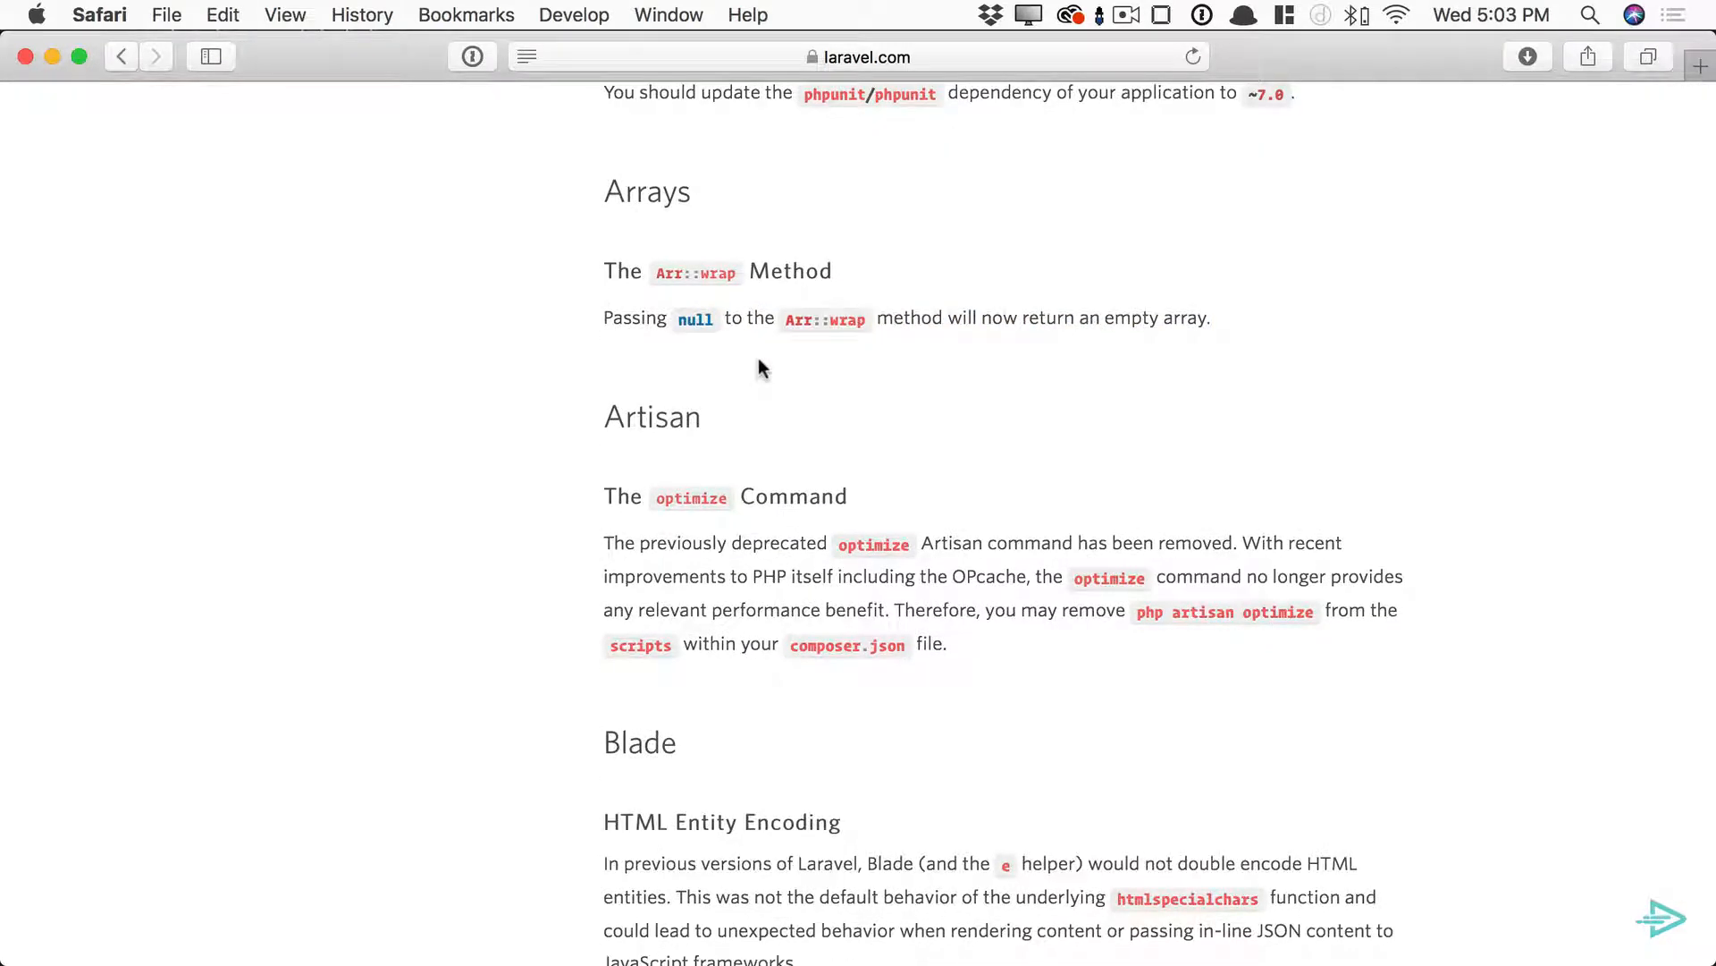
pyautogui.moveTo(877, 197)
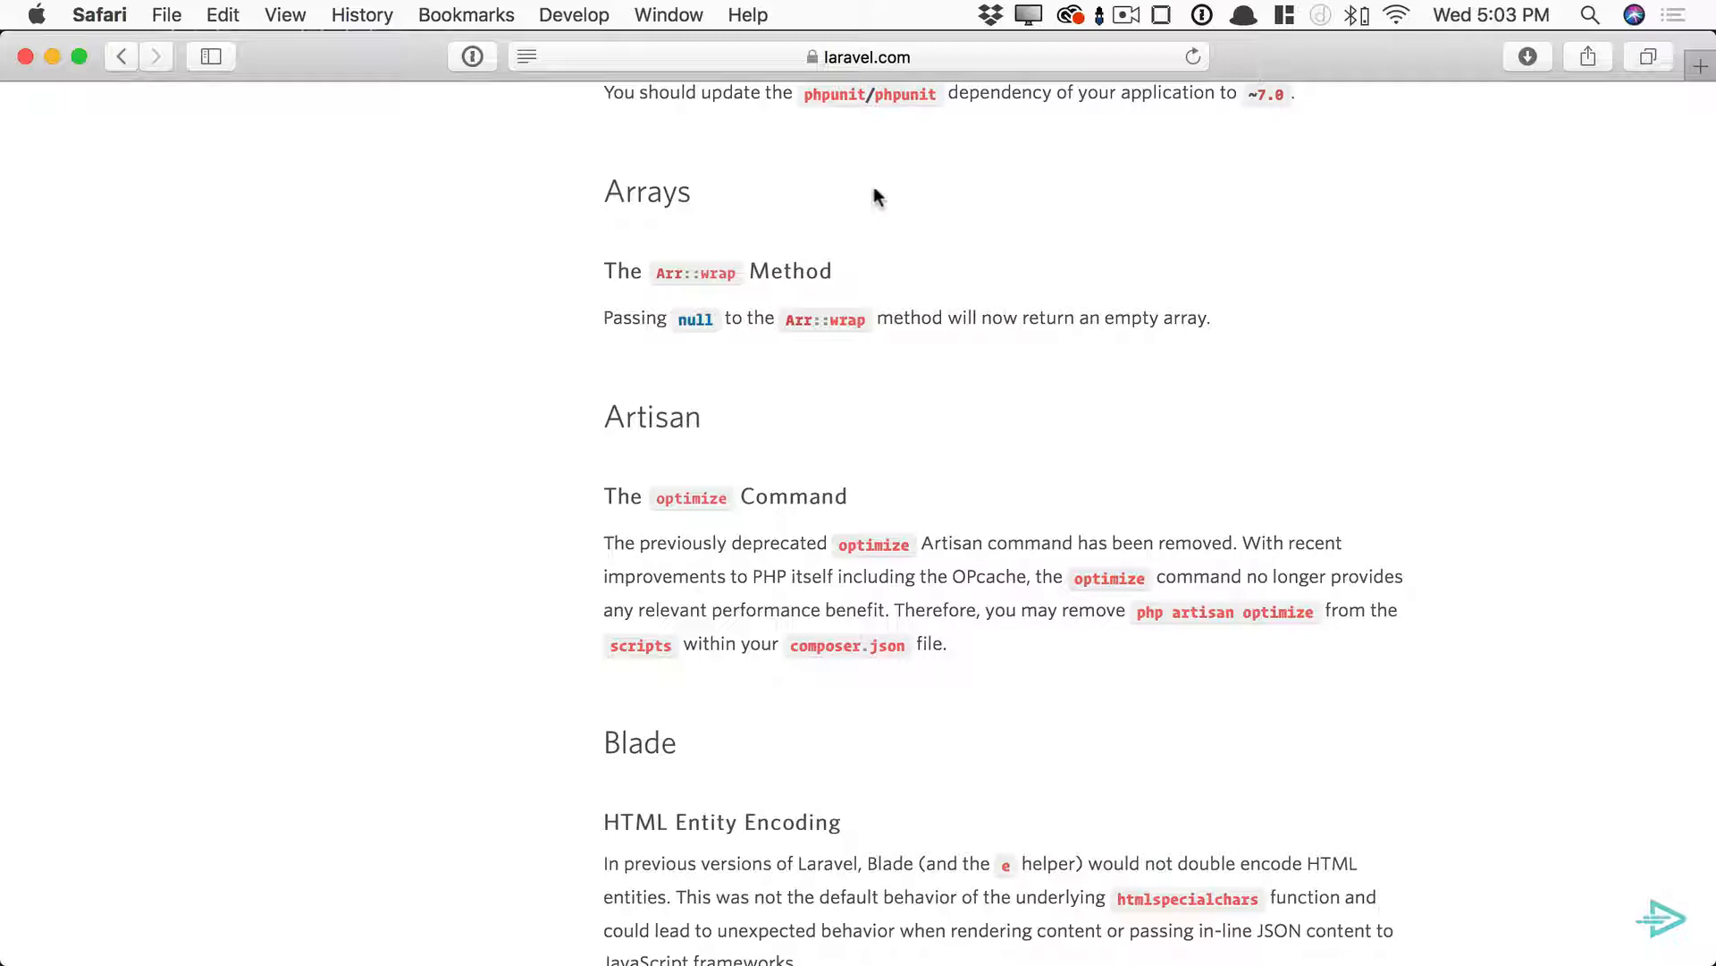
pyautogui.scroll(-3)
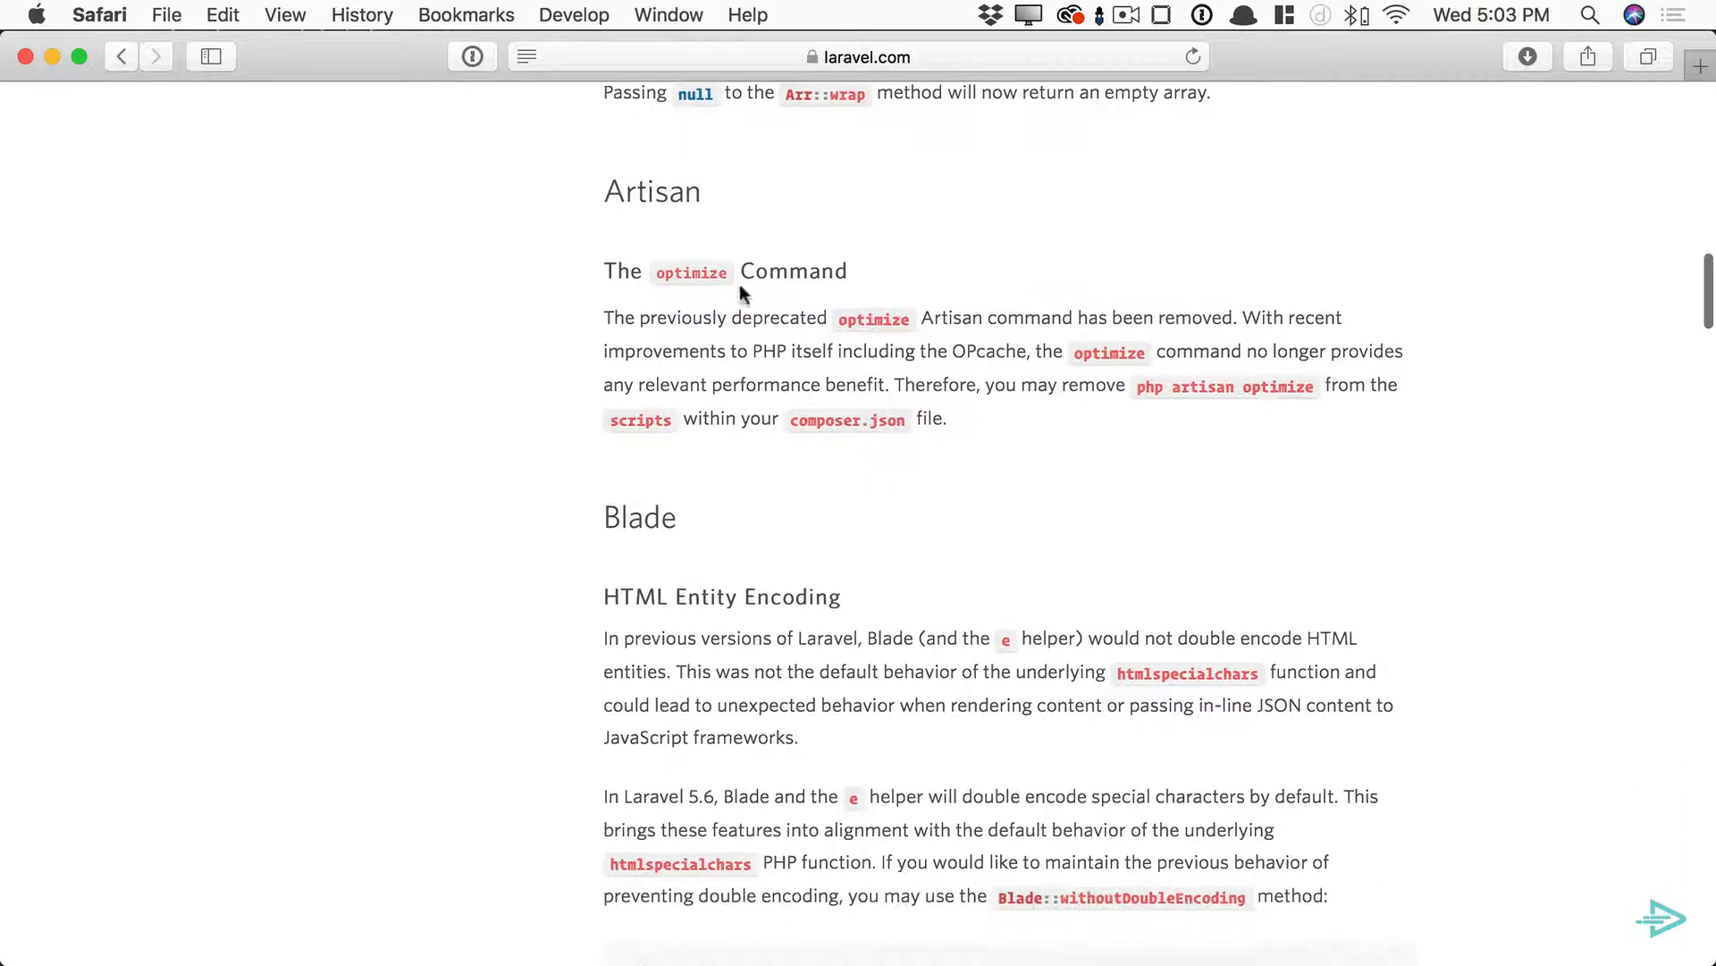
pyautogui.scroll(-3)
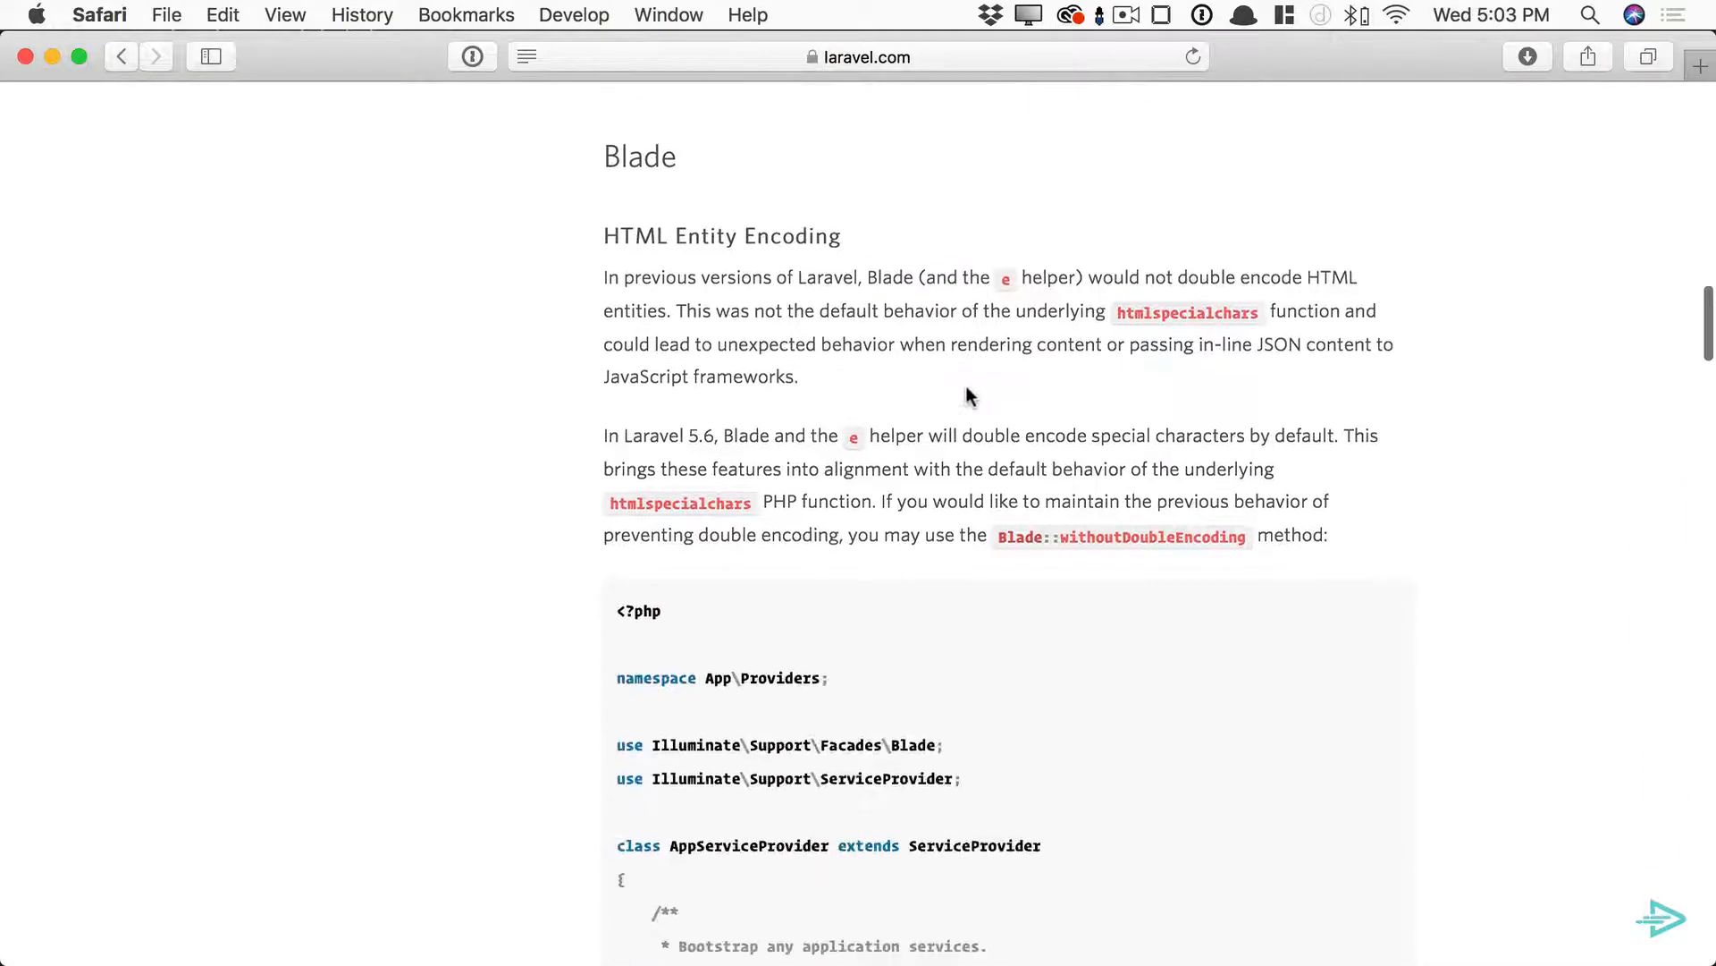
pyautogui.scroll(-3)
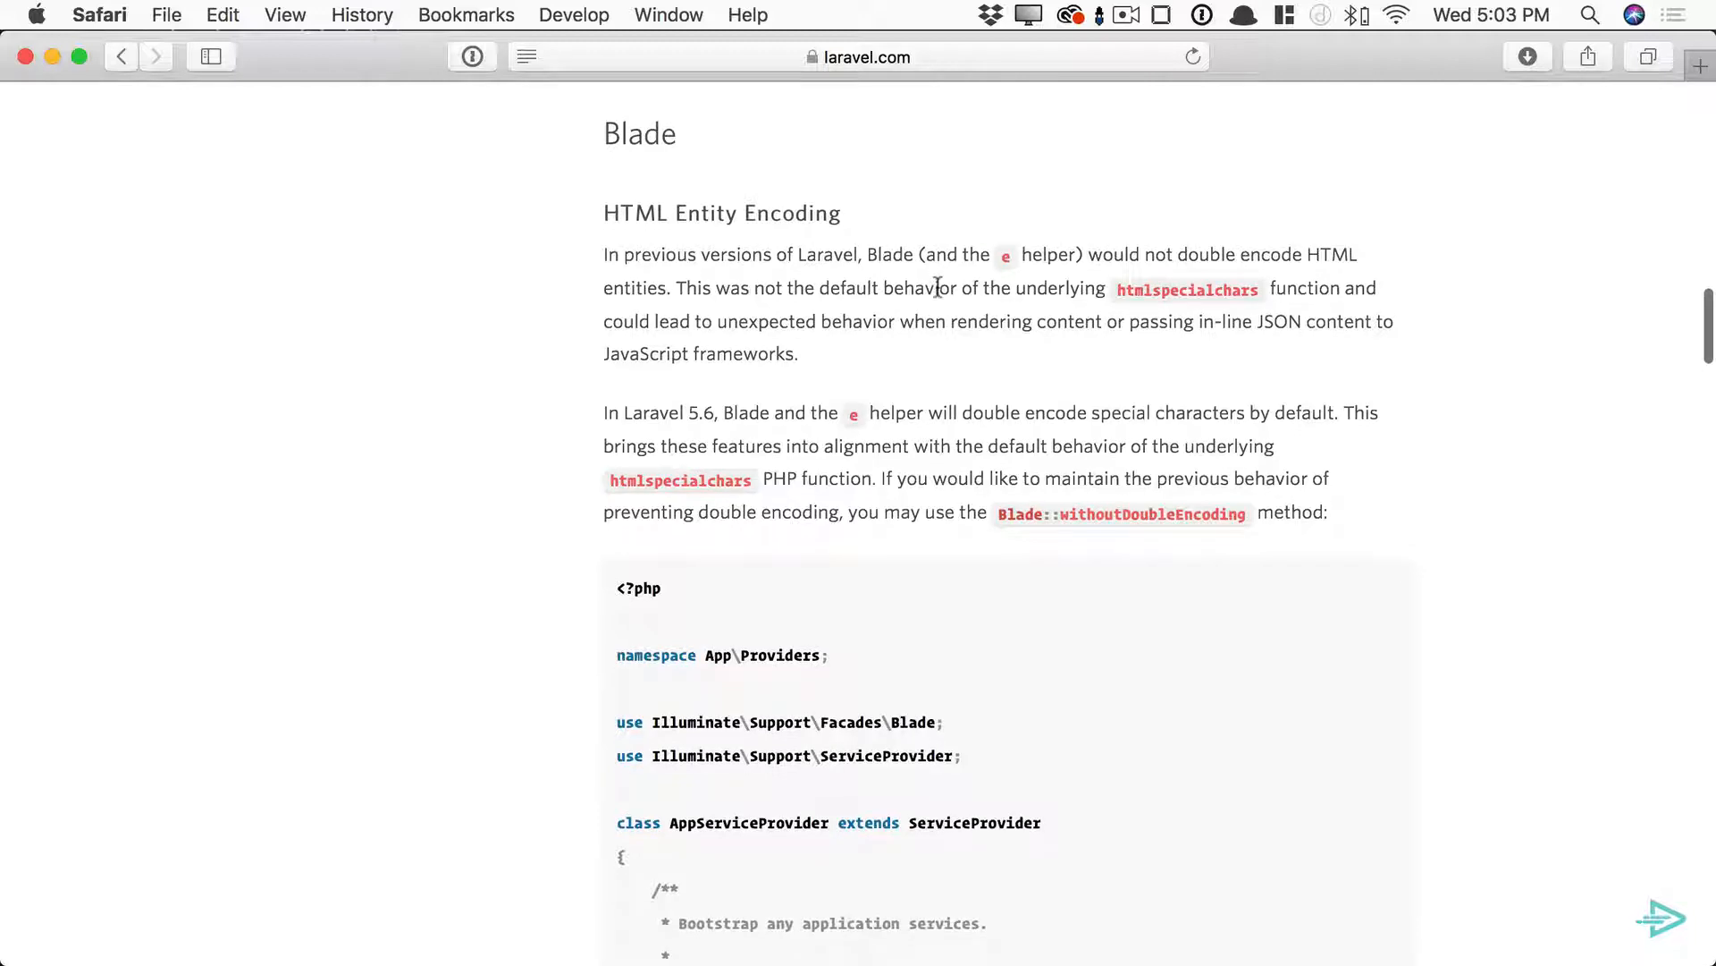
pyautogui.scroll(-3)
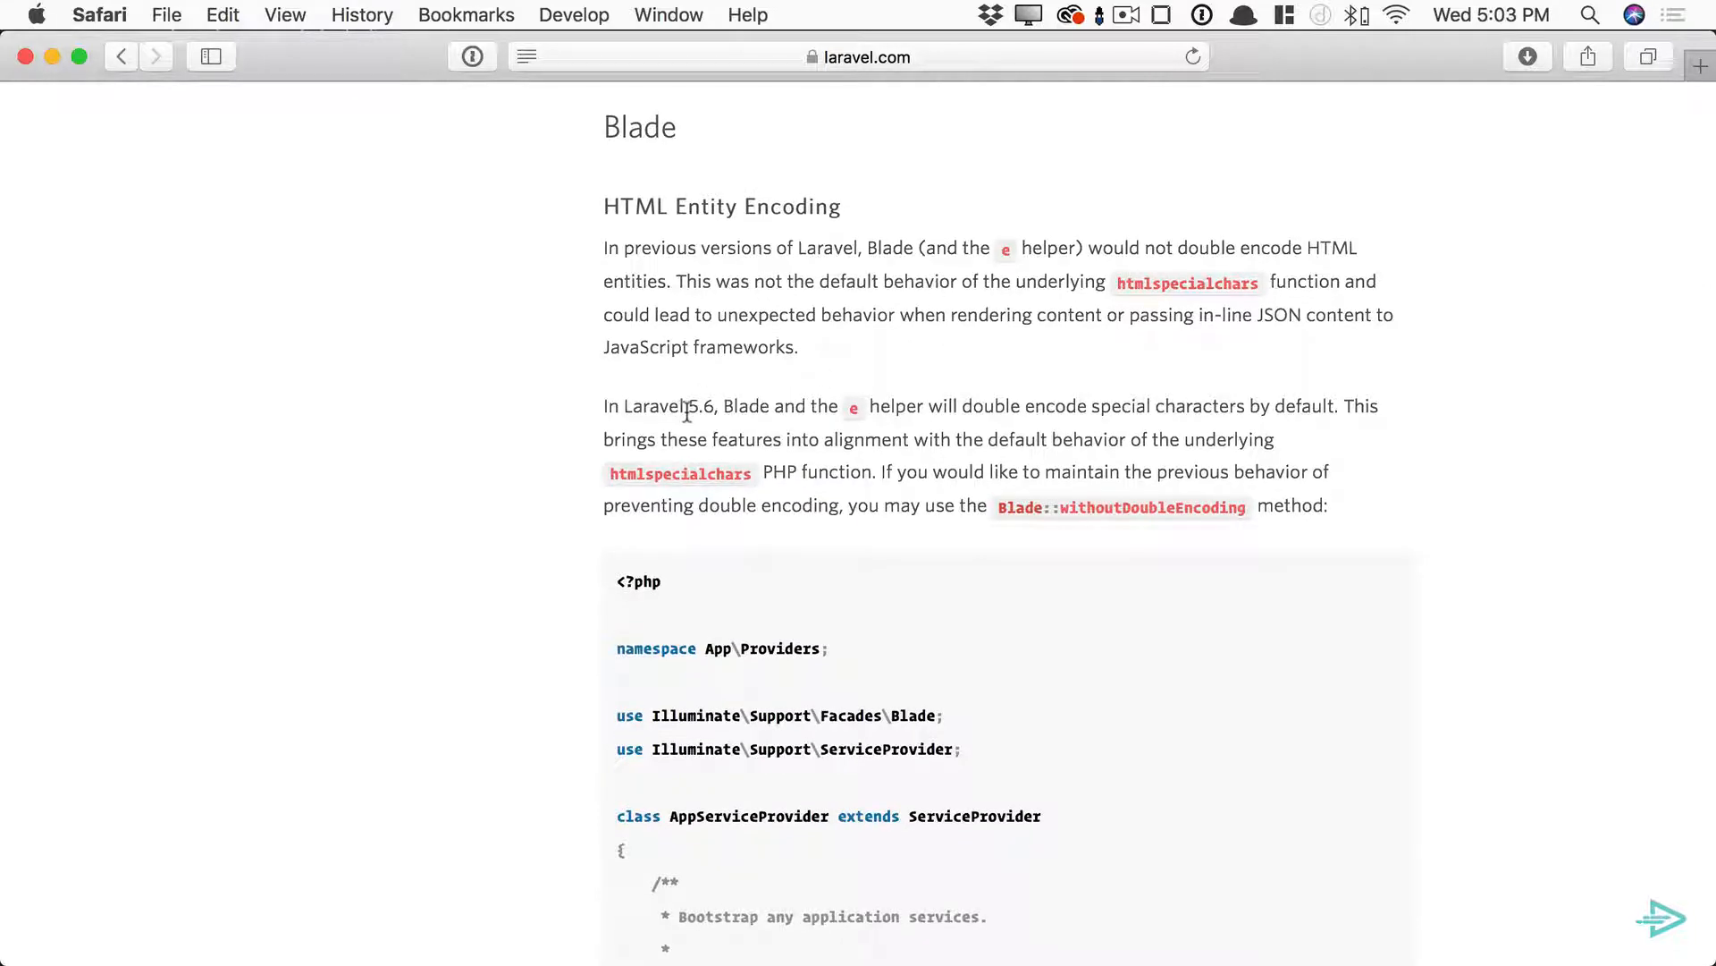
pyautogui.scroll(-3)
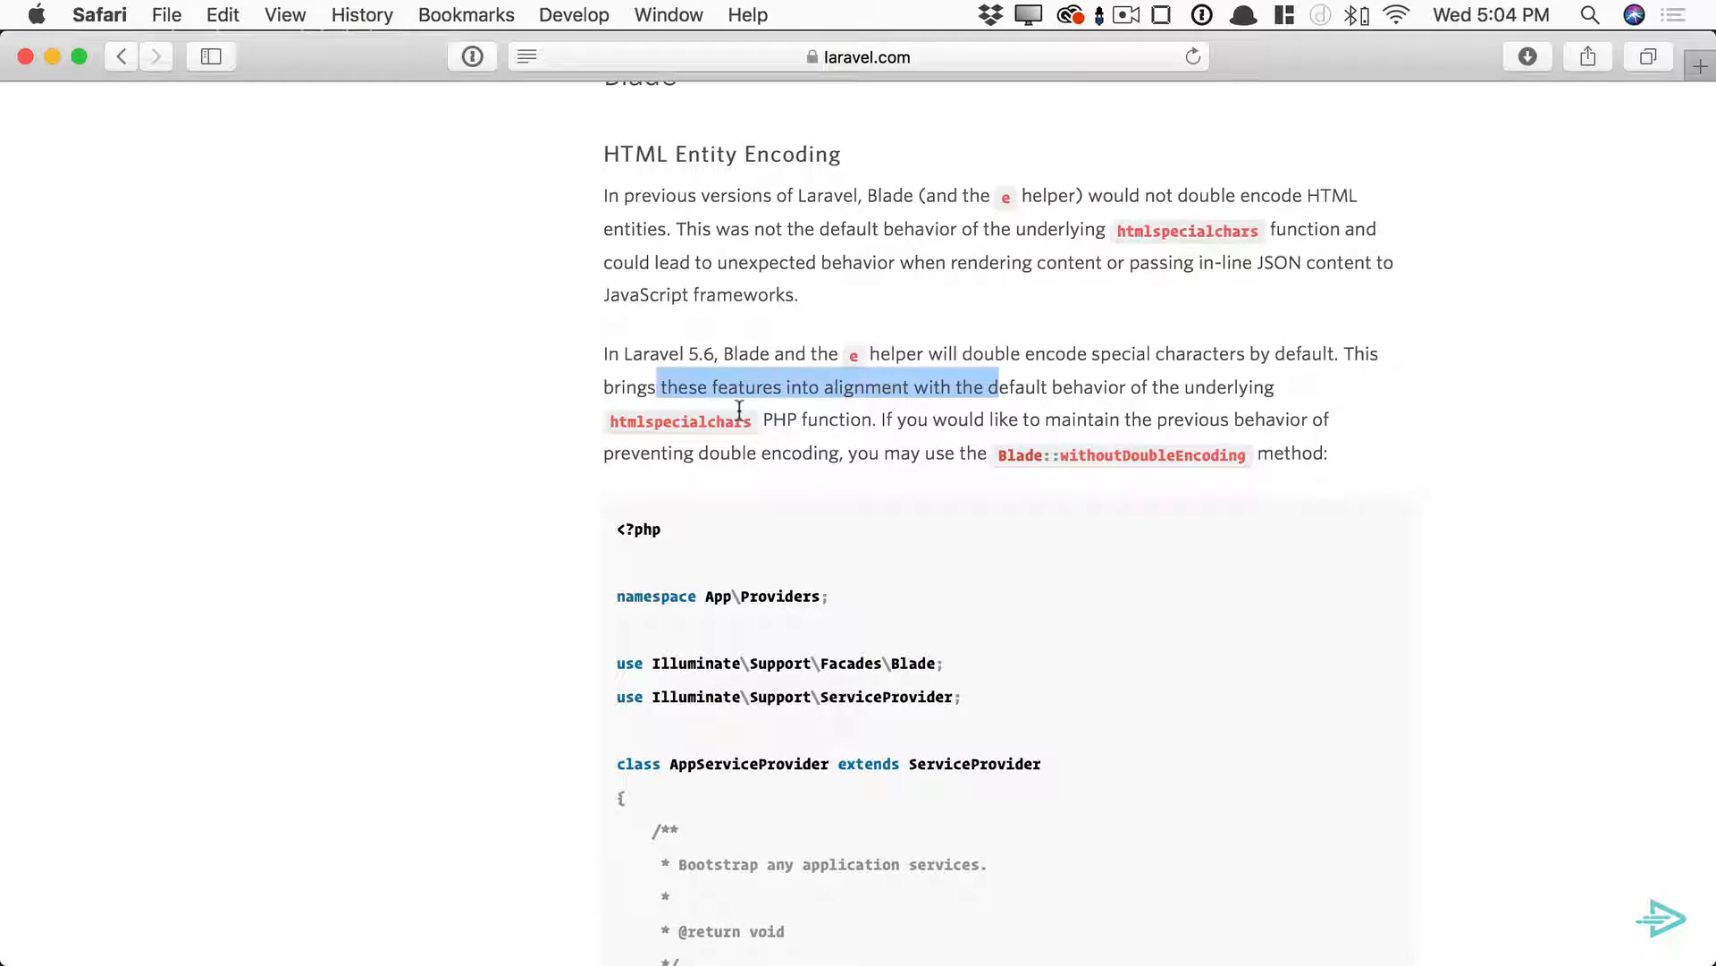
pyautogui.scroll(-3)
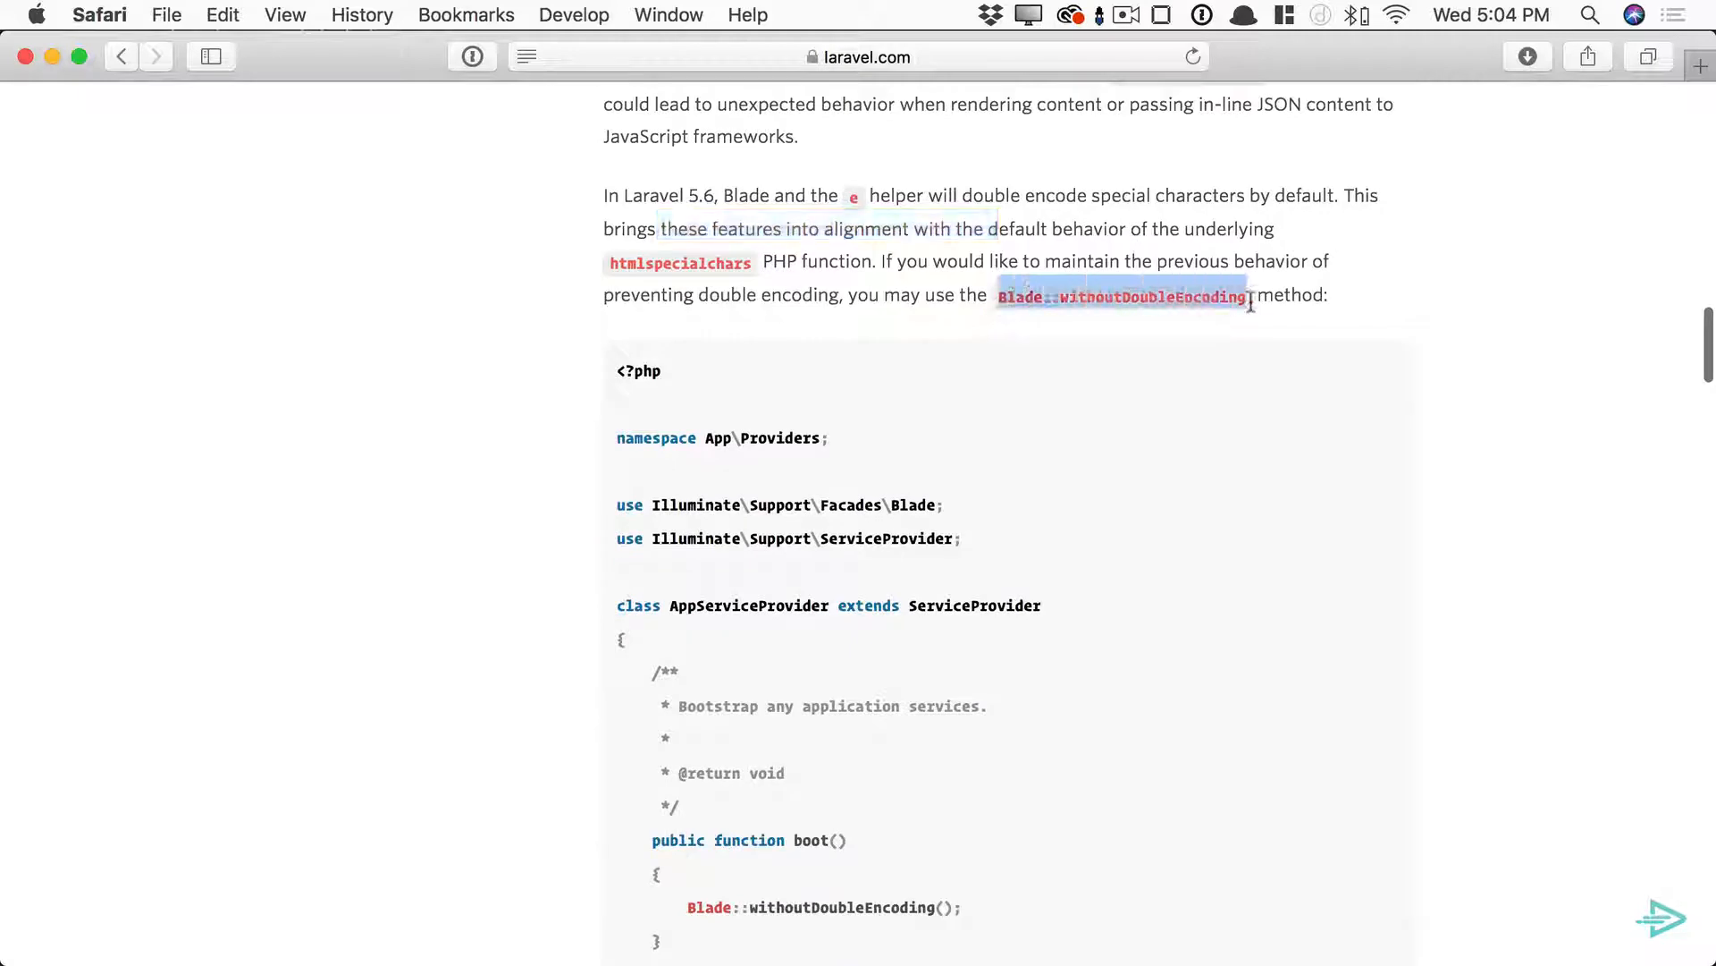
pyautogui.scroll(-3)
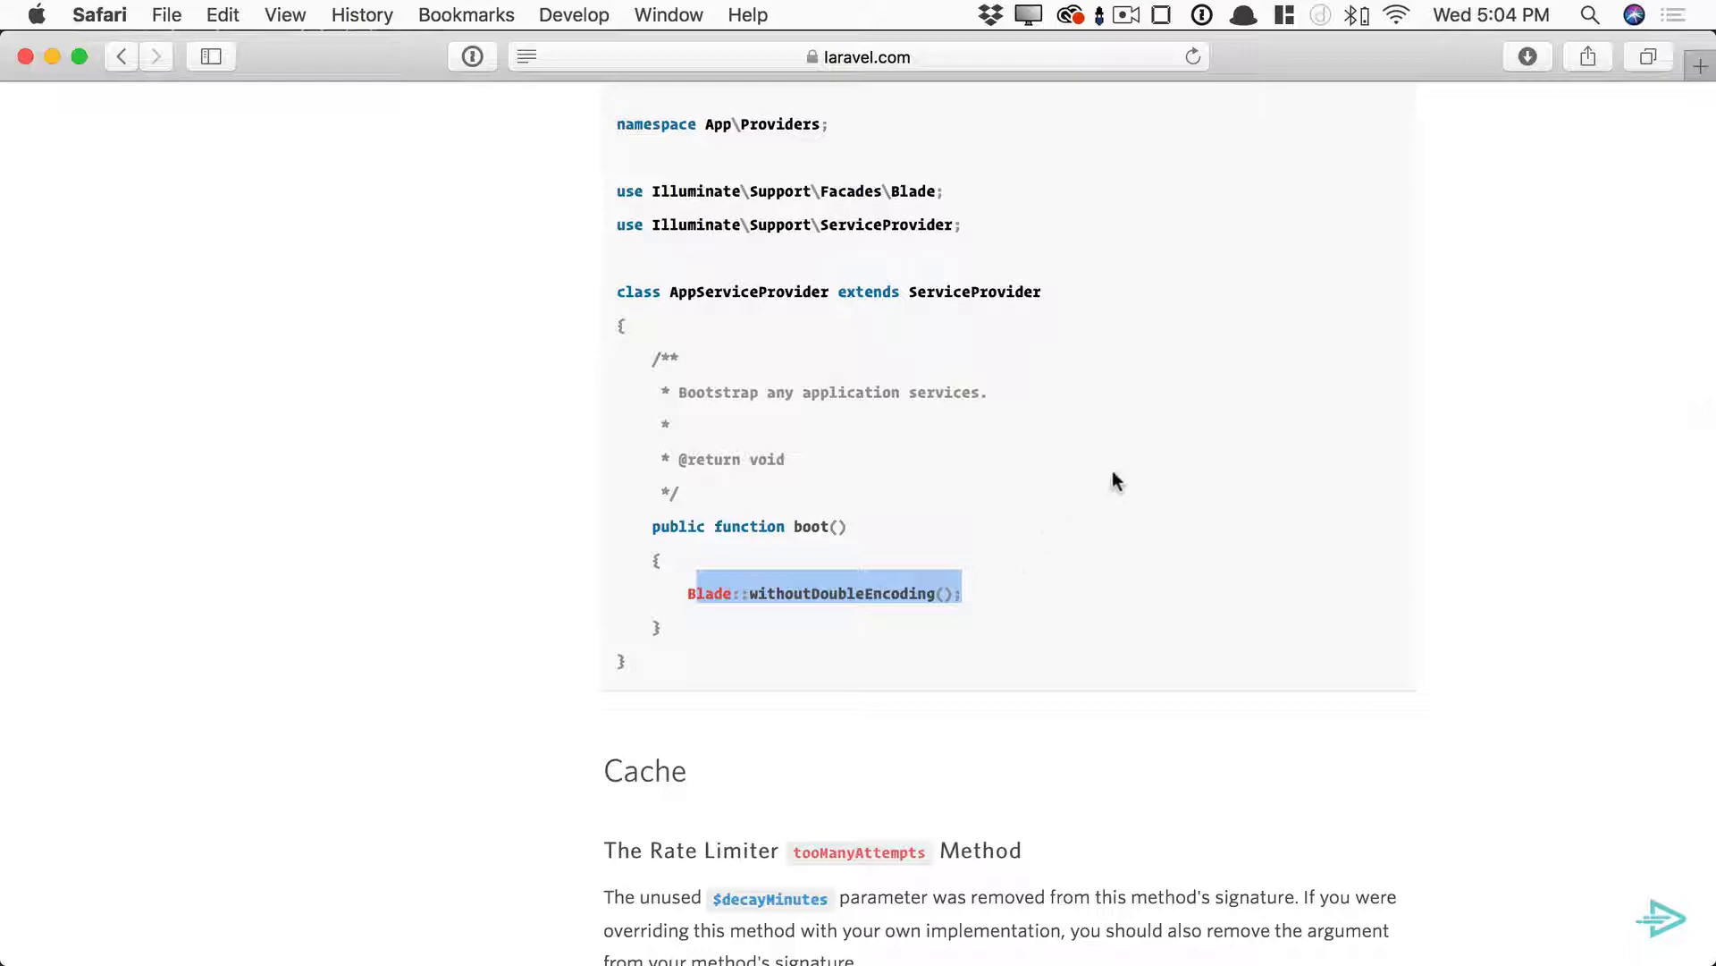
pyautogui.scroll(-3)
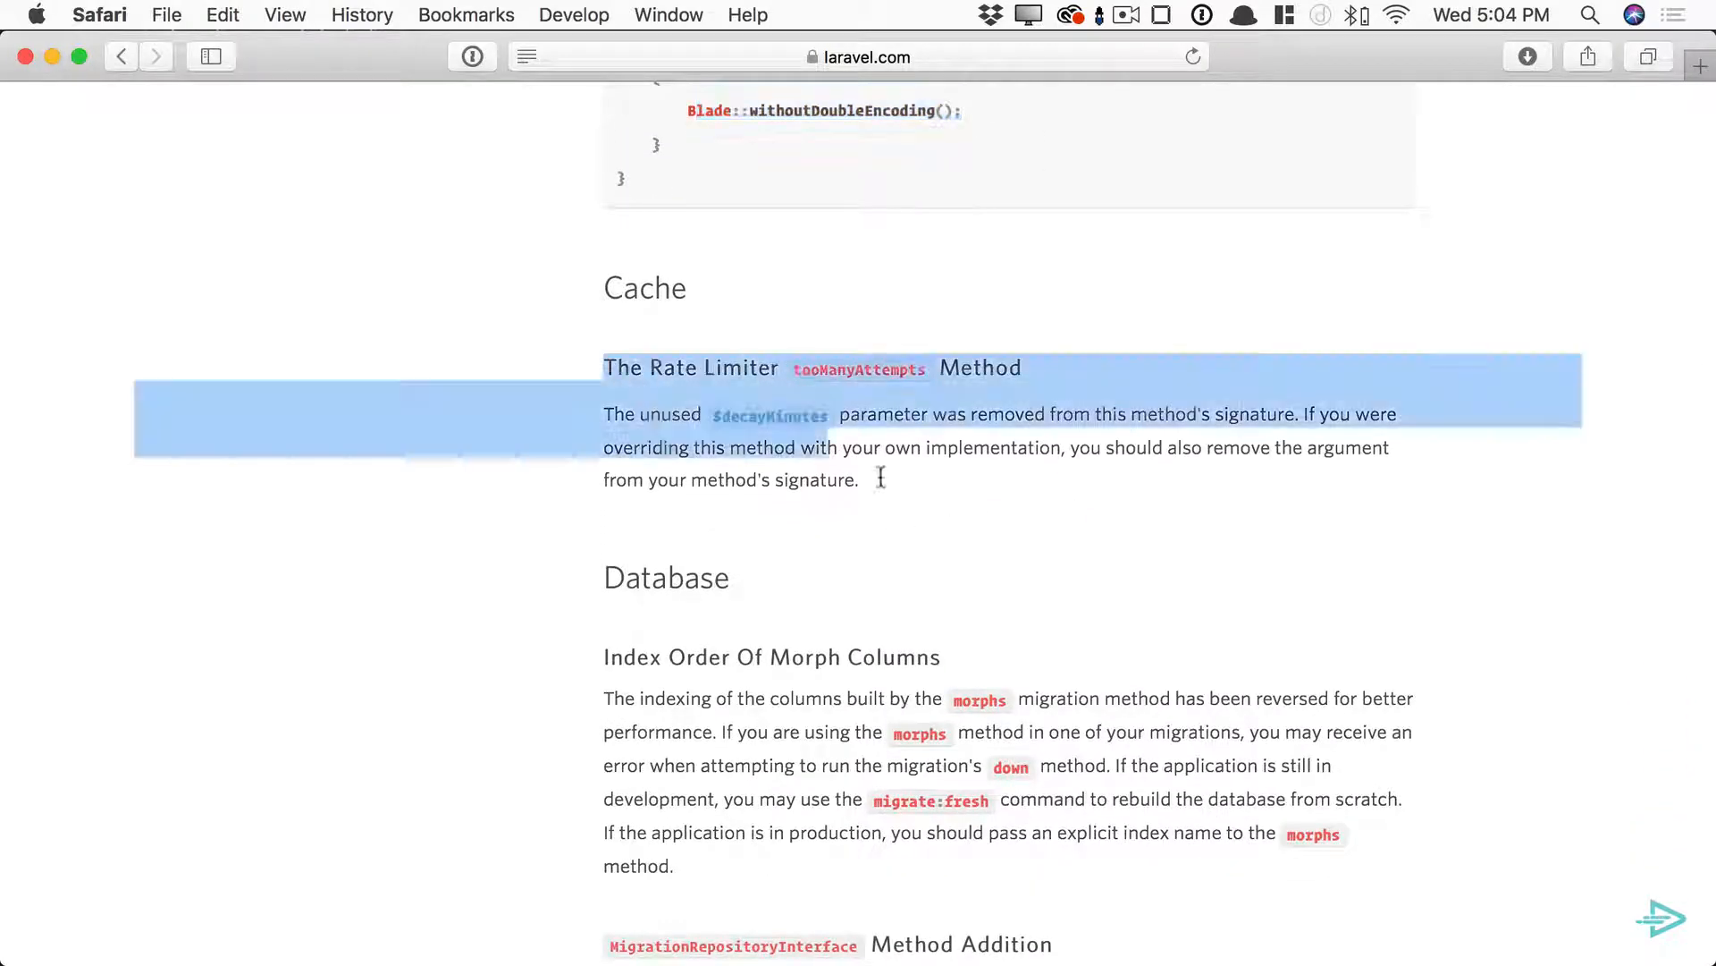
pyautogui.scroll(-3)
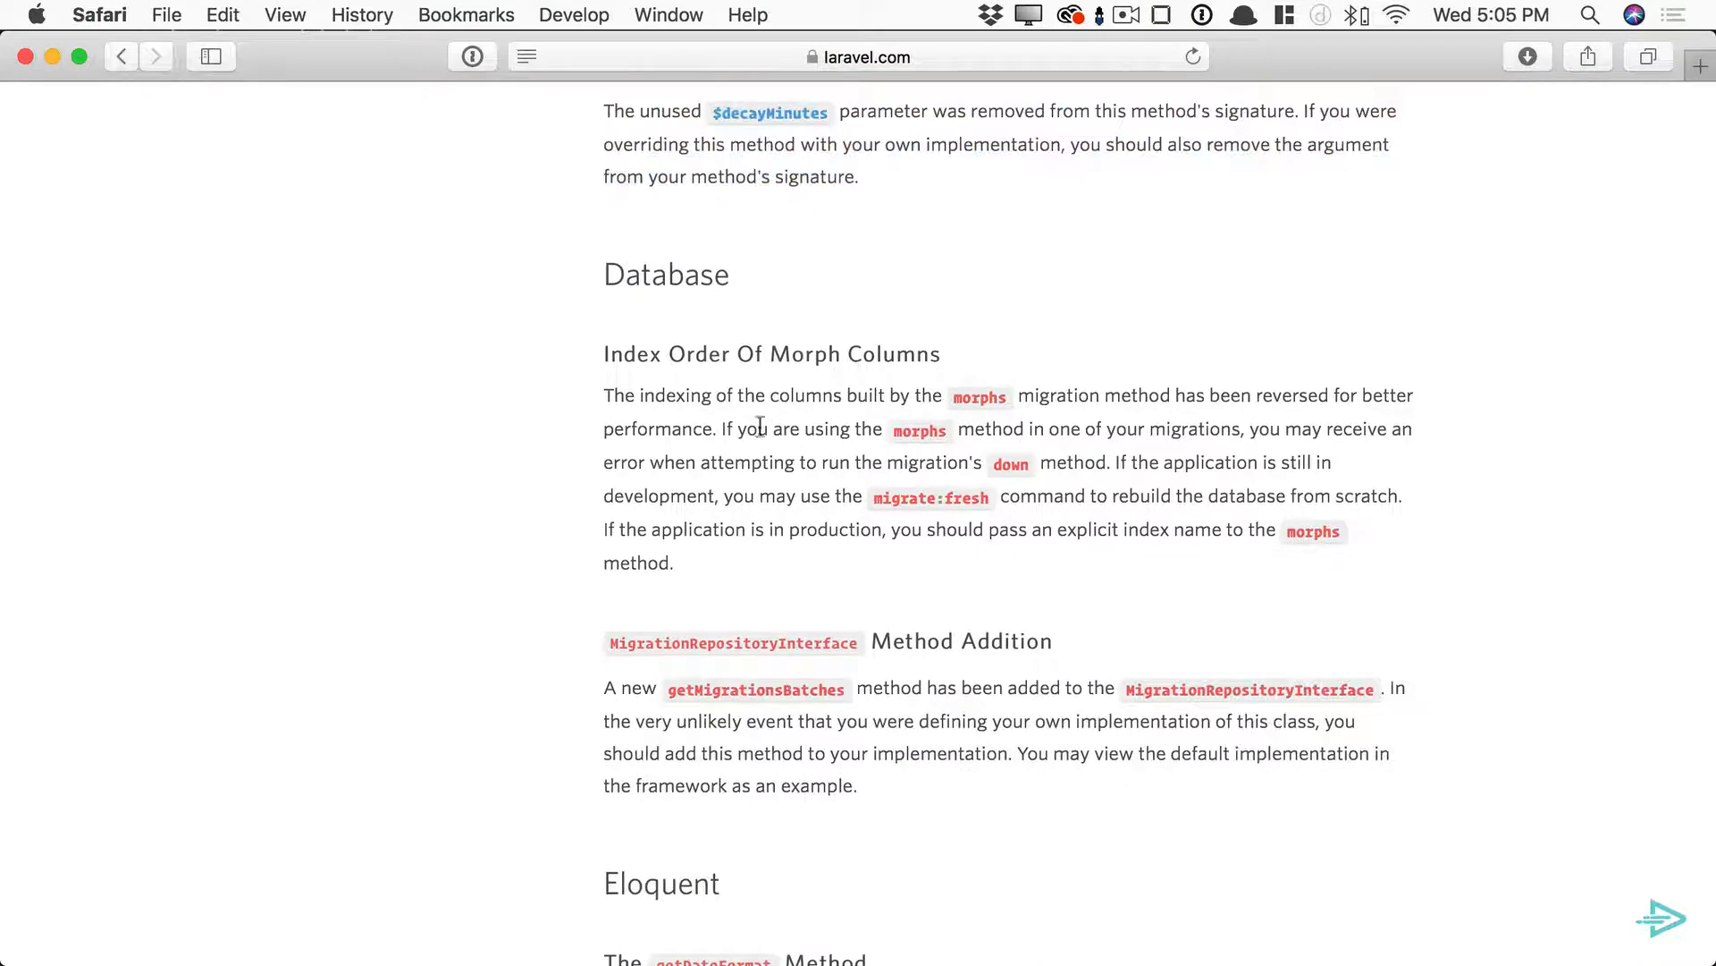
pyautogui.moveTo(743, 428); pyautogui.dragTo(1113, 428)
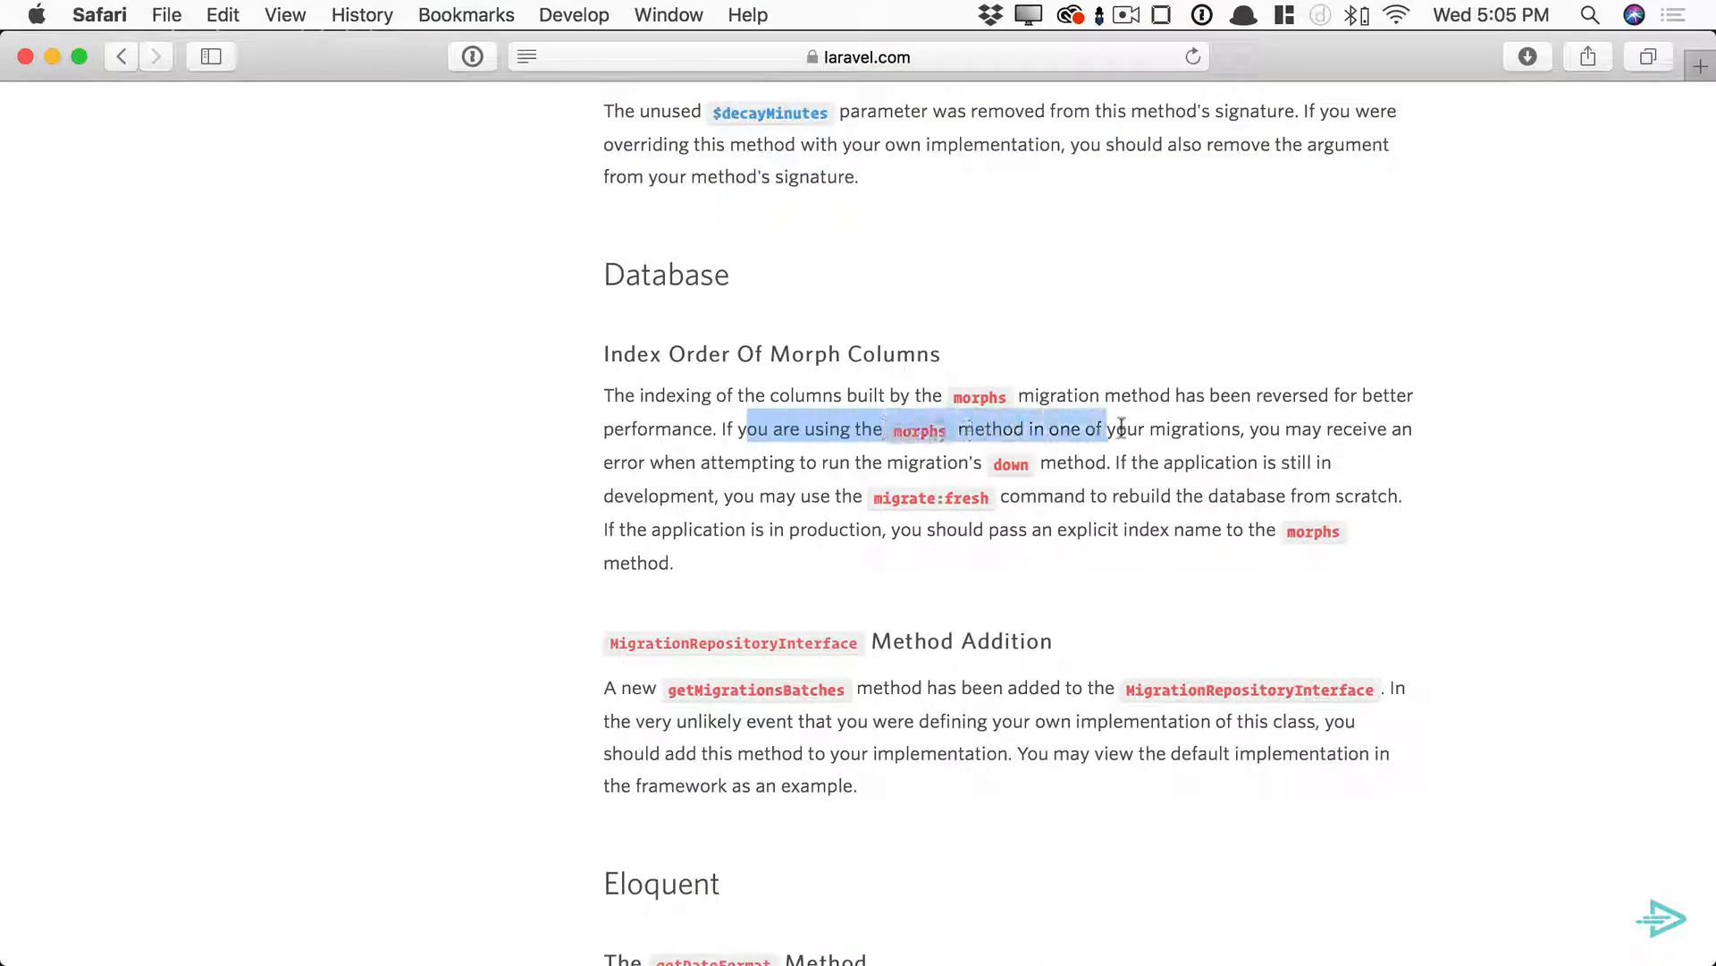
pyautogui.moveTo(1105, 428); pyautogui.dragTo(829, 449)
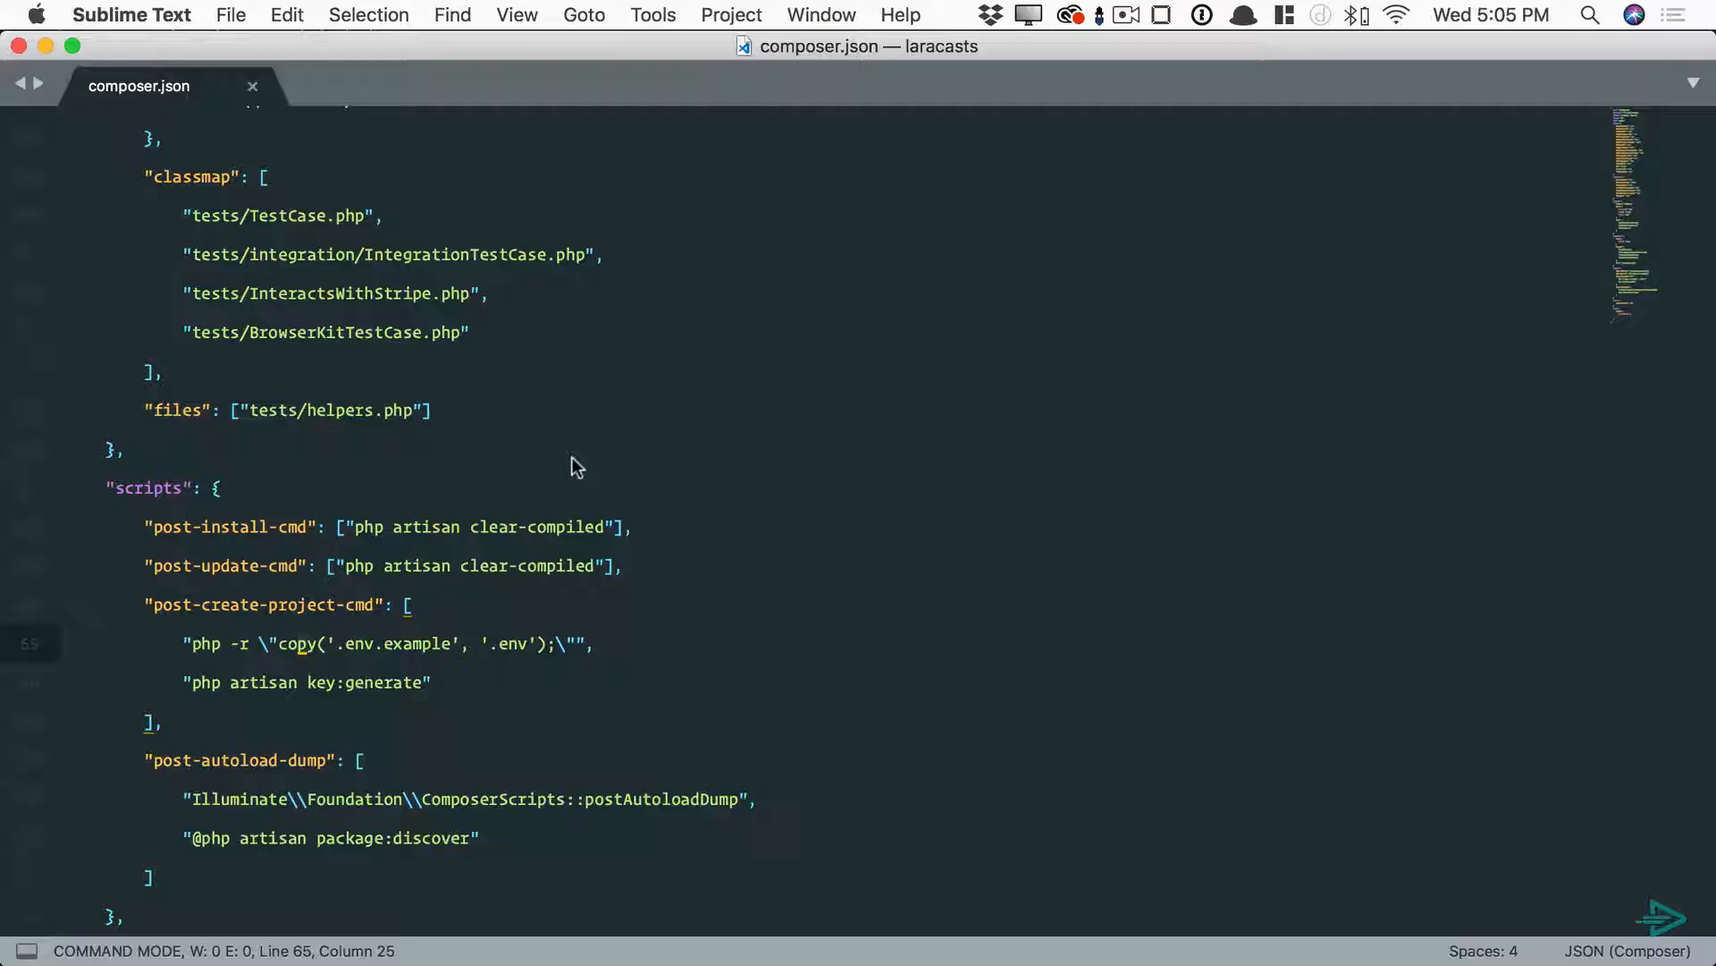
# - Run a Find in Folder search for 'morphs' across the database folder
pyautogui.rightClick(108, 294)
pyautogui.write('morphs')
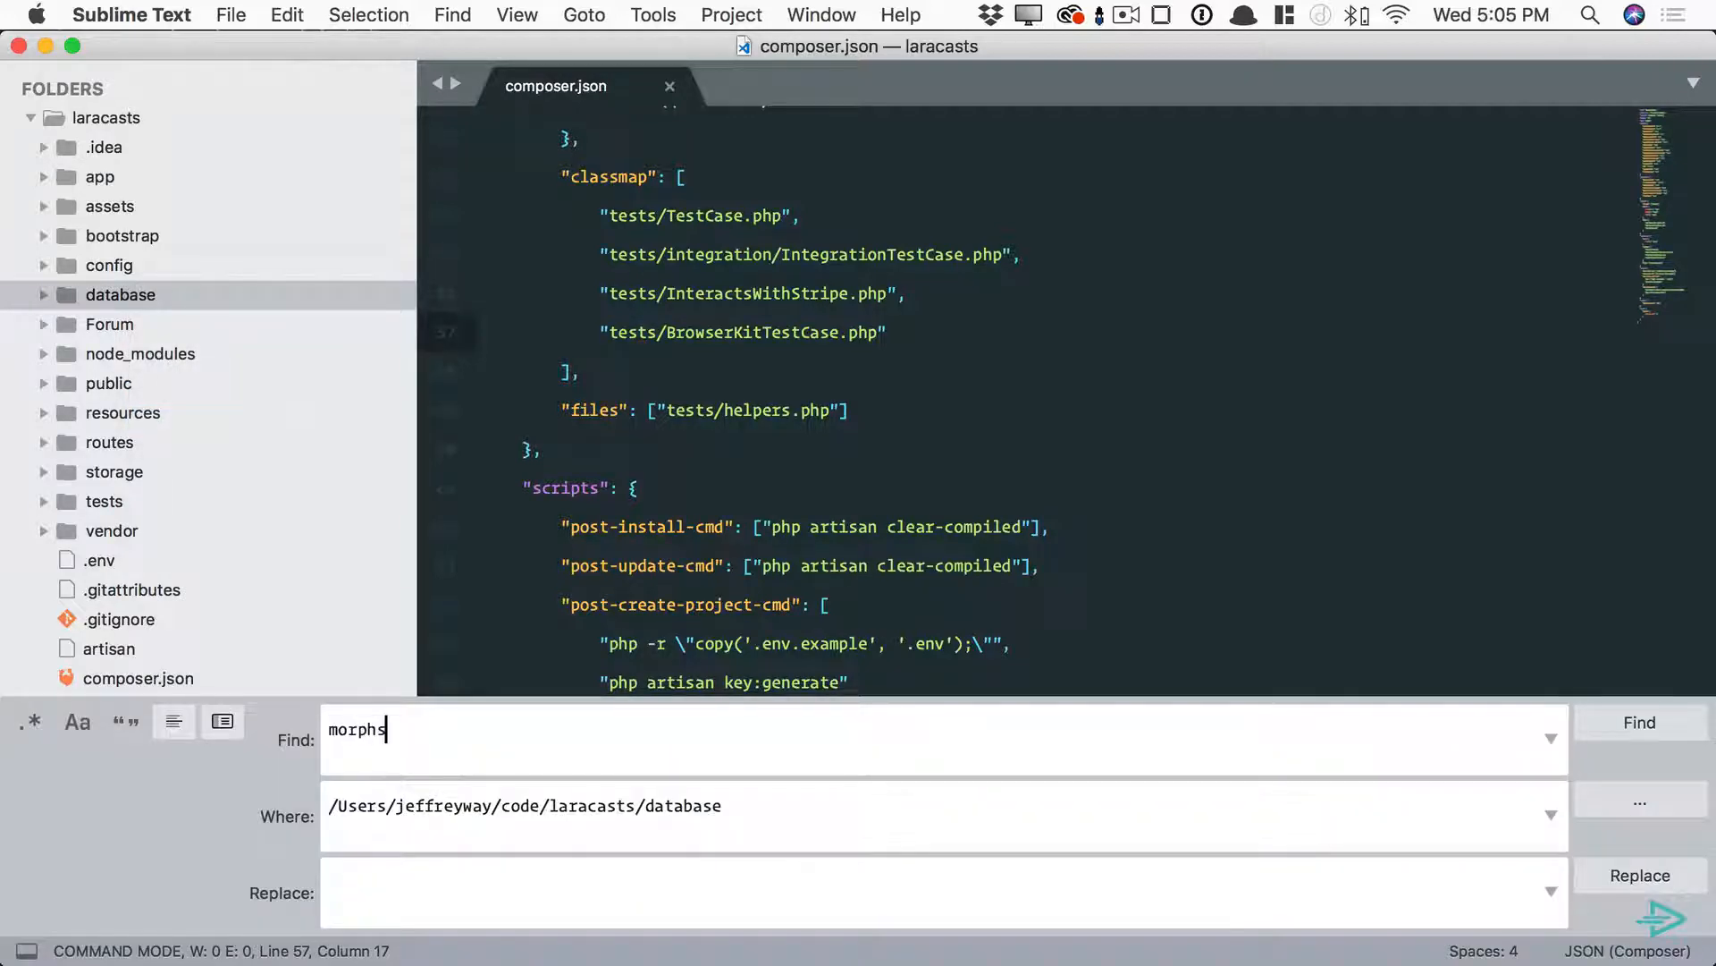
pyautogui.click(1639, 722)
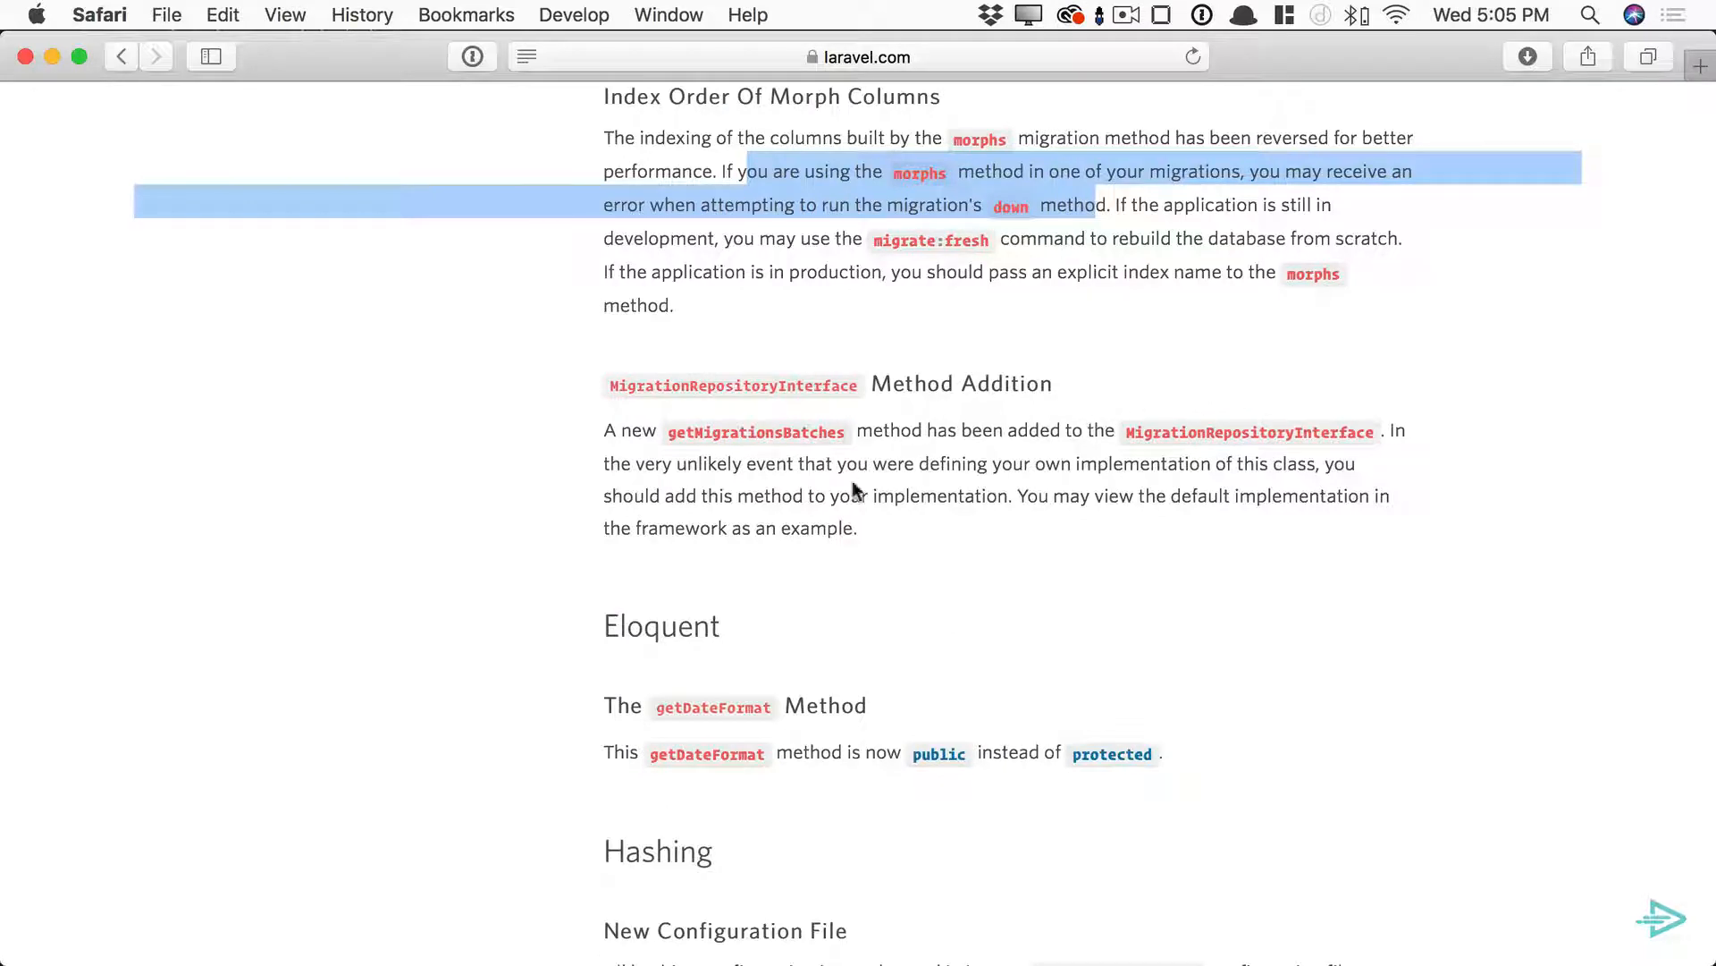
# - Scroll to the Hashing section and open the default hashing configuration file in a background tab
pyautogui.scroll(-3)
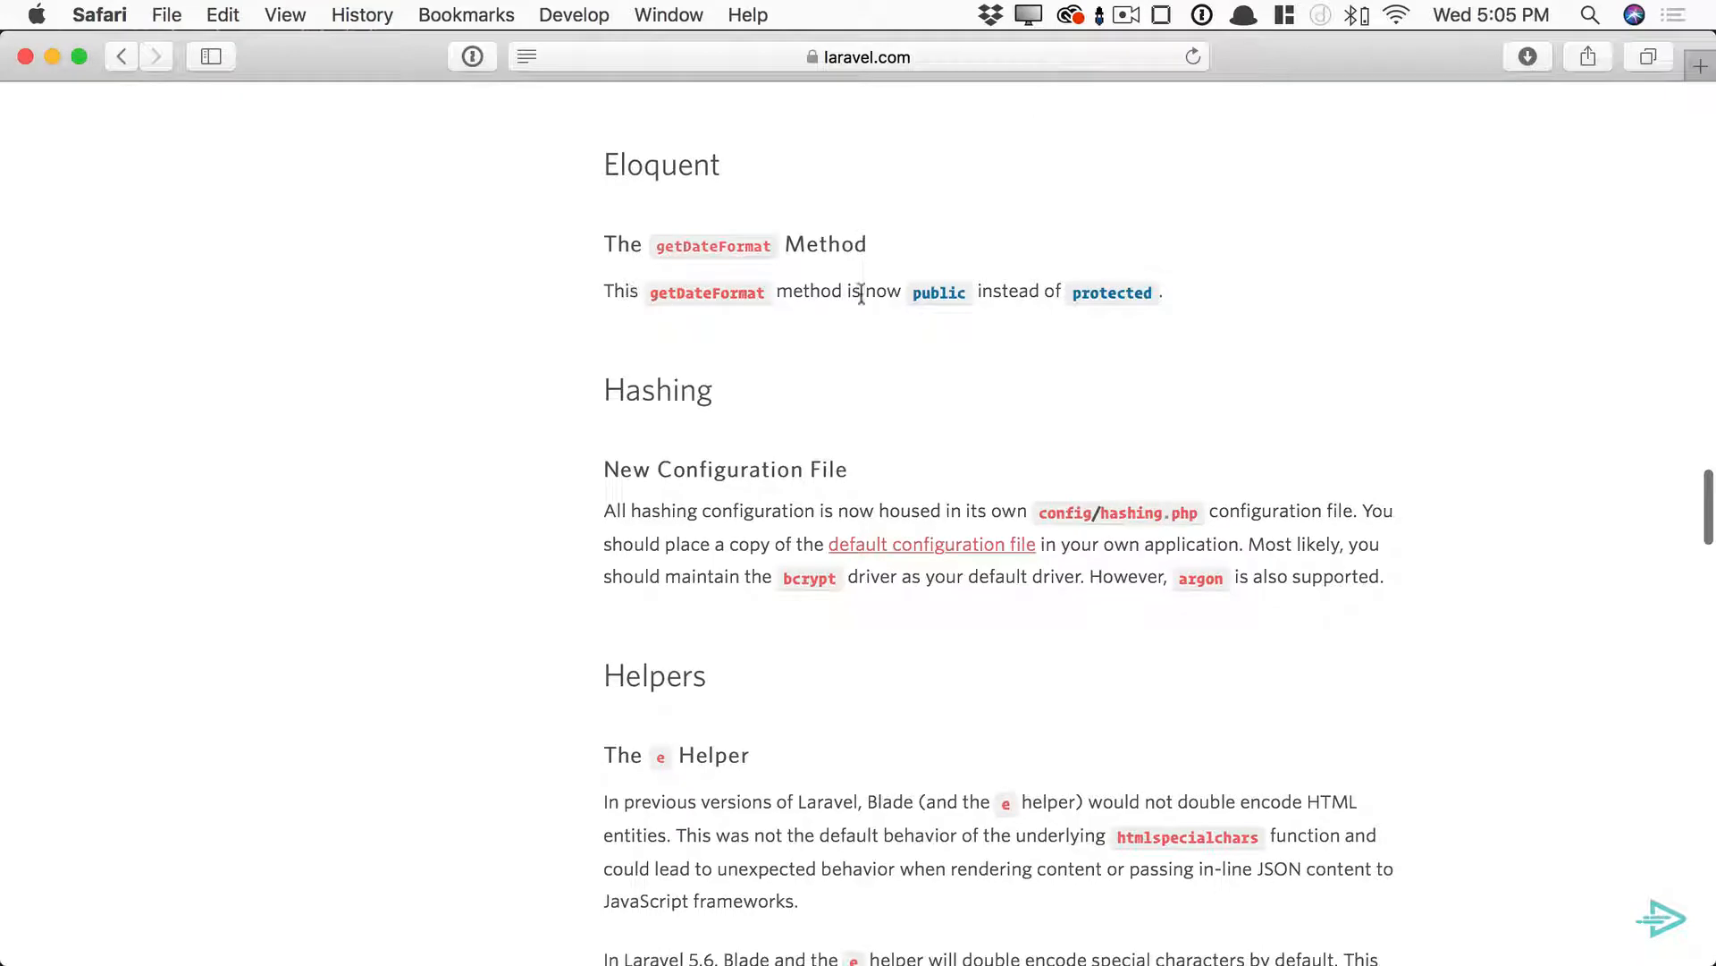
pyautogui.scroll(-3)
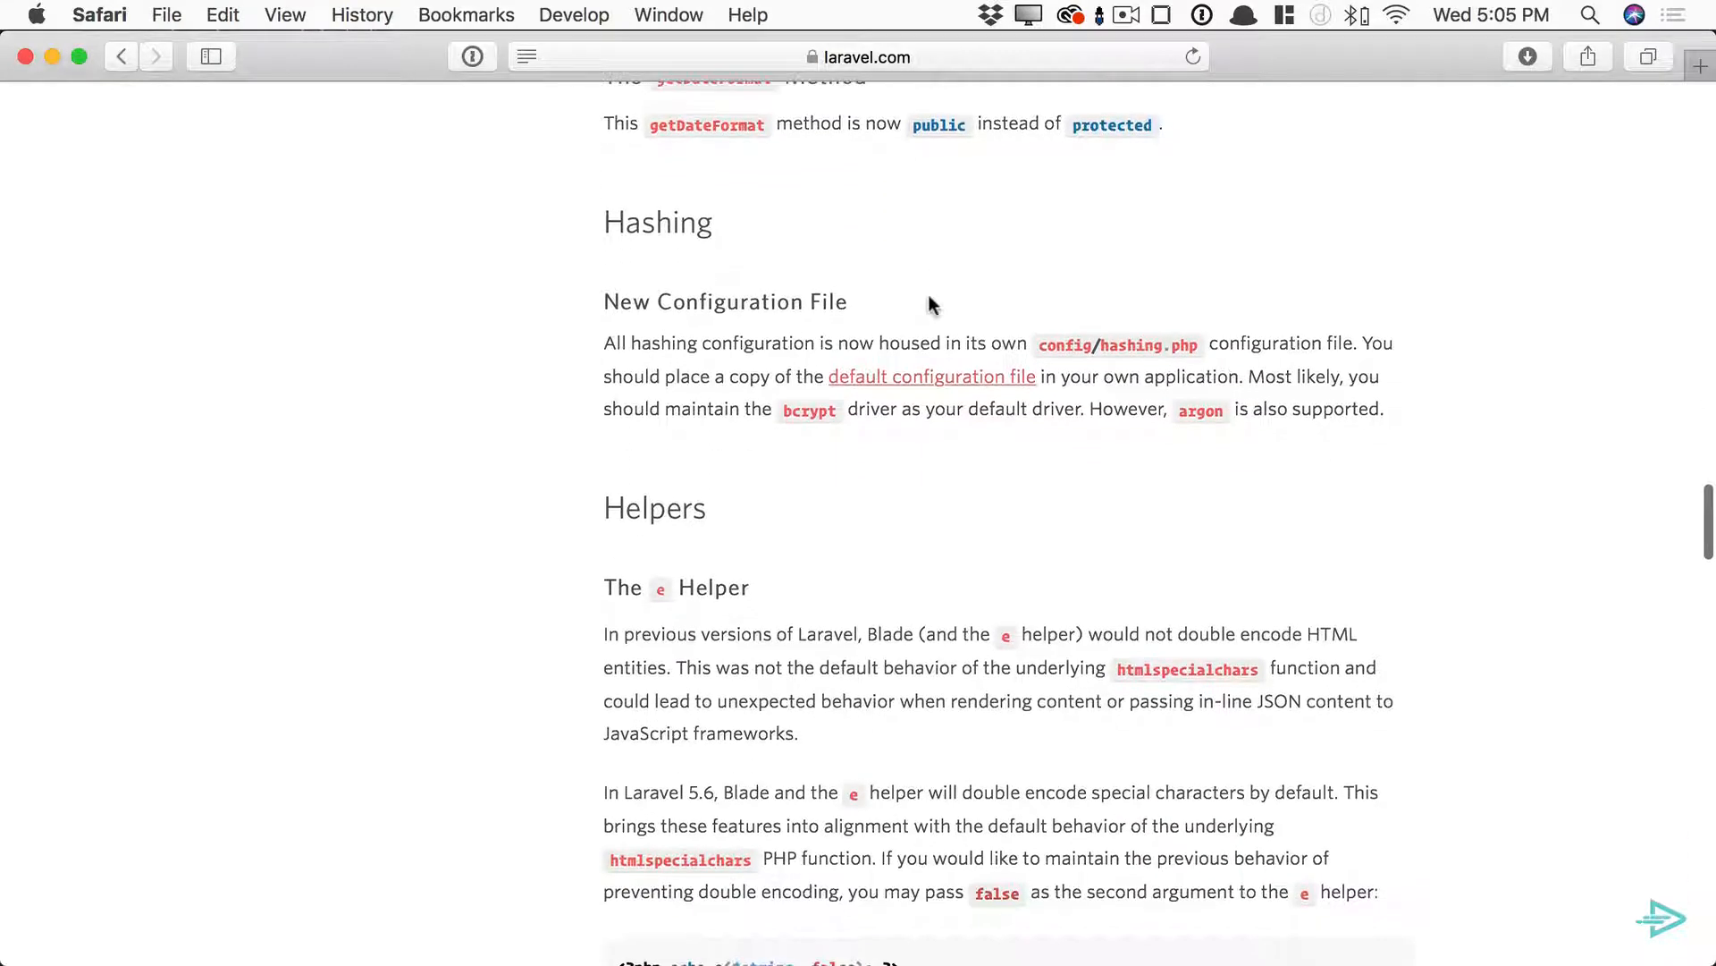
pyautogui.scroll(-3)
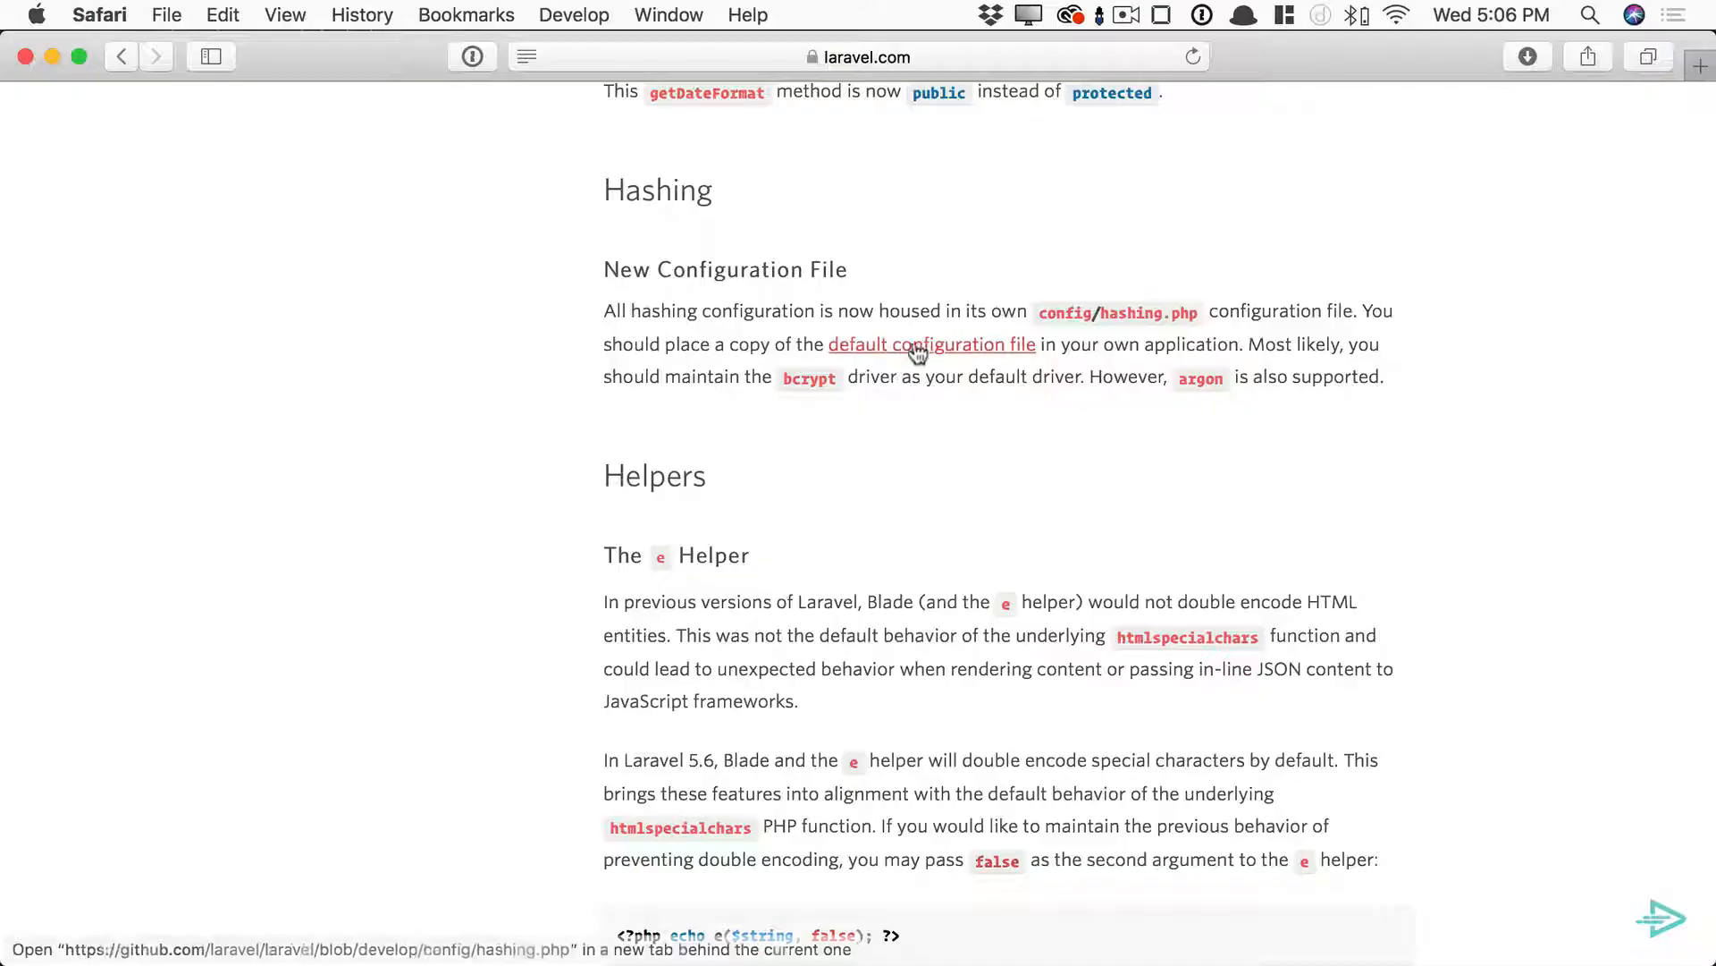
pyautogui.click(932, 344)
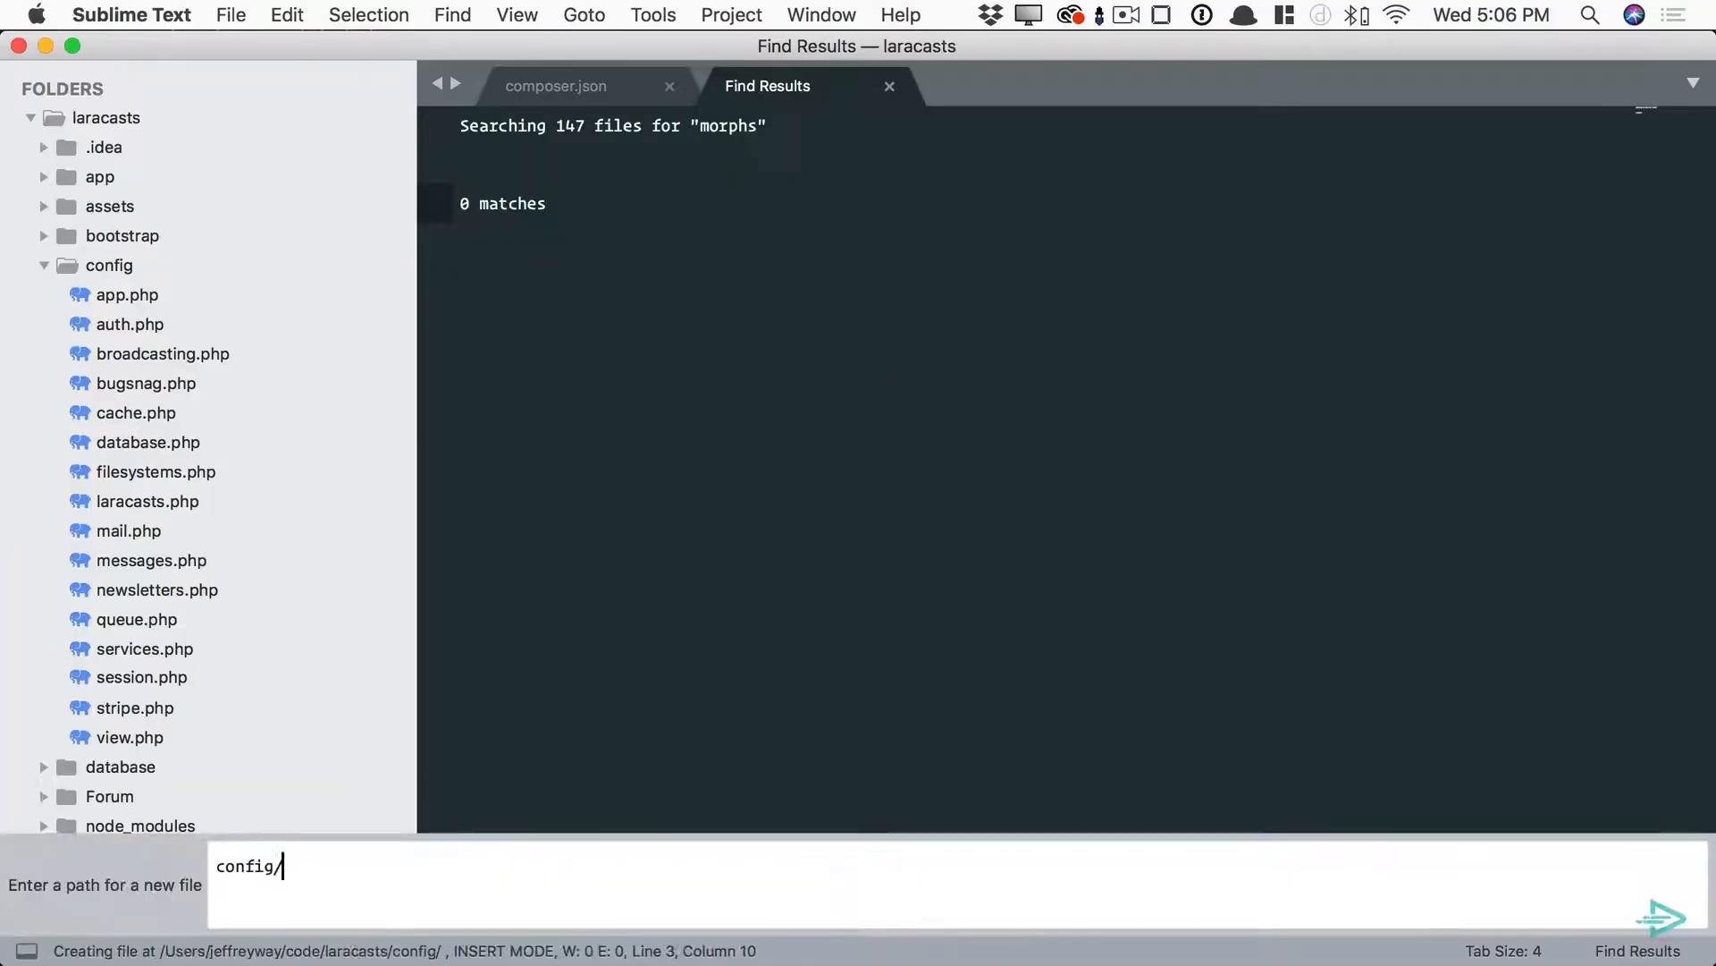
# - Enter config/hashing.php in the new-file path prompt to create the hashing config
pyautogui.write('hashing.p')
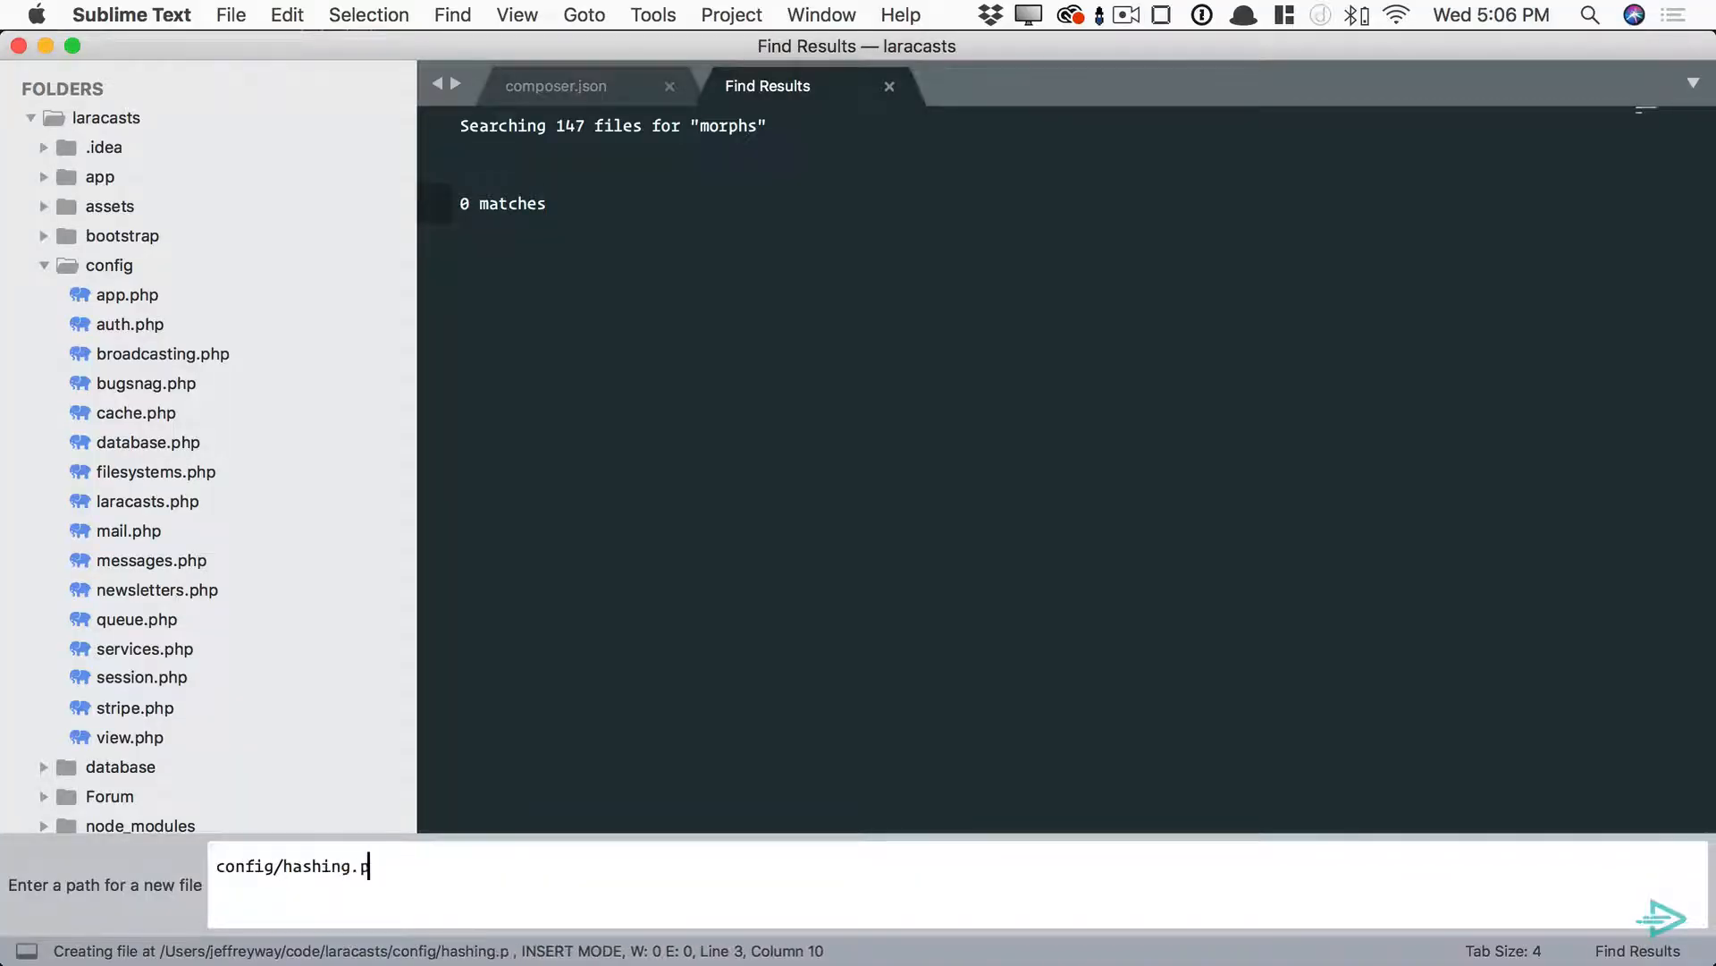
pyautogui.press('enter')
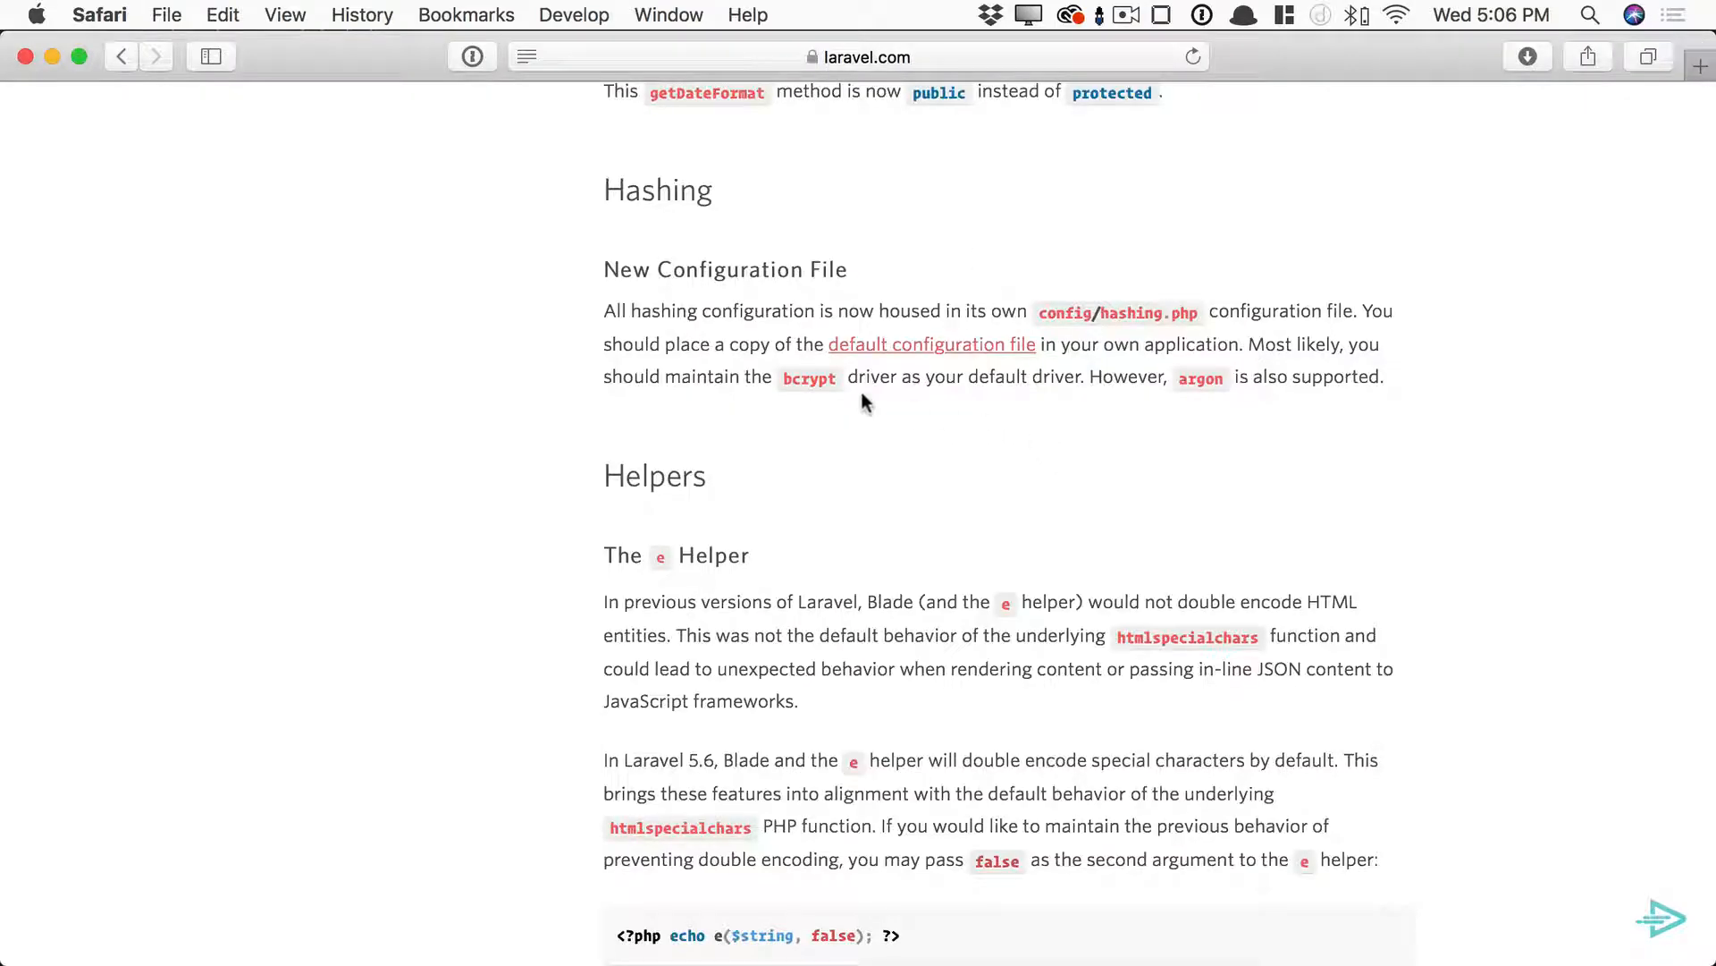
pyautogui.moveTo(1027, 397)
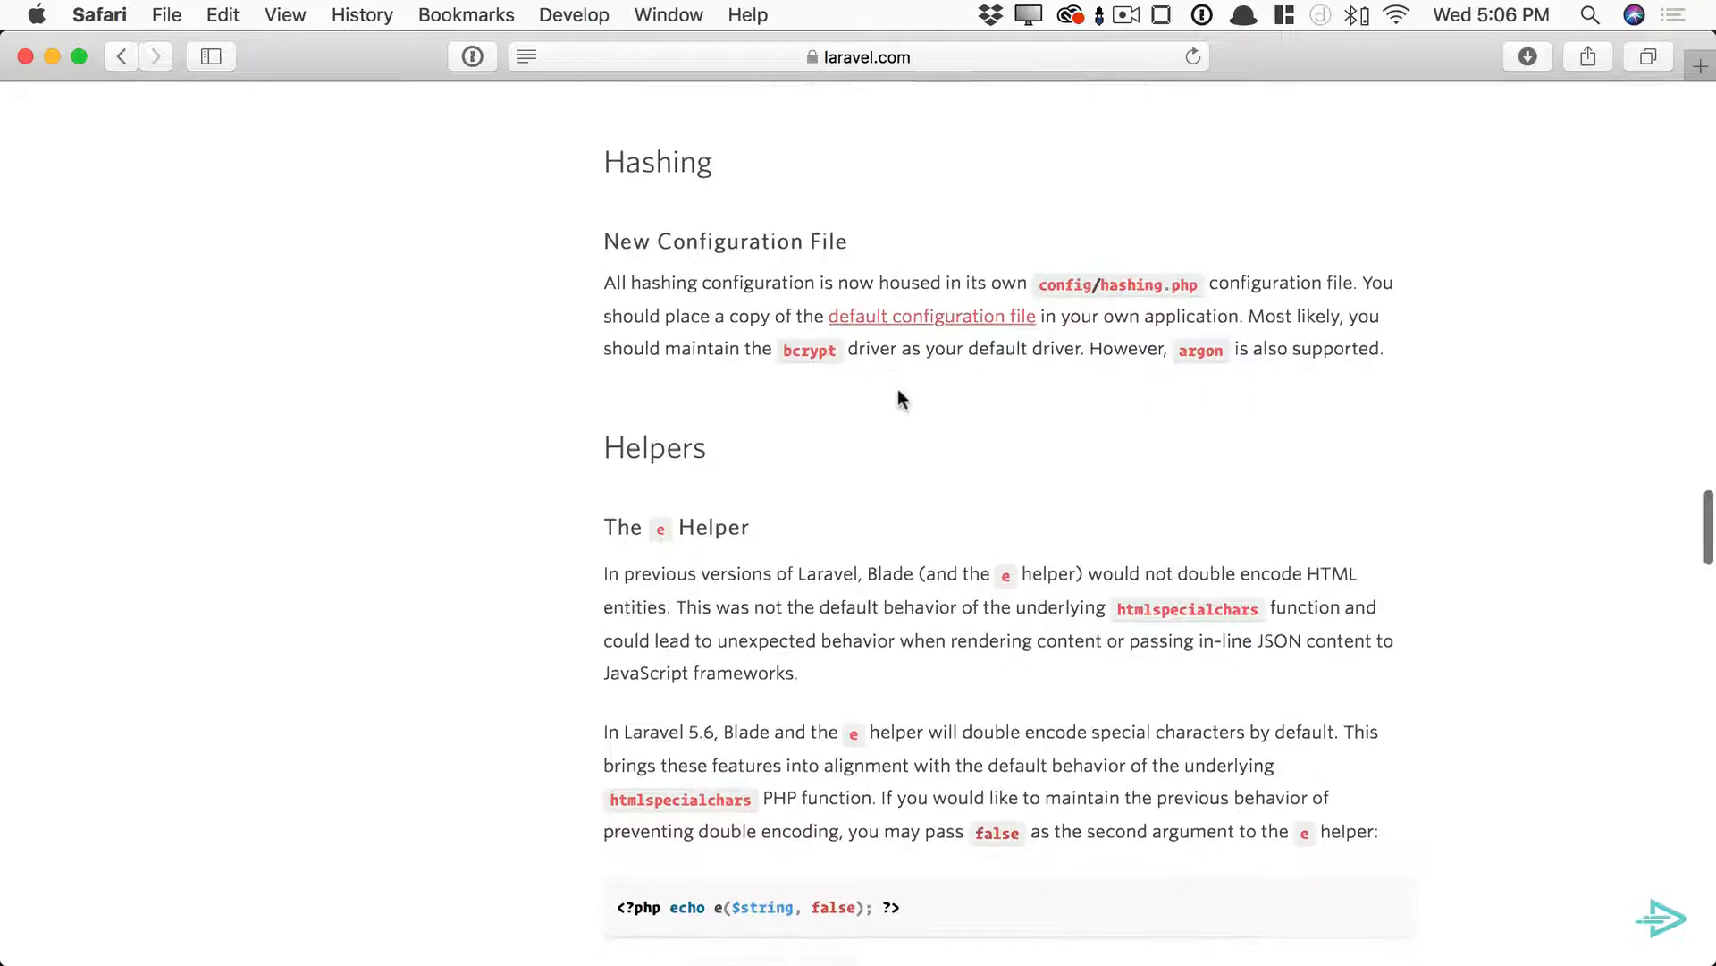
# - Scroll the upgrade guide to the Logging section's default configuration file link
pyautogui.scroll(-3)
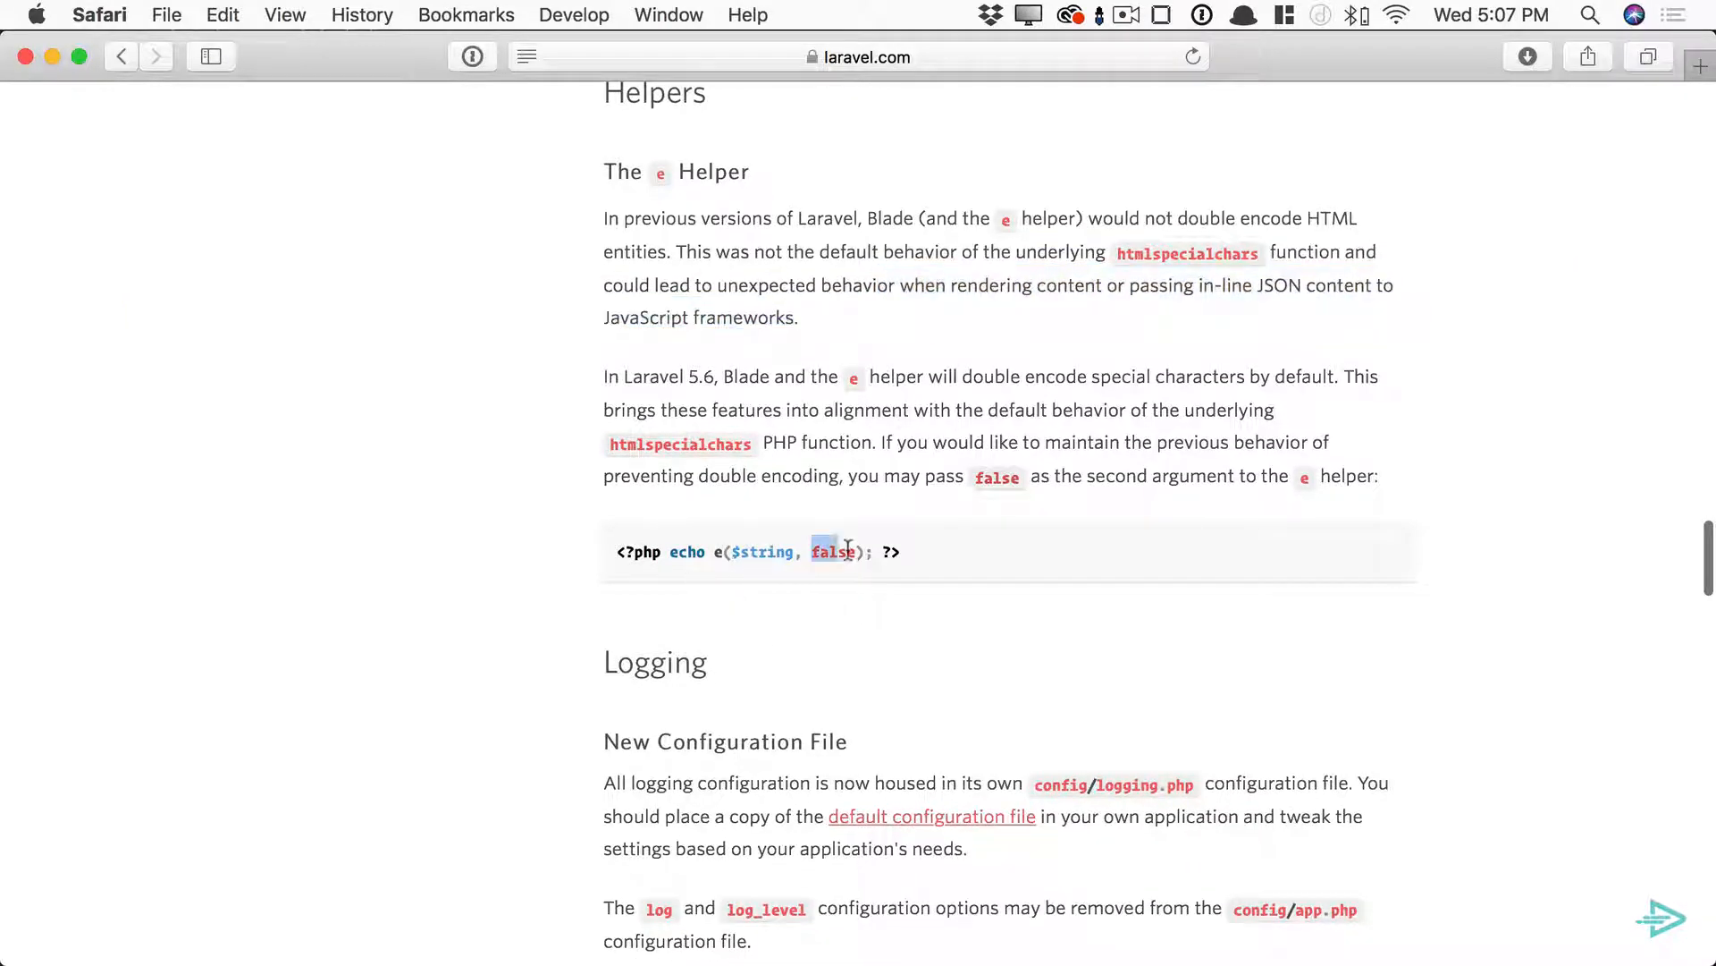
pyautogui.scroll(-3)
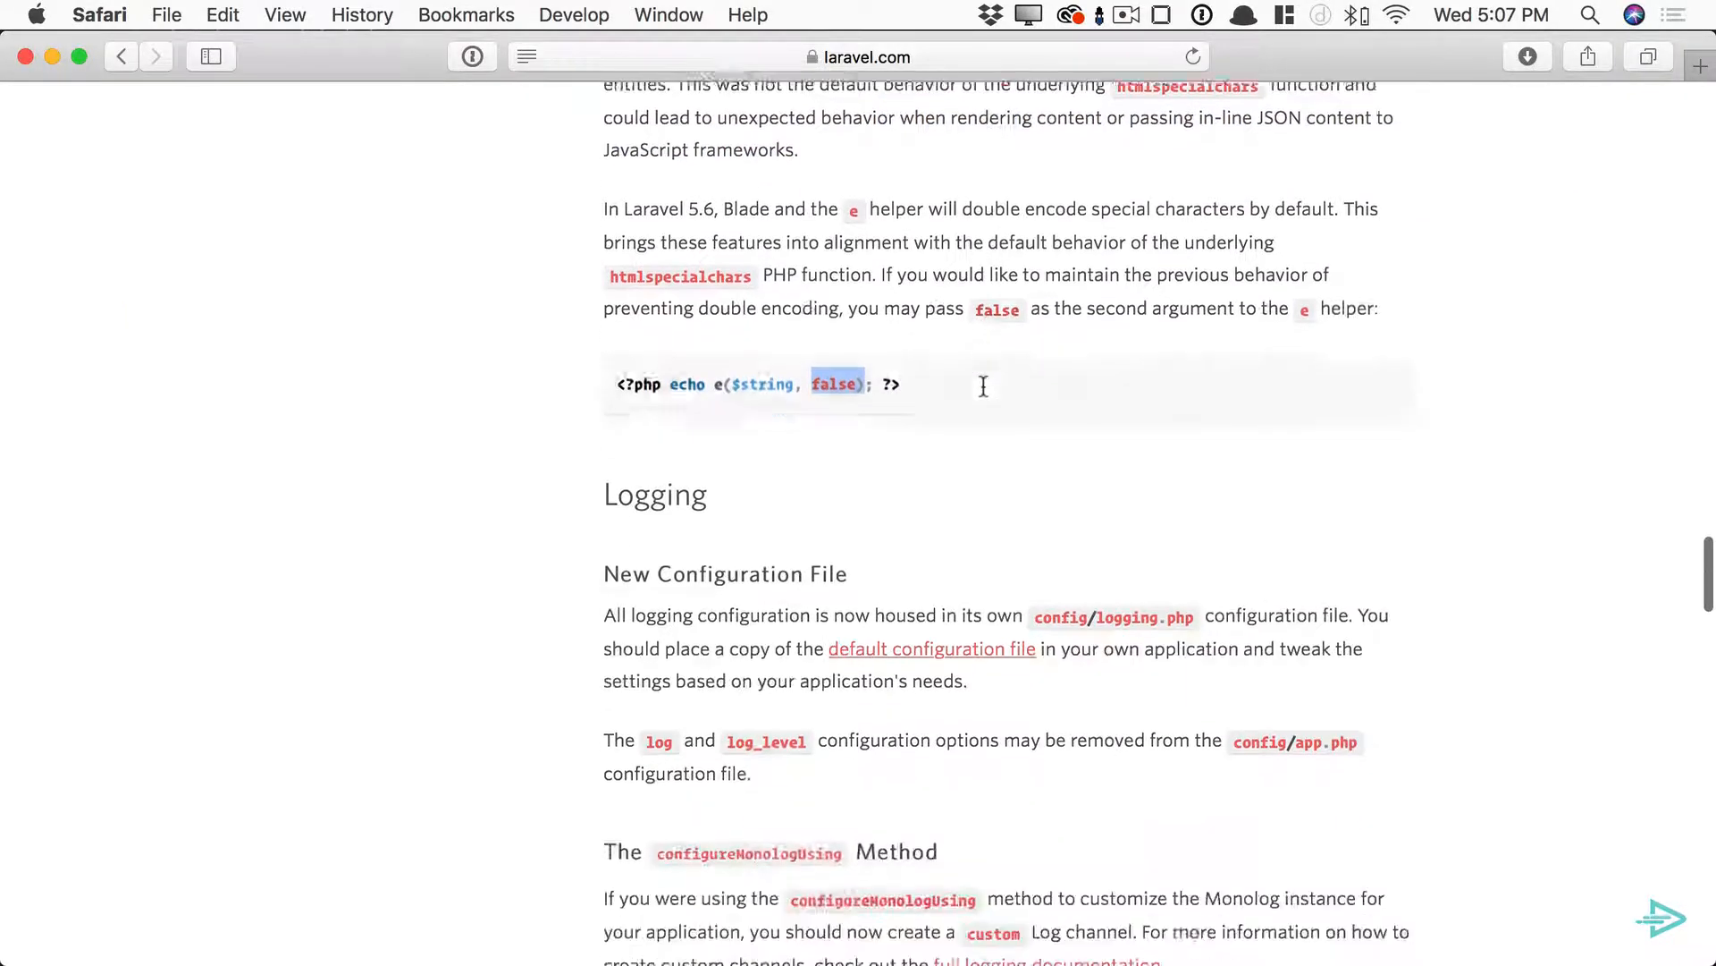
pyautogui.scroll(-3)
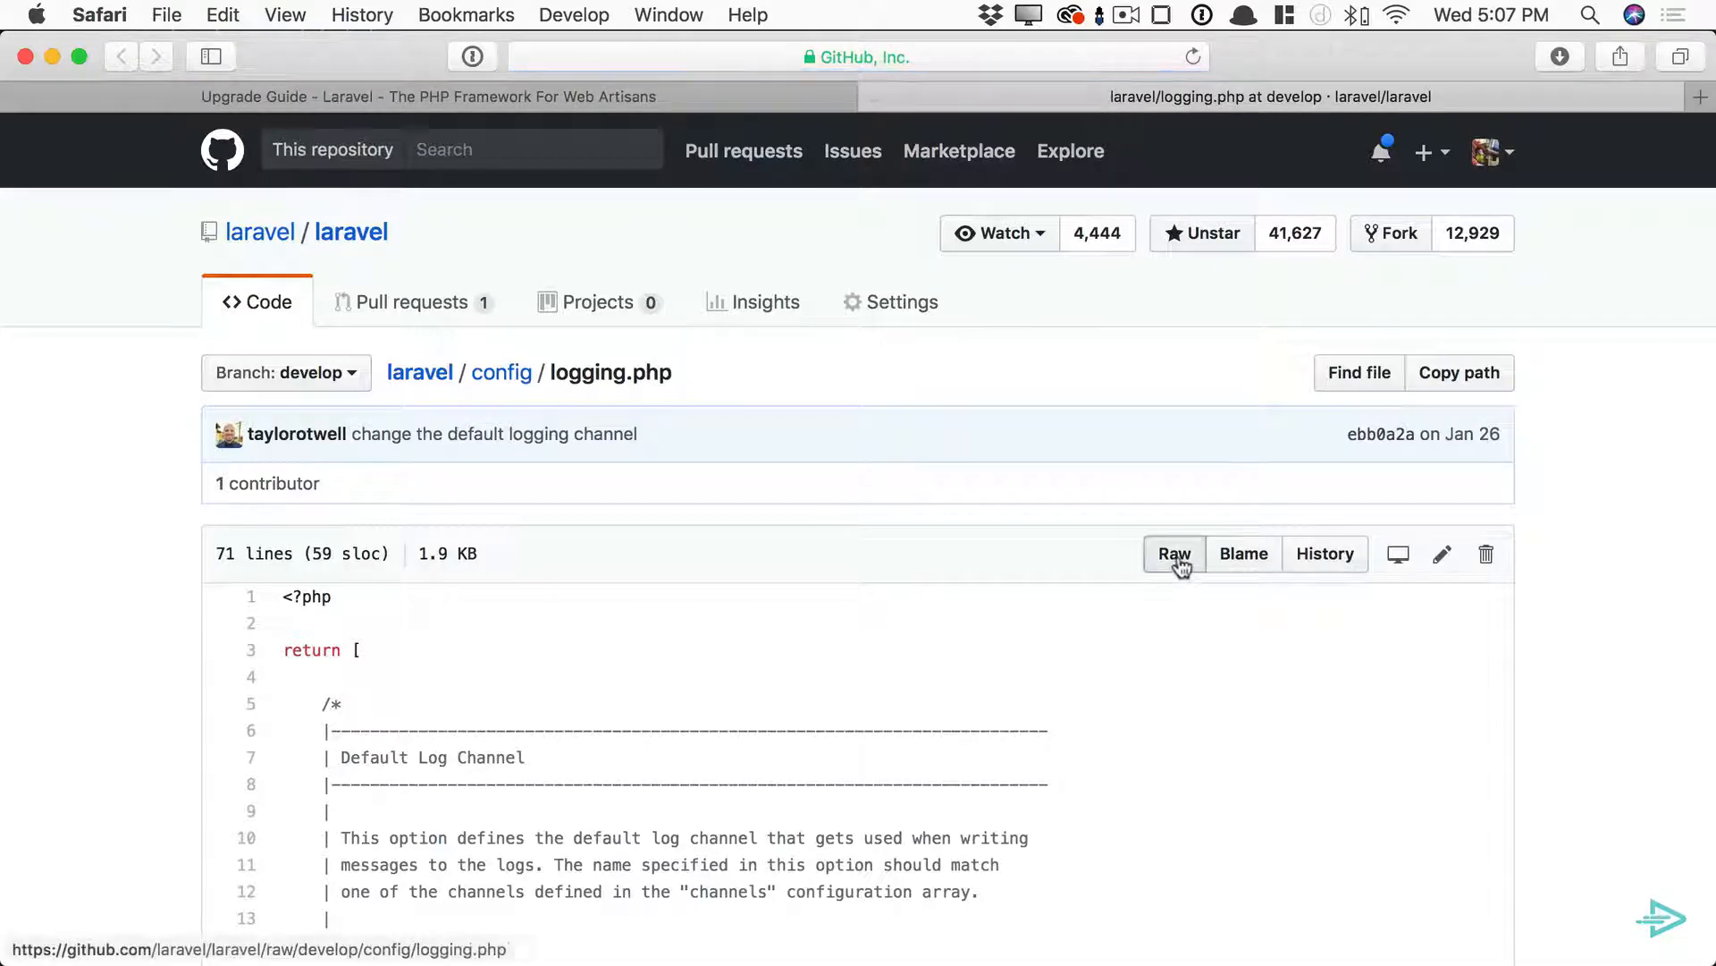
# - Create config/logging.php from the new-file path prompt
pyautogui.press('cmd+tab')
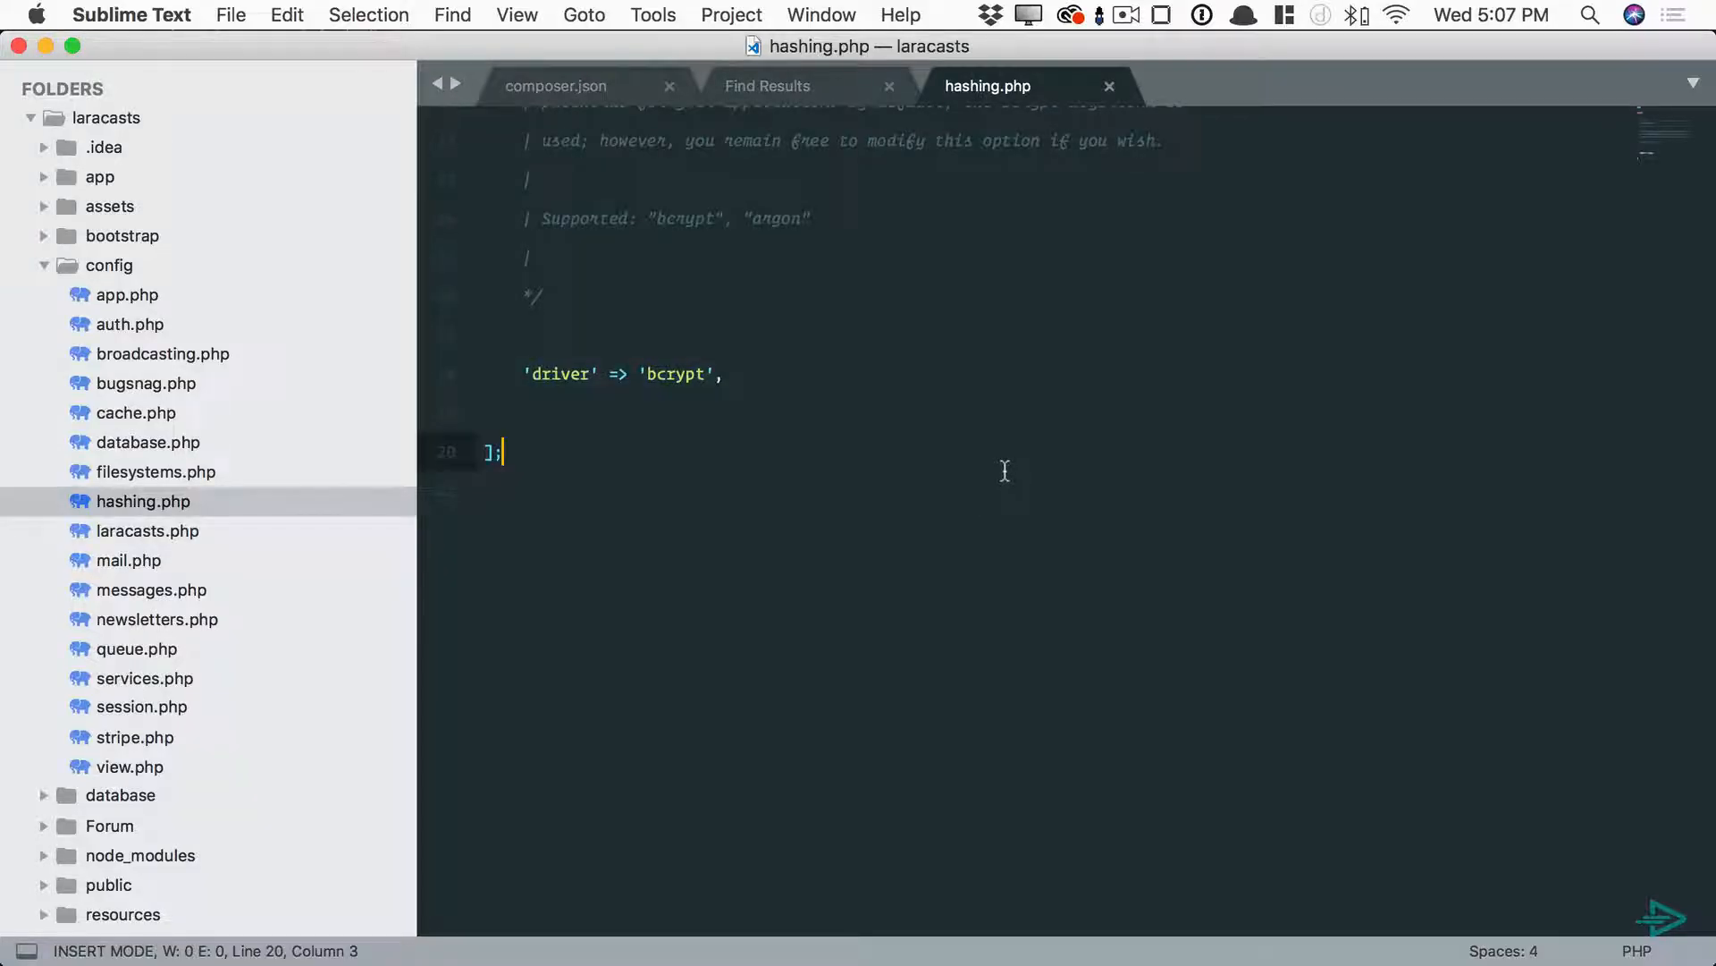
pyautogui.write('config/loggin')
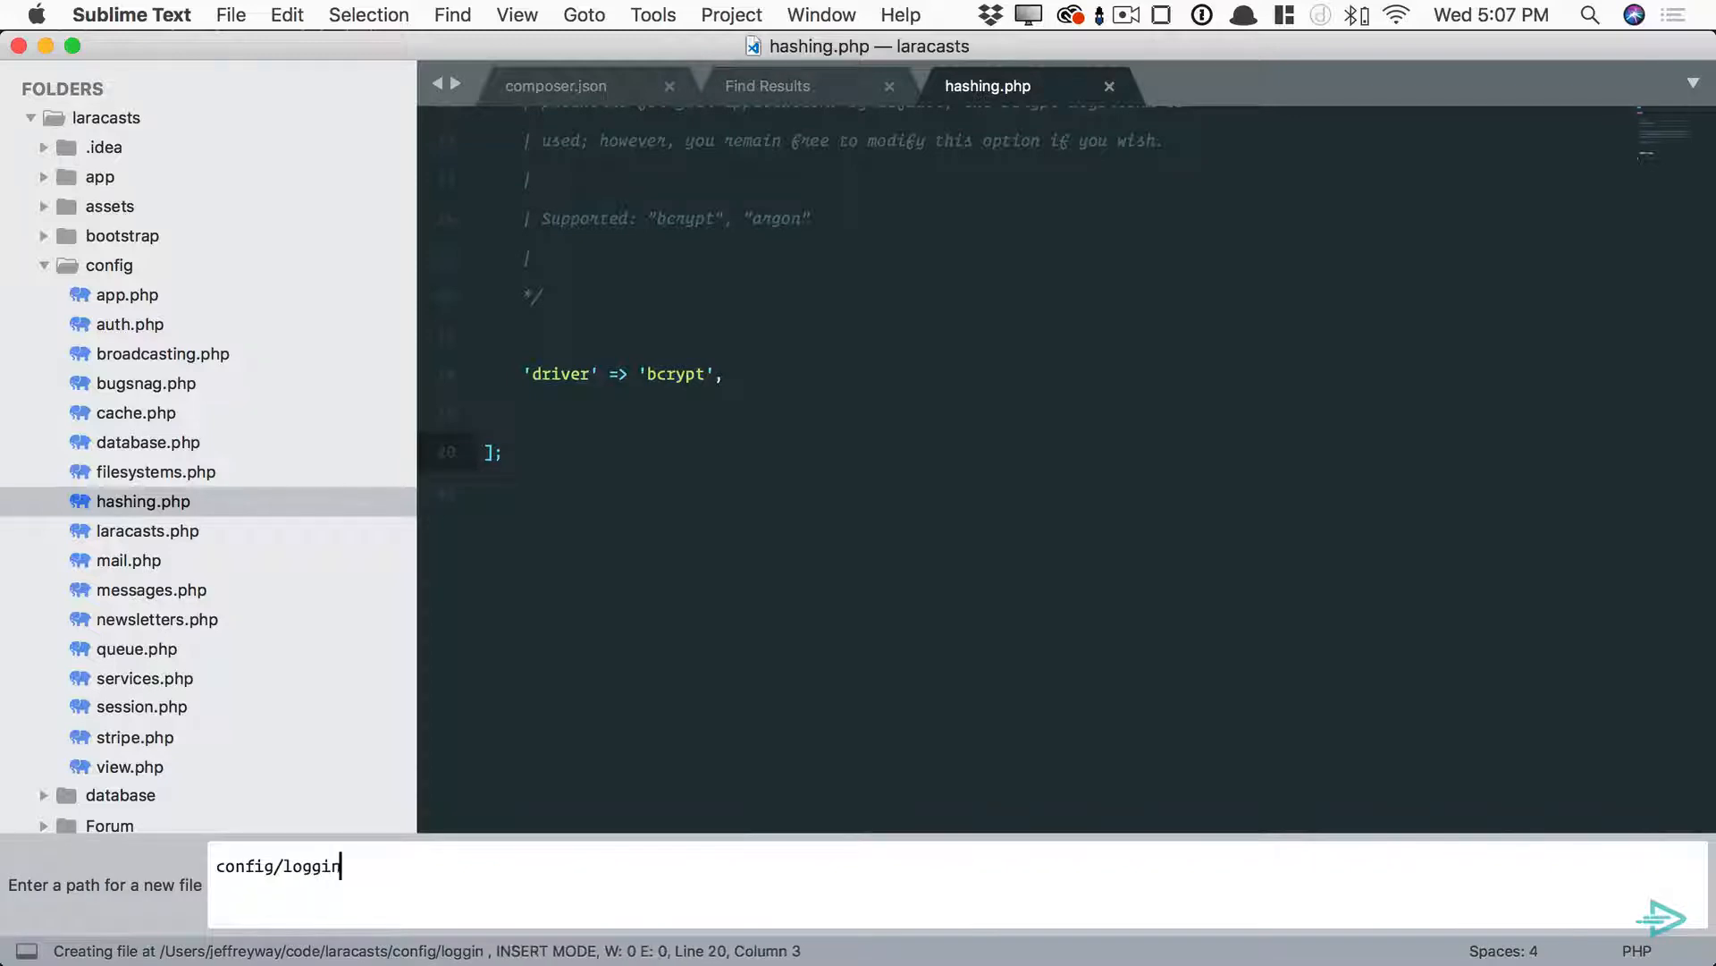
pyautogui.press('enter')
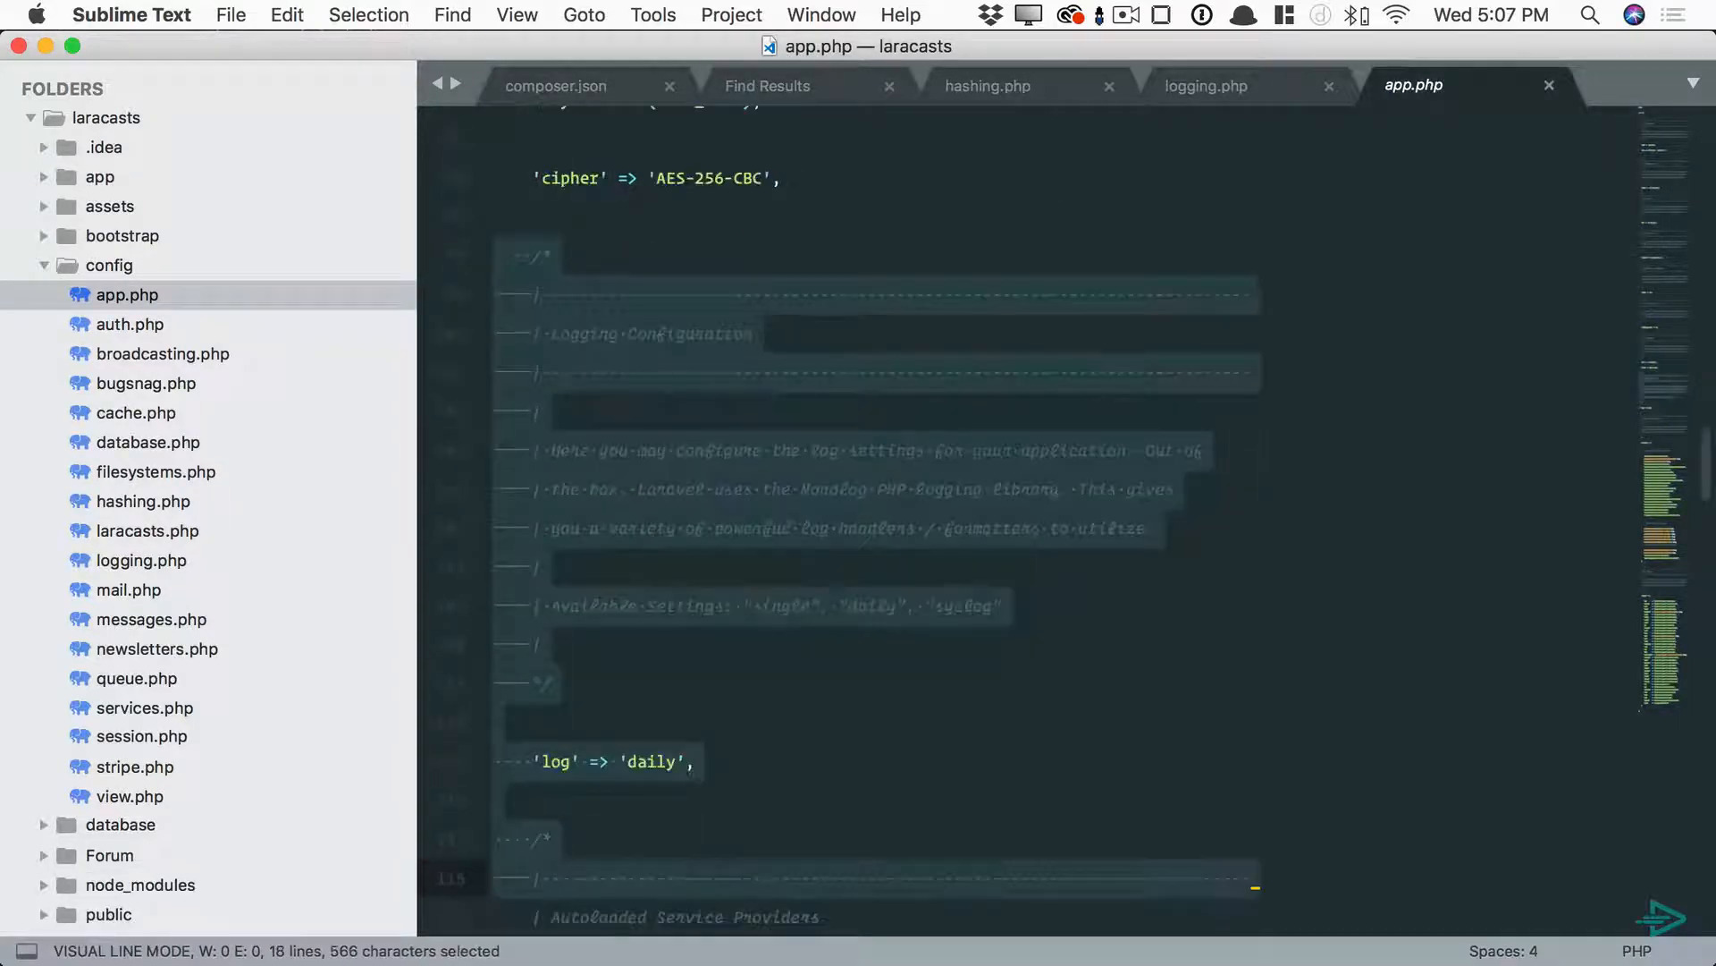
# - Delete the Logging Configuration block from app.php and search the file for log_level
pyautogui.write('1')
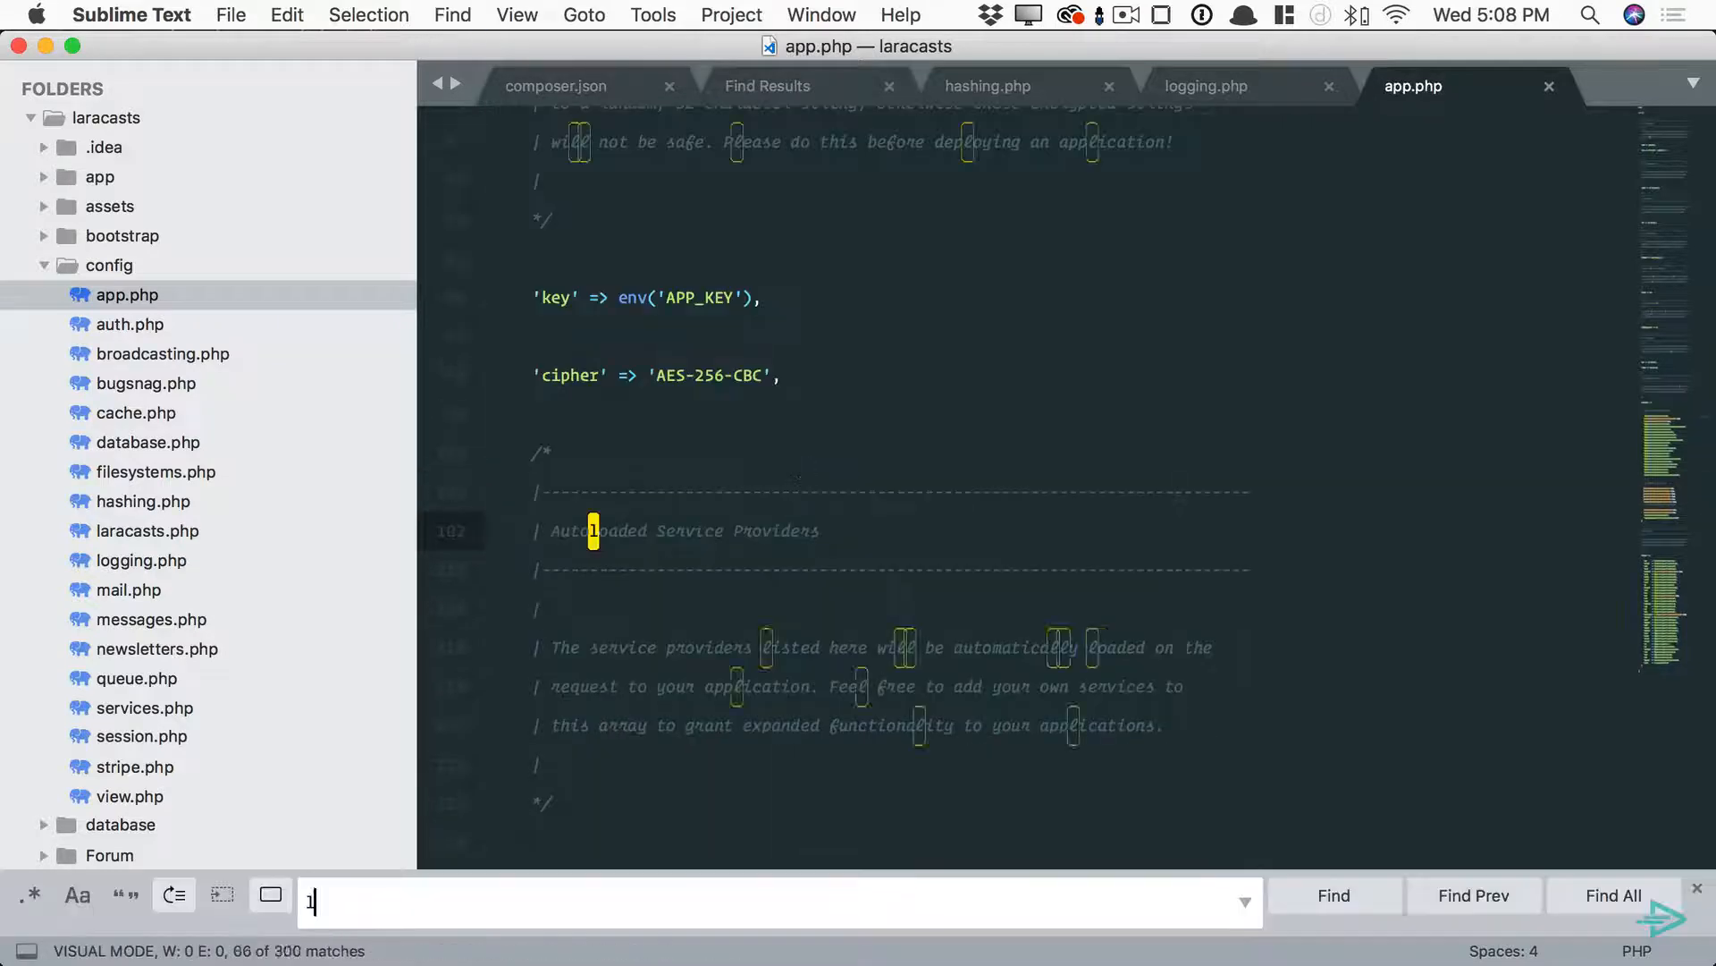
pyautogui.write('log_leve')
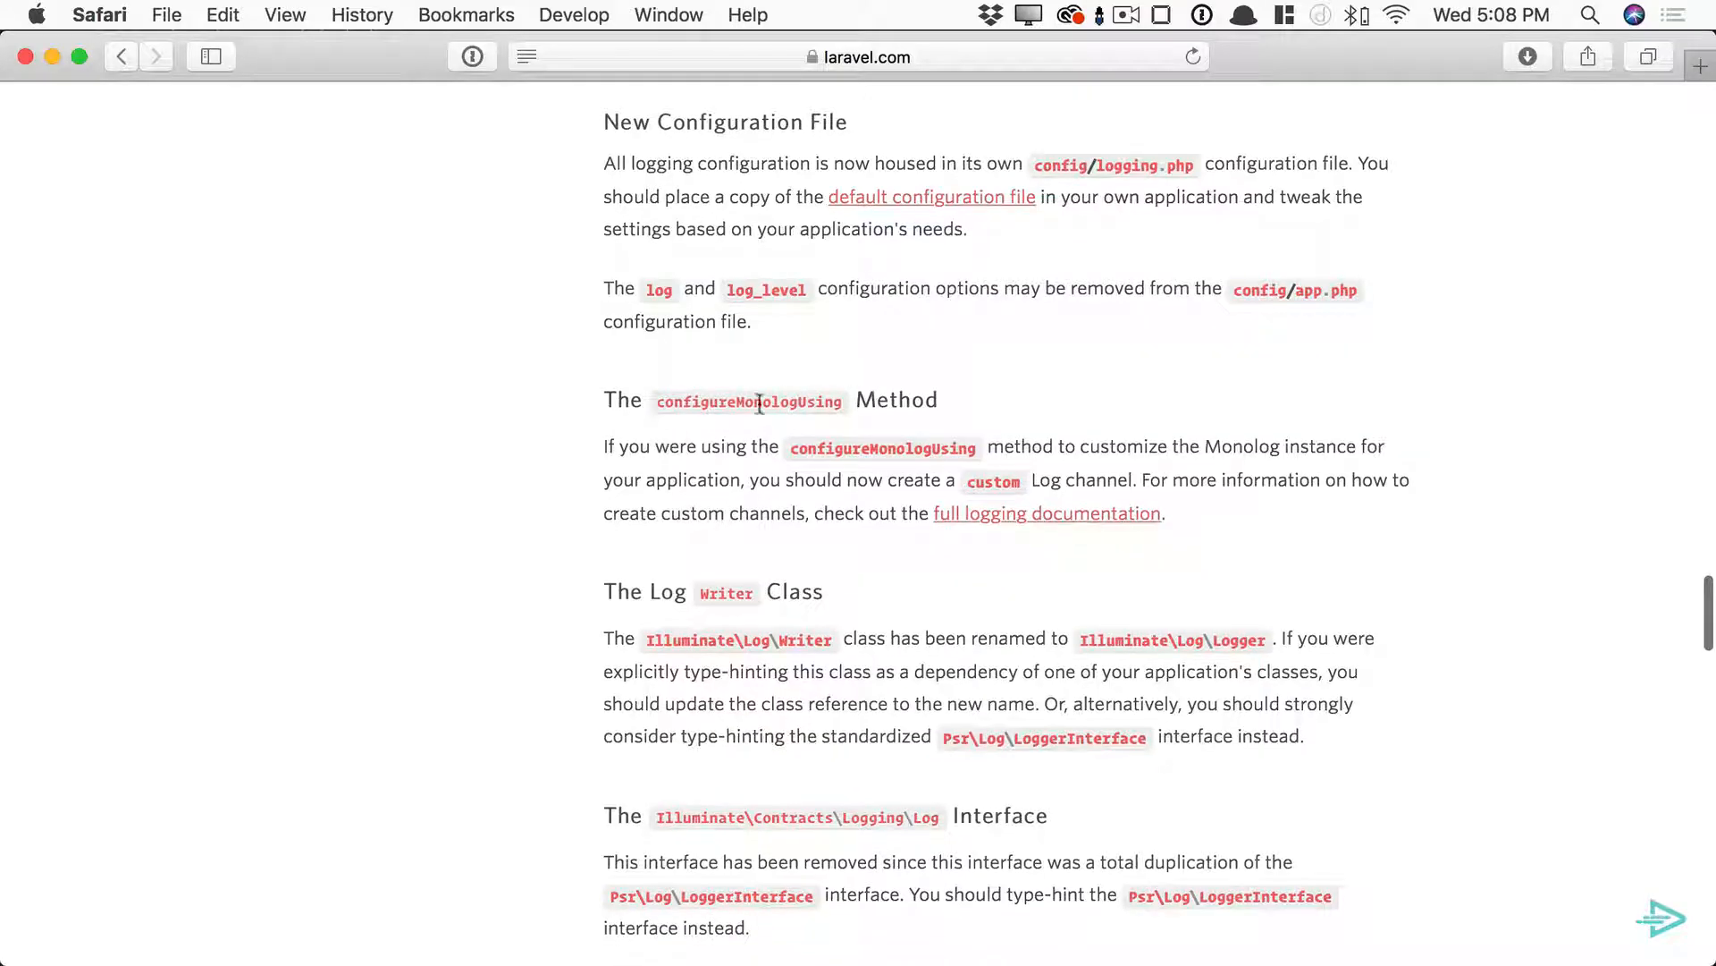
pyautogui.moveTo(609, 445); pyautogui.dragTo(1164, 512)
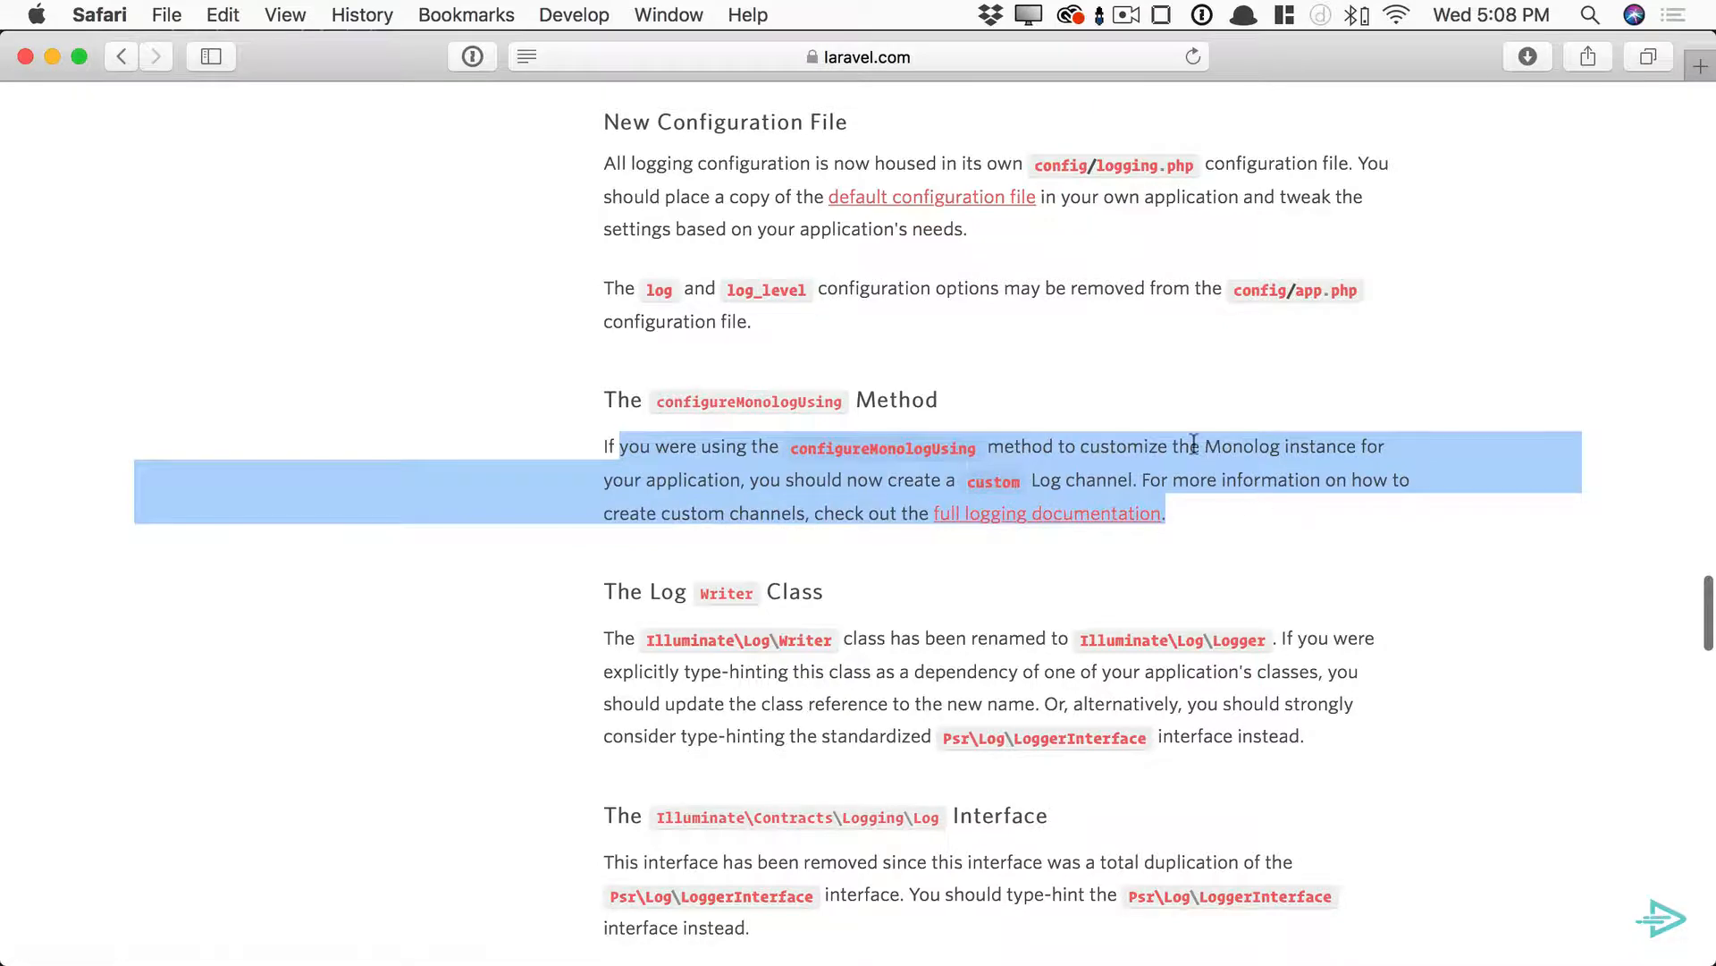
pyautogui.scroll(-3)
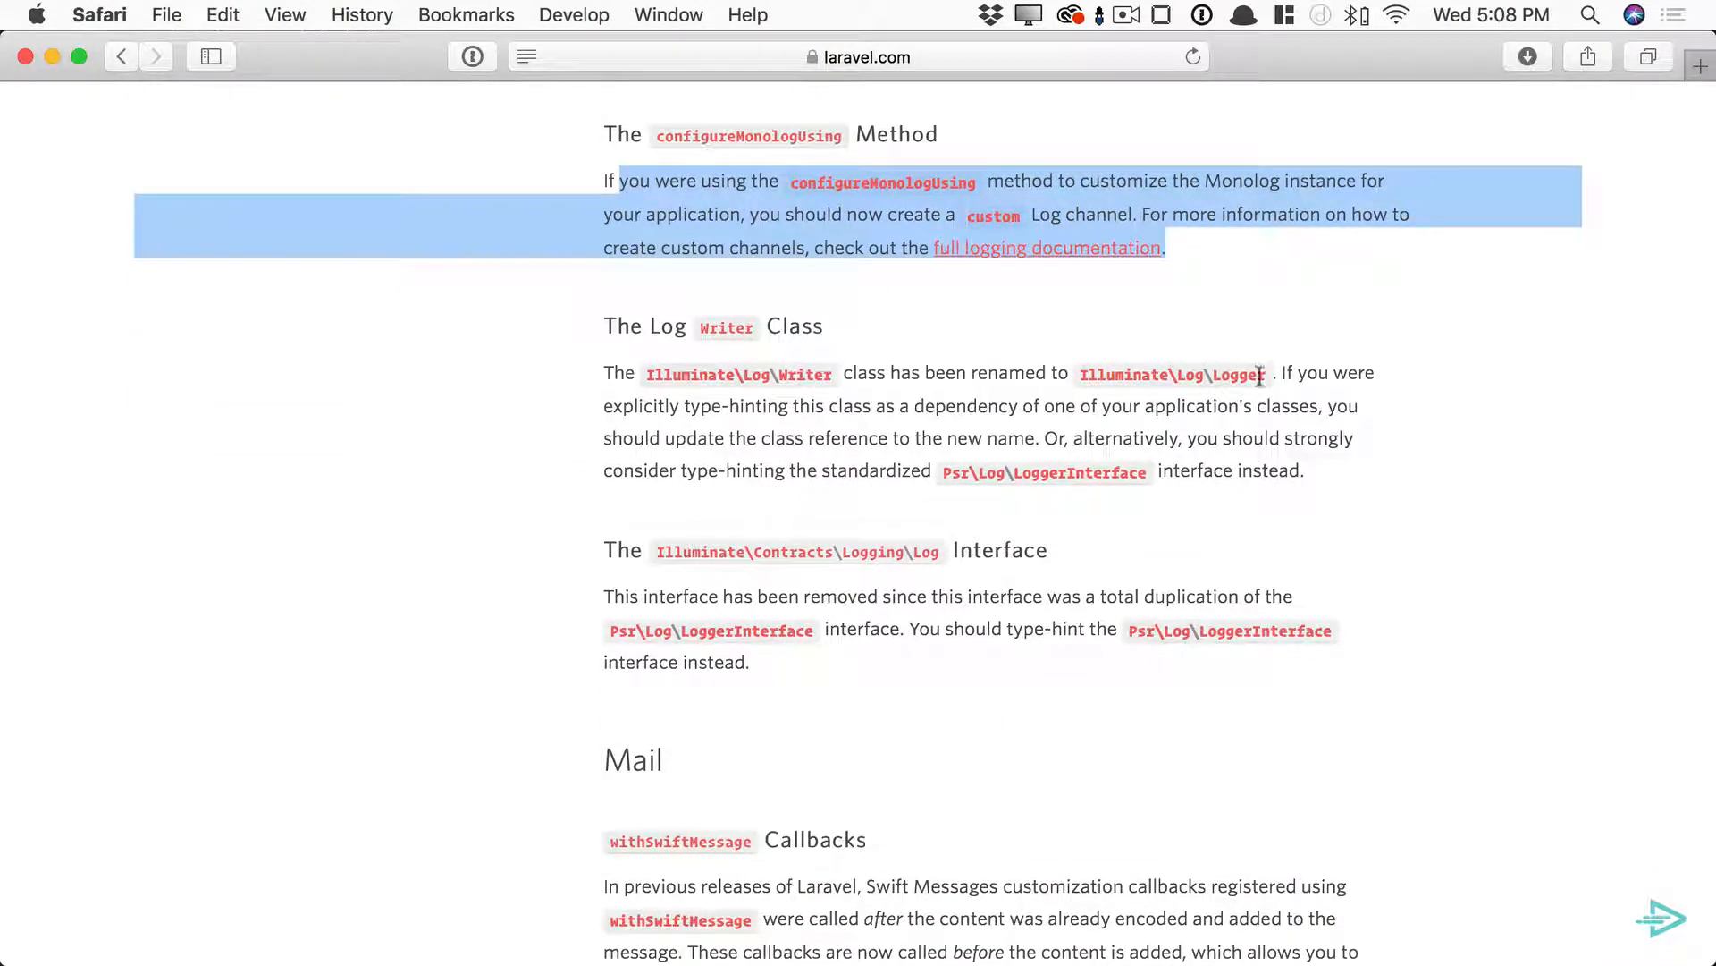
pyautogui.moveTo(665, 404); pyautogui.dragTo(1072, 405)
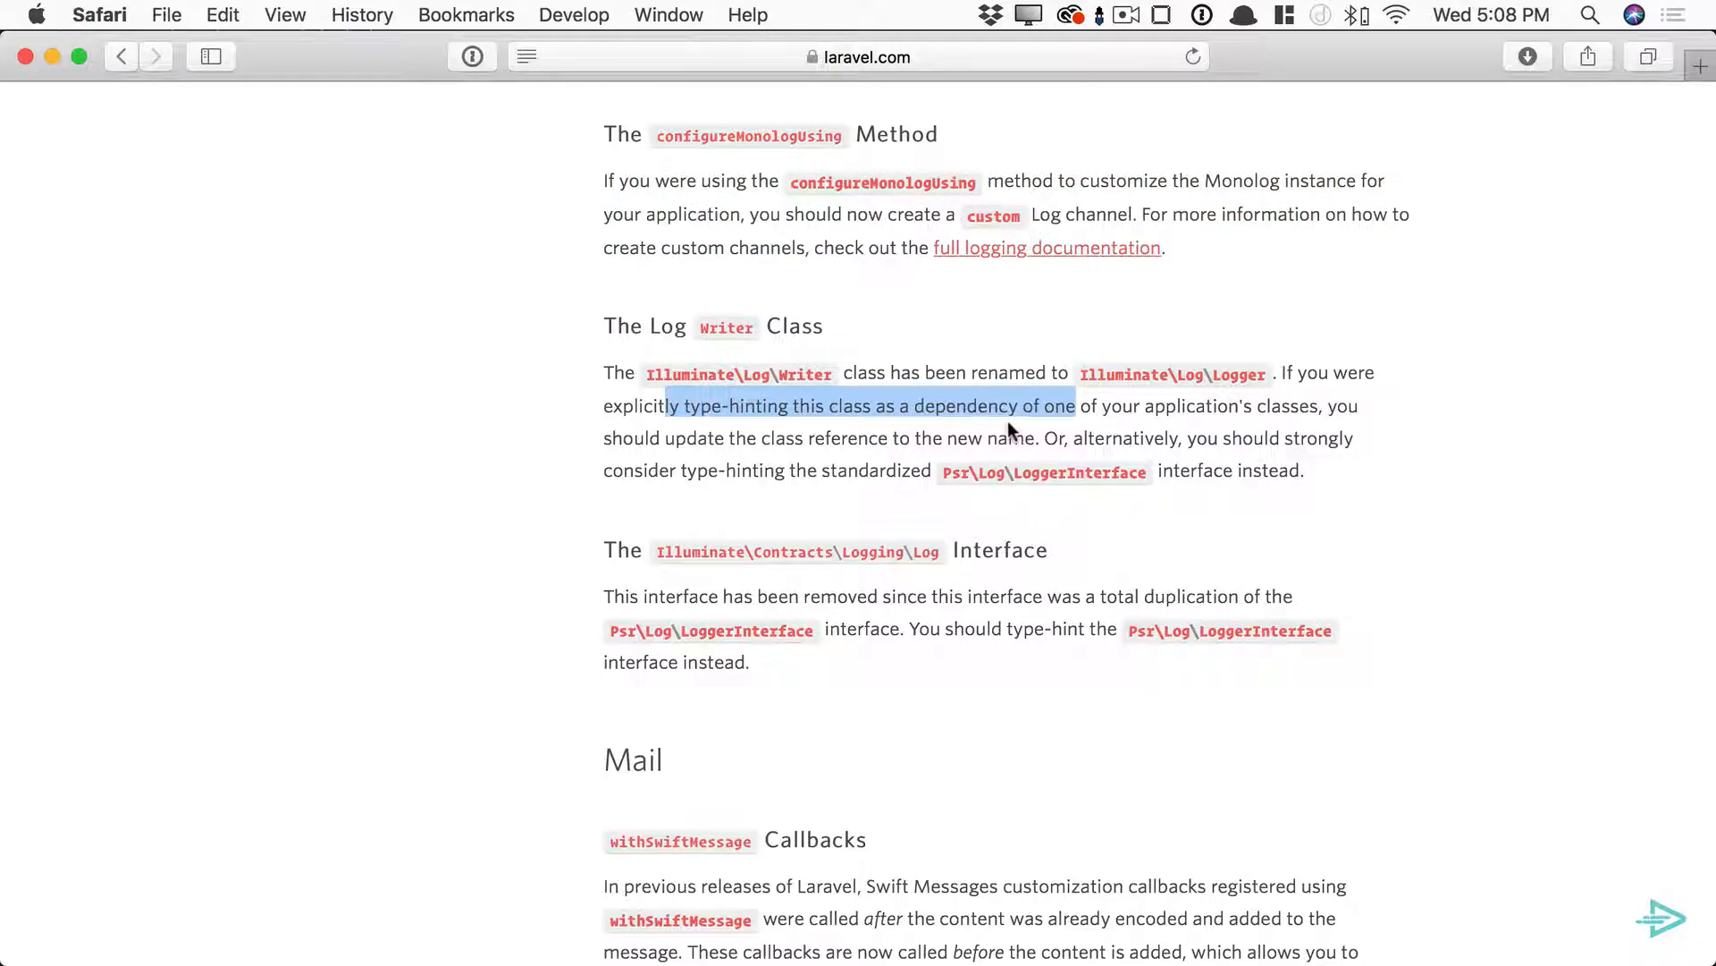
pyautogui.scroll(-3)
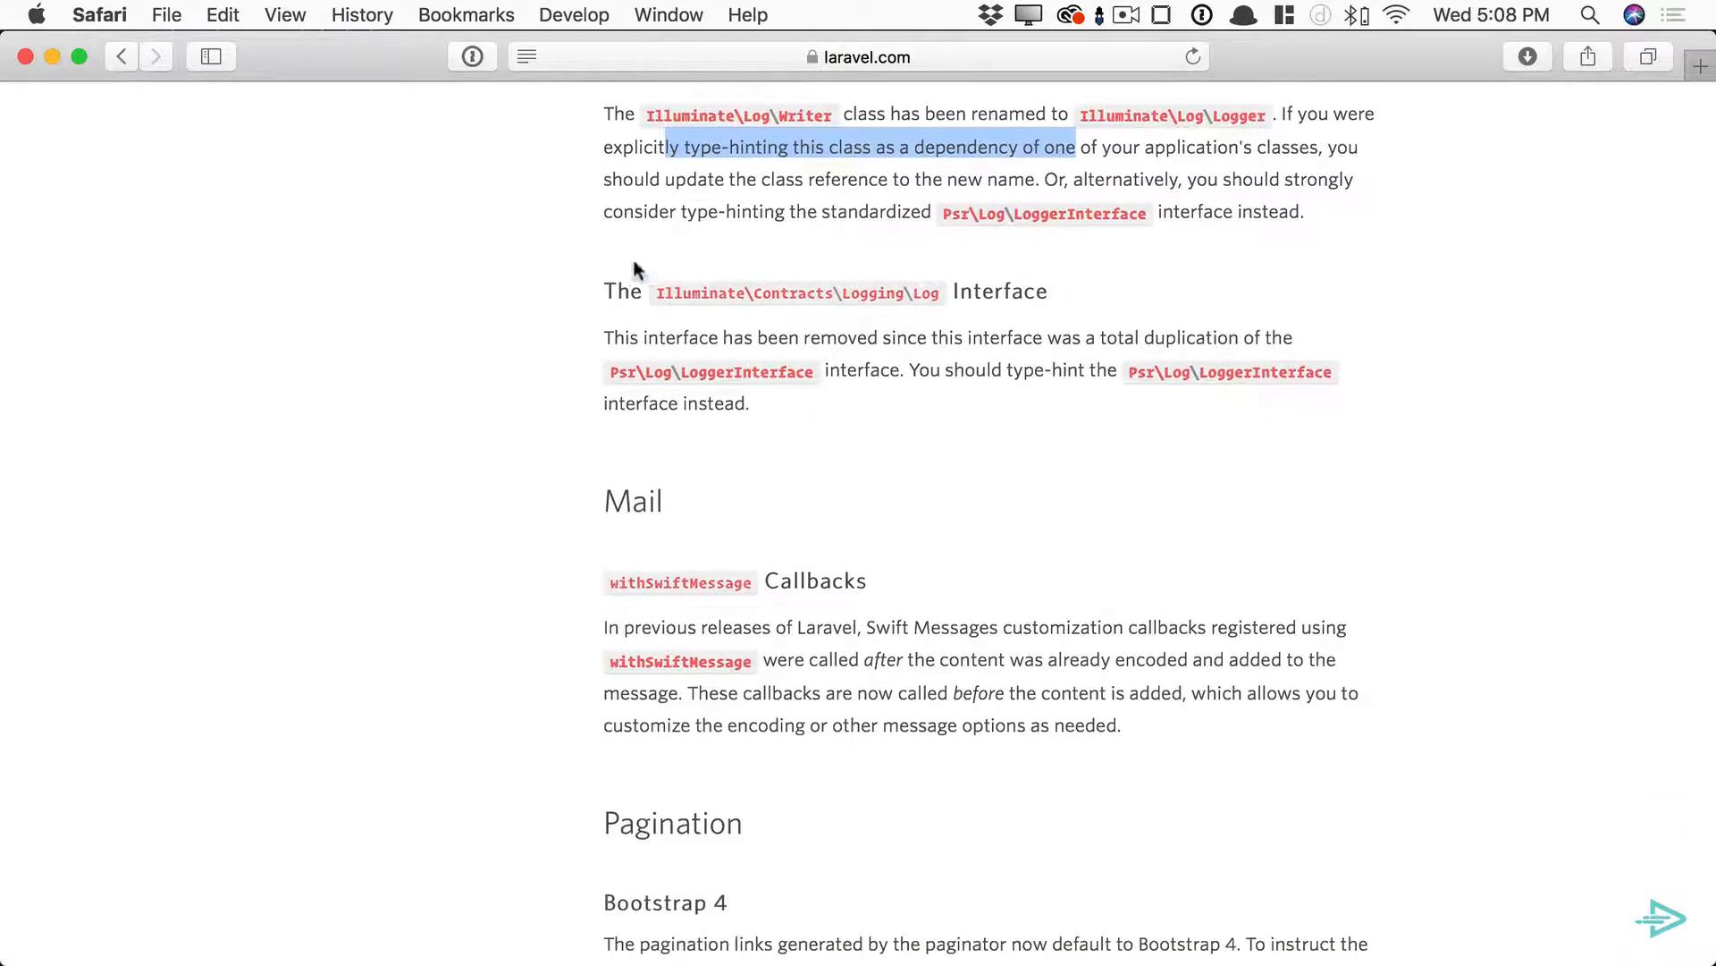
pyautogui.scroll(-3)
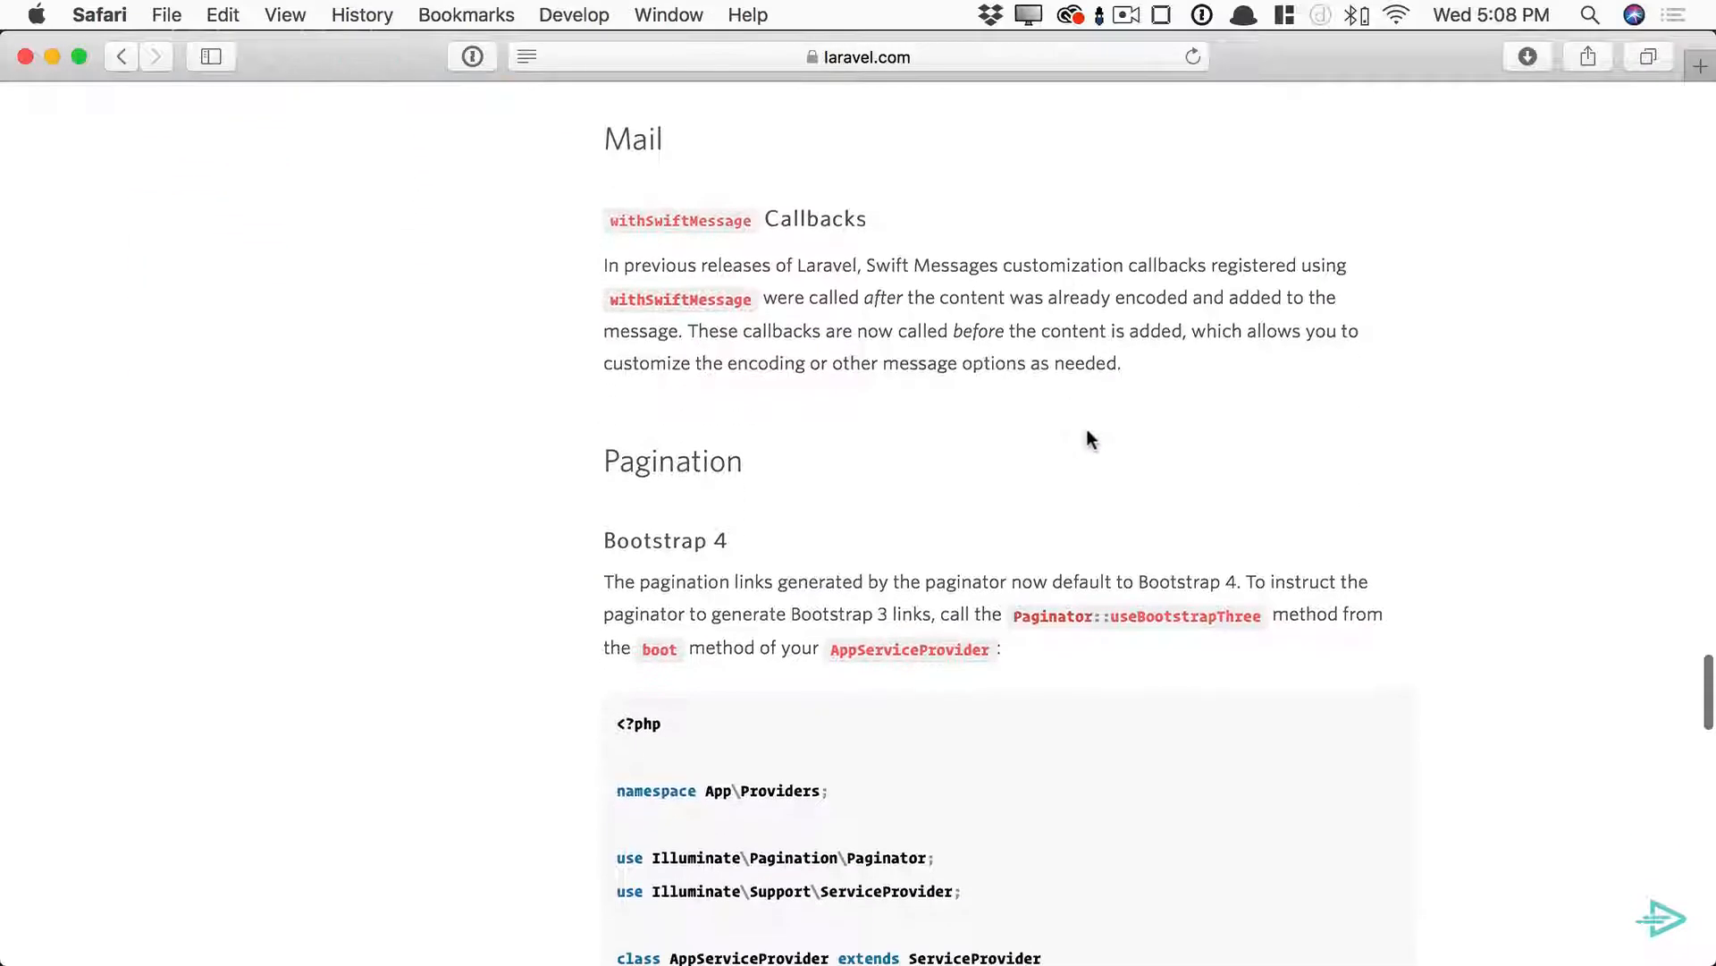
pyautogui.scroll(-3)
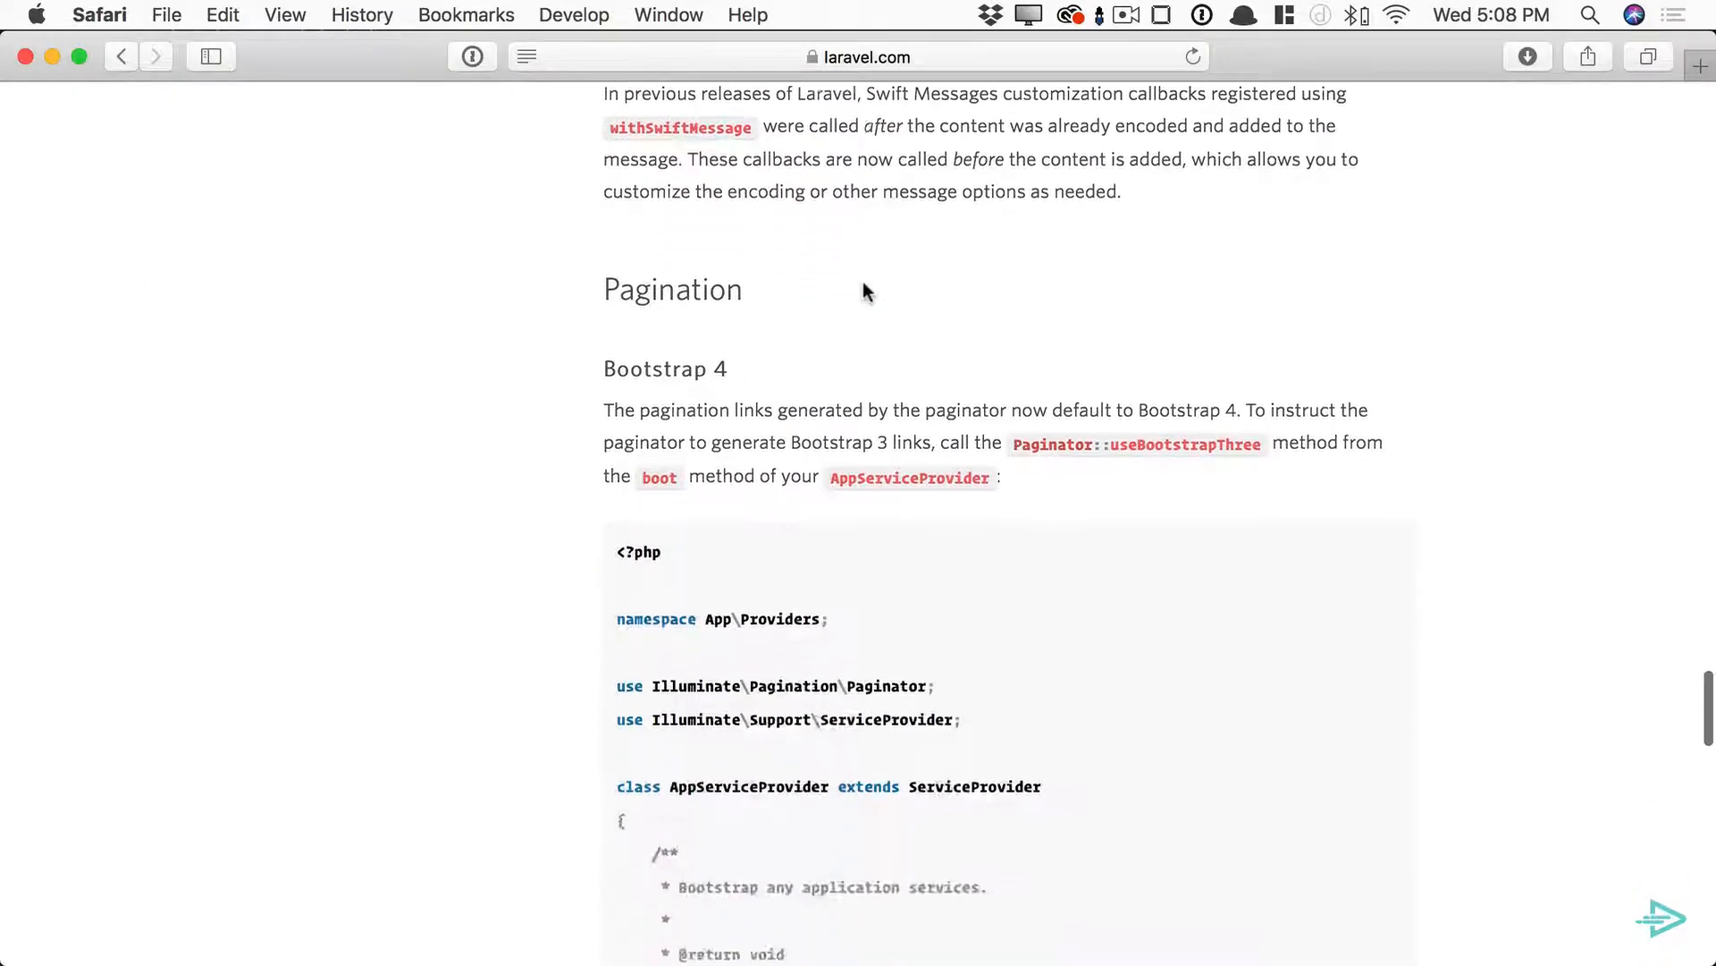
pyautogui.scroll(-3)
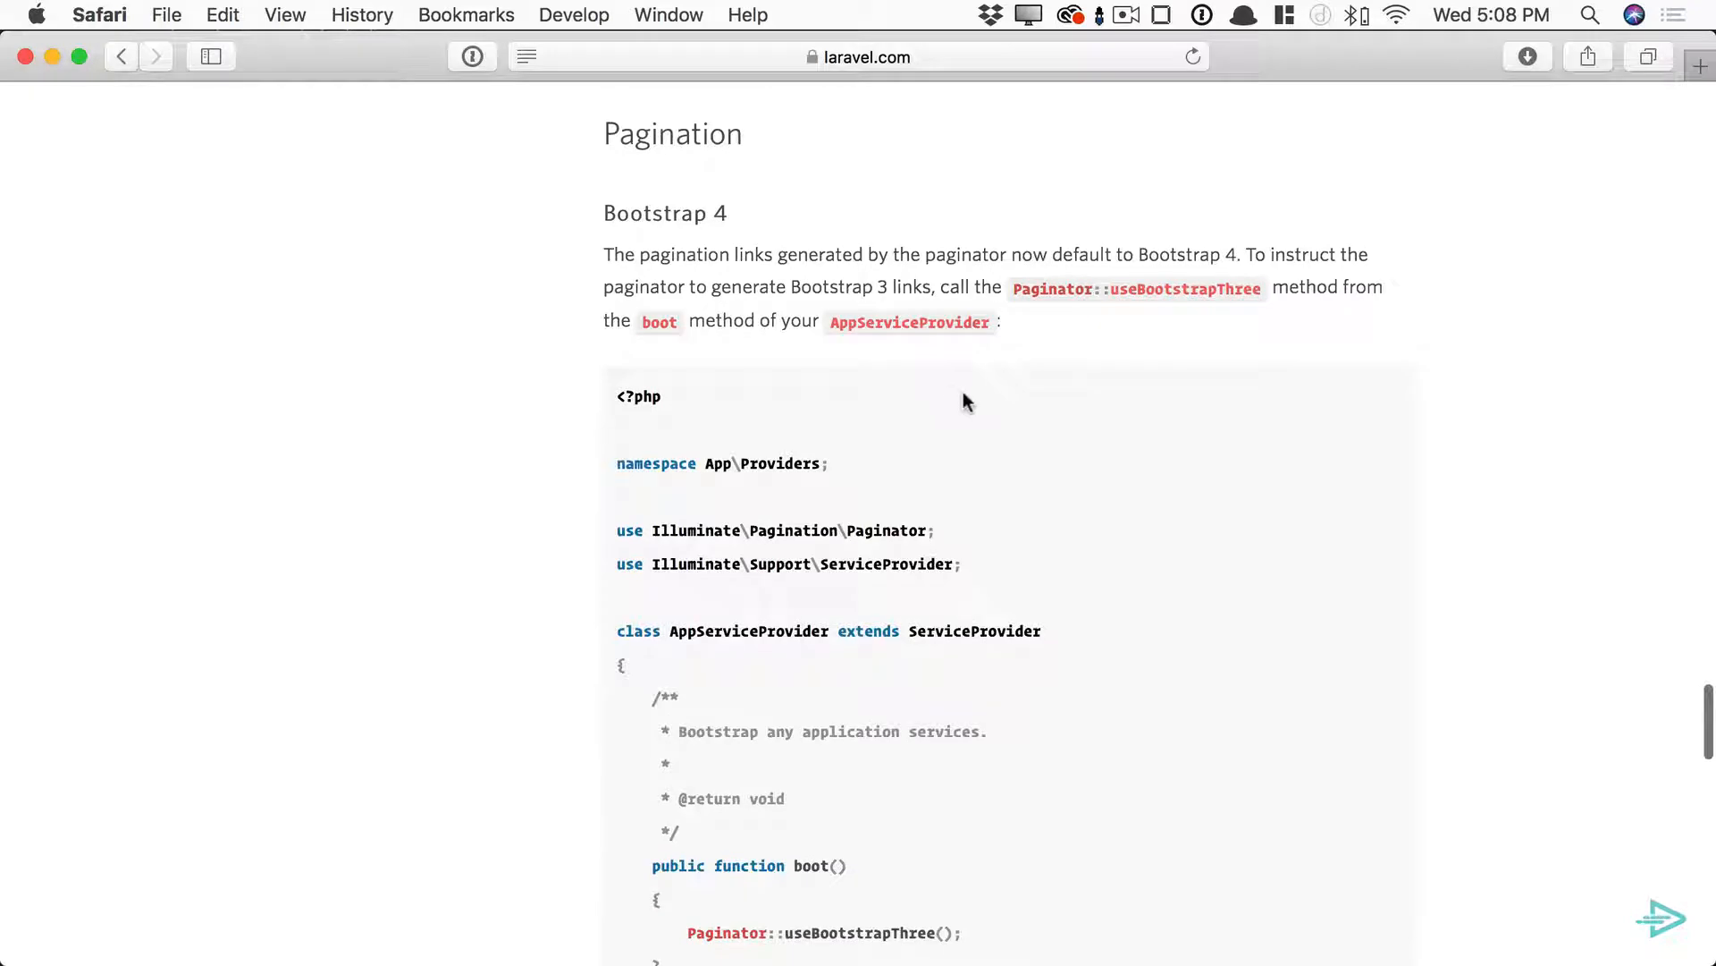
pyautogui.scroll(-3)
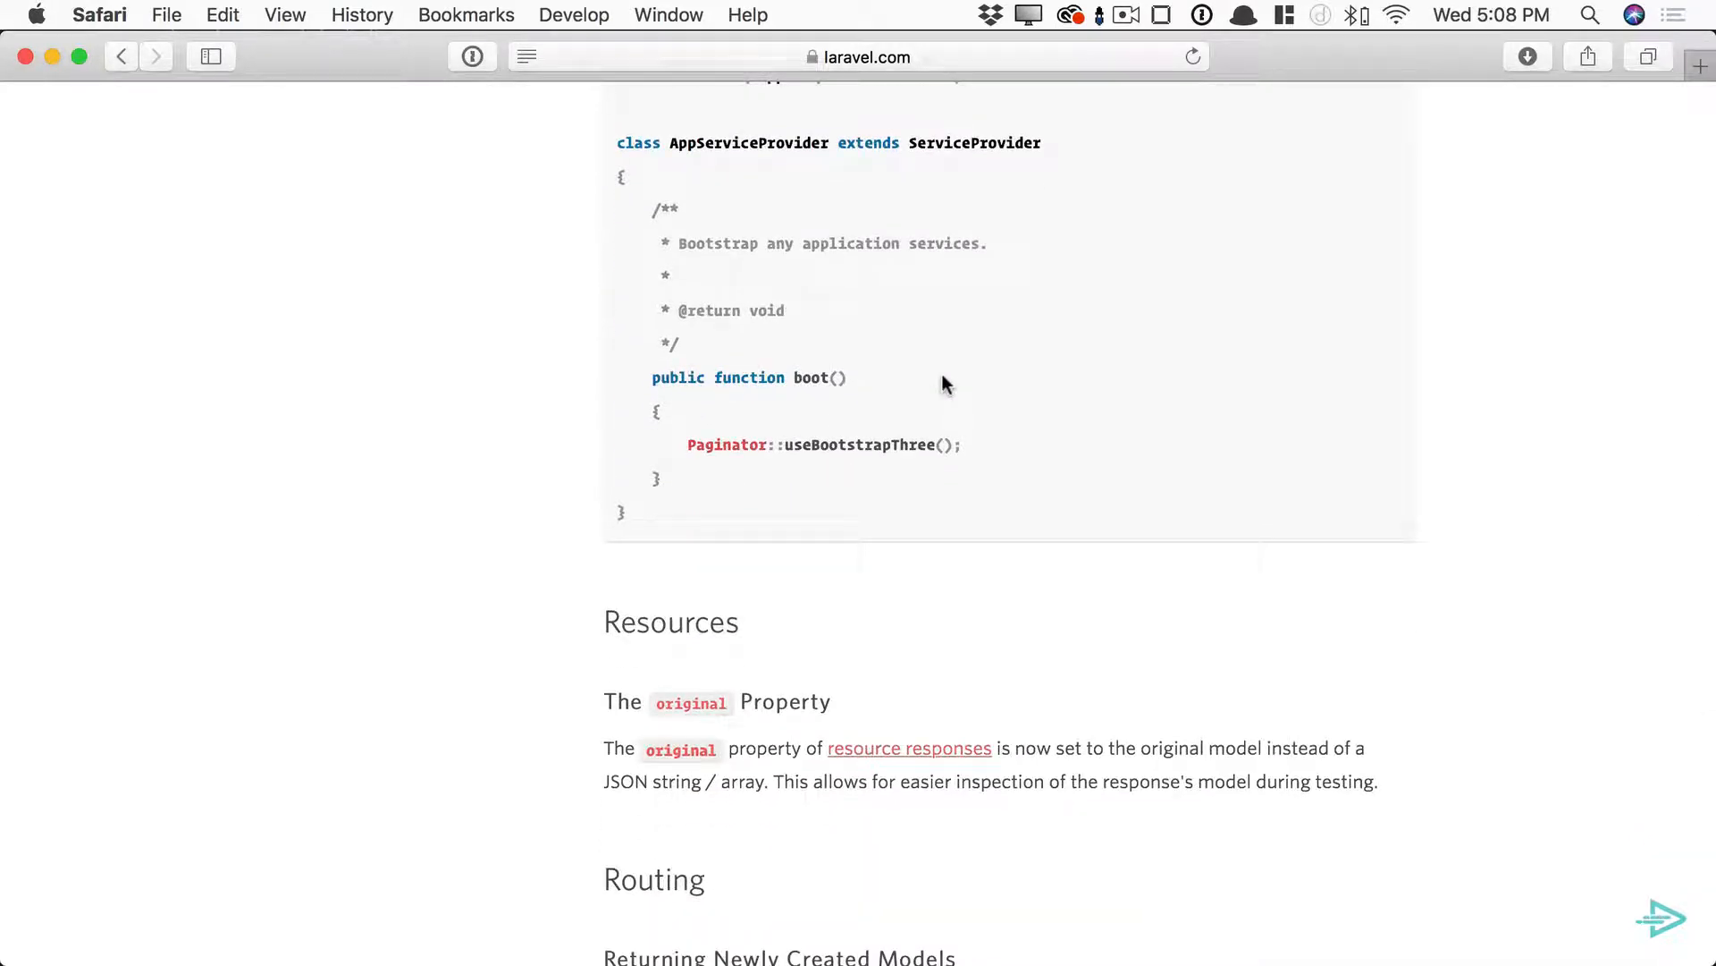
pyautogui.scroll(-3)
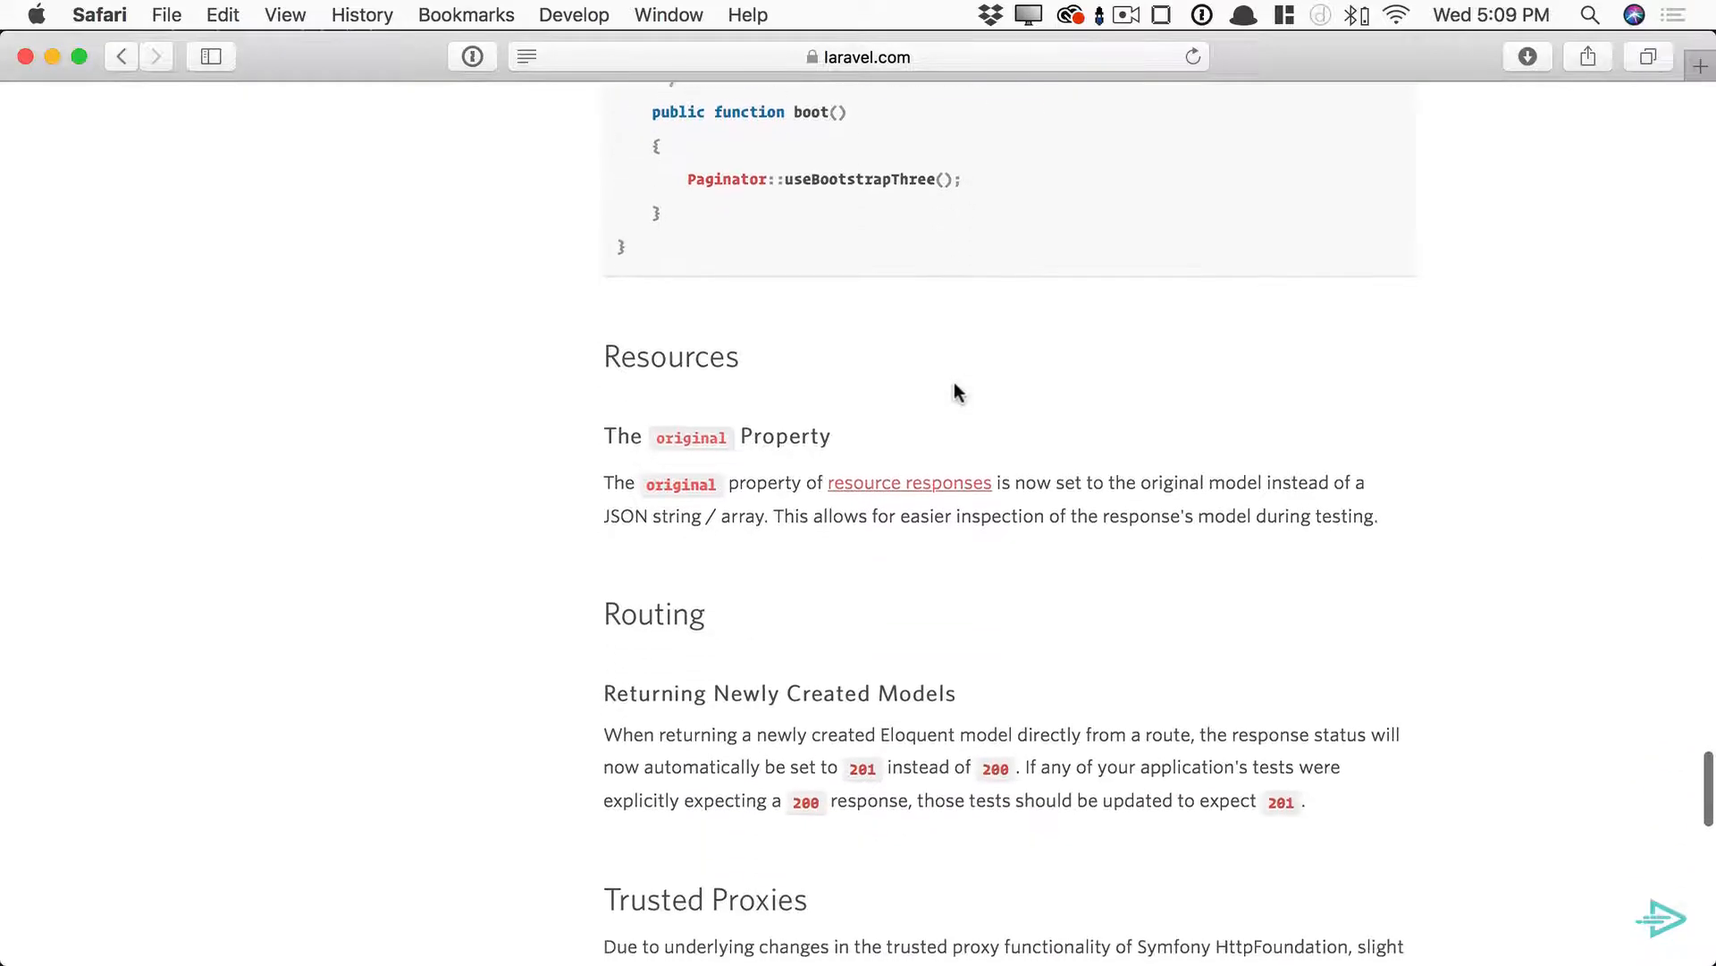
pyautogui.scroll(-3)
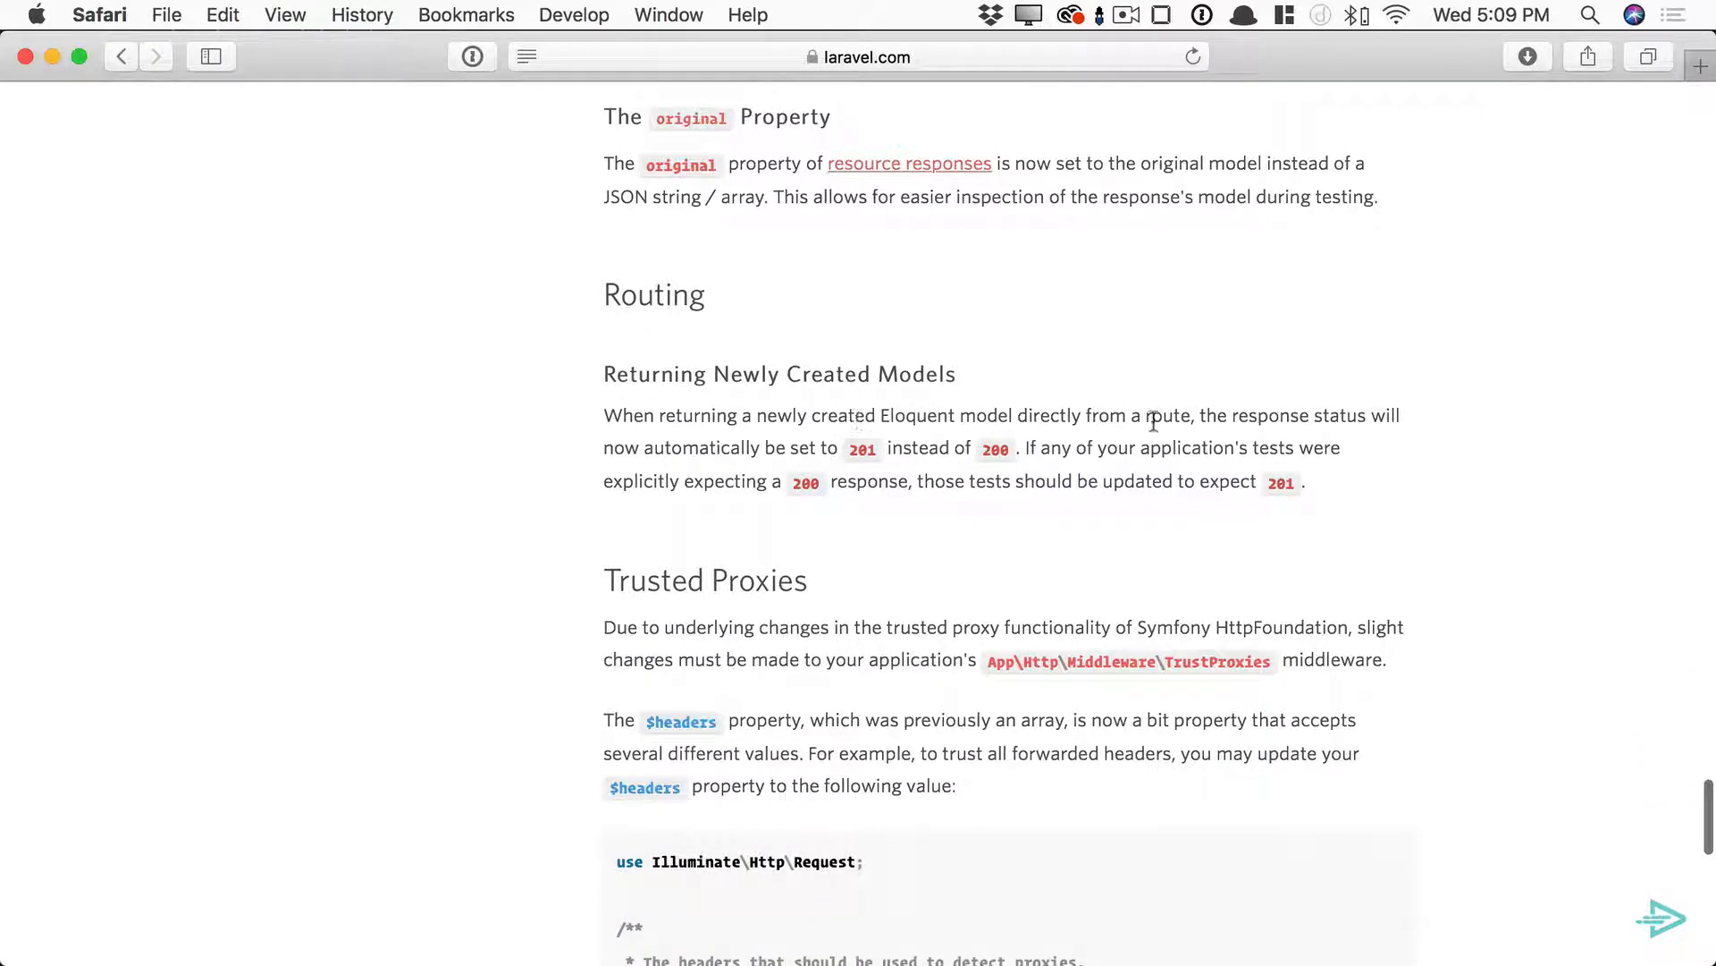
pyautogui.moveTo(878, 415); pyautogui.dragTo(1191, 414)
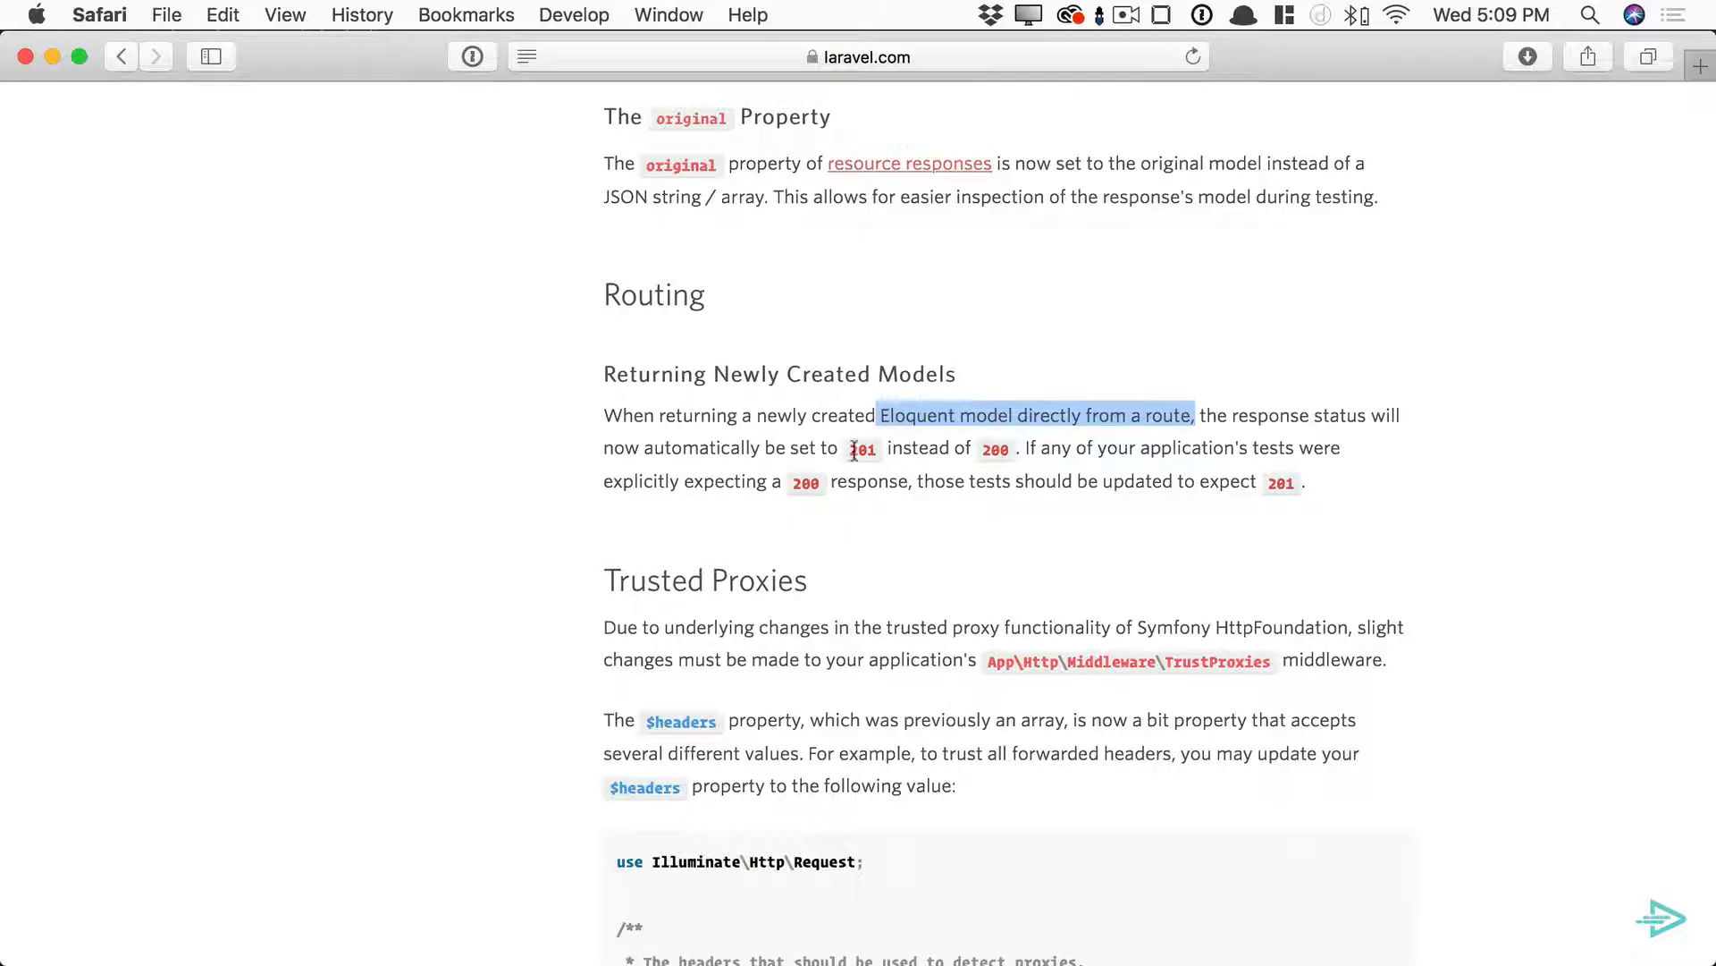
pyautogui.click(937, 448)
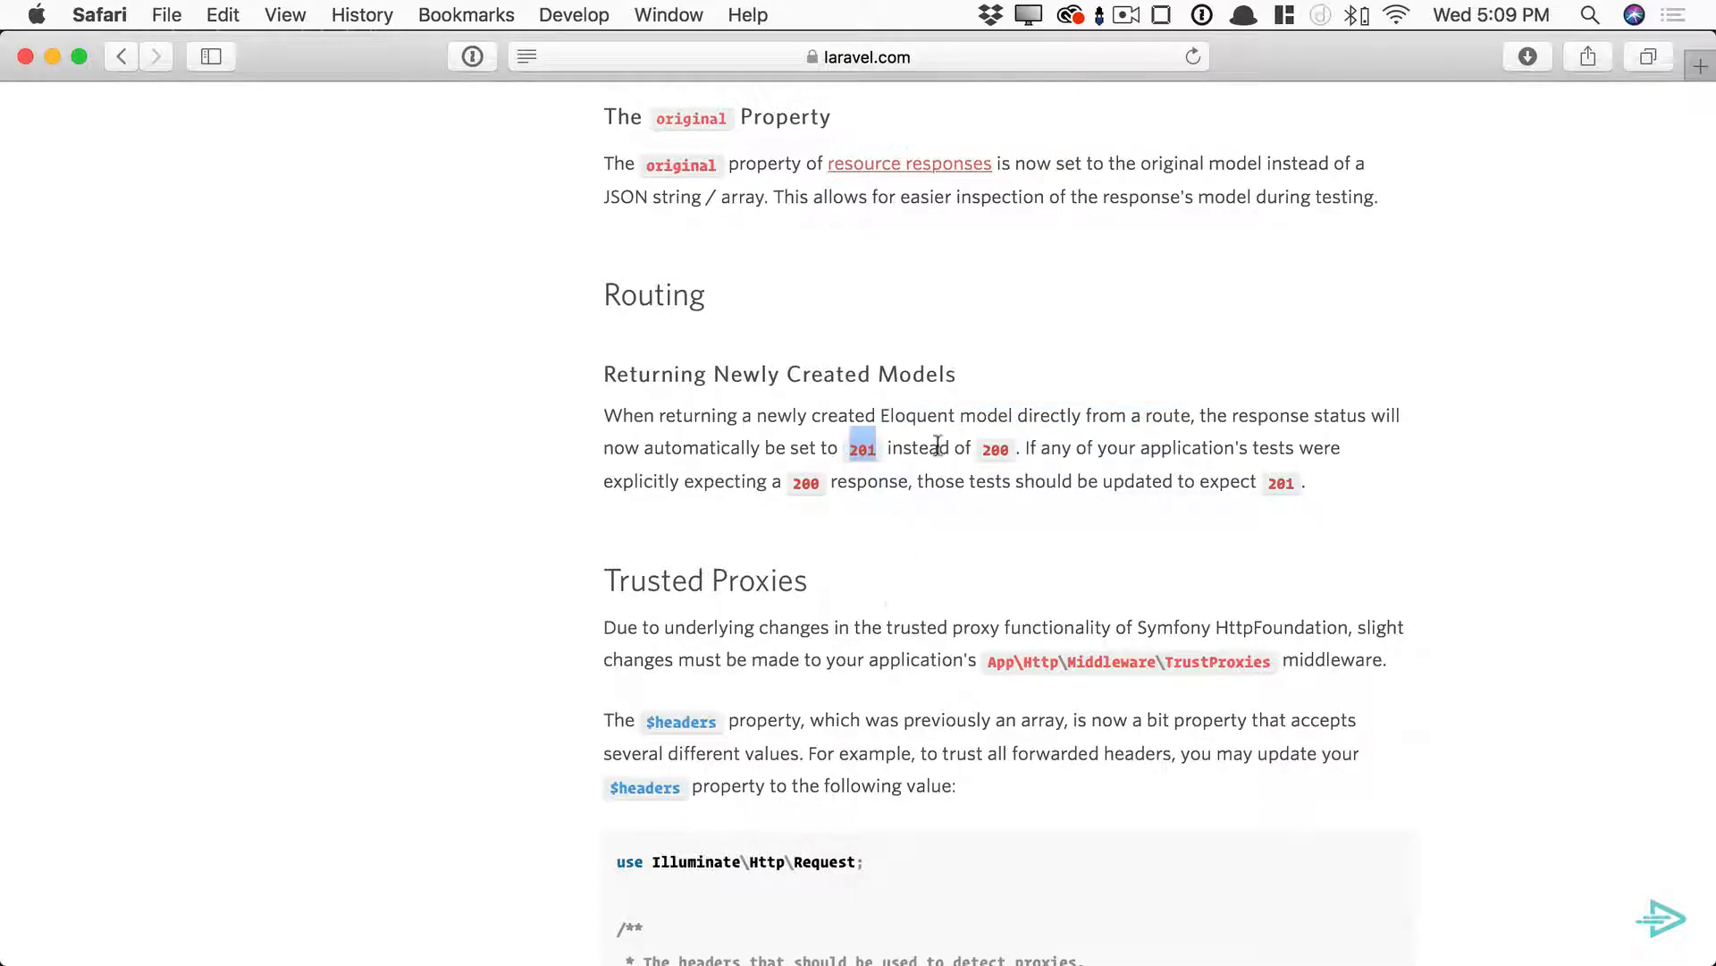
pyautogui.scroll(-3)
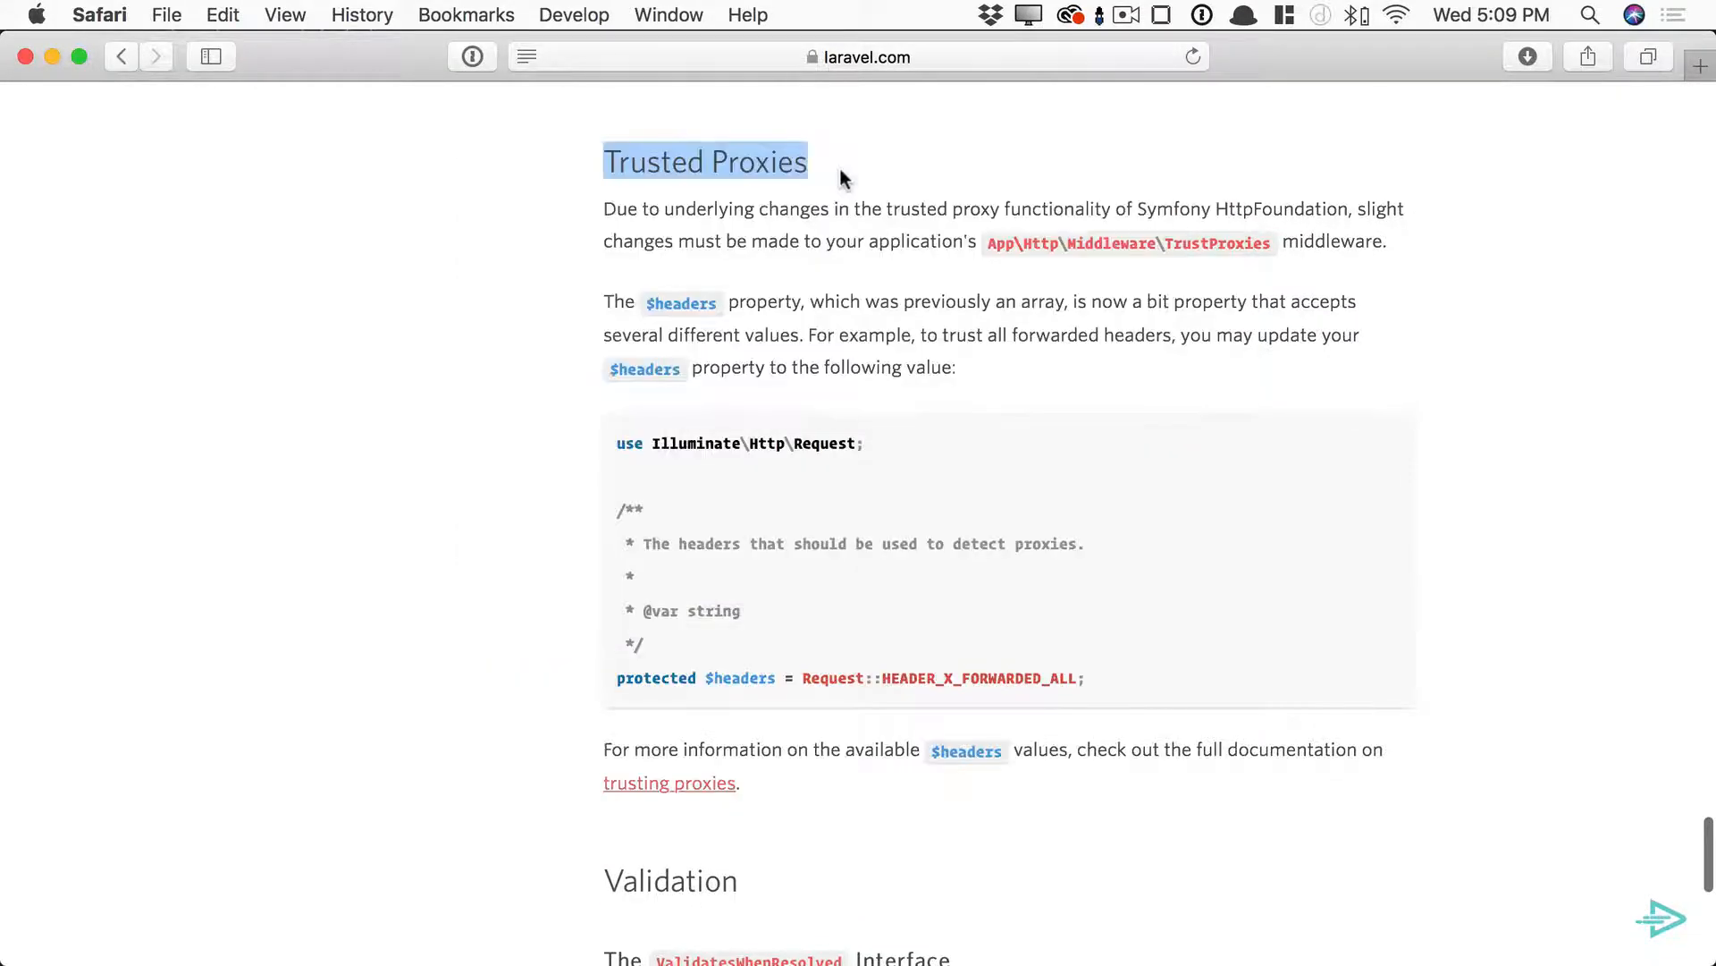
pyautogui.write('lara')
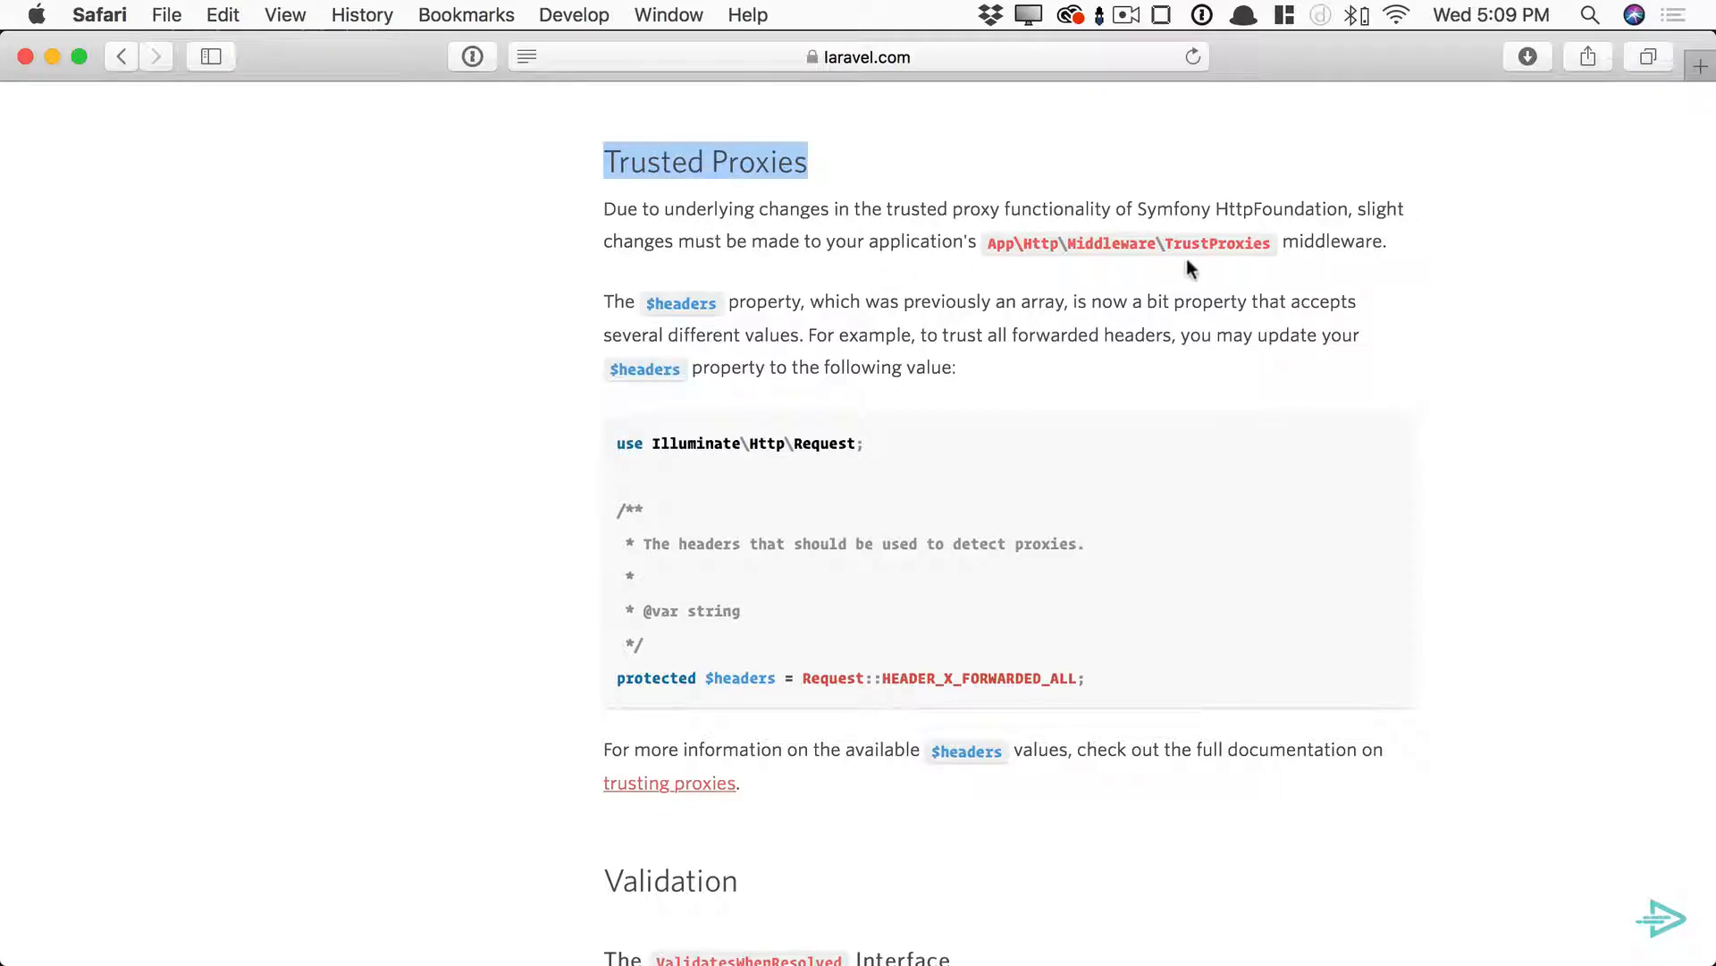
pyautogui.write('sub')
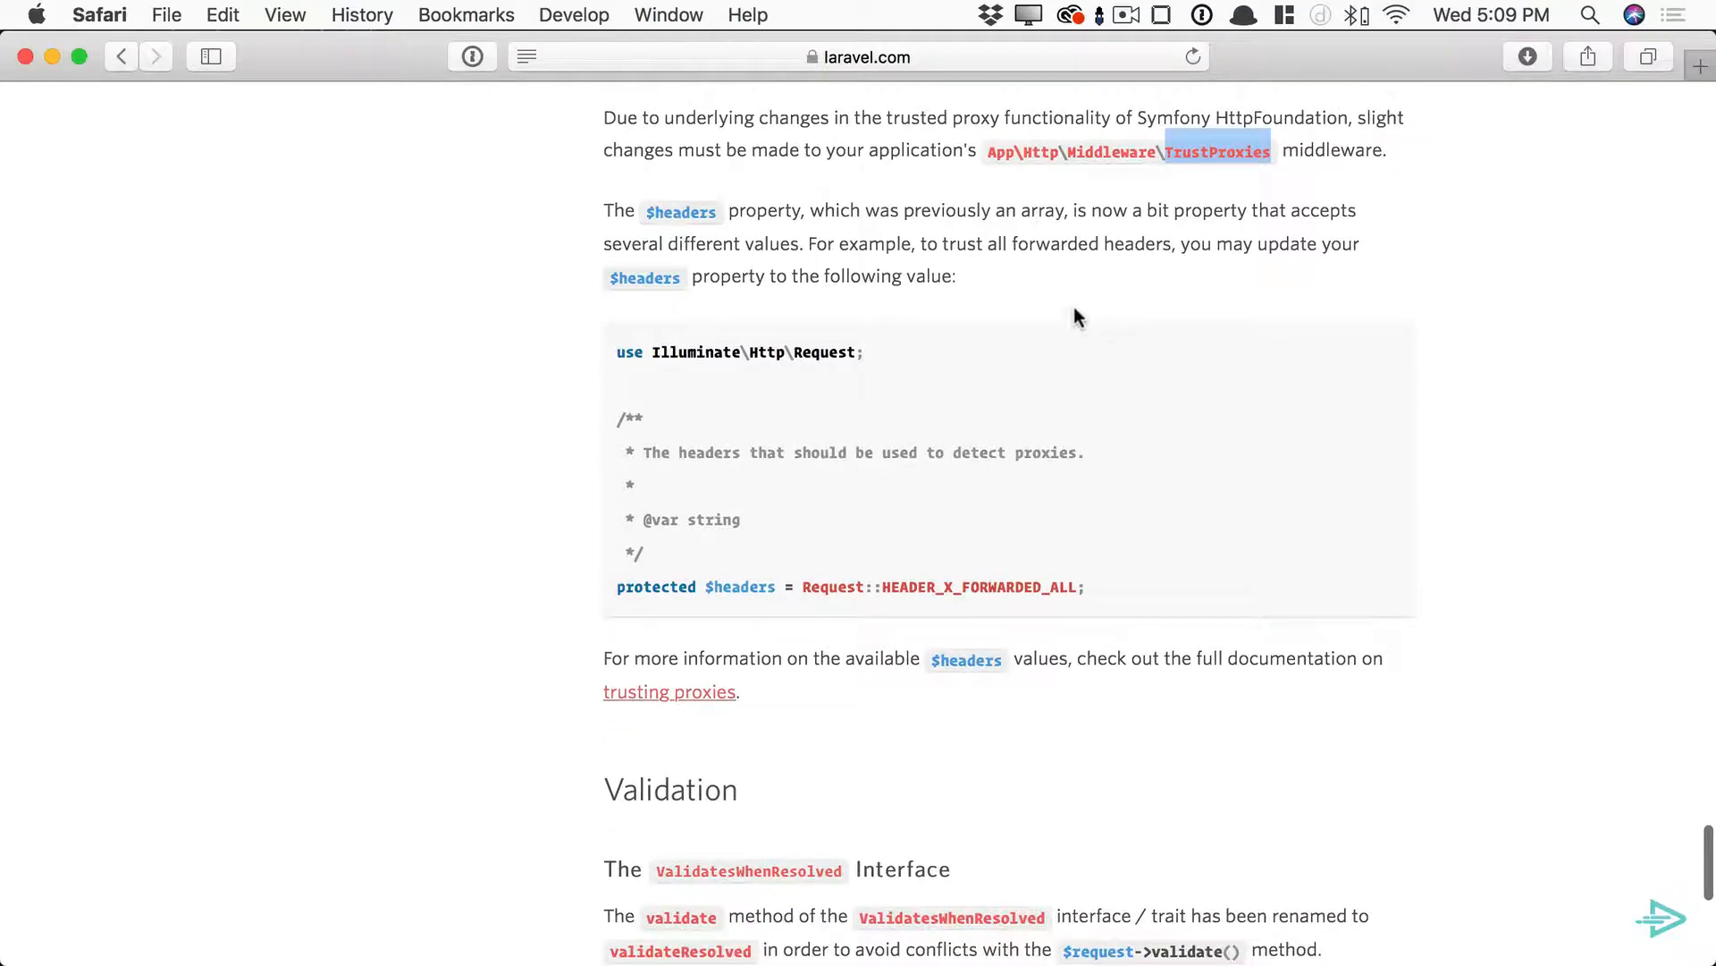
pyautogui.moveTo(1103, 219)
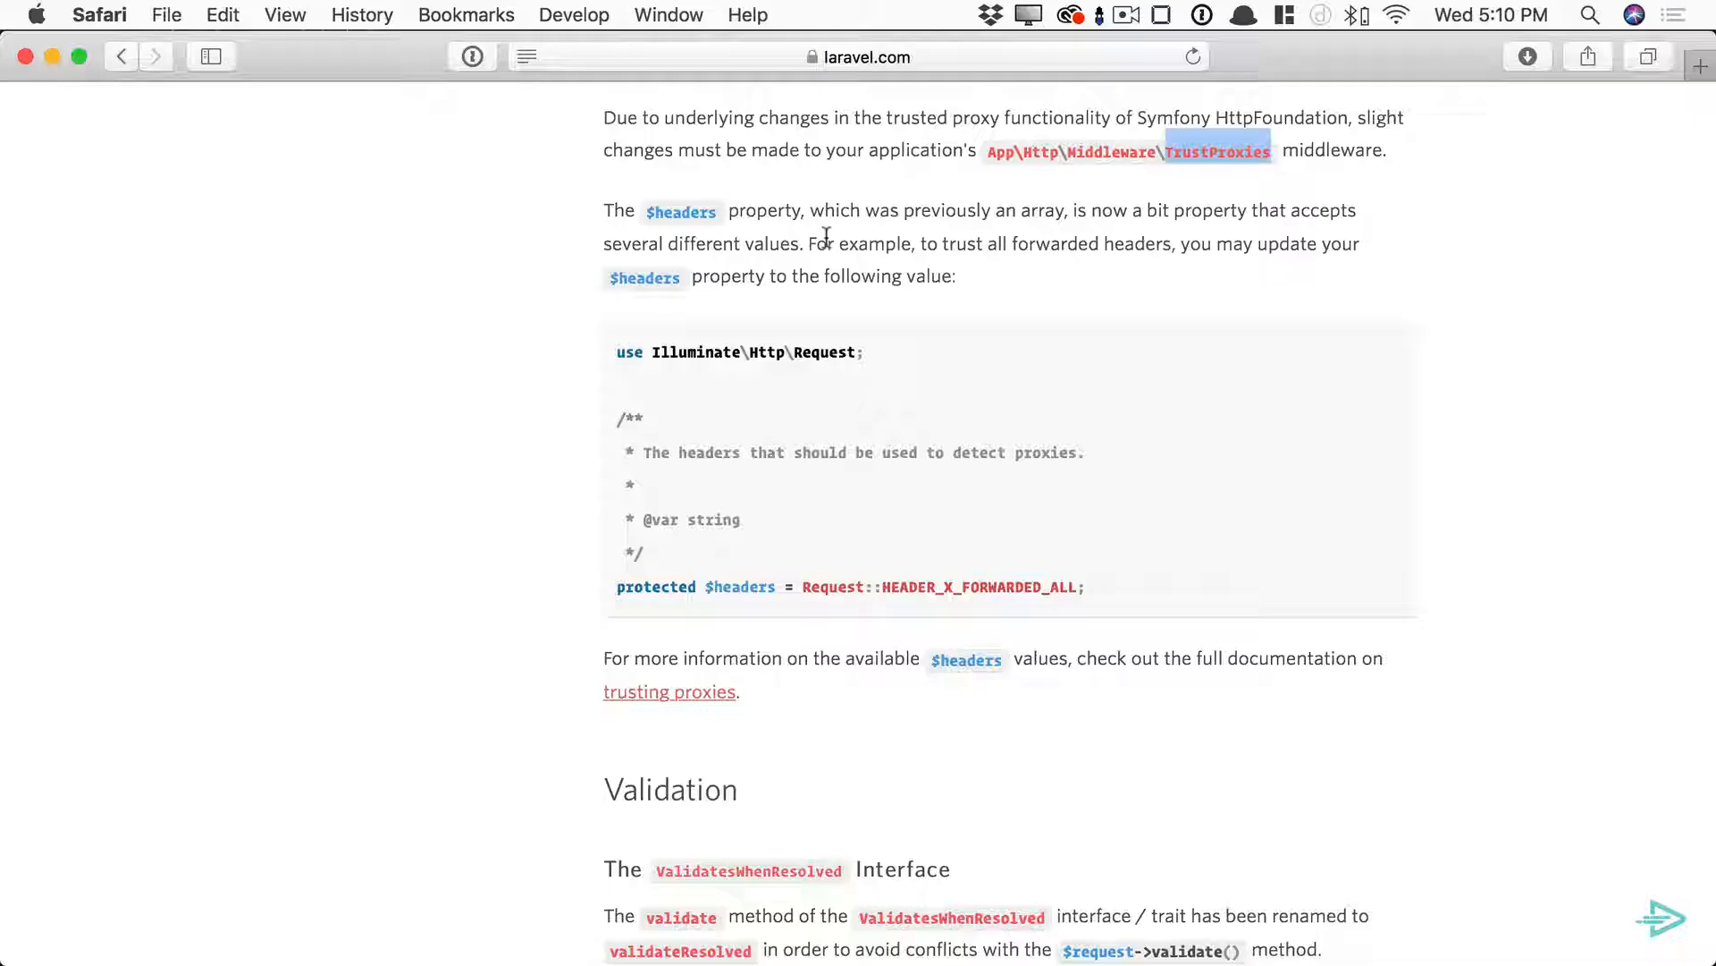
pyautogui.moveTo(1204, 252)
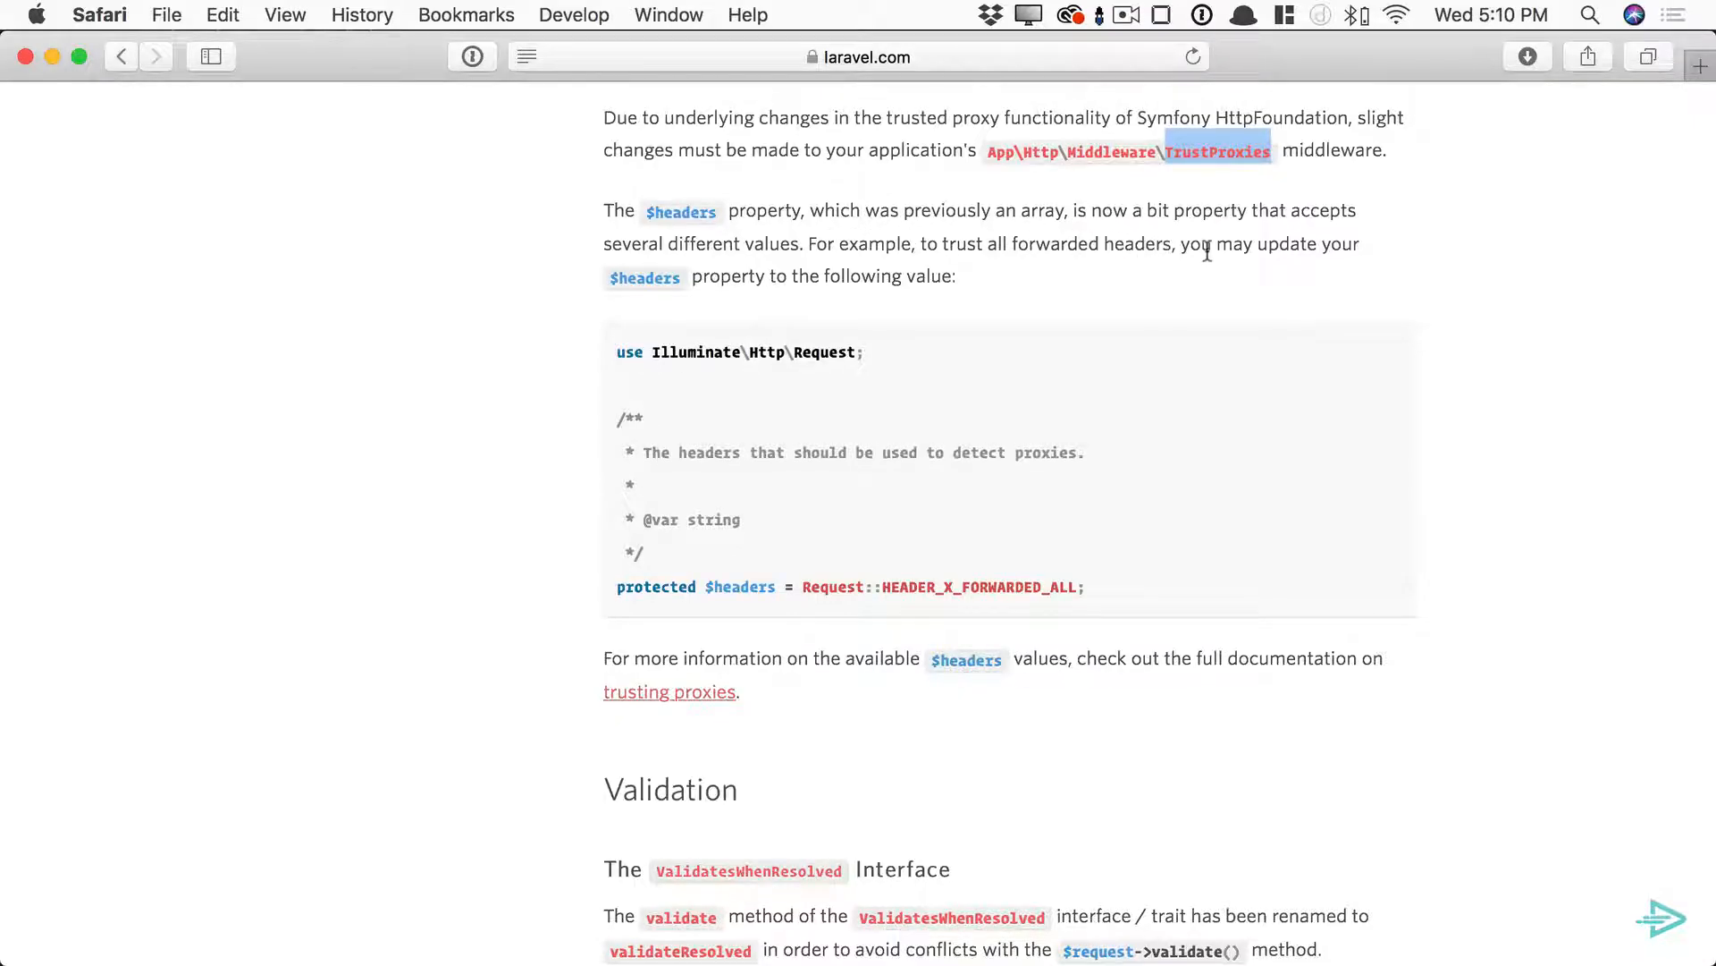
pyautogui.scroll(-3)
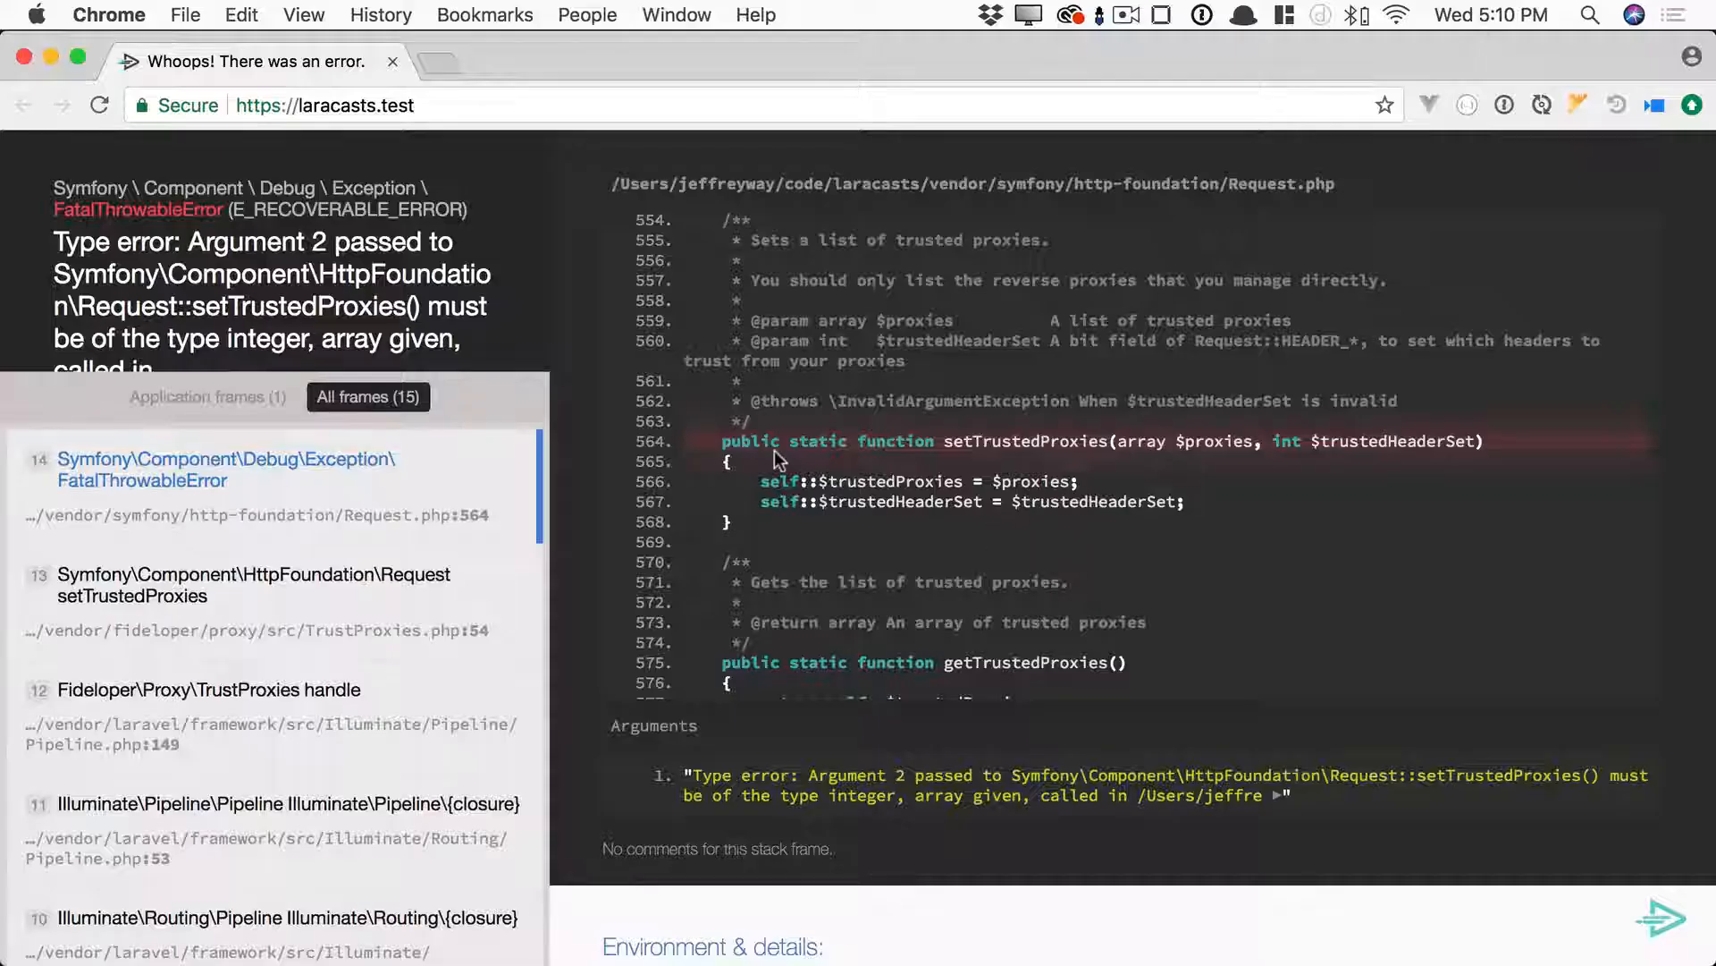
# - Reload laracasts.test in Chrome to confirm the TrustProxies fix
pyautogui.click(98, 105)
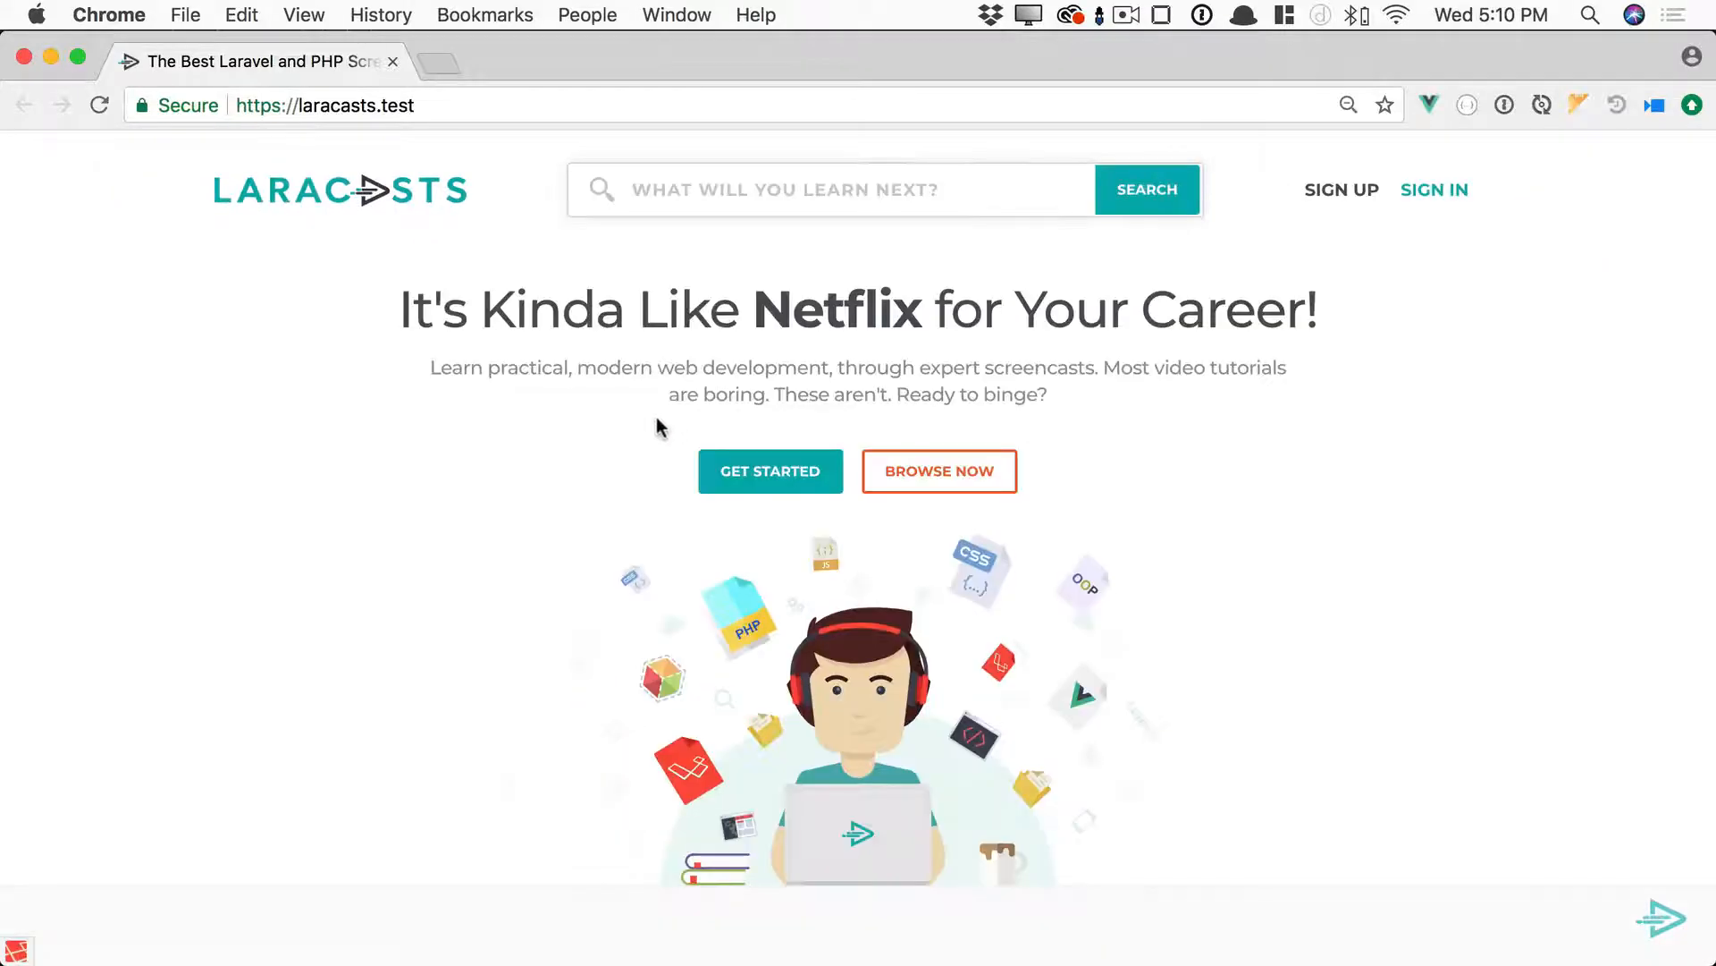
pyautogui.moveTo(770, 471)
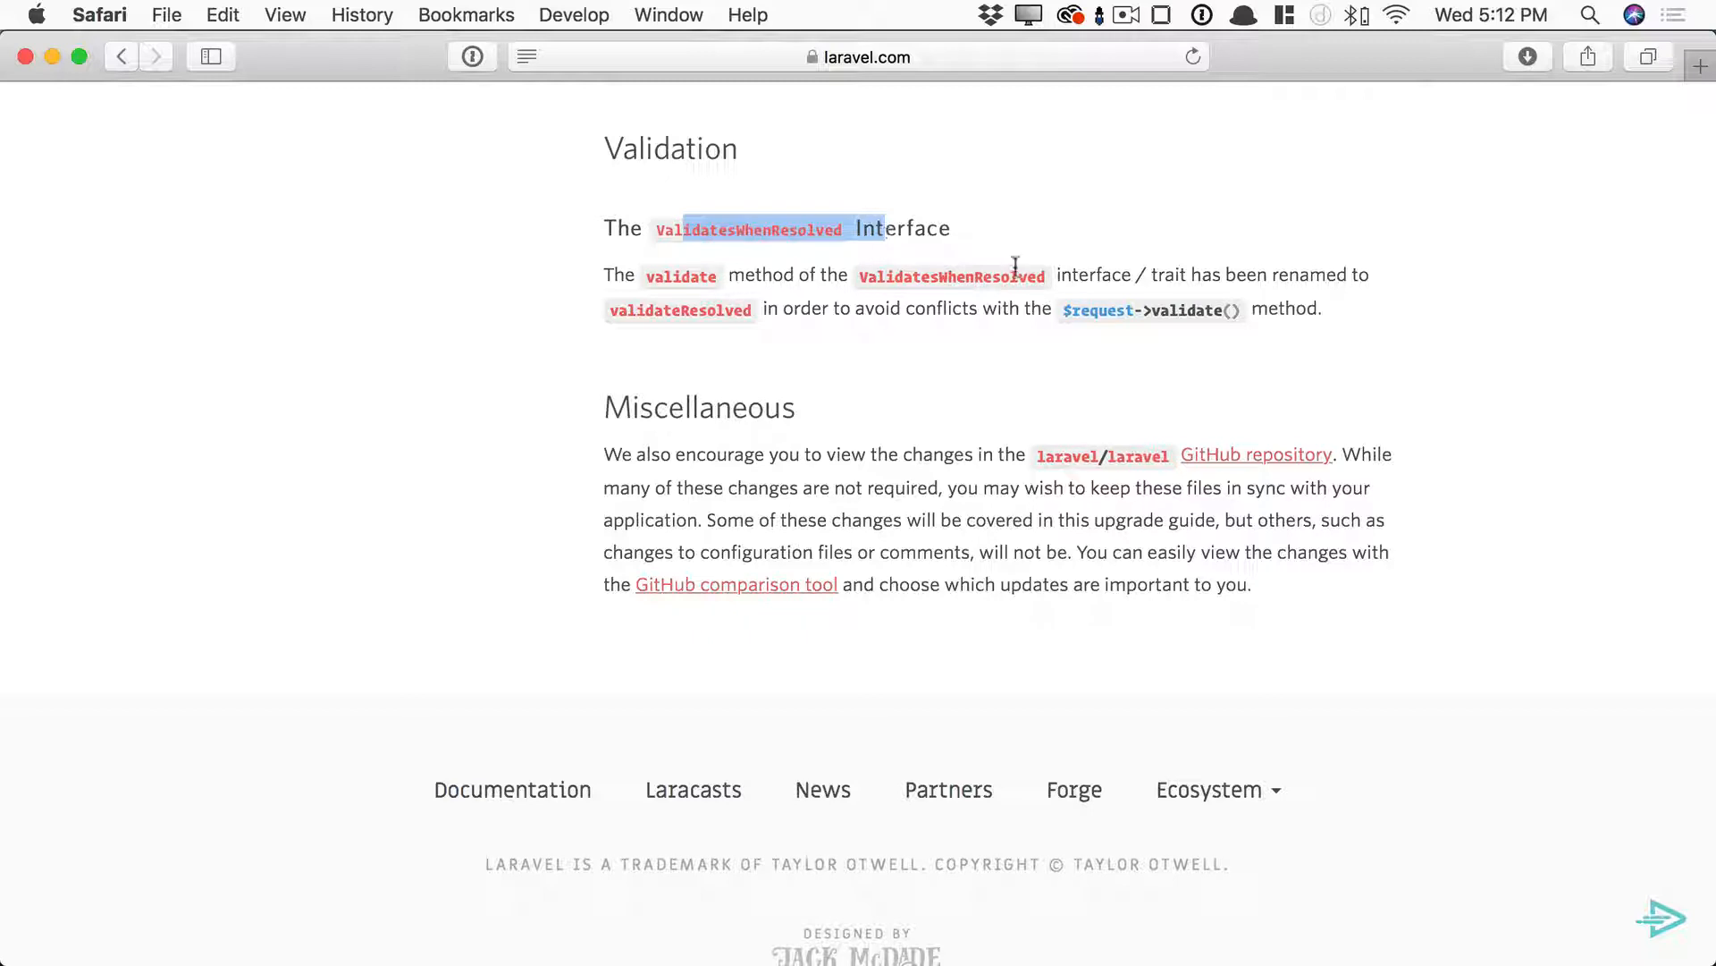
# - Read to the guide's end and open the laravel/laravel repository in a background tab
pyautogui.scroll(-3)
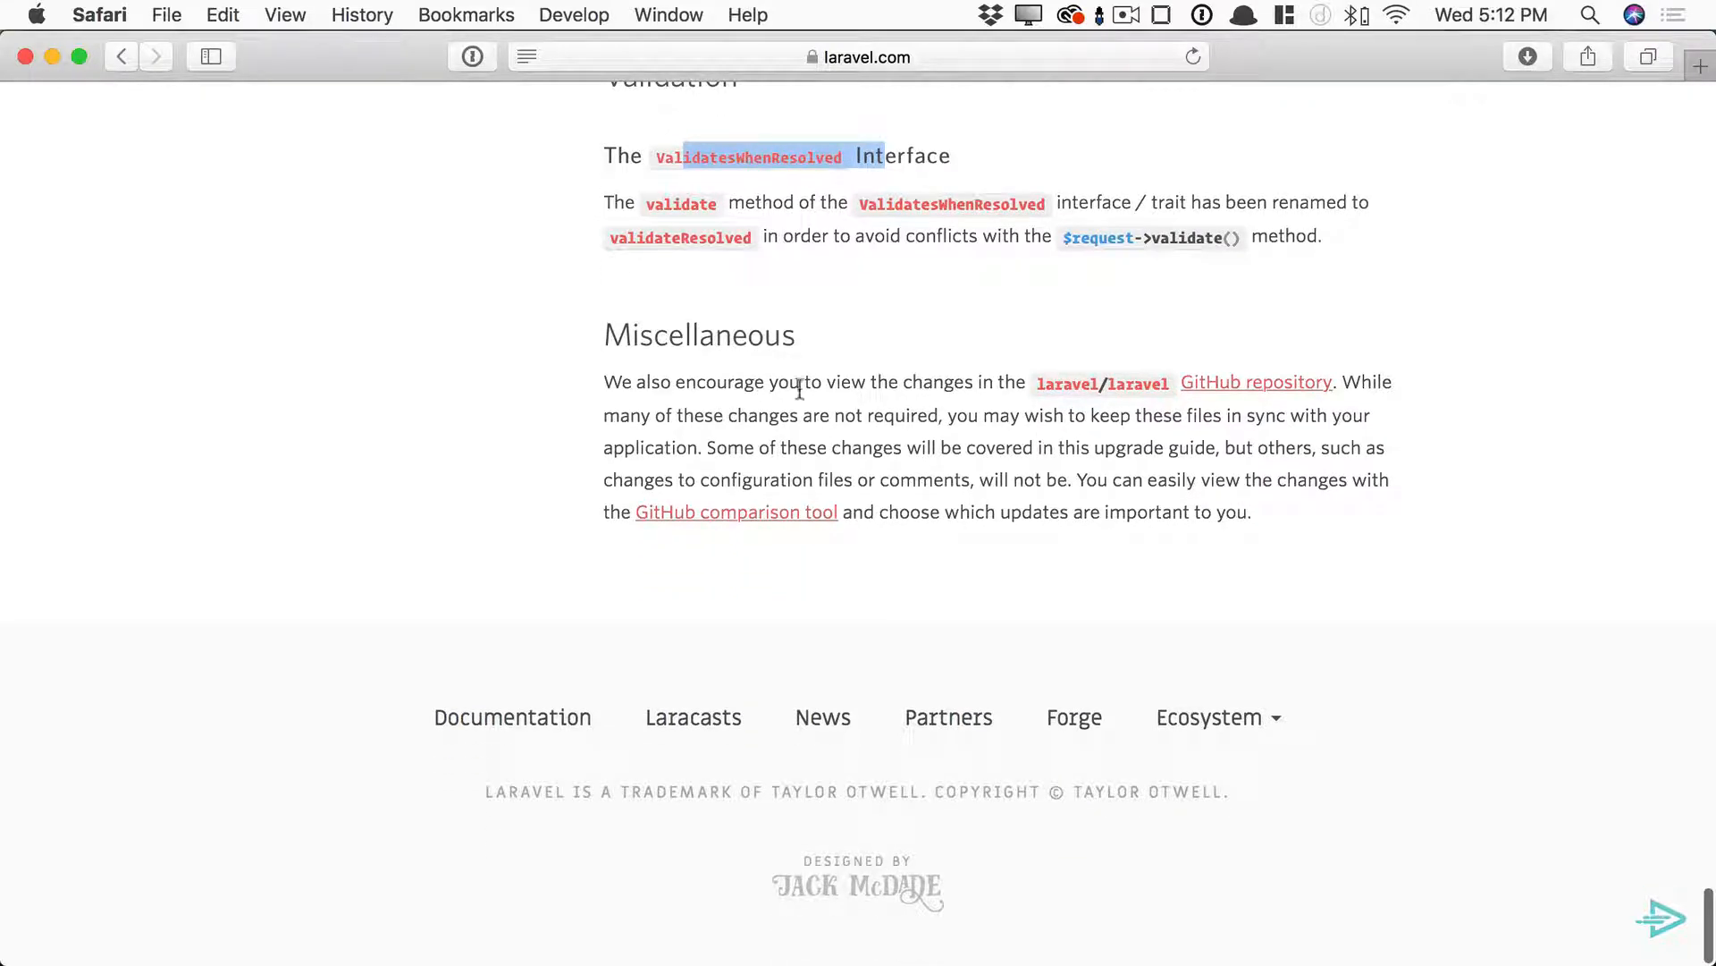
pyautogui.moveTo(1220, 393)
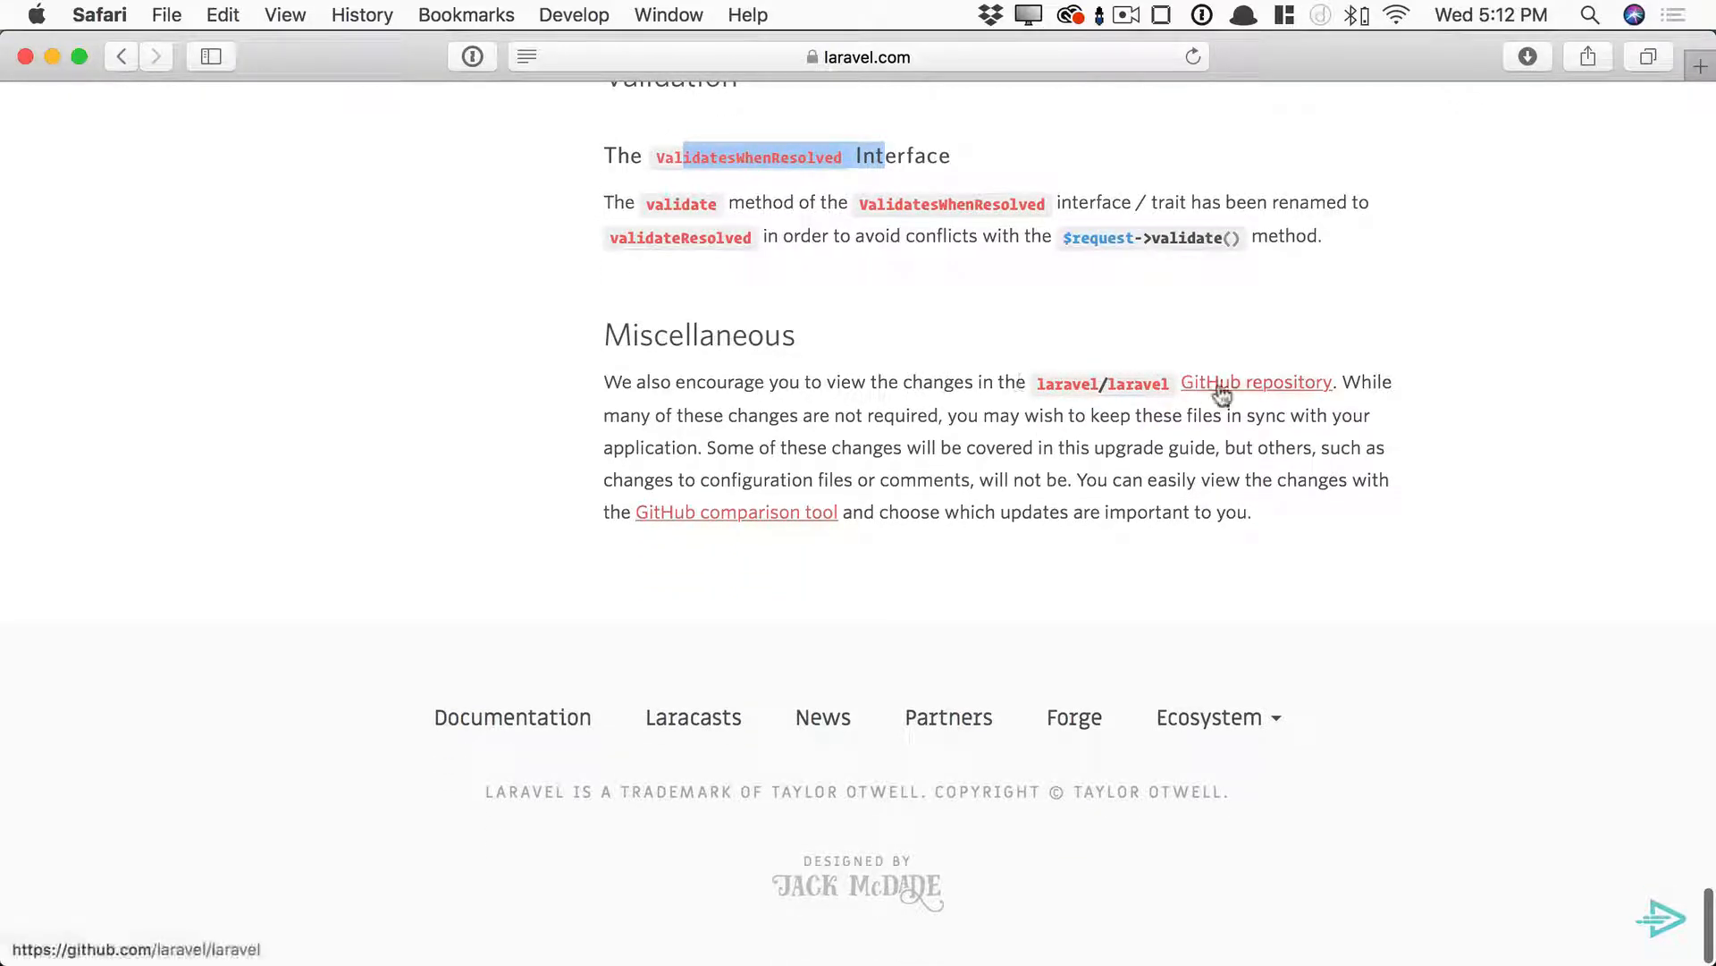
pyautogui.moveTo(1234, 368)
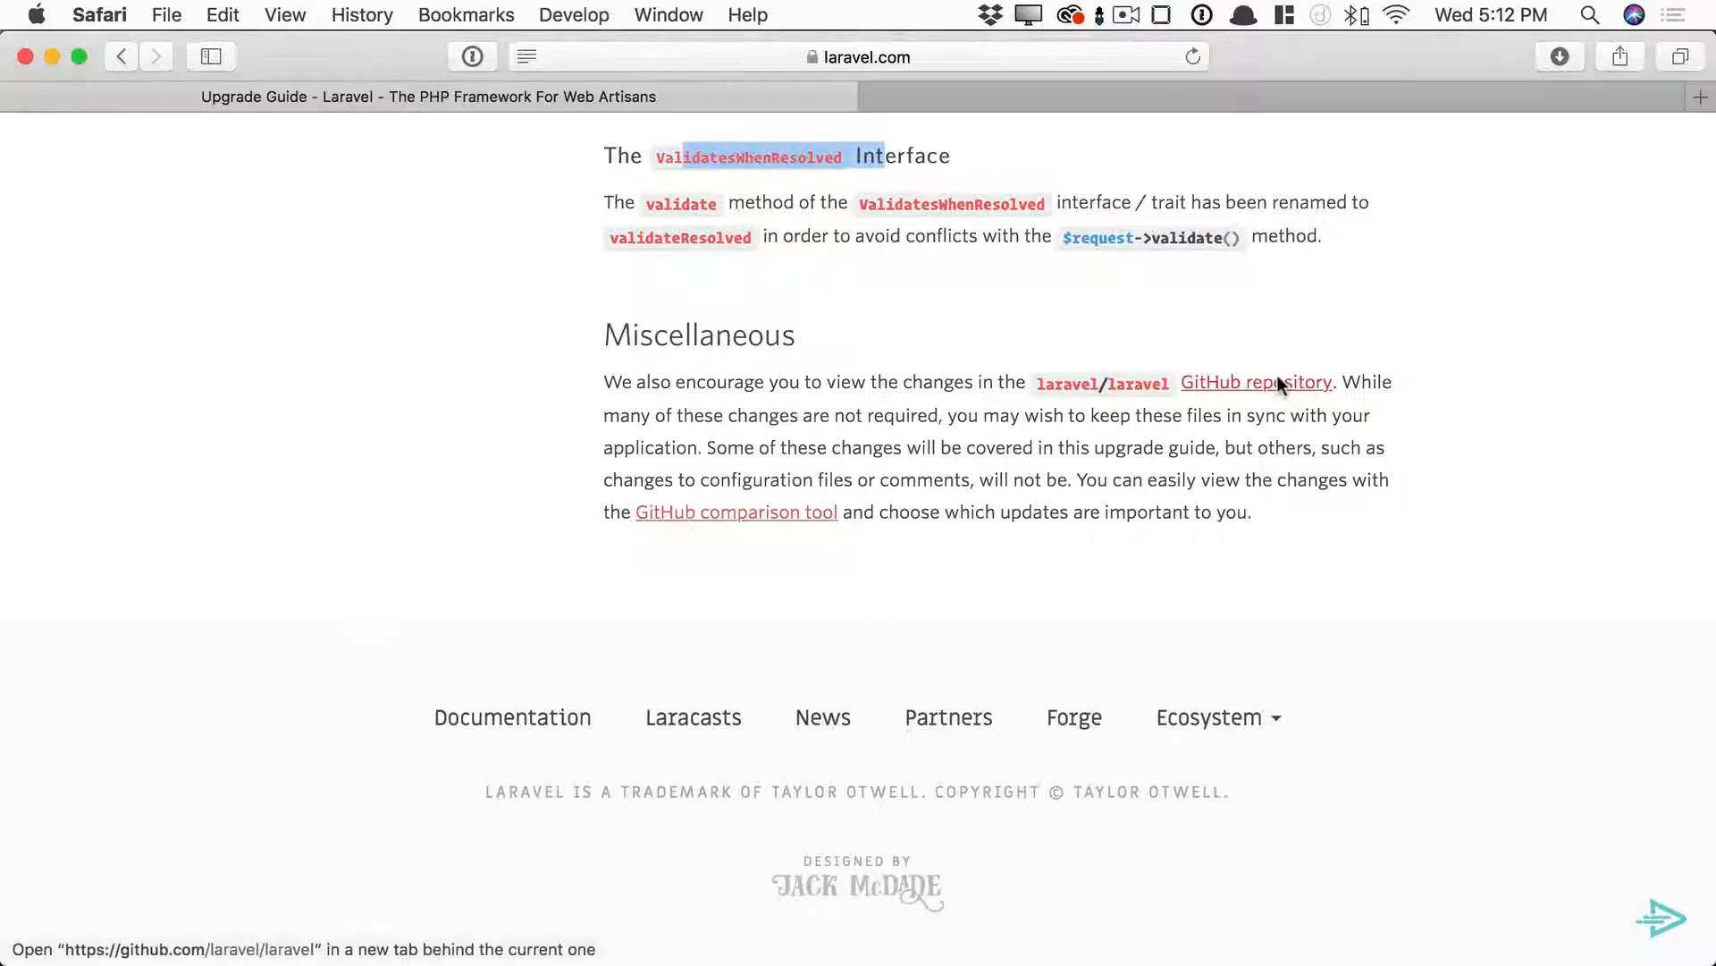
pyautogui.click(1255, 382)
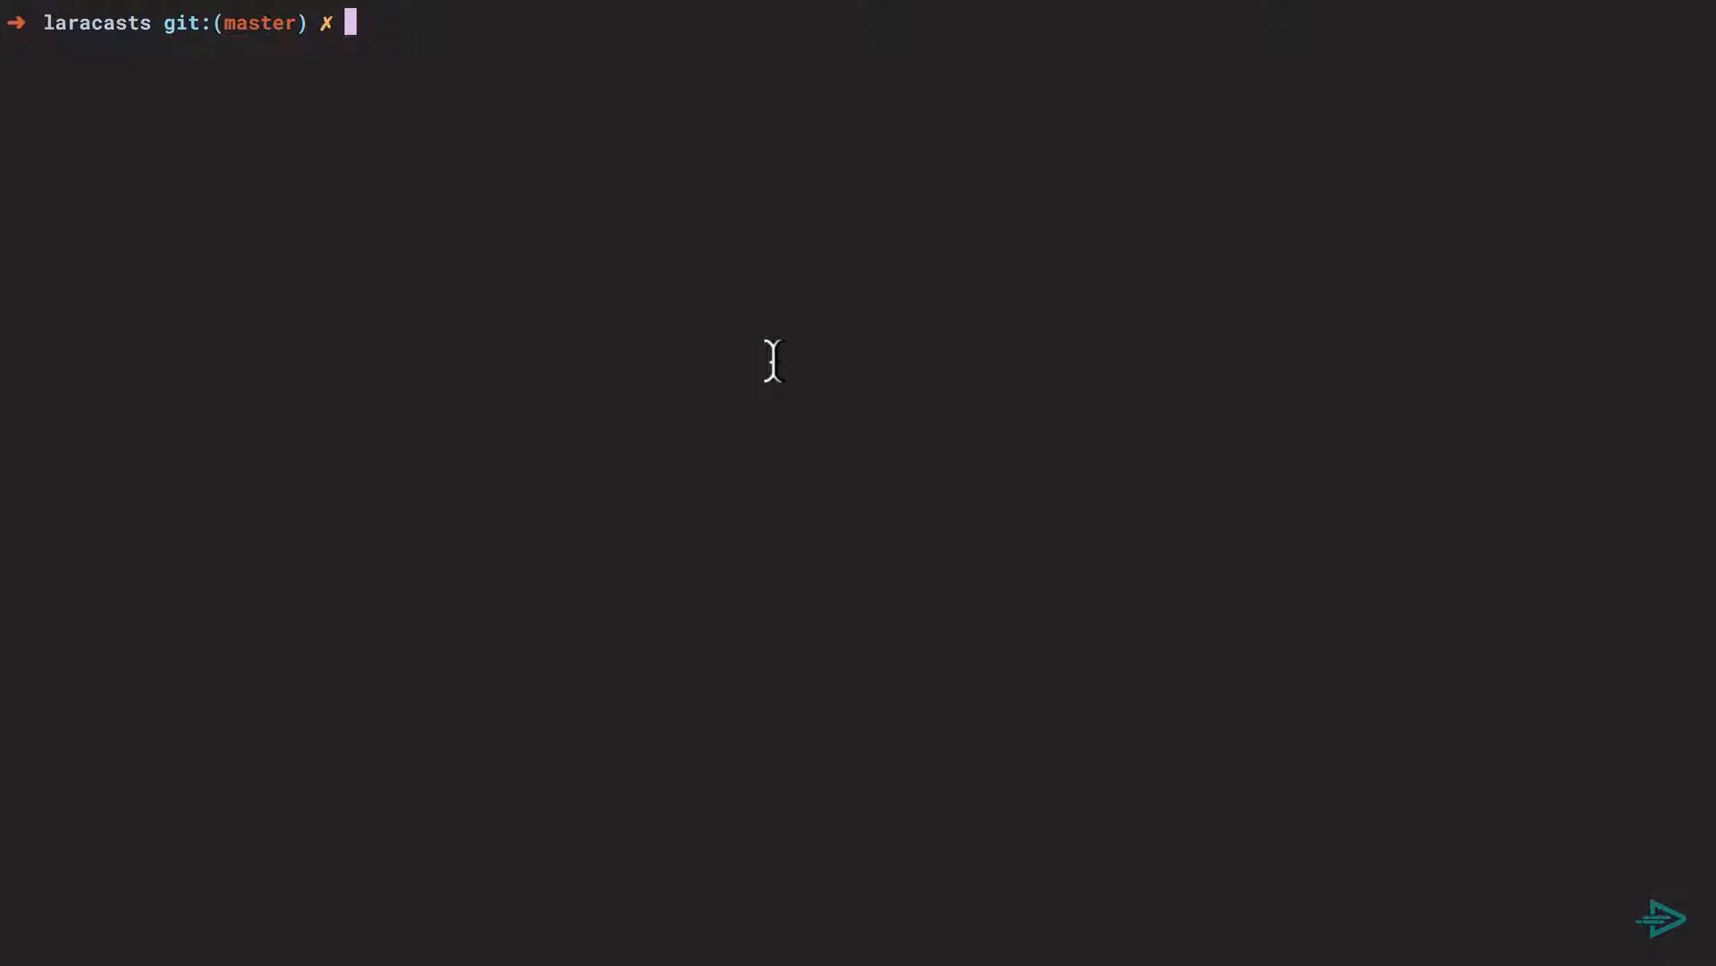
# - Run phpunit tests/integration, then copy laravel/browser-kit-testing from composer.json to look it up
pyautogui.write('phpunit tests')
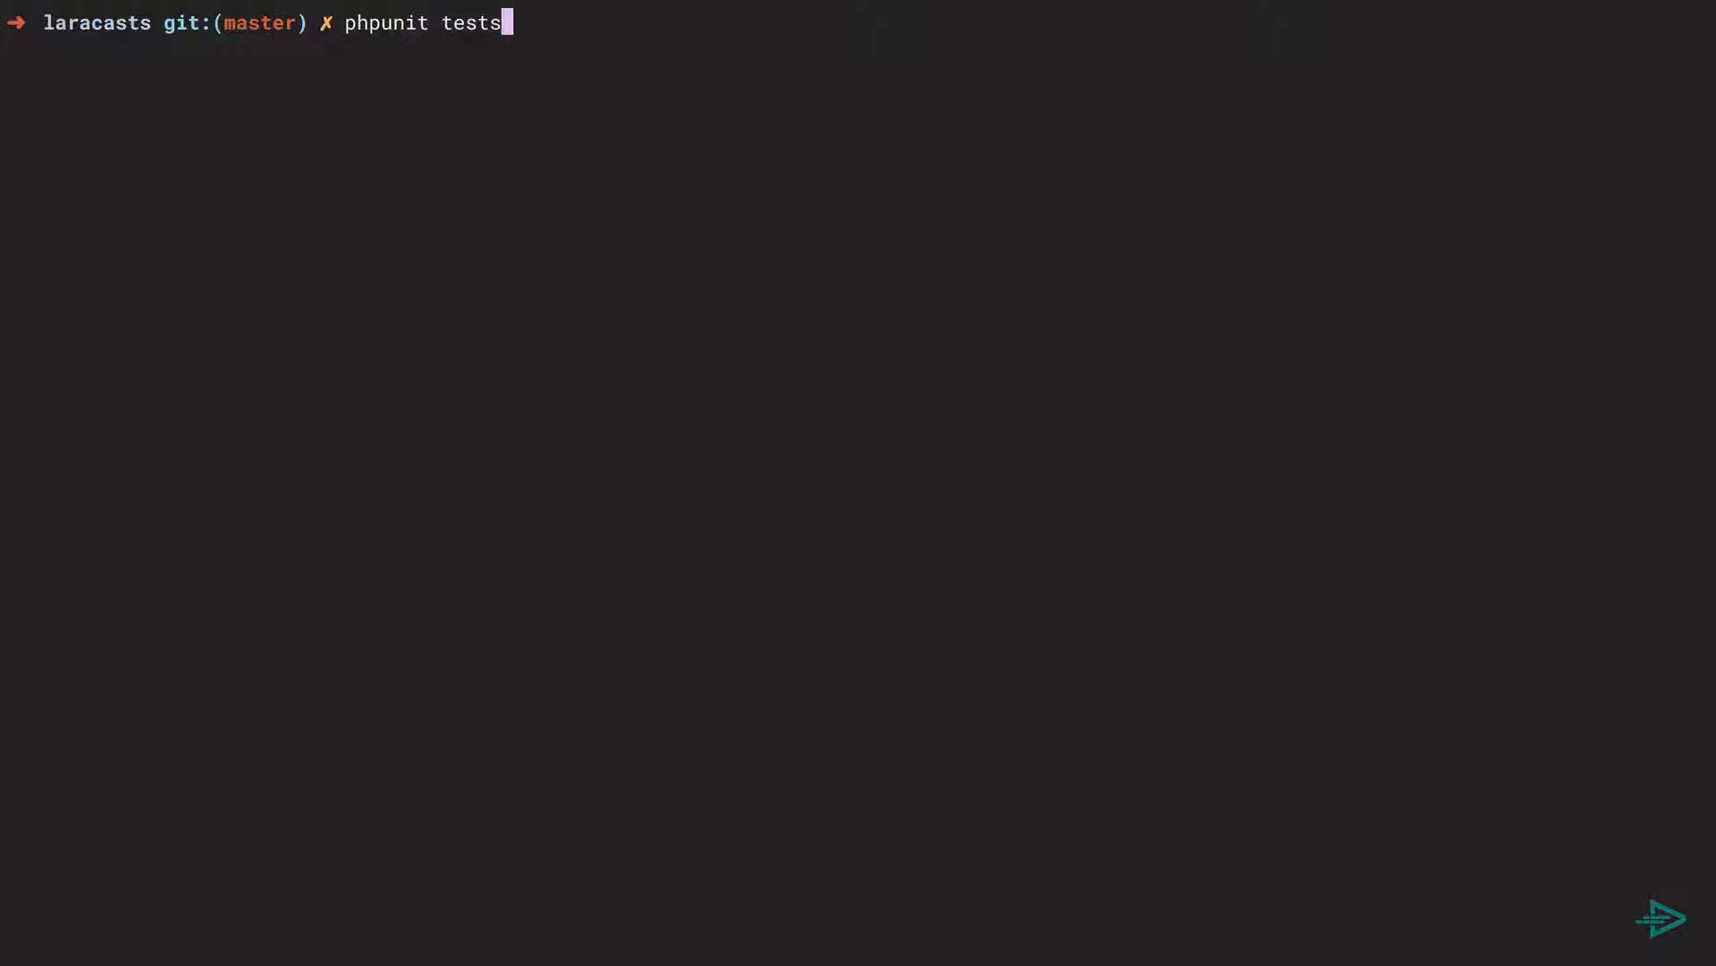
pyautogui.write('/integration/')
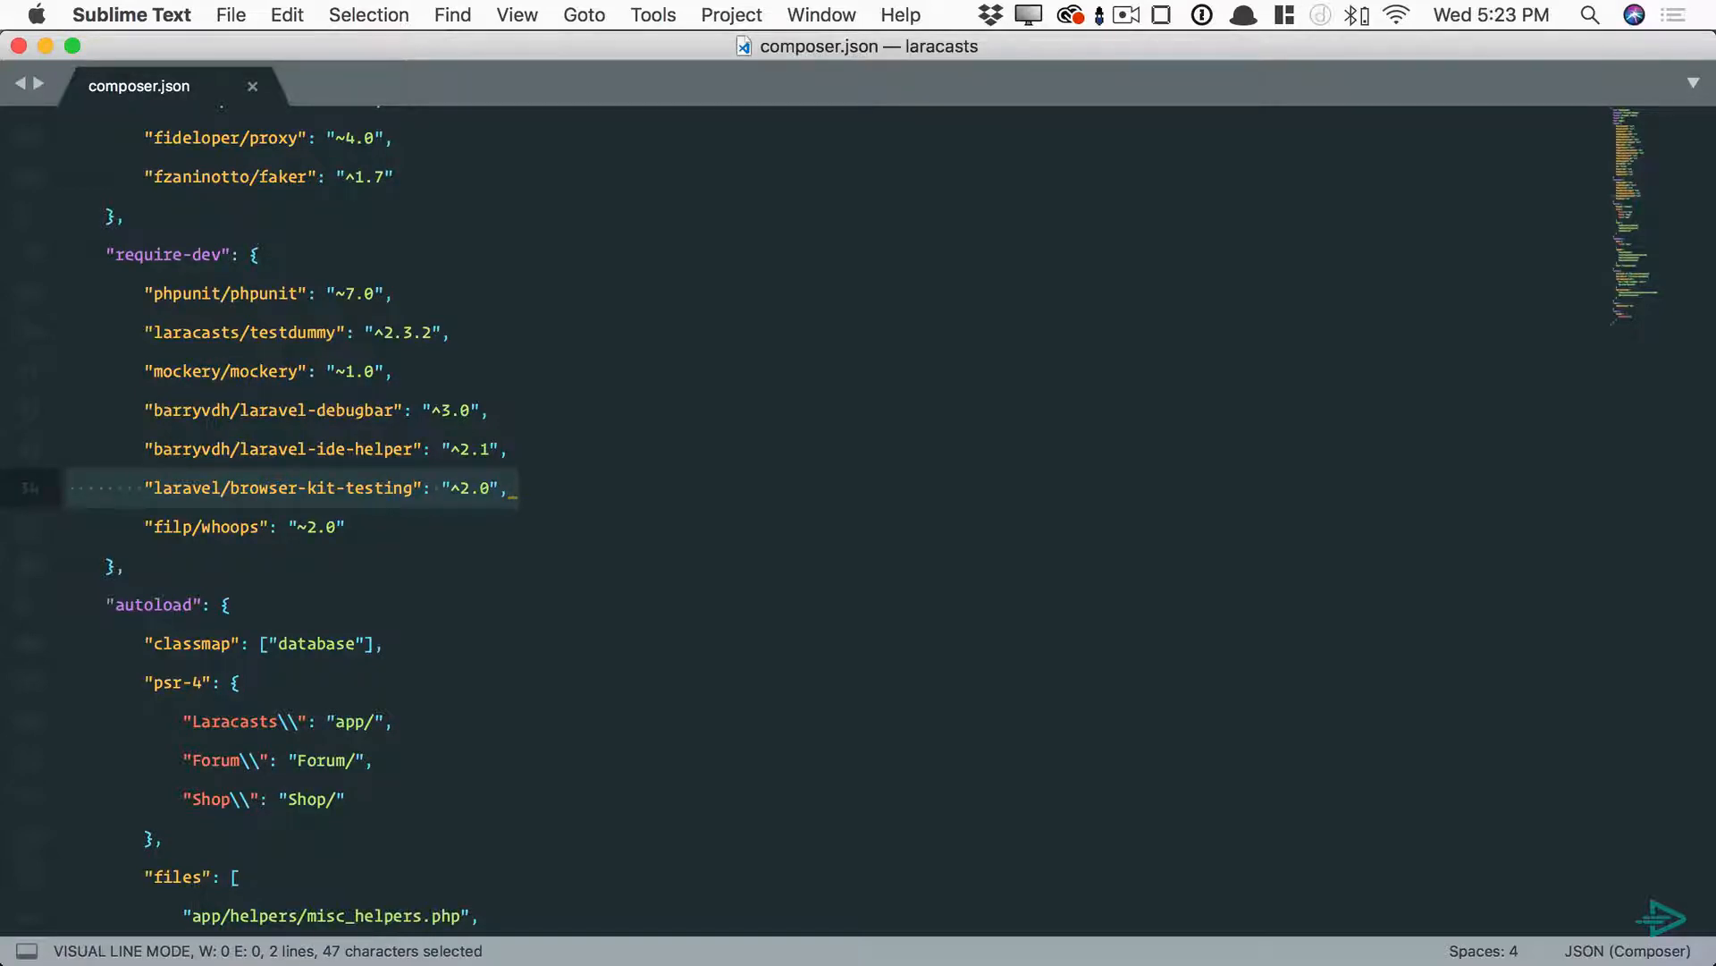
pyautogui.press('escape')
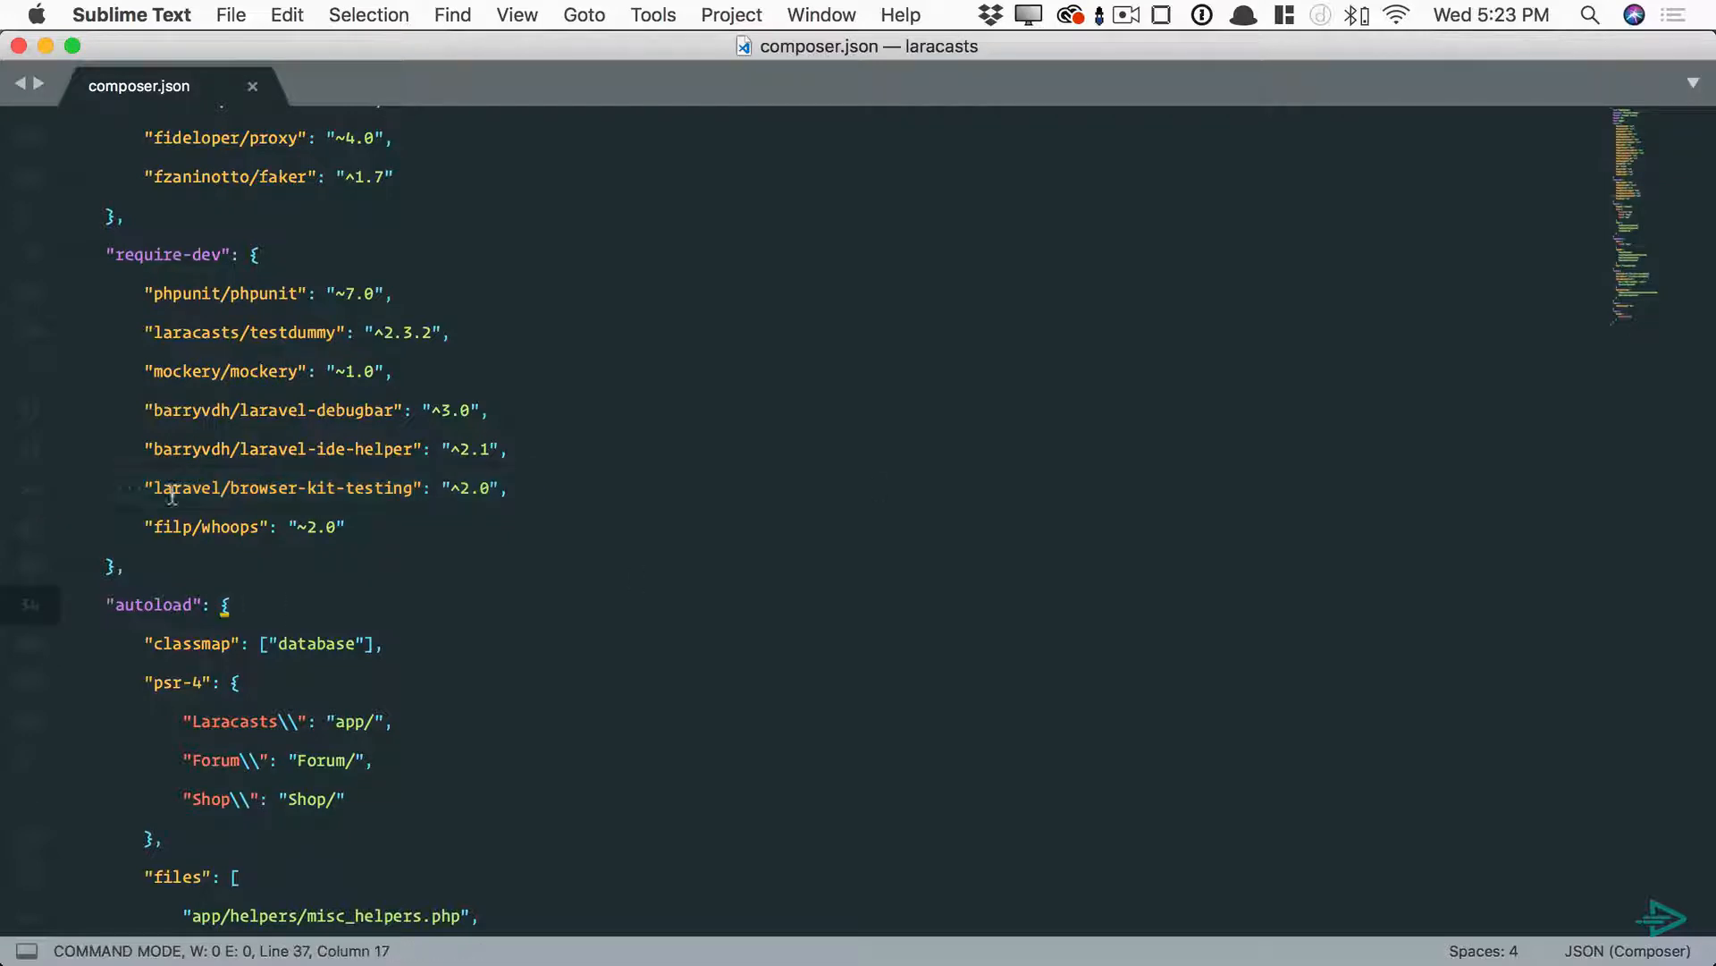
pyautogui.moveTo(148, 488); pyautogui.dragTo(428, 488)
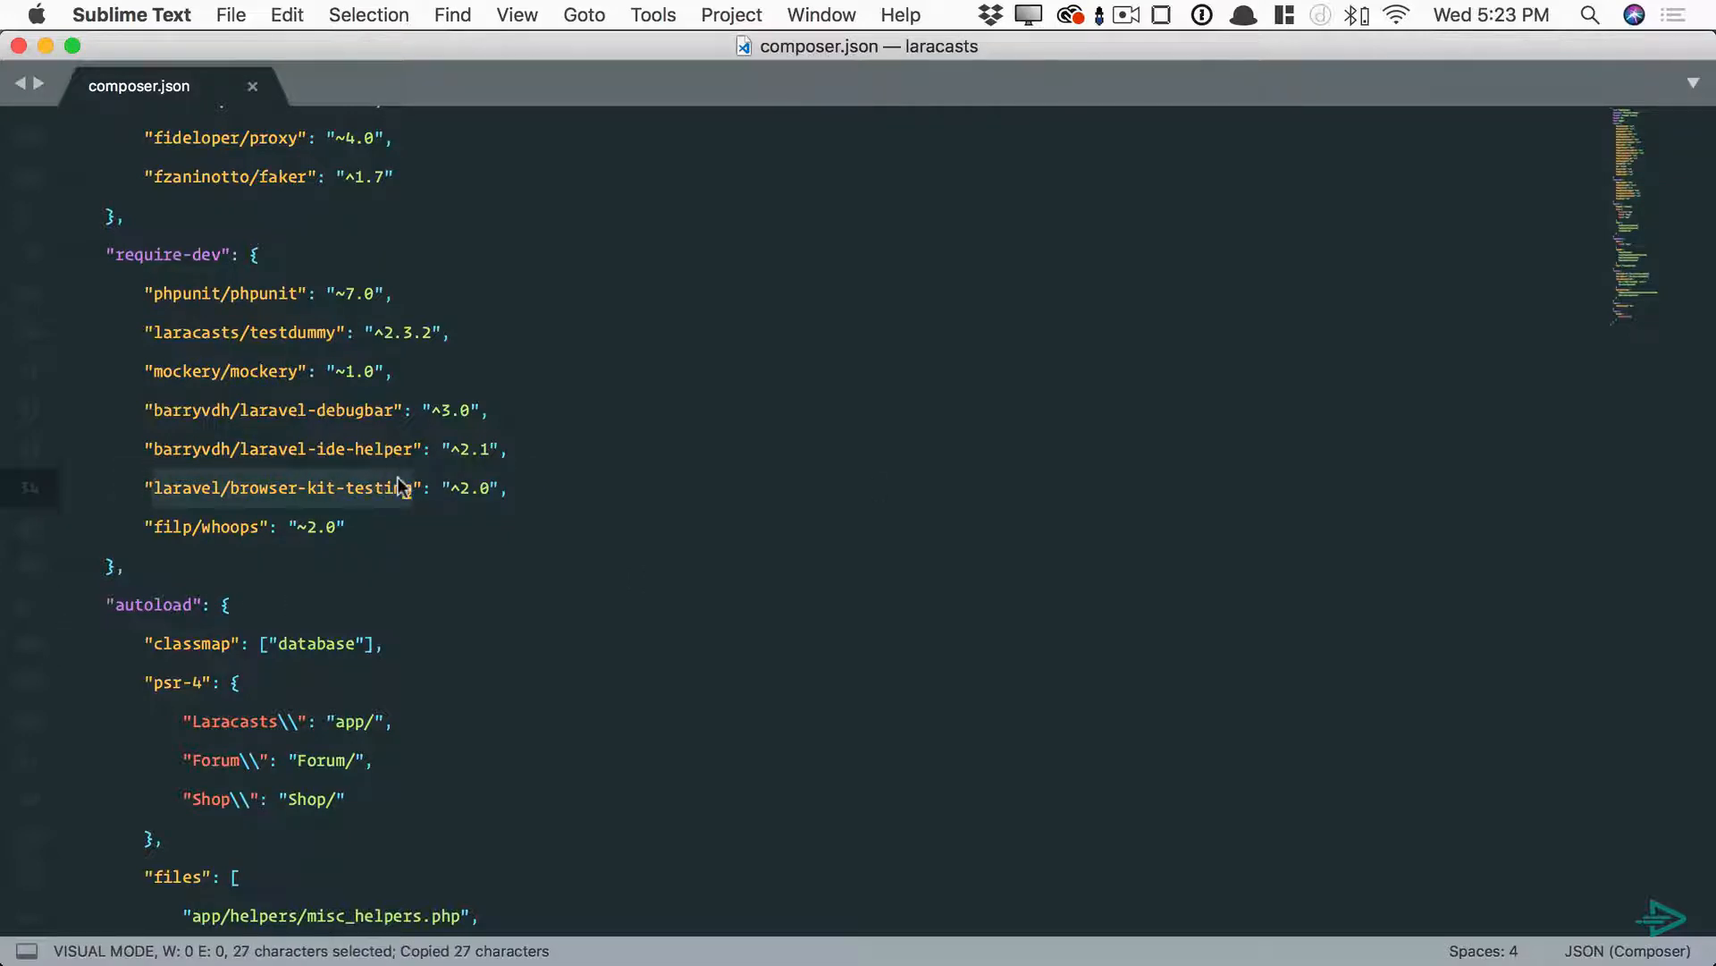
pyautogui.click(564, 62)
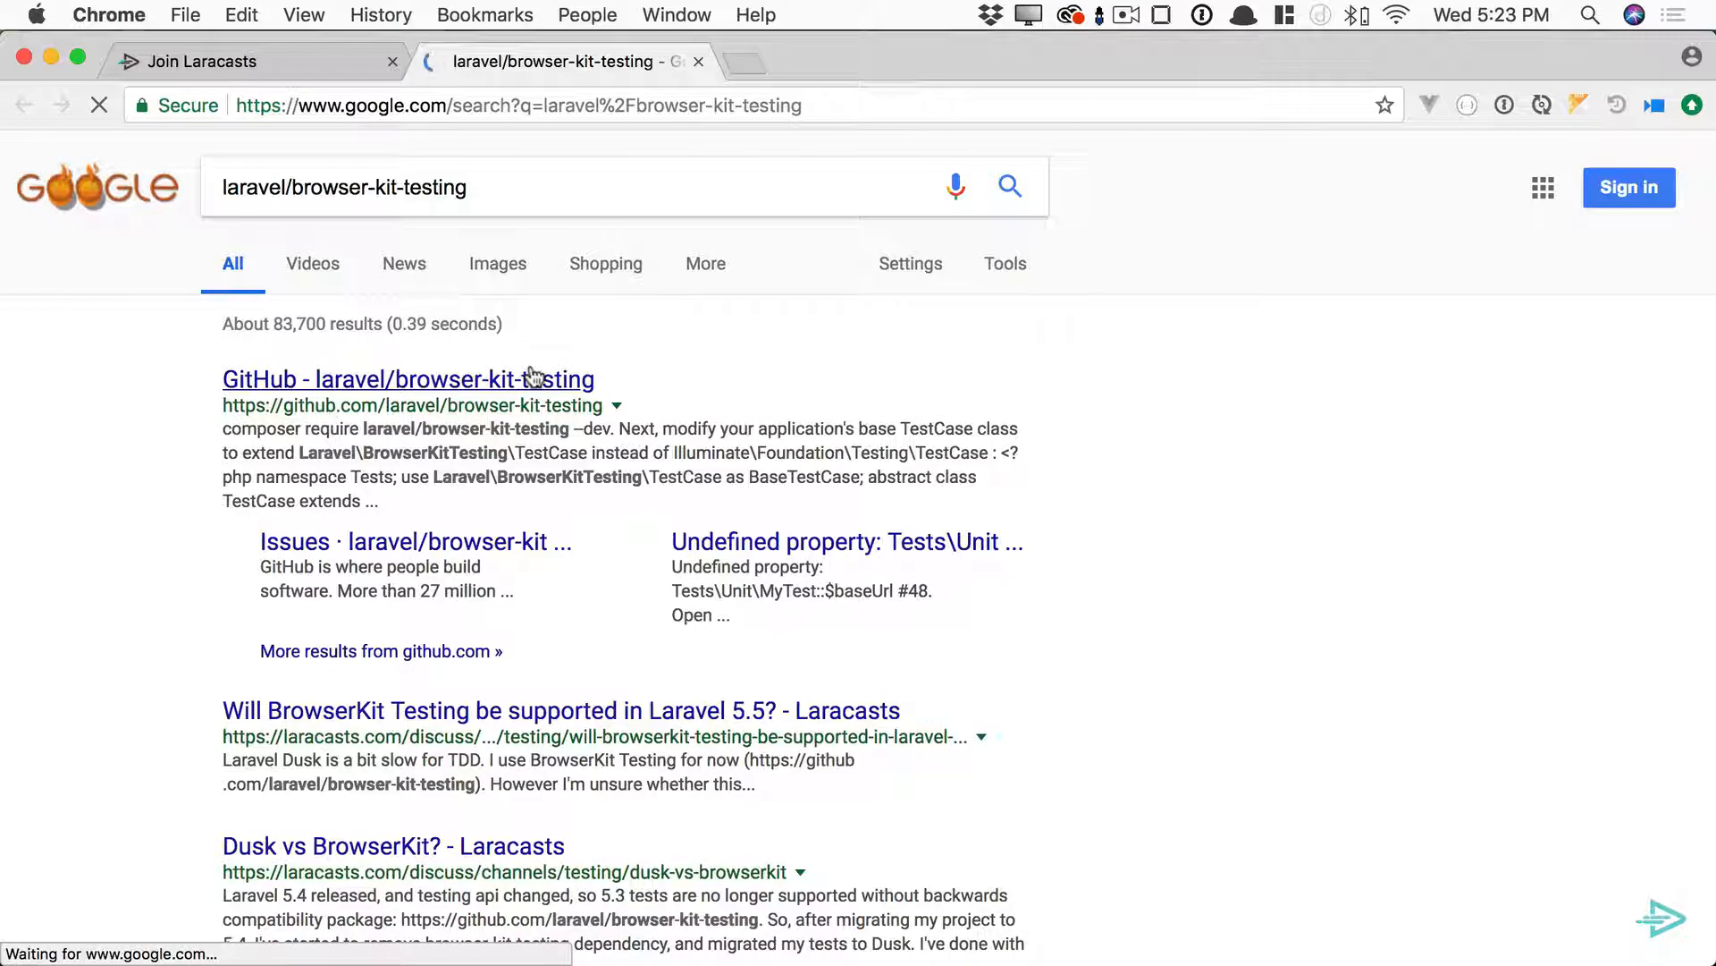
# - Open the browser-kit-testing GitHub releases, which list v4.0.1 as latest
pyautogui.click(407, 379)
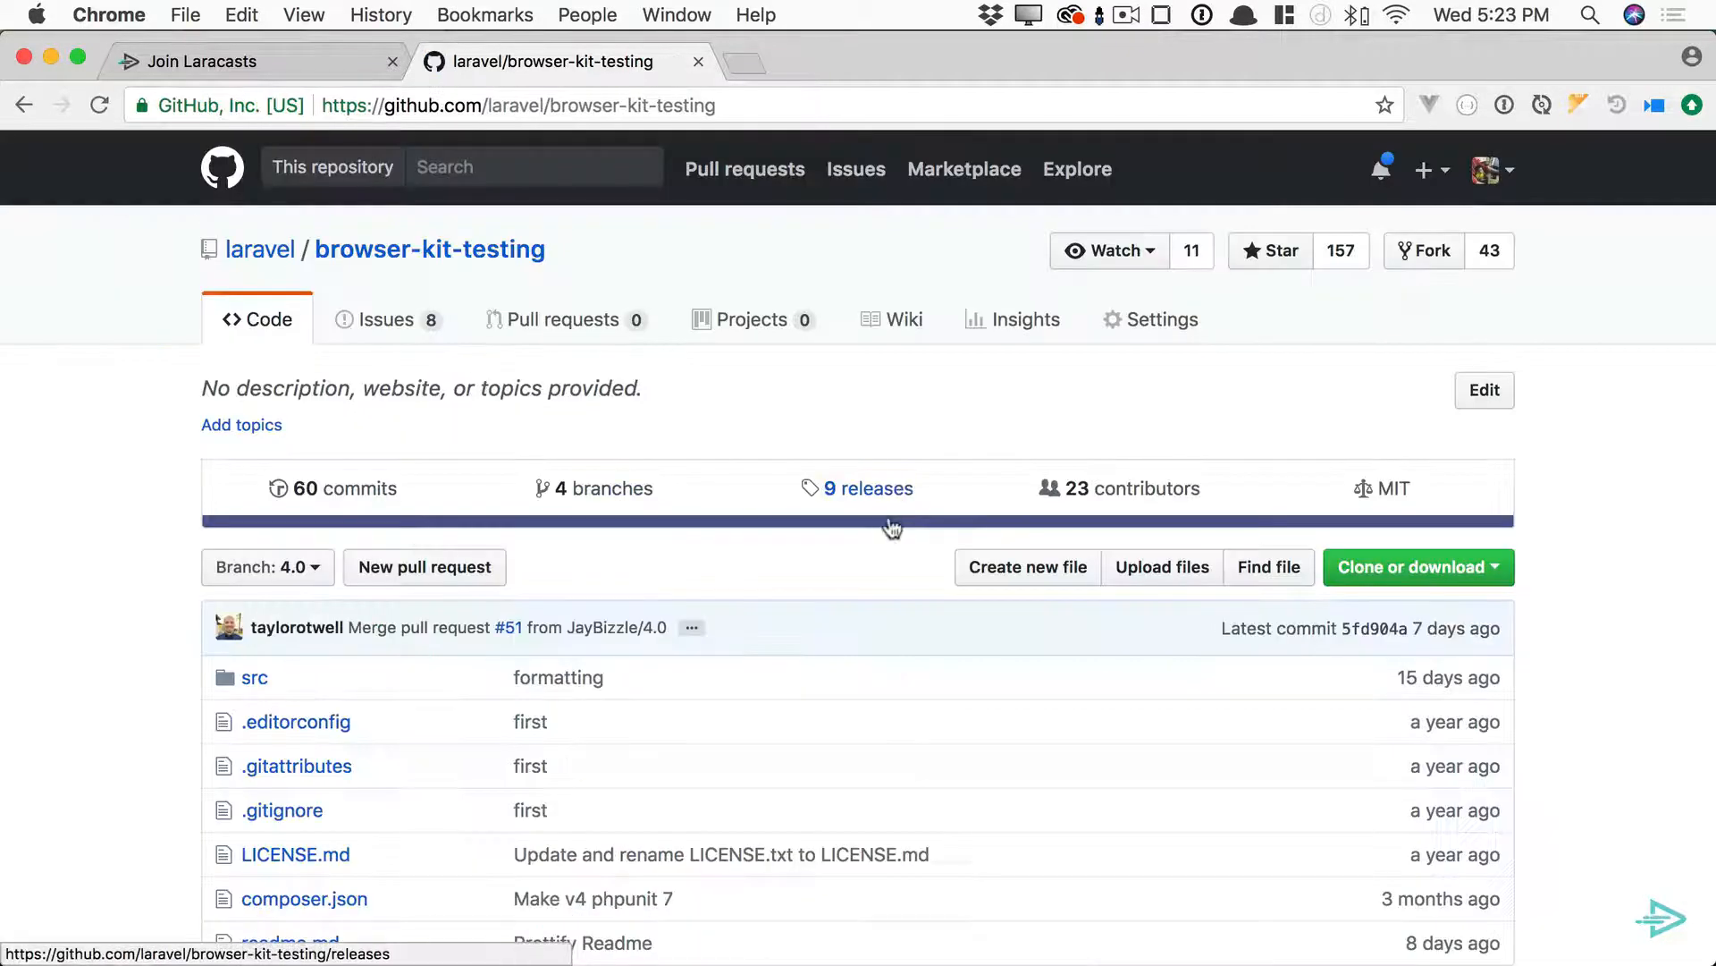
pyautogui.click(867, 488)
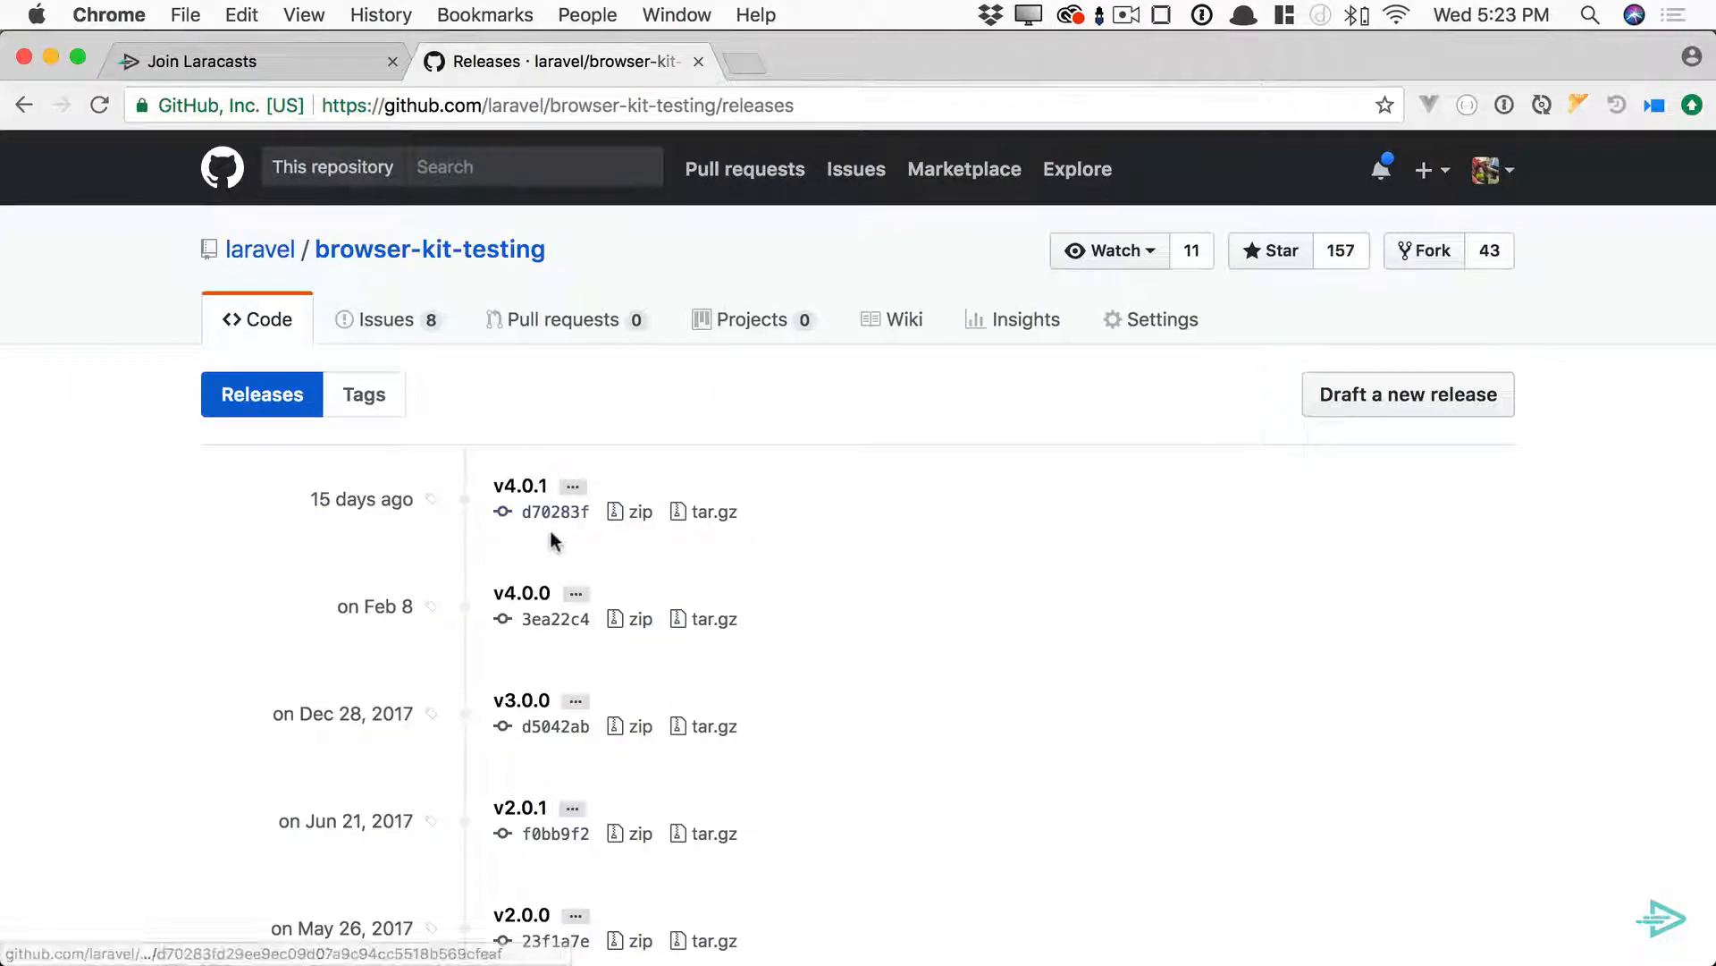
pyautogui.scroll(-3)
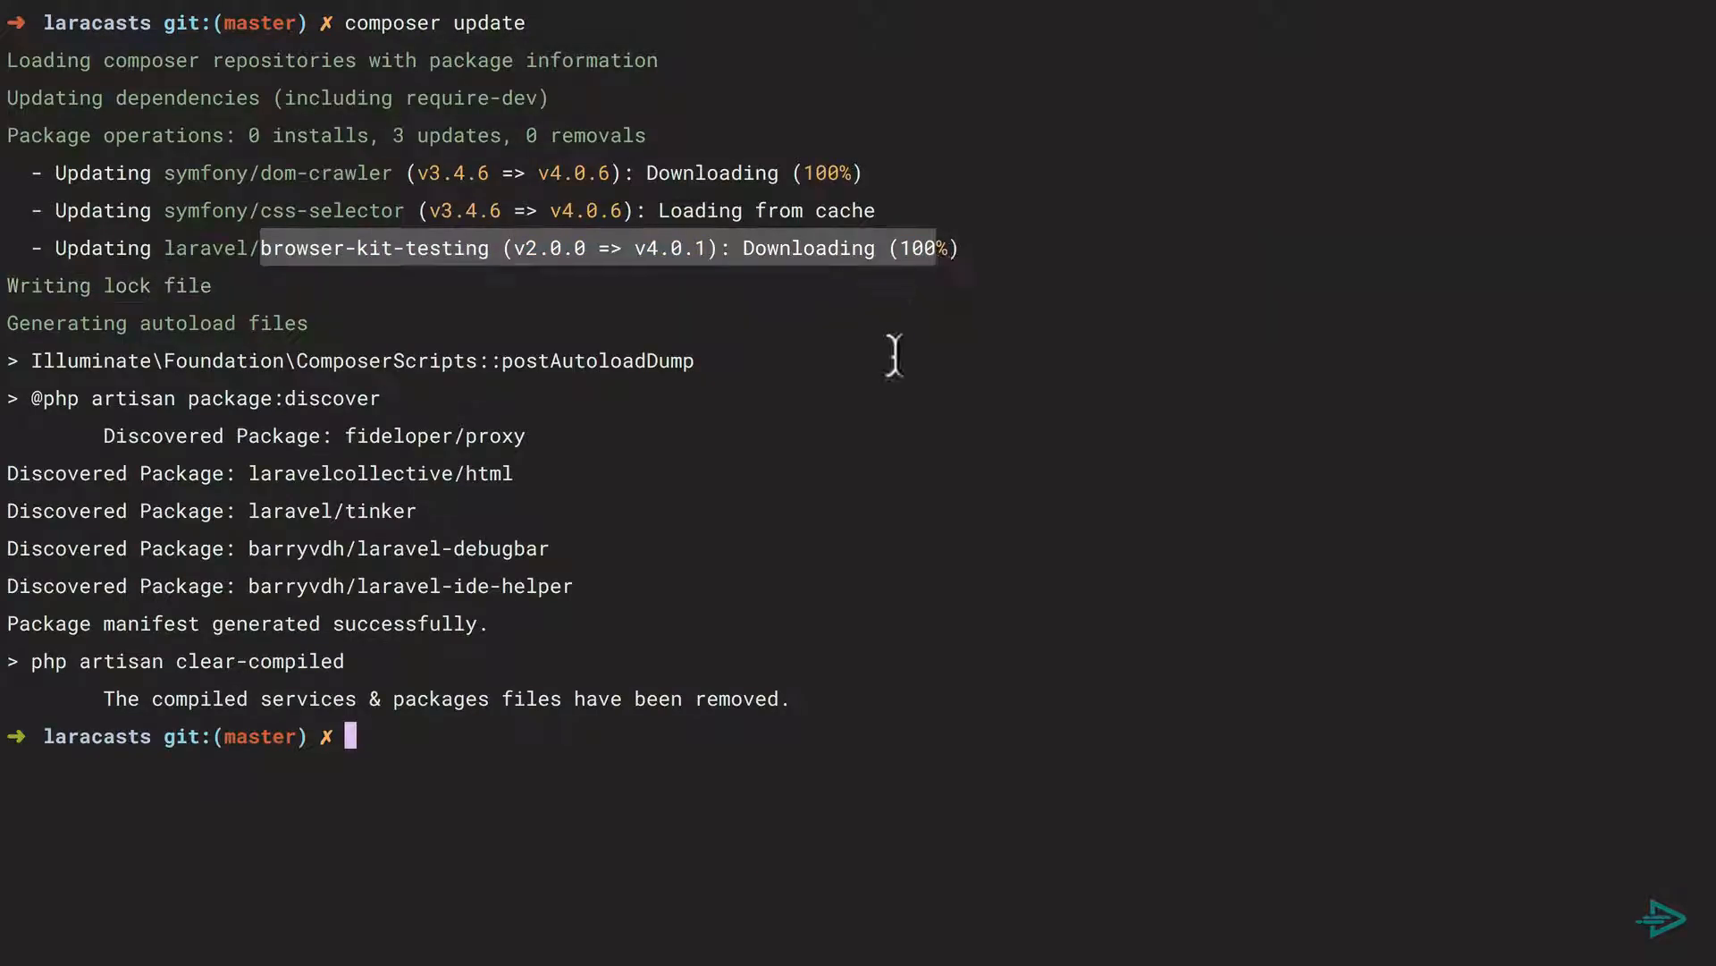
# - Rerun phpunit tests/integration to confirm all 125 tests pass, then start a new command
pyautogui.write('phpunit tests/integration')
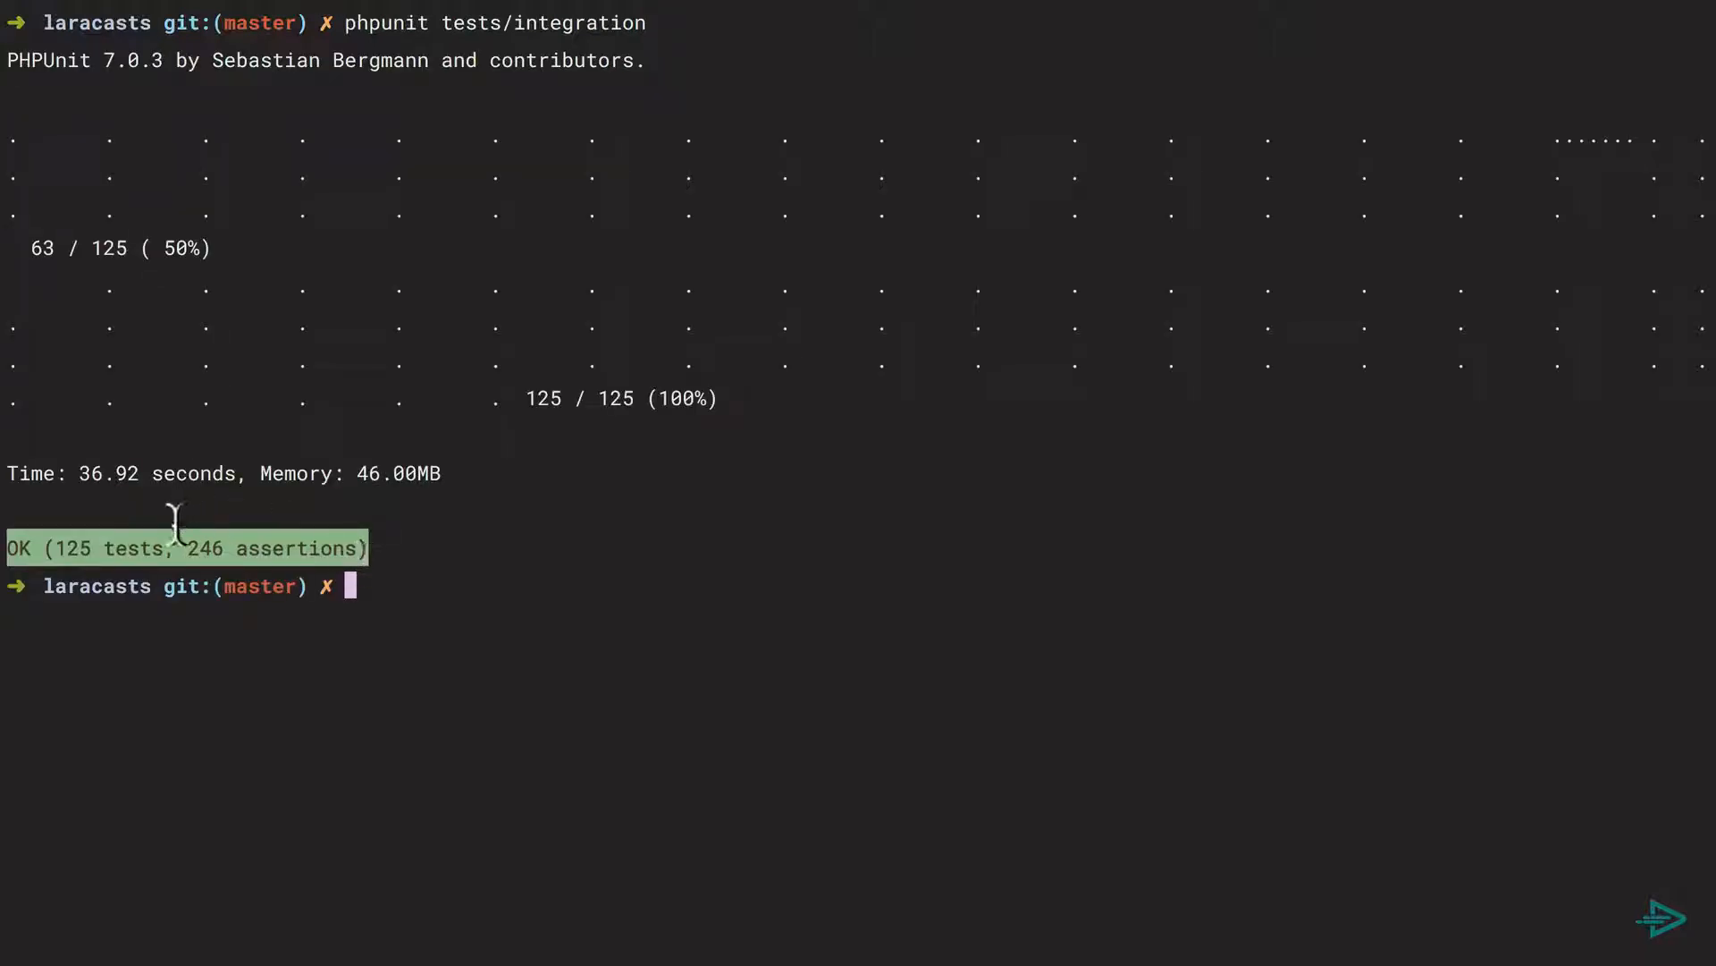
pyautogui.moveTo(314, 548)
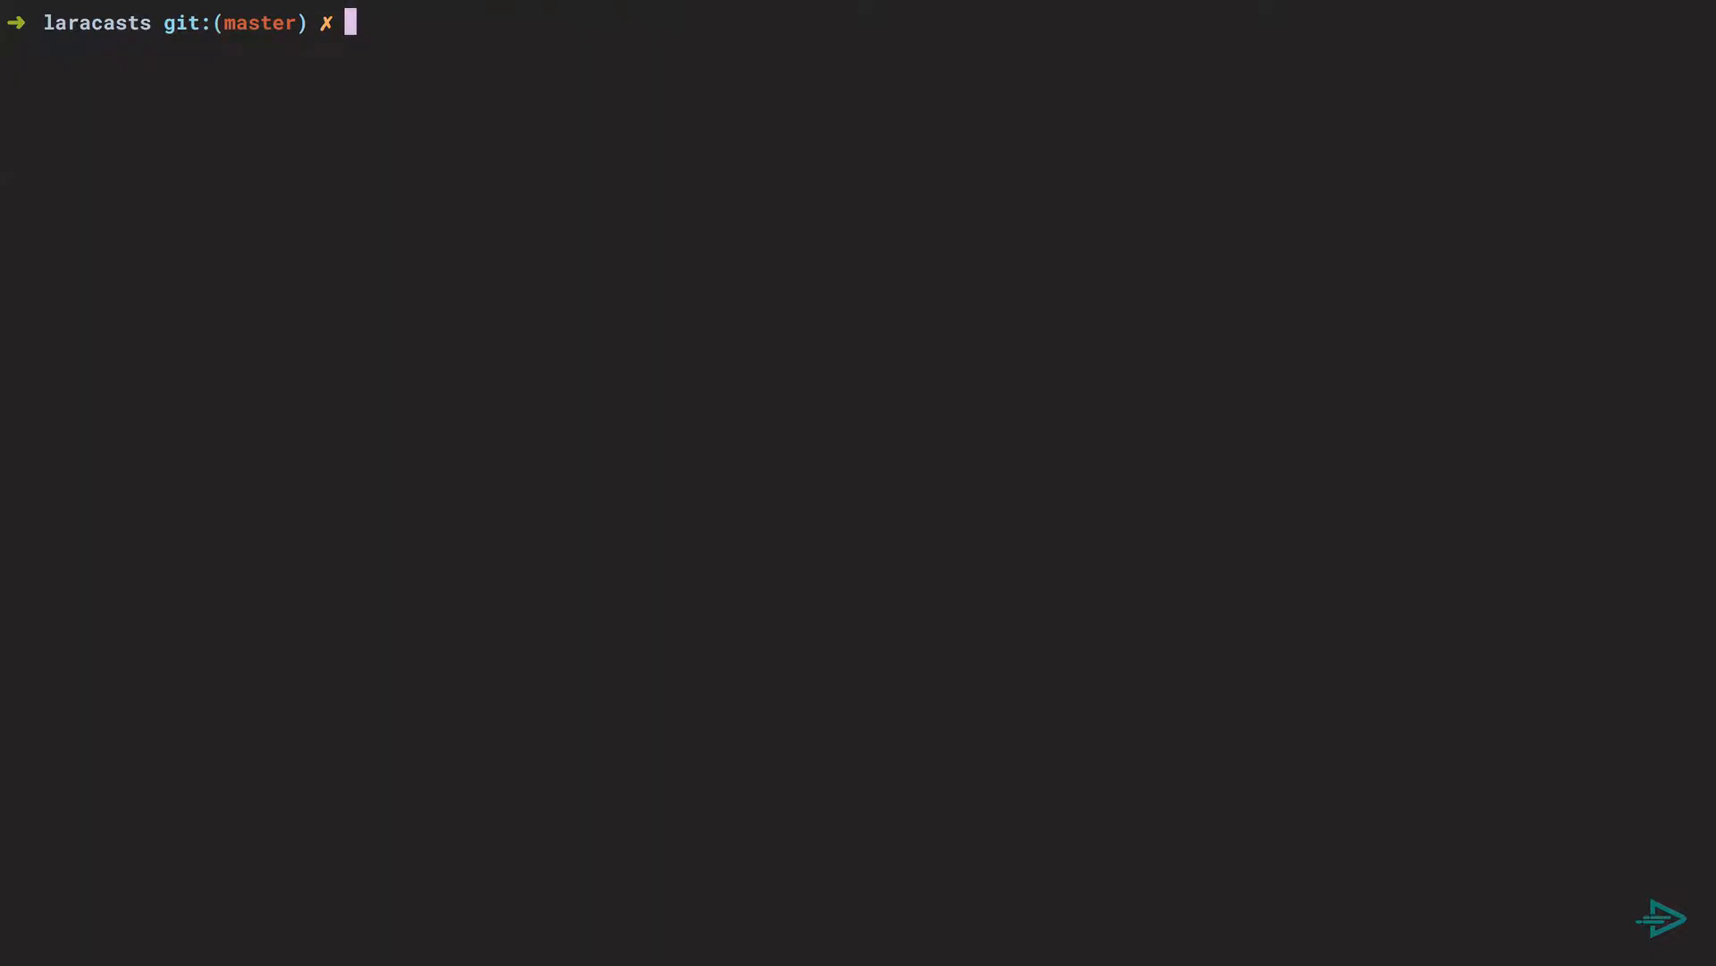
pyautogui.write('ph')
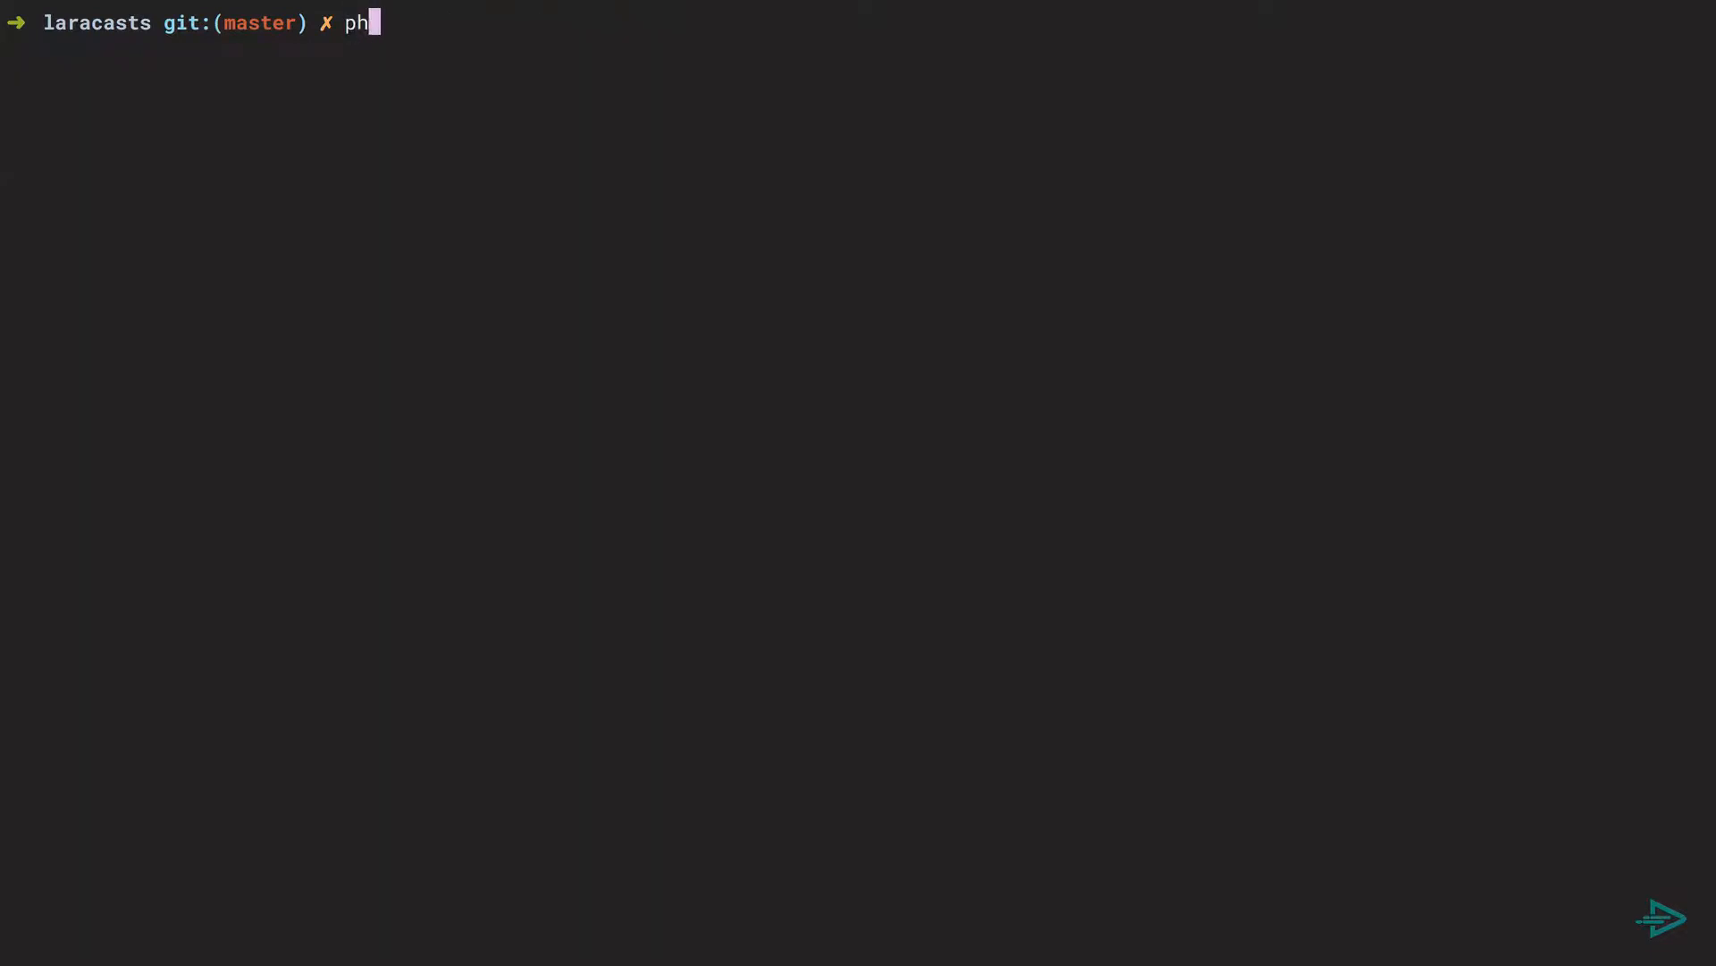